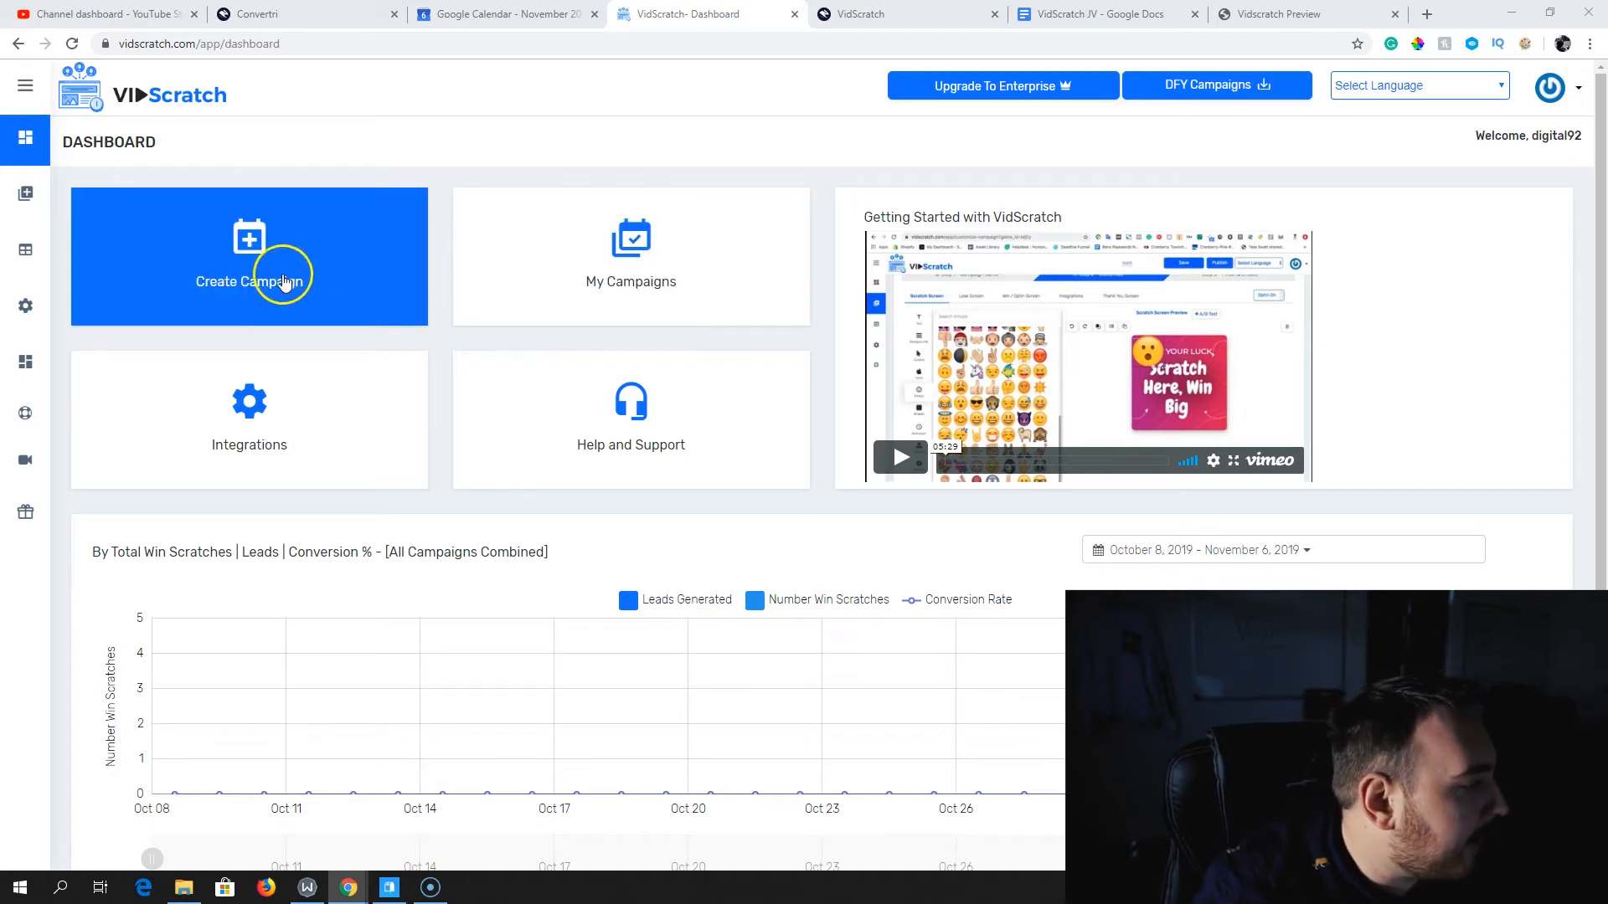
{"action": "mouse_move", "coordinate": [630, 410]}
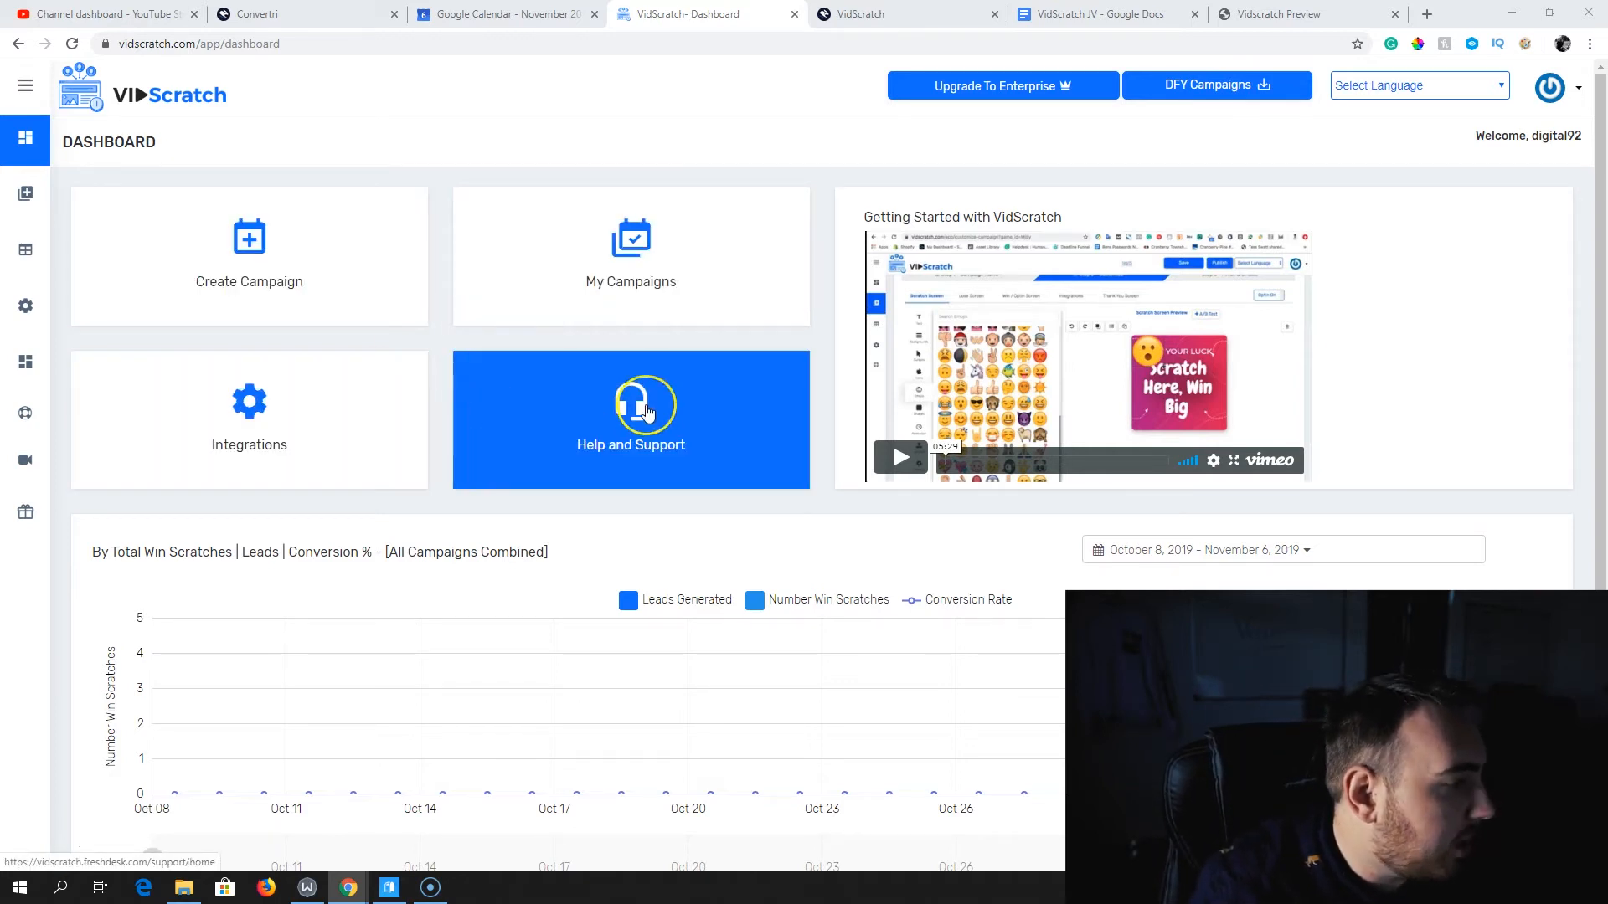
Open and close the dashboard's hamburger side menu to show its sections
{"action": "left_click", "coordinate": [25, 86]}
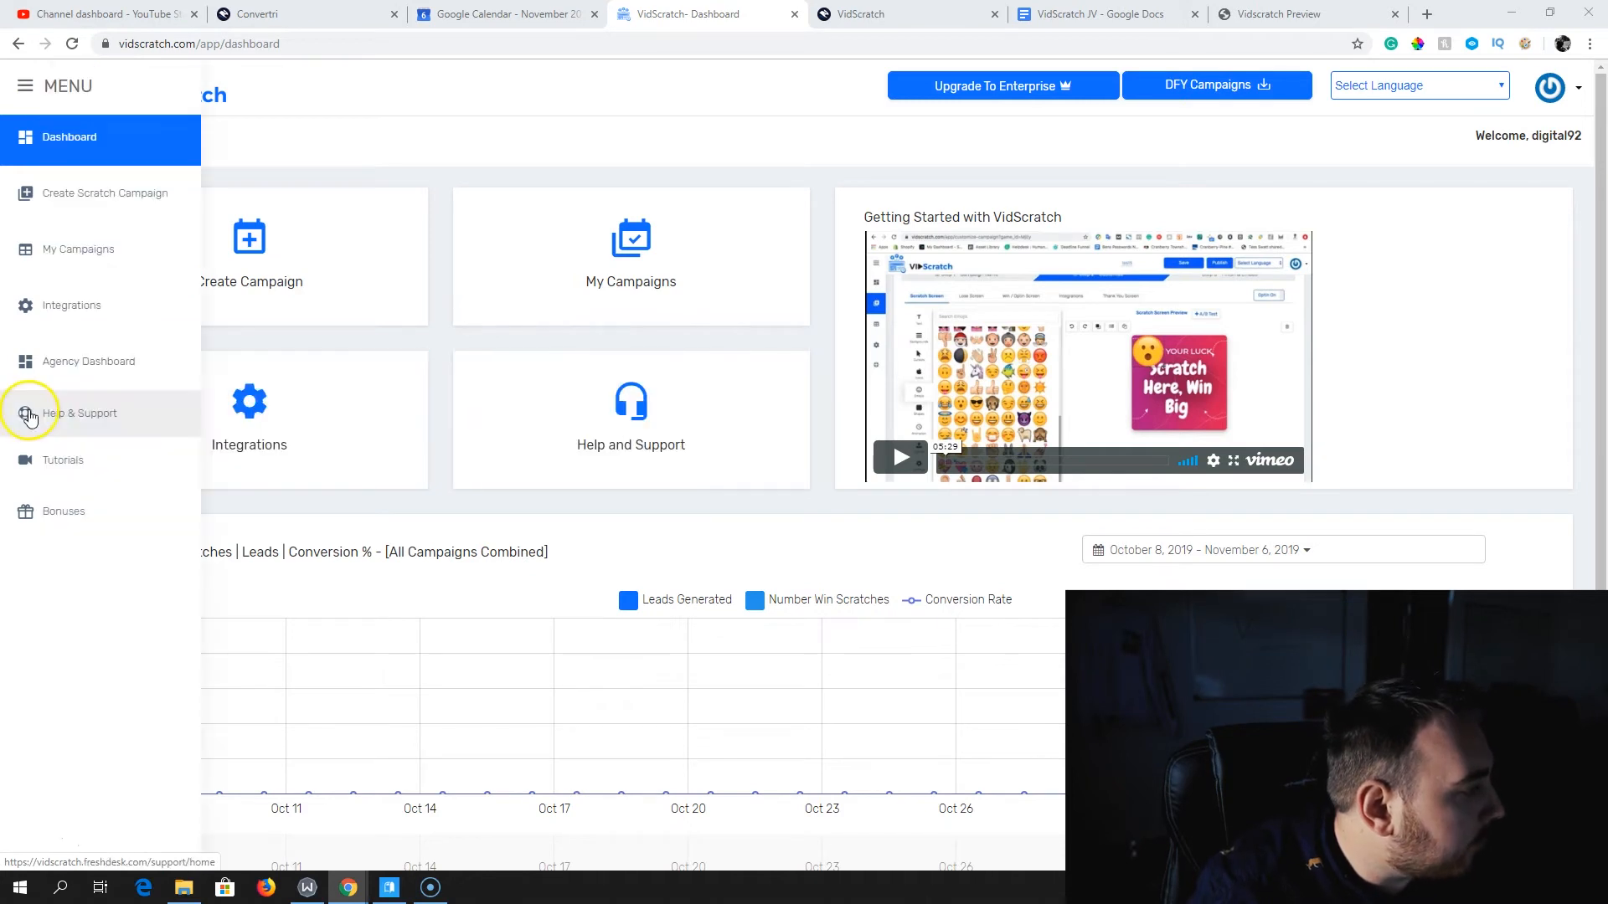
{"action": "mouse_move", "coordinate": [131, 370]}
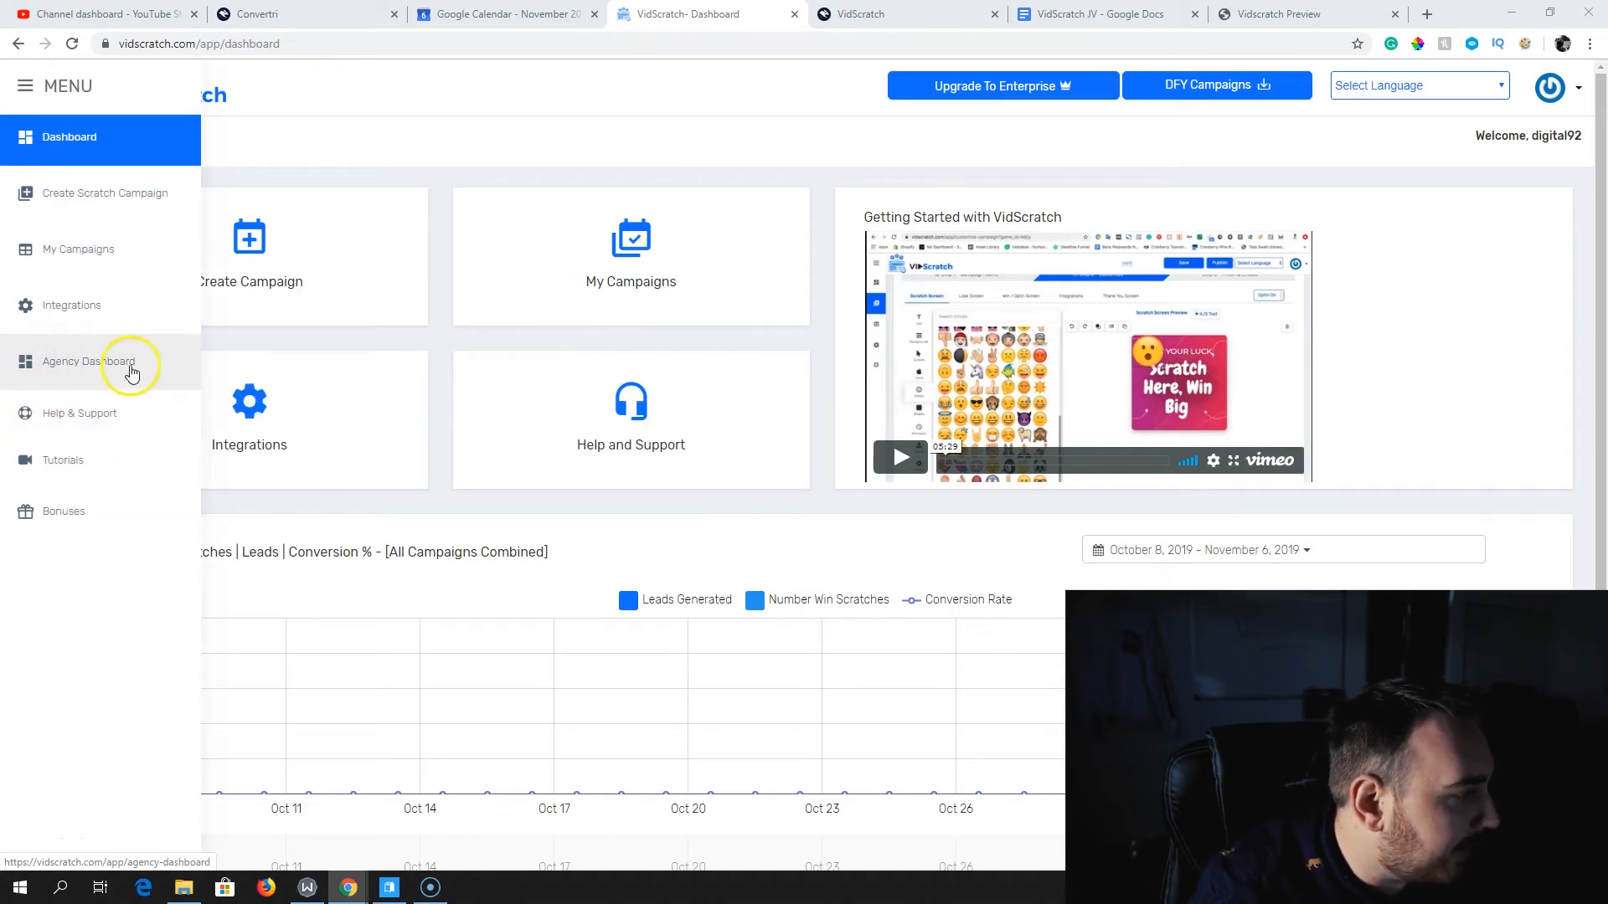
{"action": "left_click", "coordinate": [25, 86]}
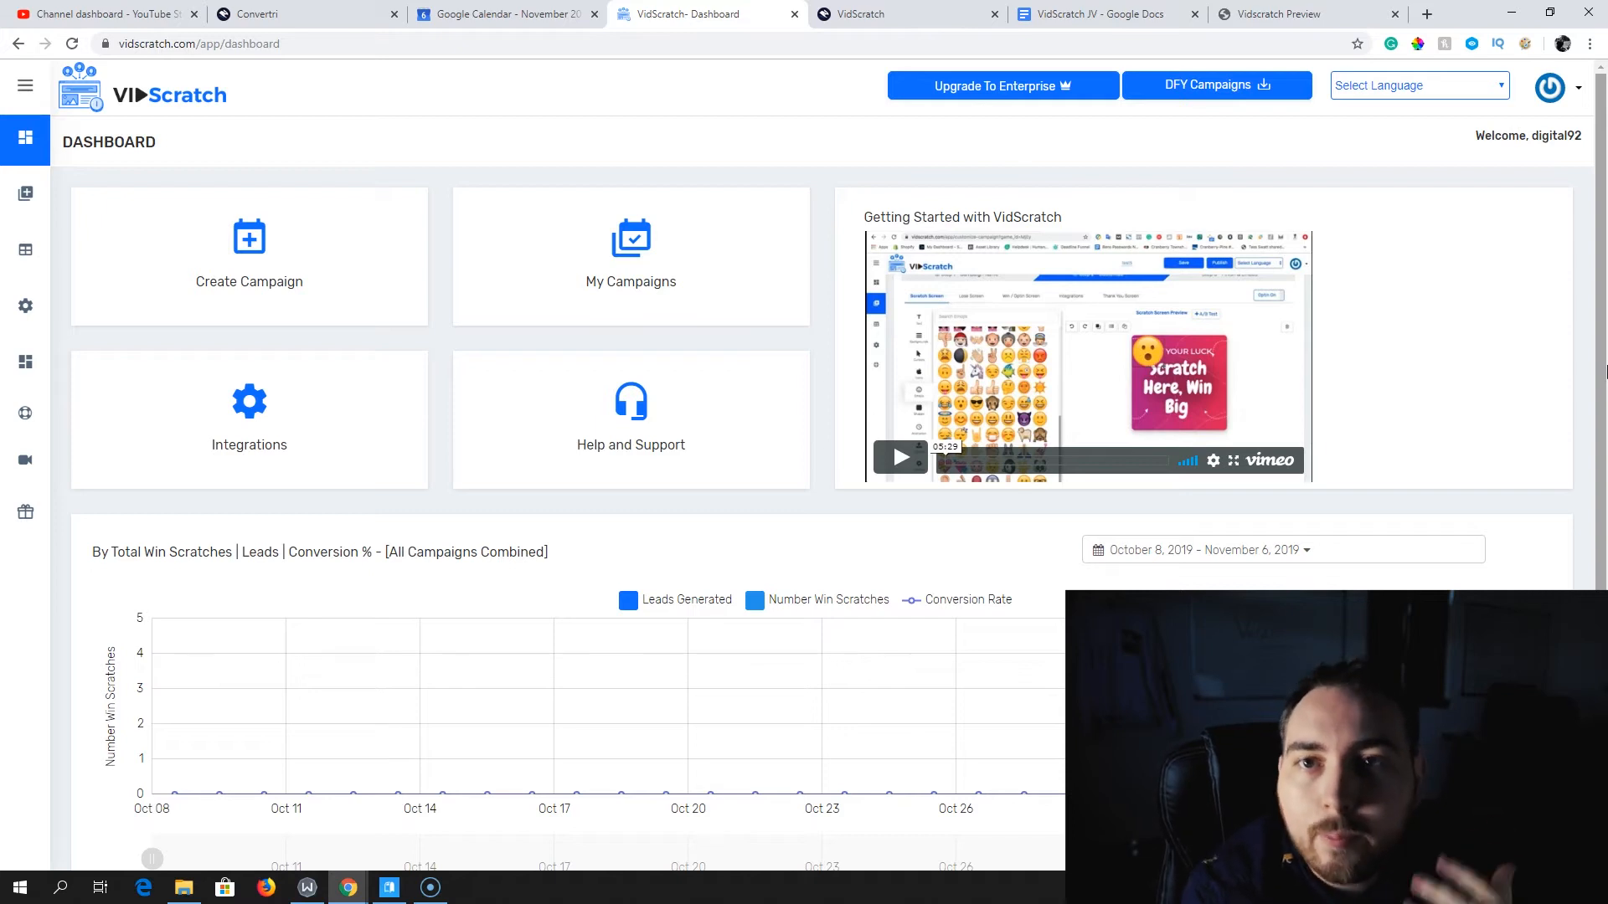
{"action": "mouse_move", "coordinate": [1568, 372]}
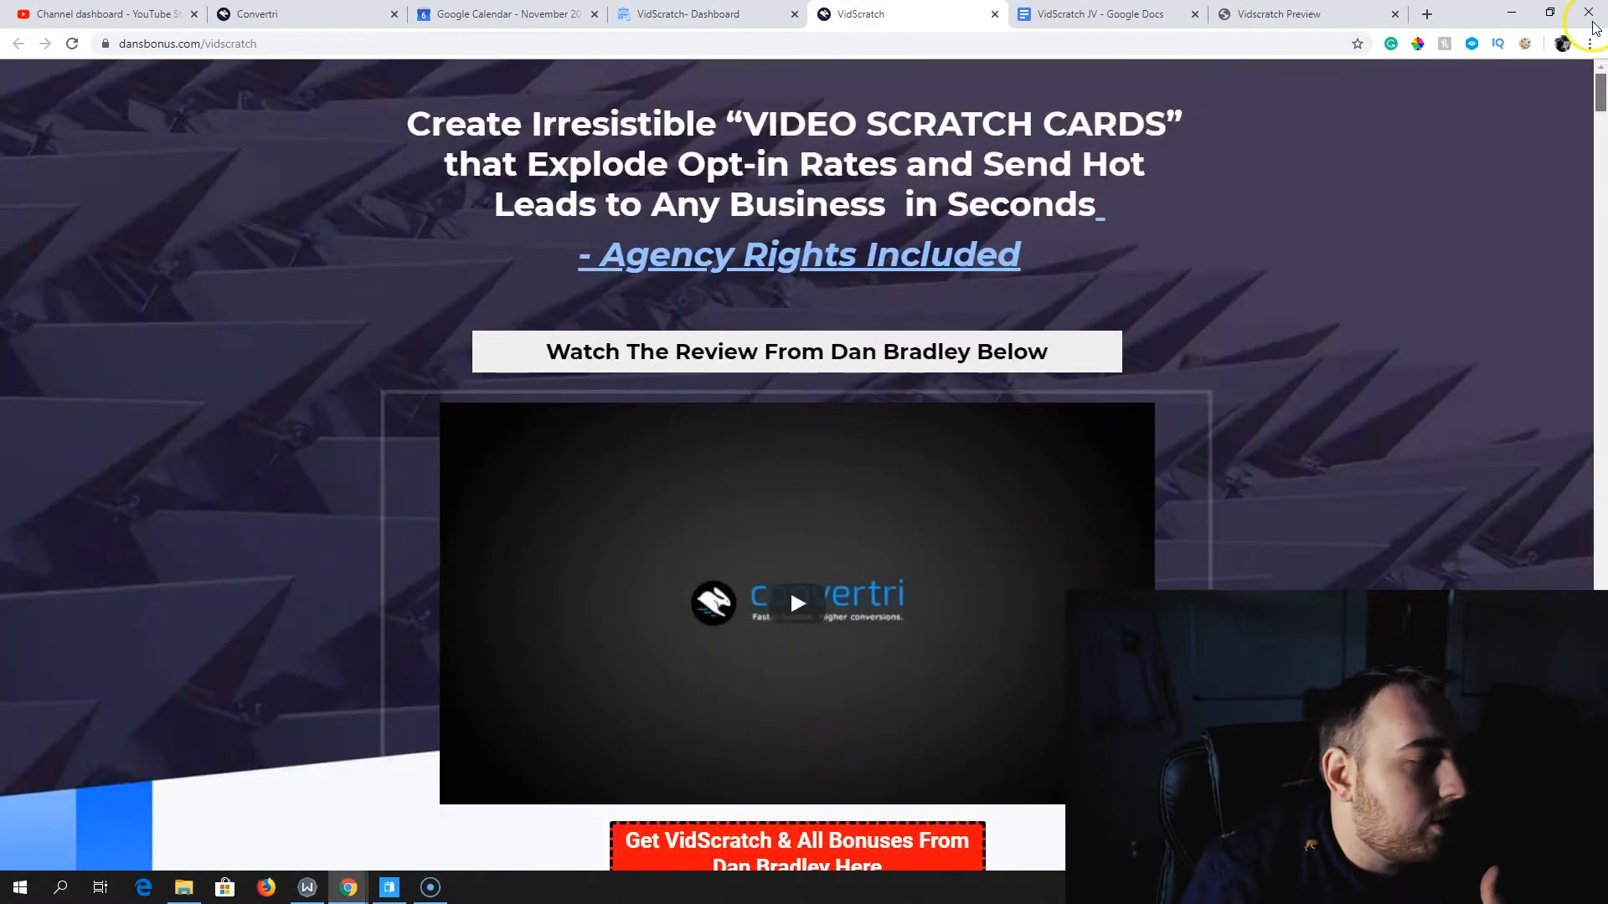
Scroll the review page down to Dan's example scratch cards
{"action": "scroll", "scroll_direction": "down", "scroll_amount": 3}
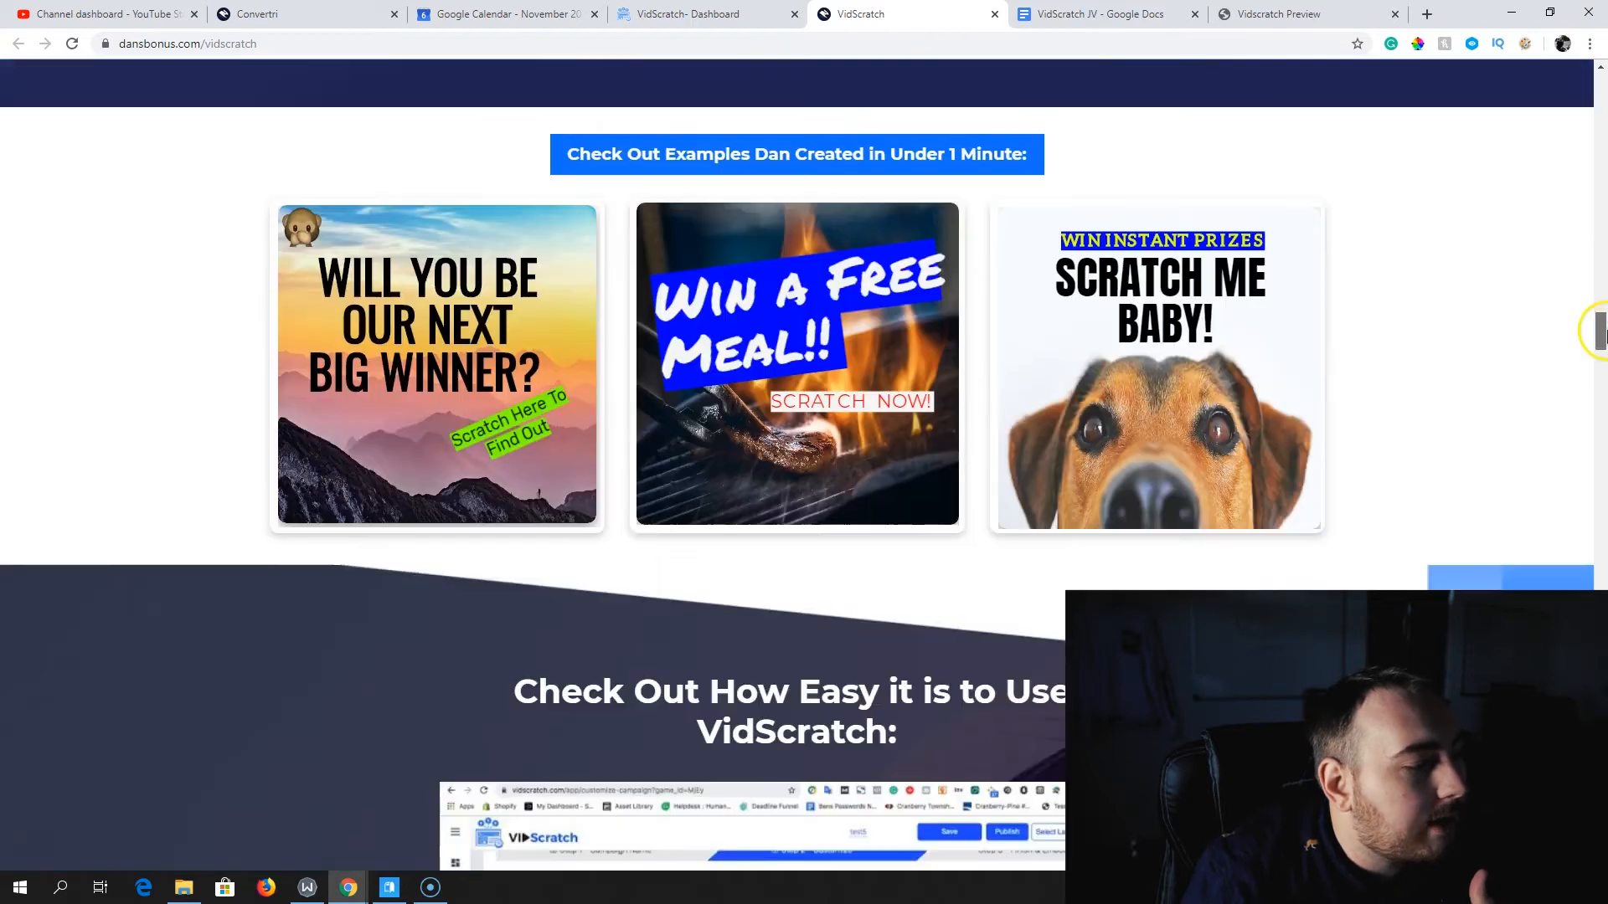
{"action": "scroll", "scroll_direction": "down", "scroll_amount": 3}
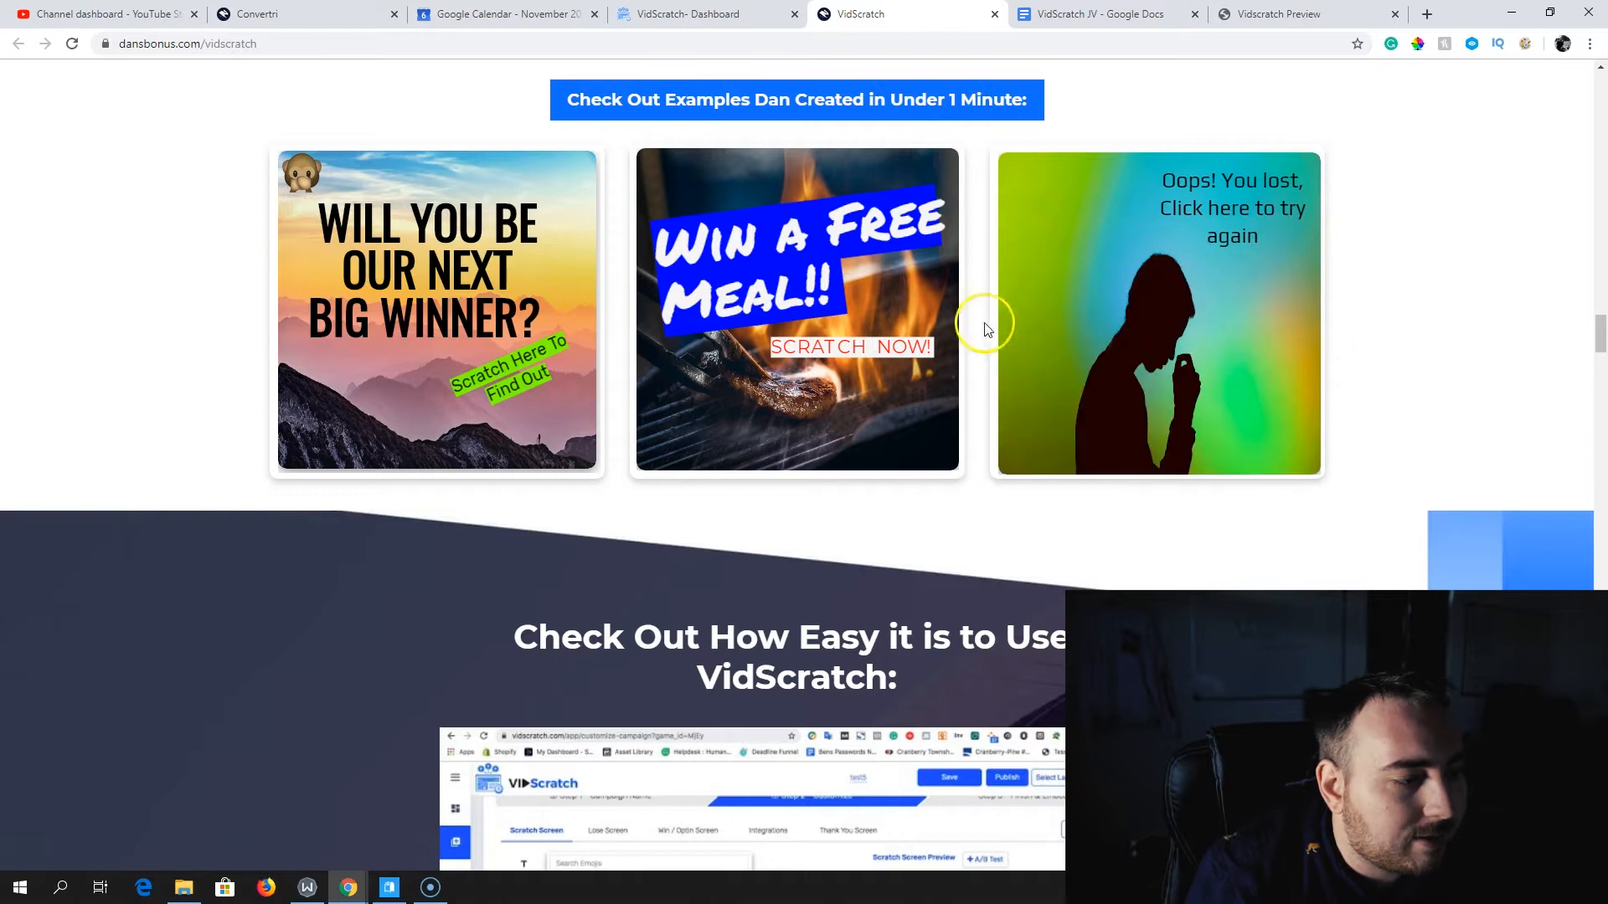
{"action": "mouse_move", "coordinate": [1266, 398]}
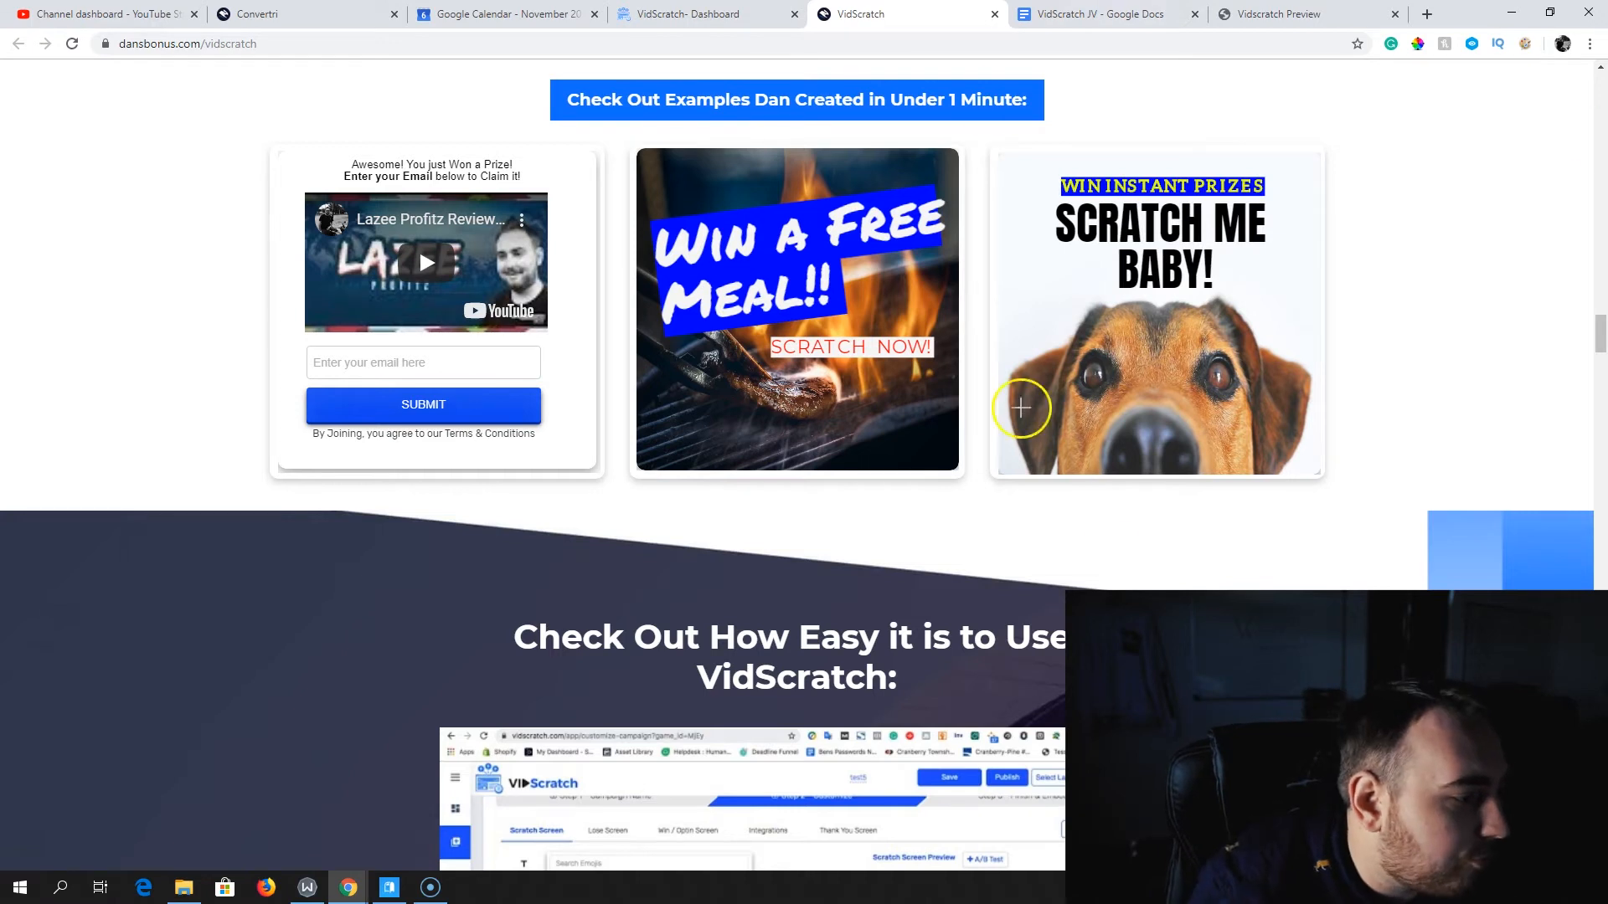
Switch back to the VidScratch Dashboard browser tab
{"action": "left_click", "coordinate": [705, 13]}
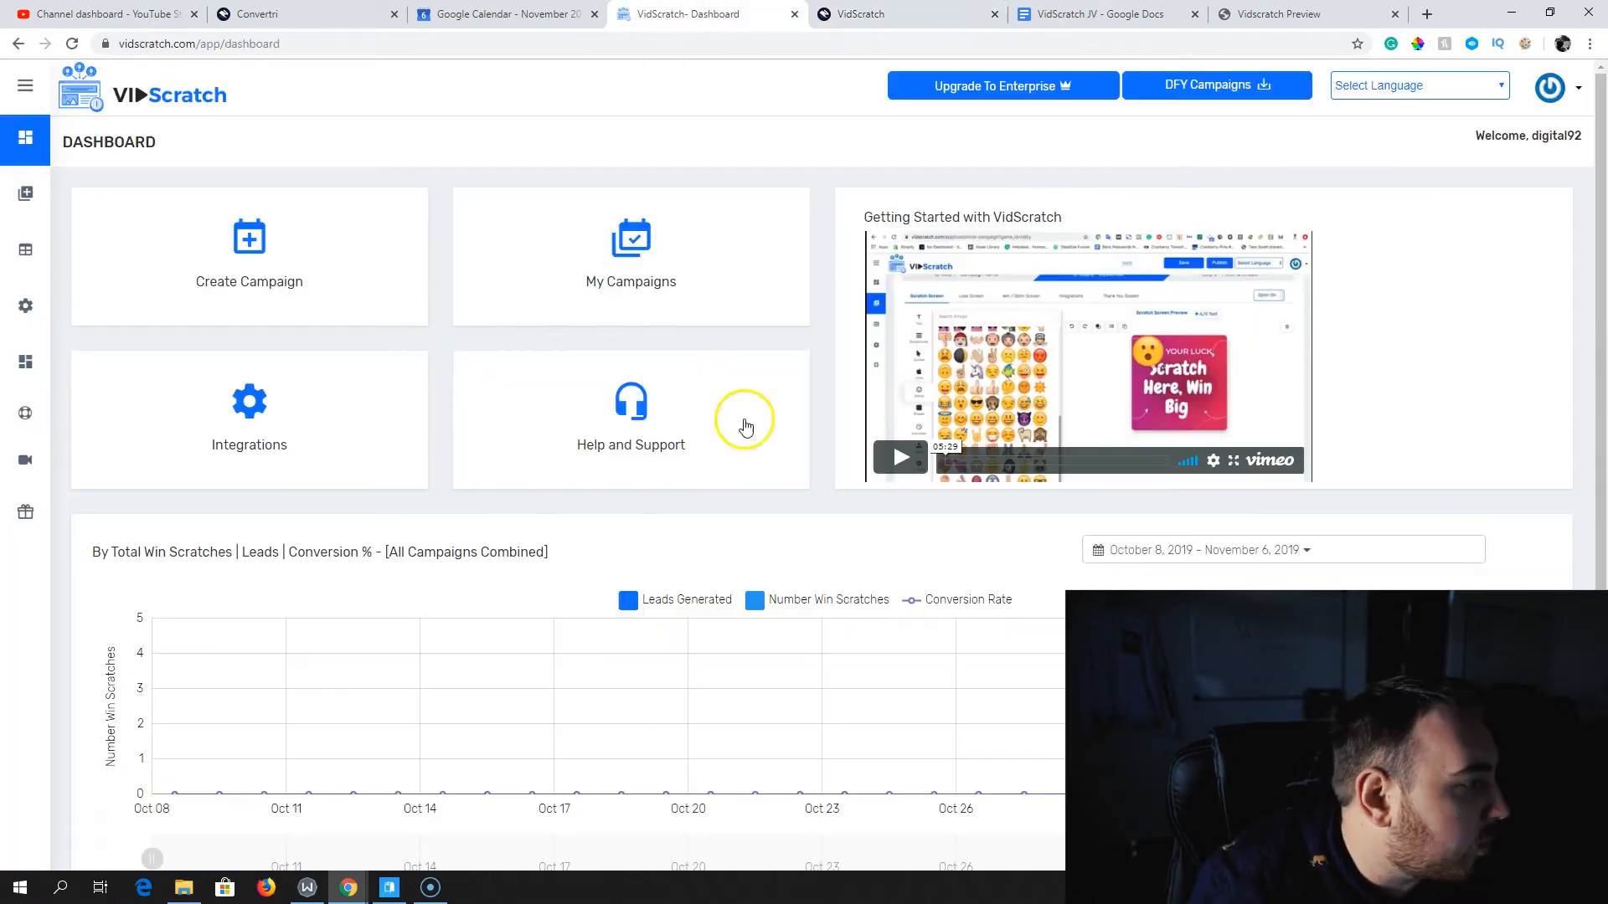
Create a campaign named 'Dans Rest' and set the card width to 385
{"action": "left_click", "coordinate": [248, 256]}
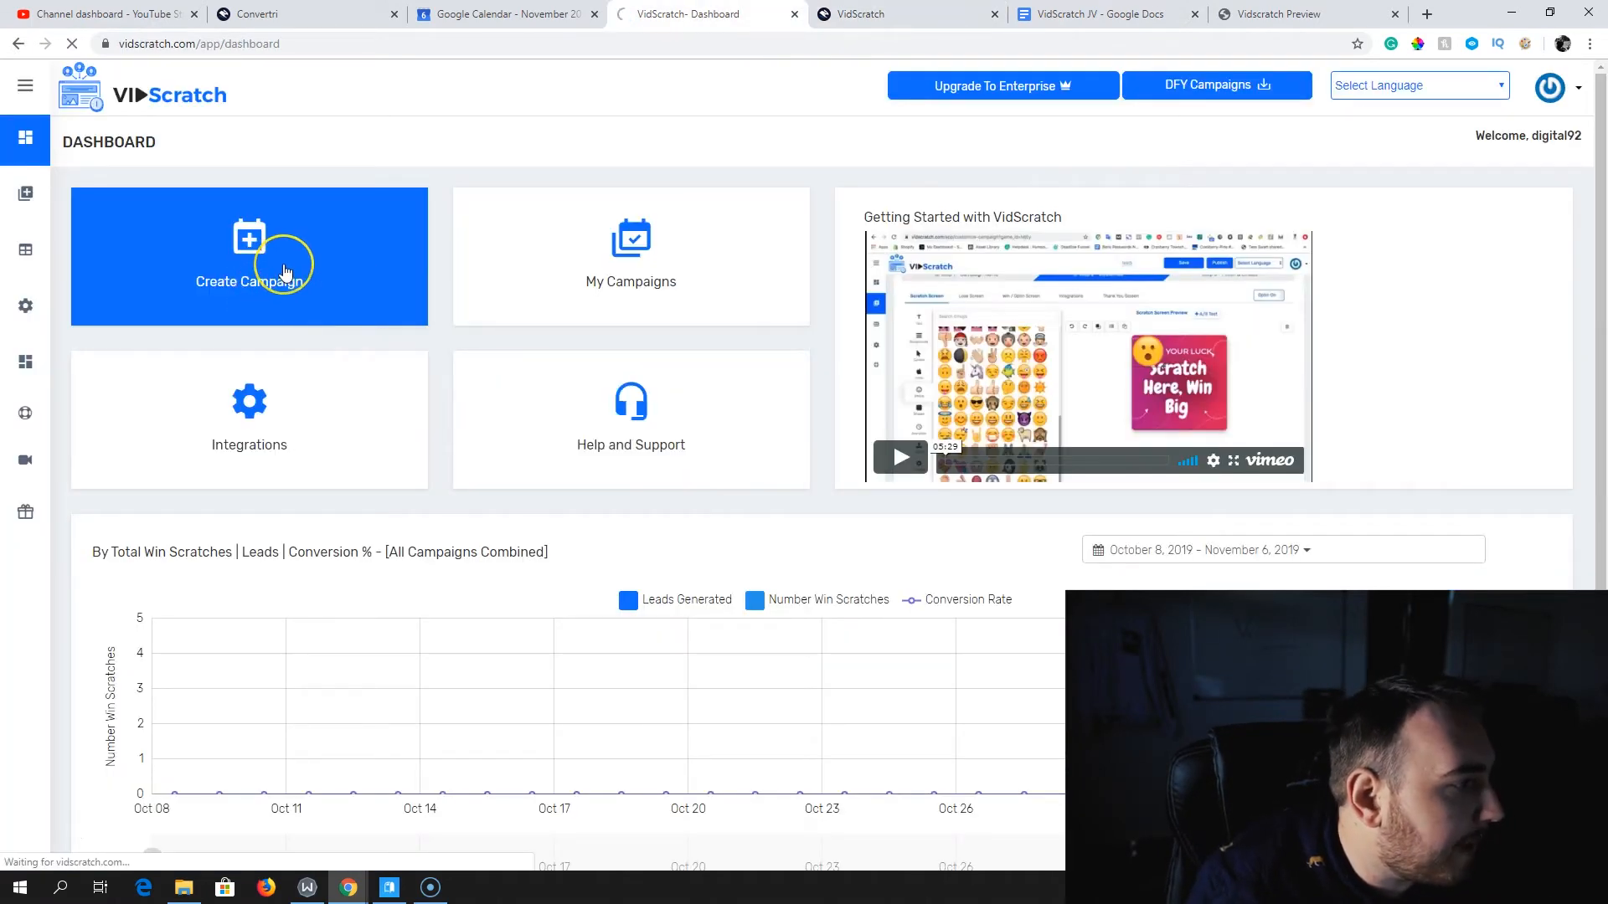
{"action": "left_click", "coordinate": [248, 256]}
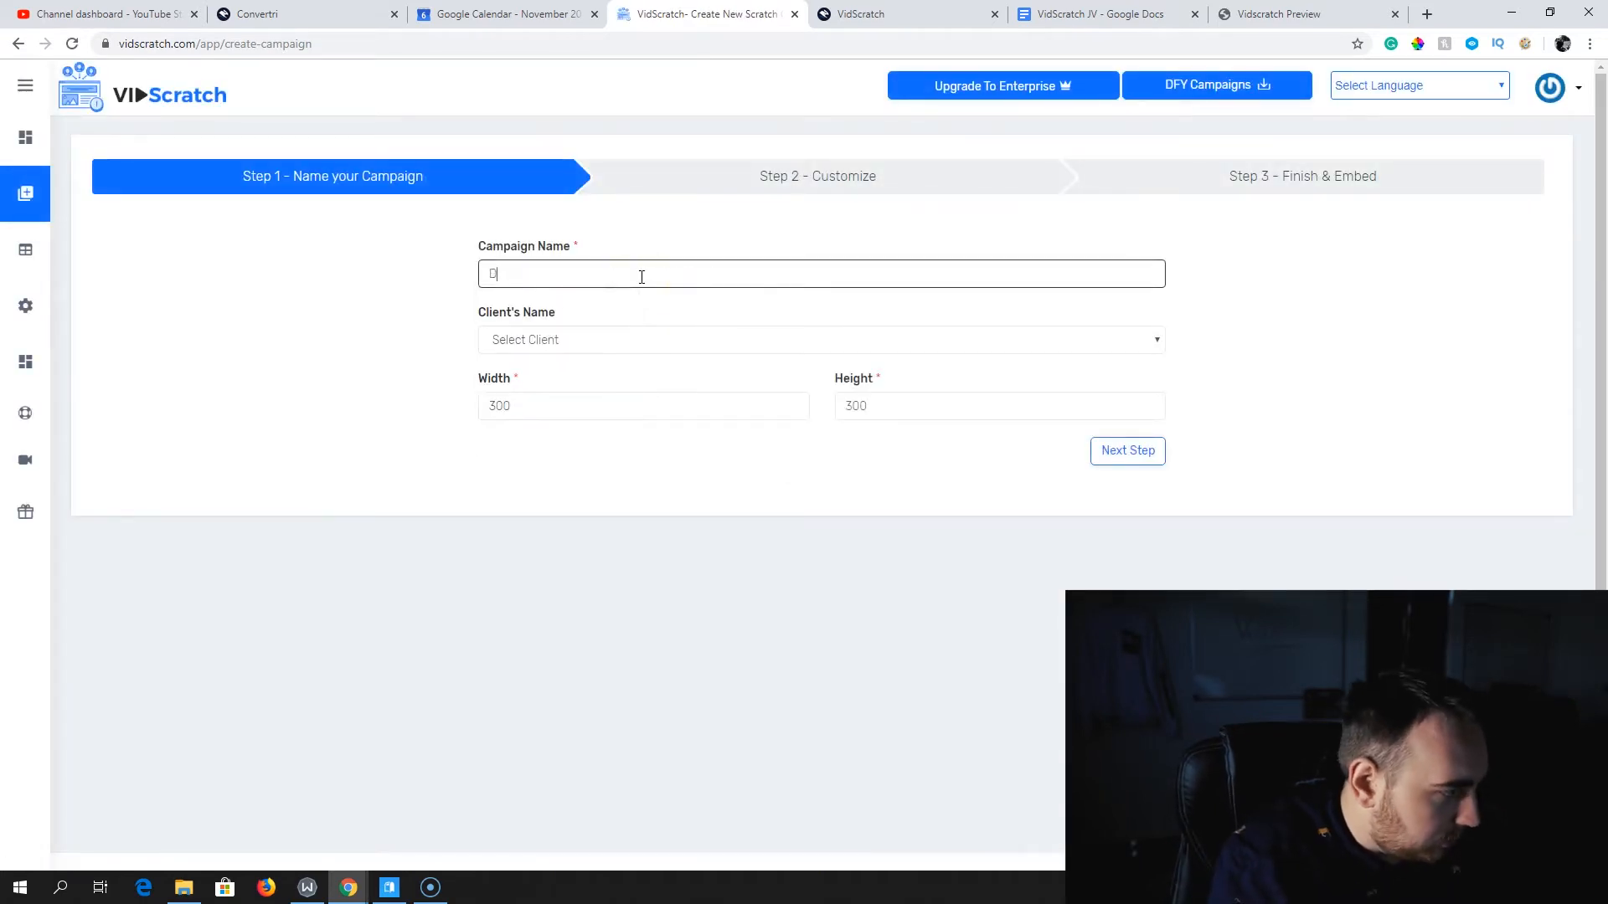
{"action": "type", "text": "Dans Rest"}
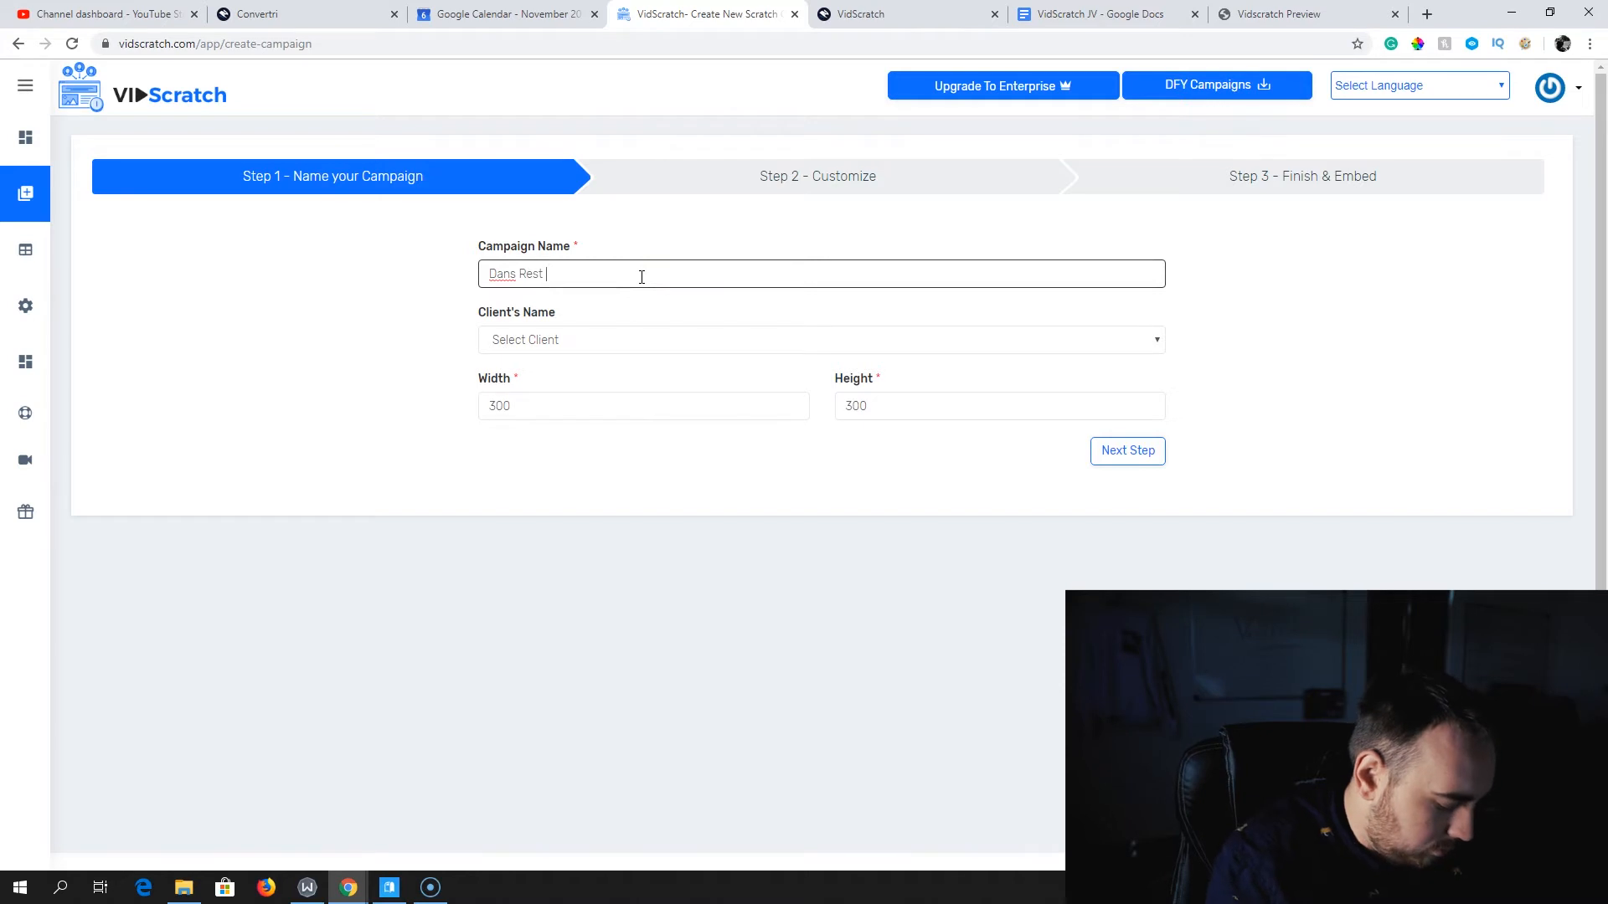
{"action": "left_click", "coordinate": [820, 339]}
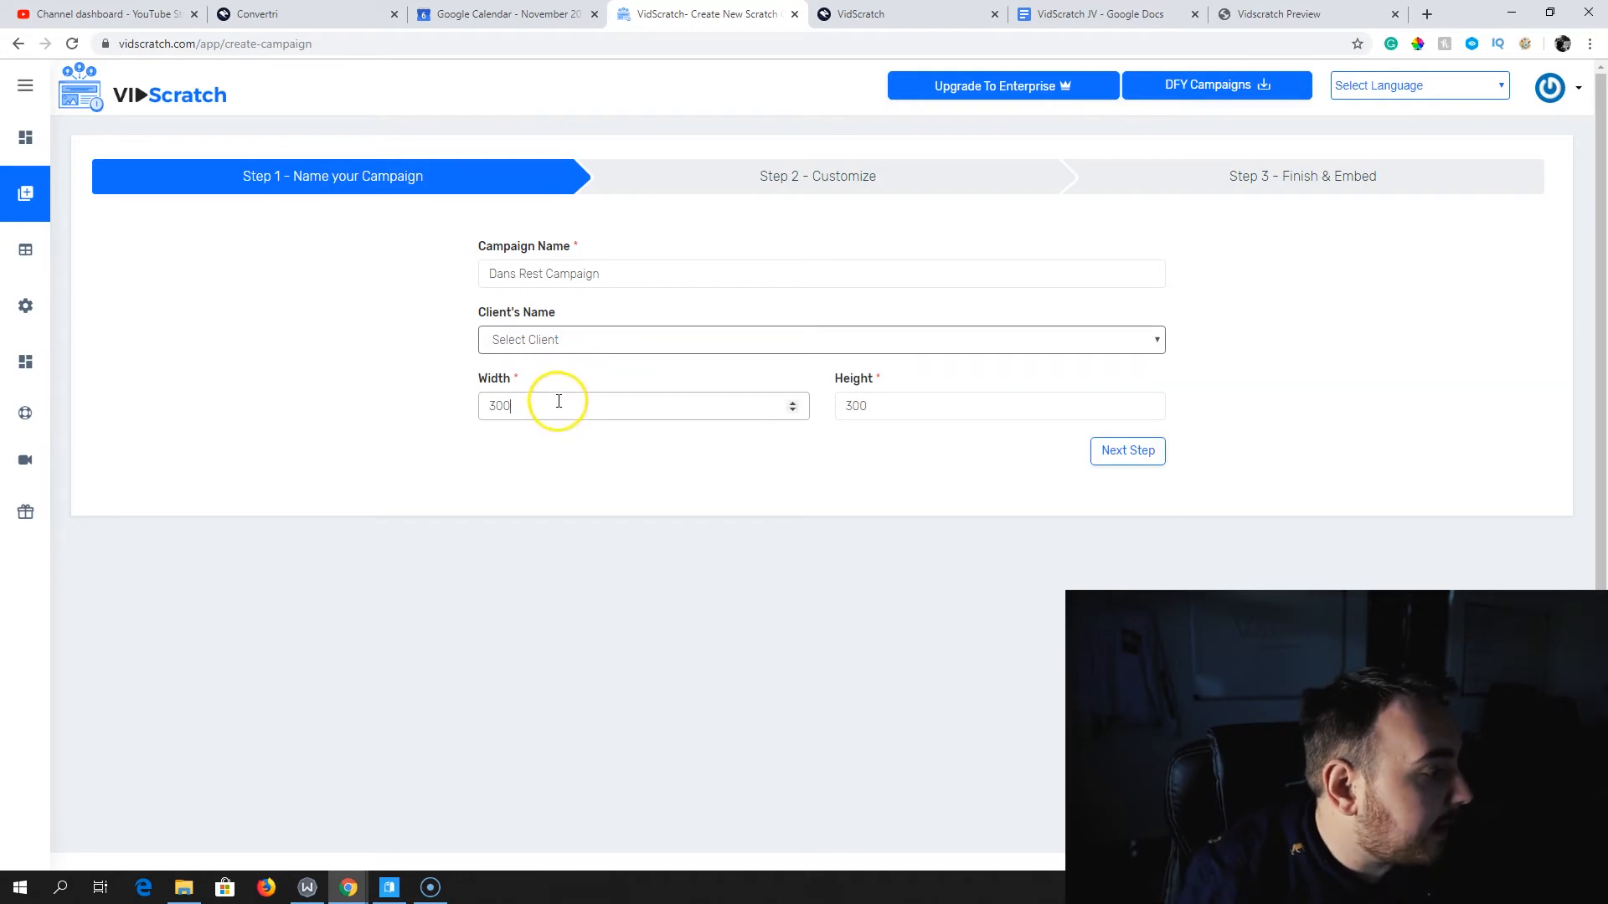
{"action": "left_click", "coordinate": [999, 405]}
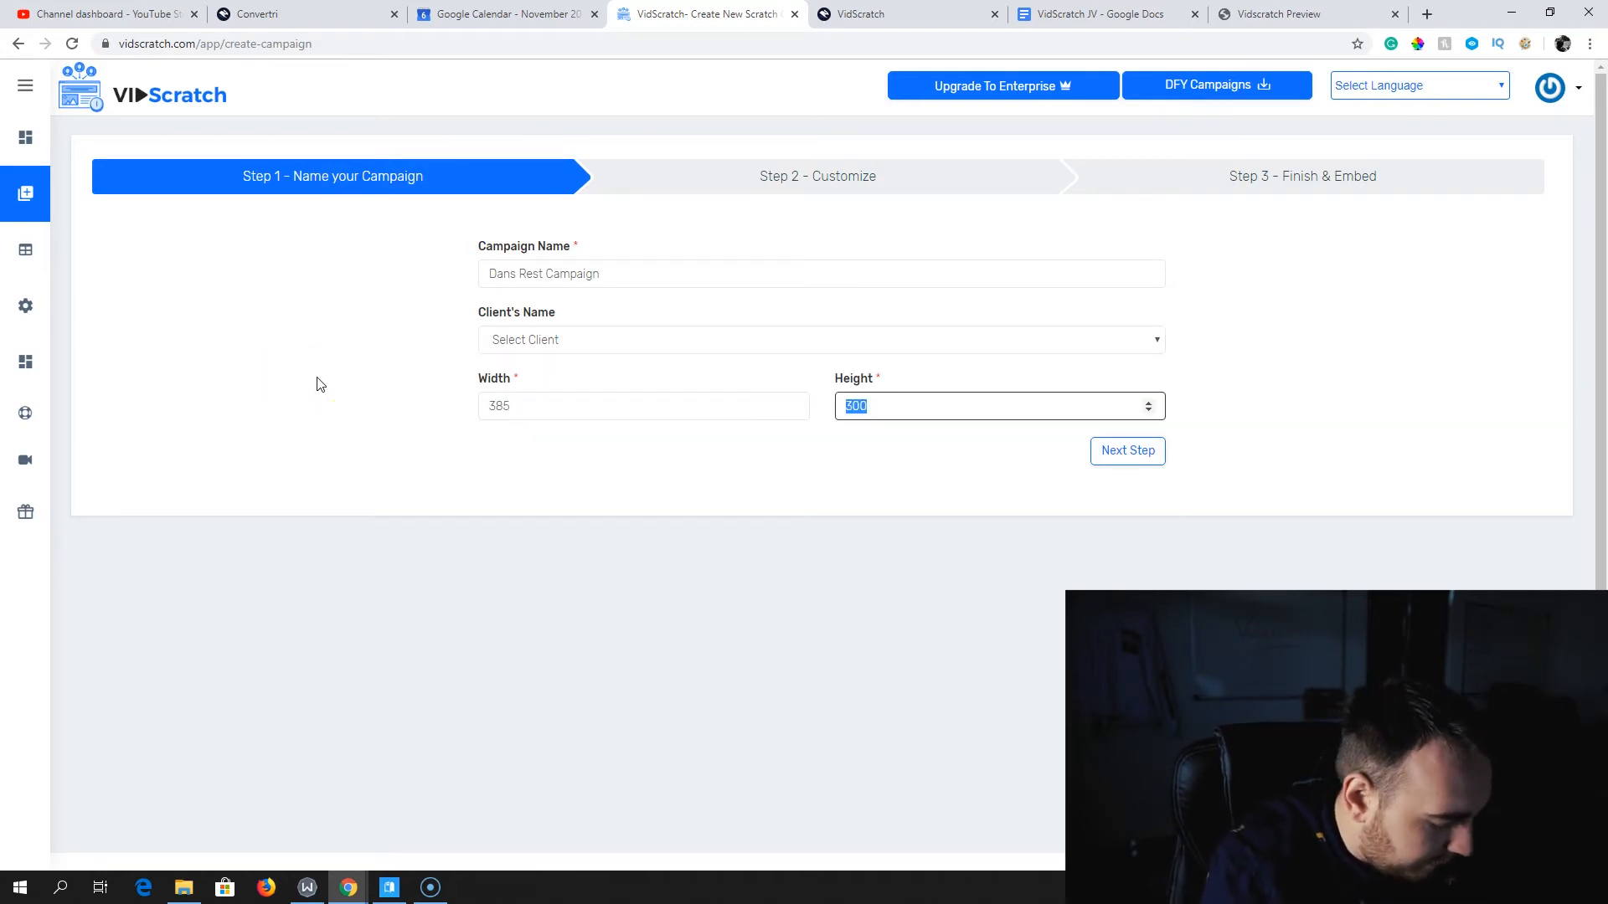
{"action": "type", "text": "385"}
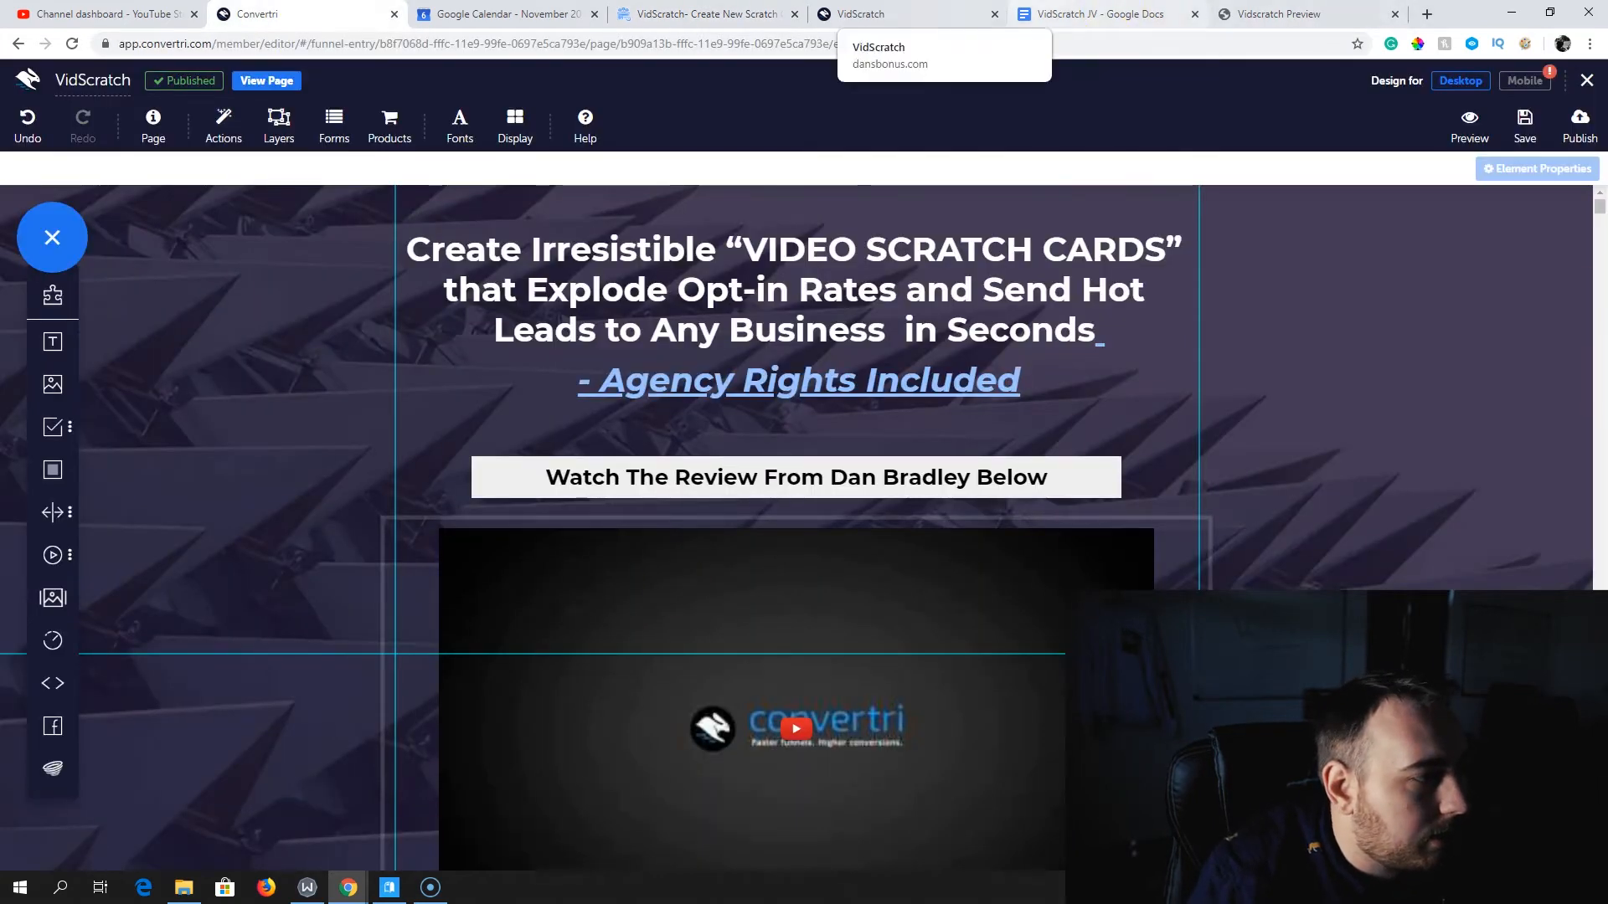
View the review page in the Convertri editor tab
{"action": "left_click", "coordinate": [906, 14]}
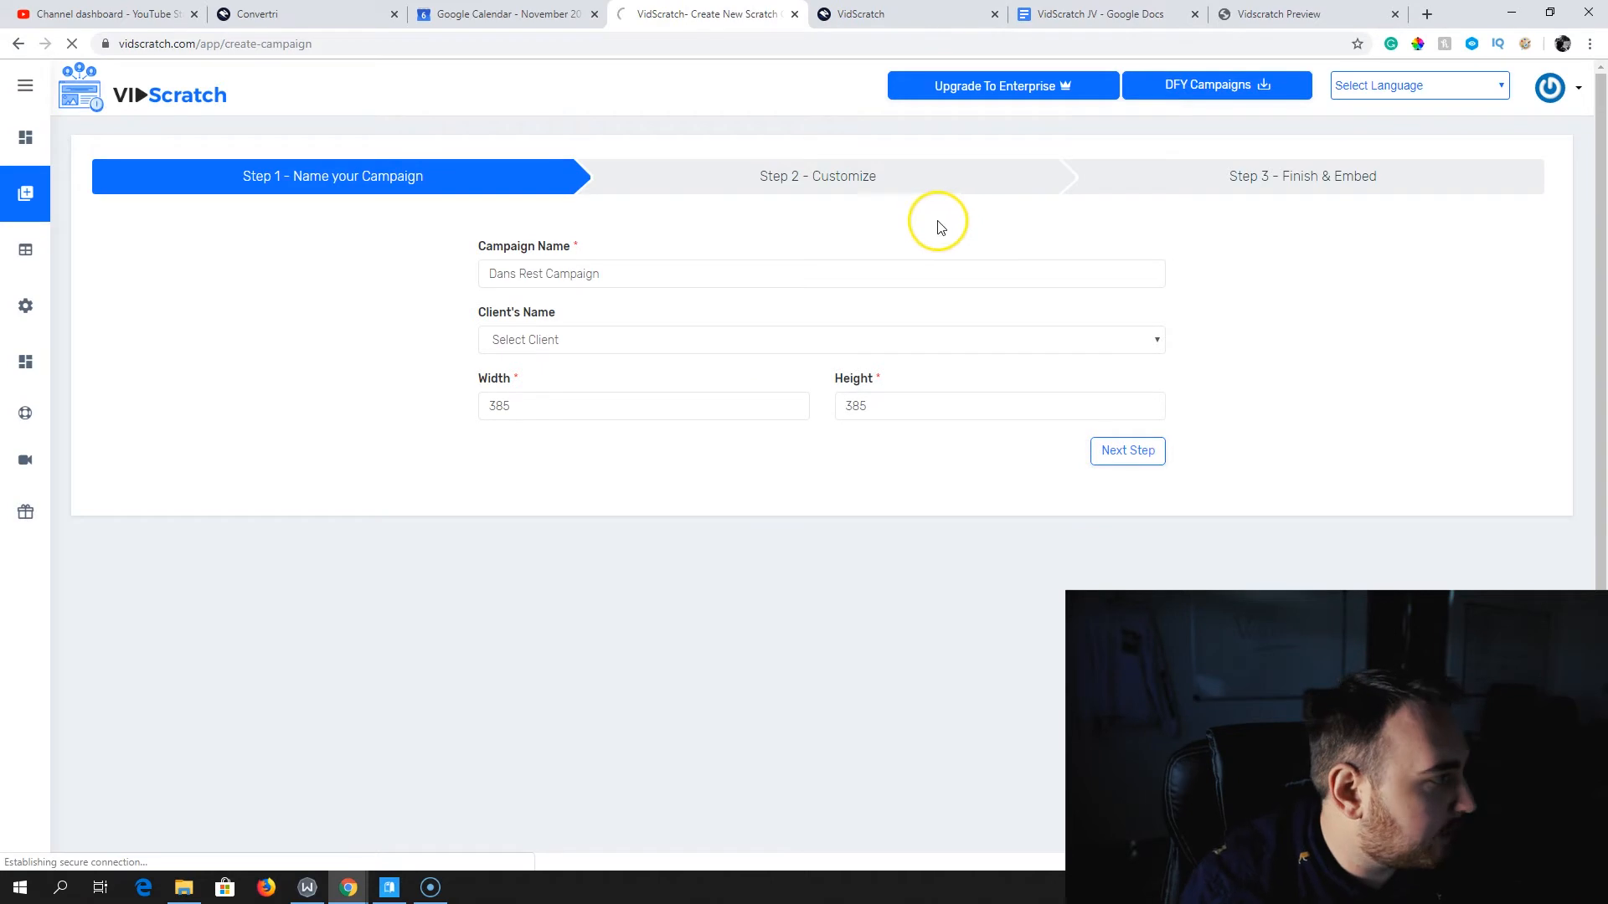
Delete the default 'Scratch Here' text and browse backgrounds for a sunset mountain photo
{"action": "left_click", "coordinate": [1126, 451]}
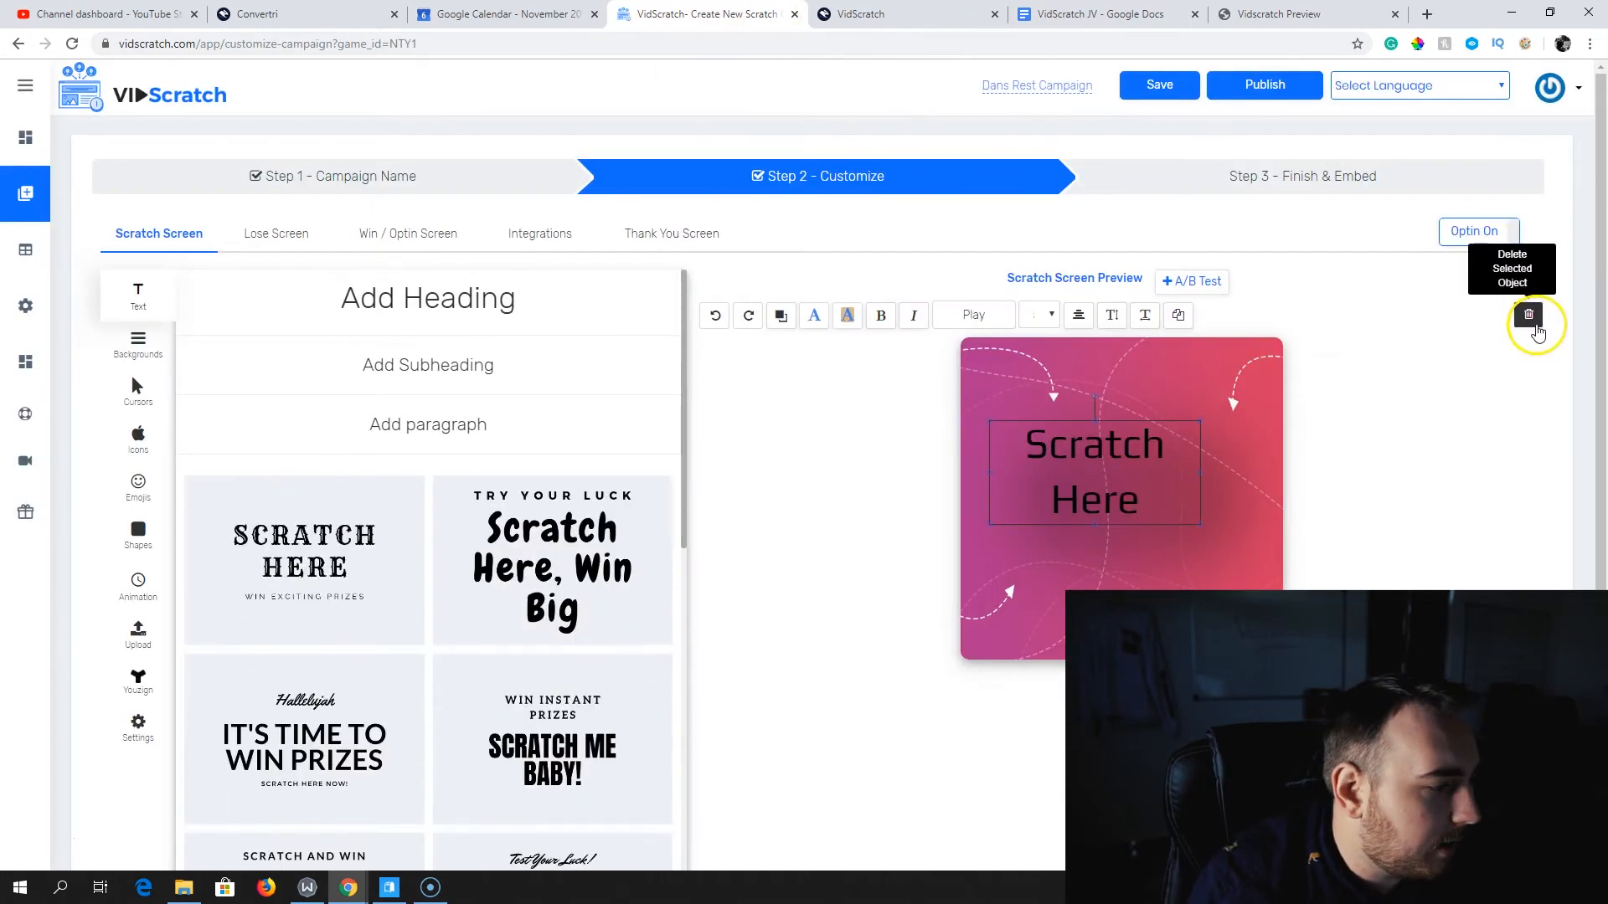
{"action": "left_click", "coordinate": [1527, 315]}
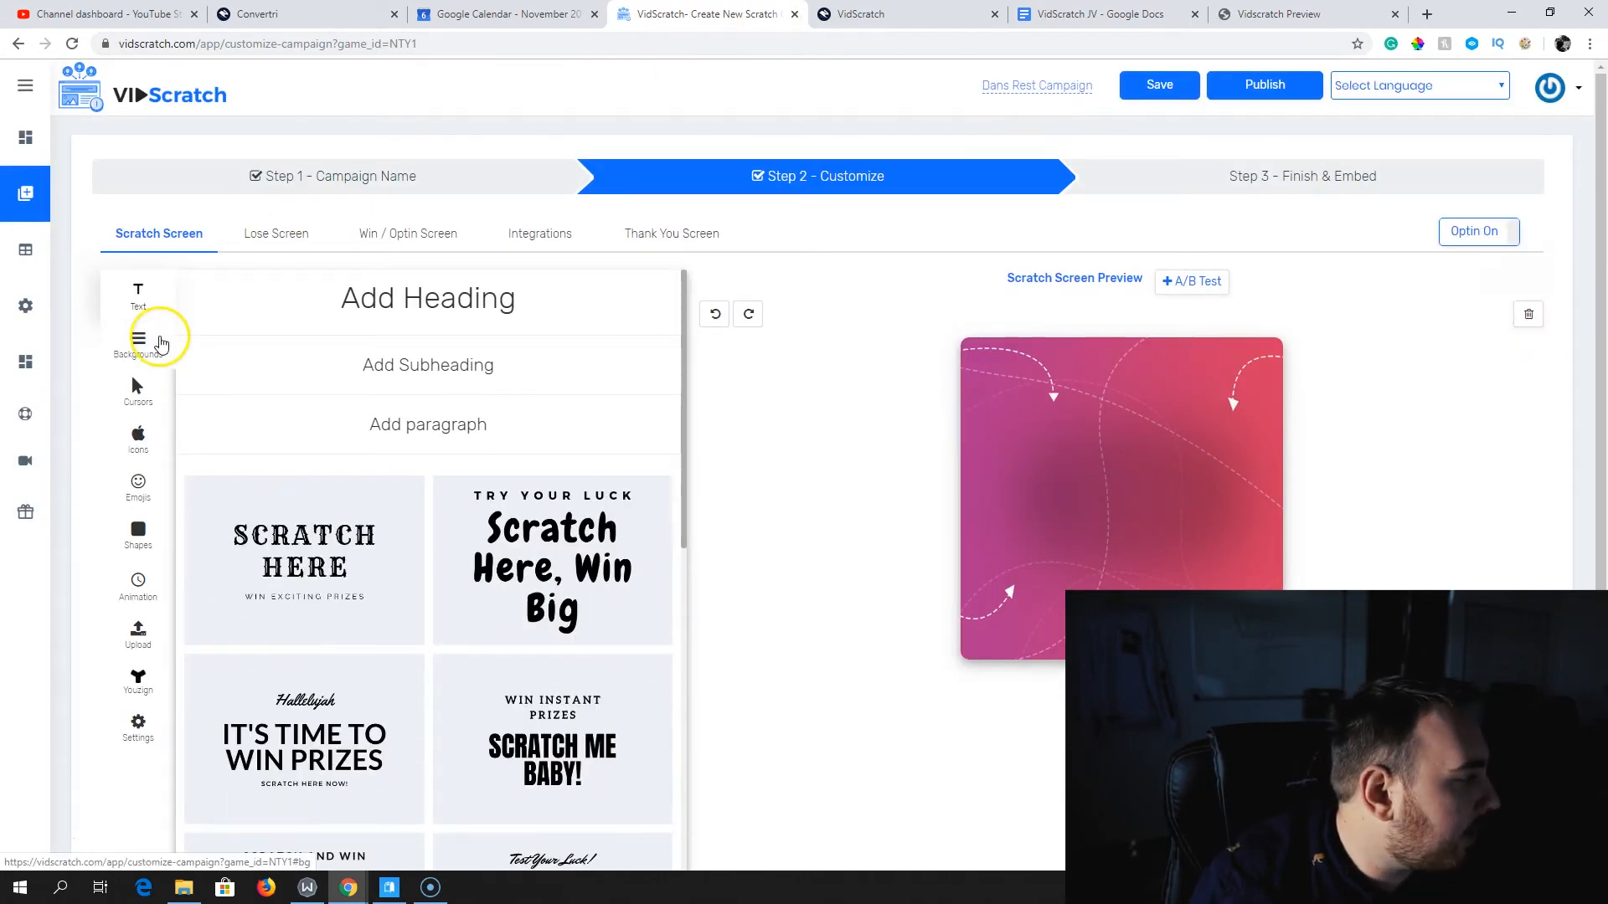
{"action": "left_click", "coordinate": [137, 341]}
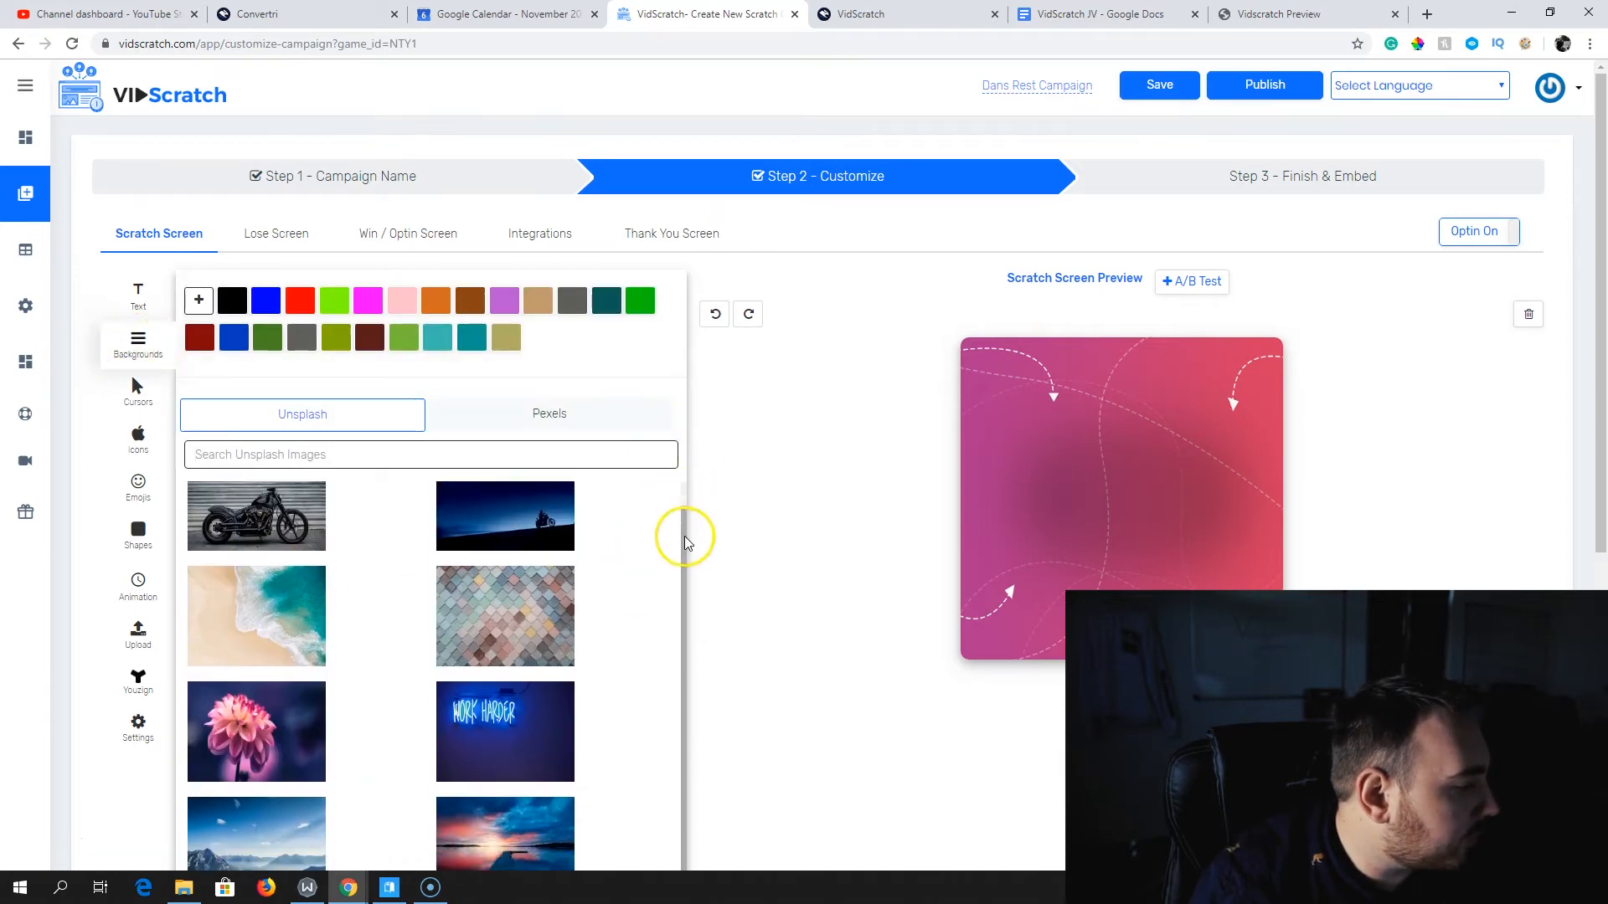
{"action": "scroll", "scroll_direction": "down", "scroll_amount": 3}
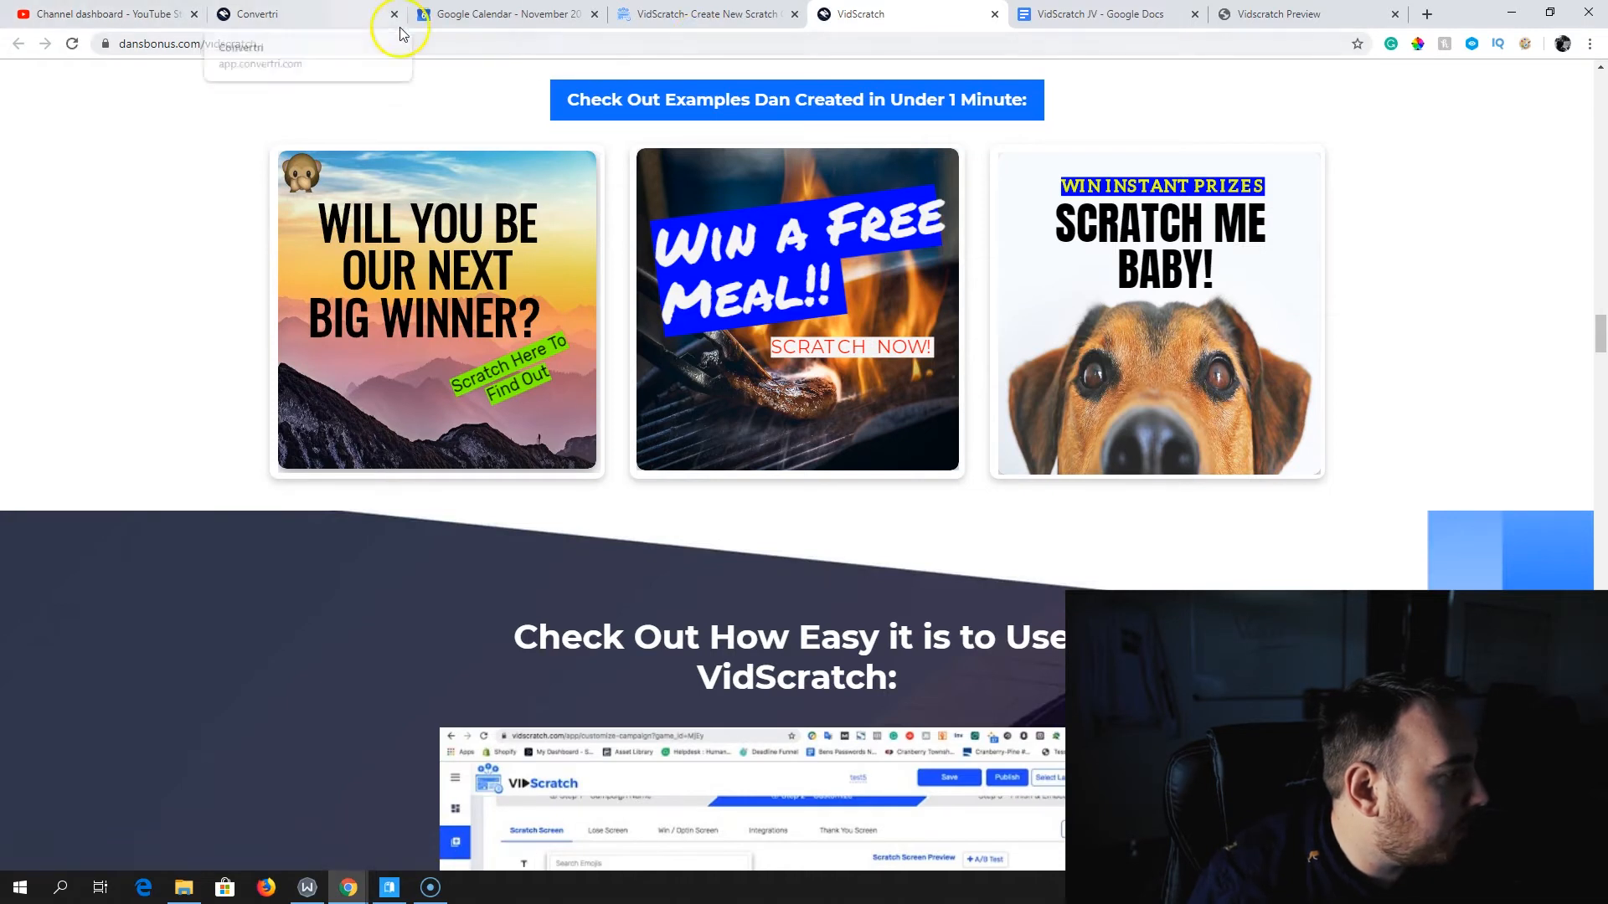
{"action": "left_click", "coordinate": [704, 13]}
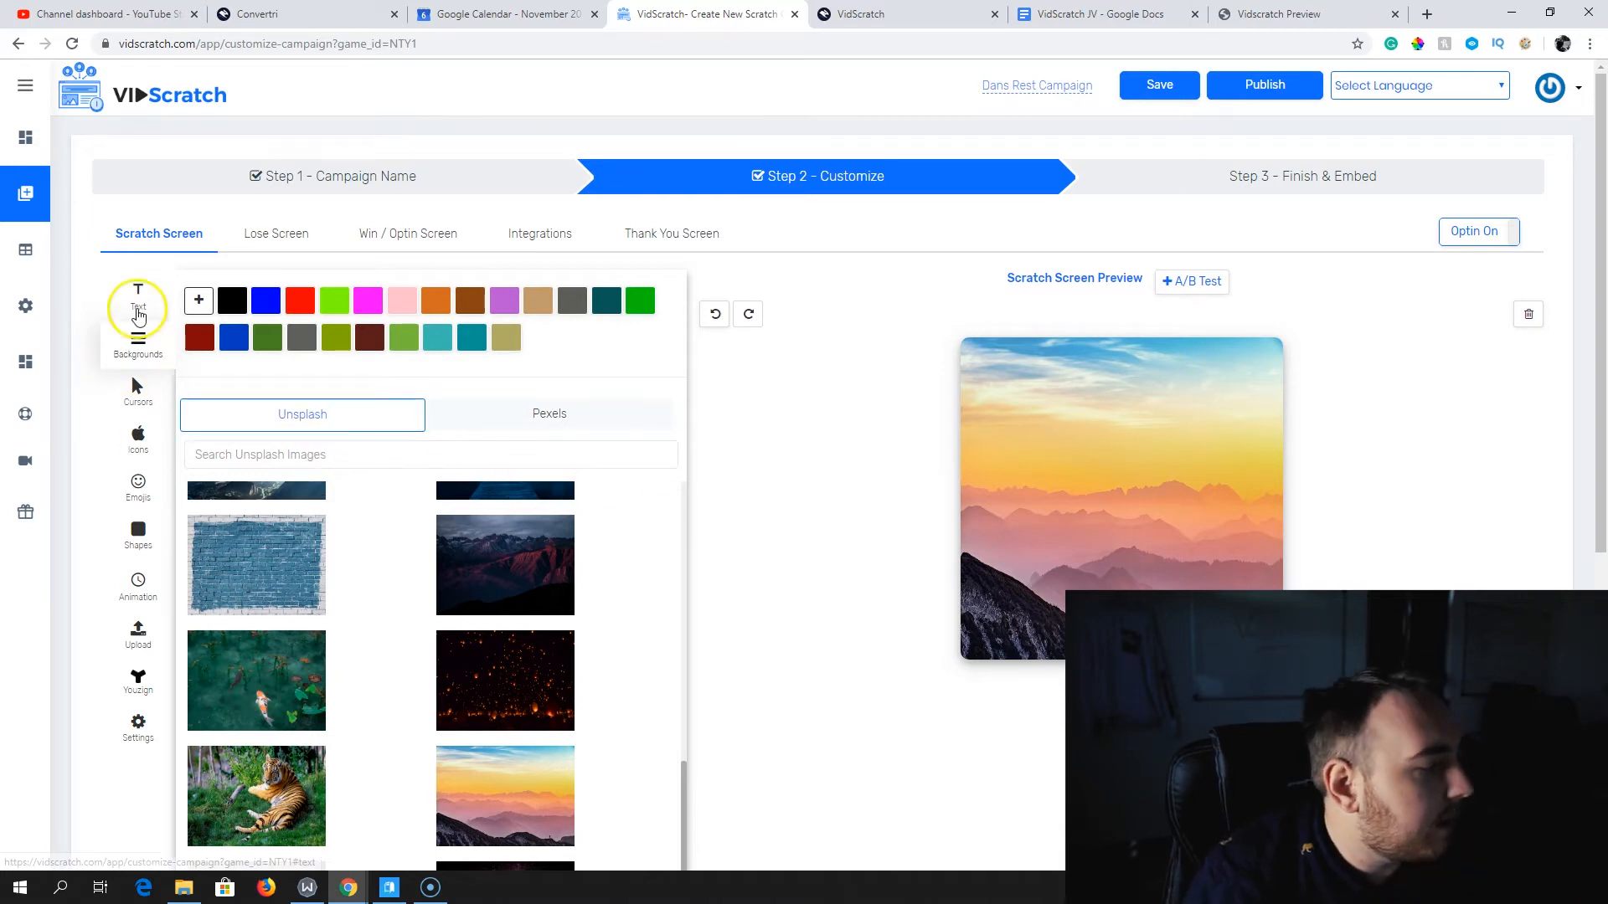
Add the 'Will you be our next big winner?' heading preset and move it up
{"action": "left_click", "coordinate": [137, 297]}
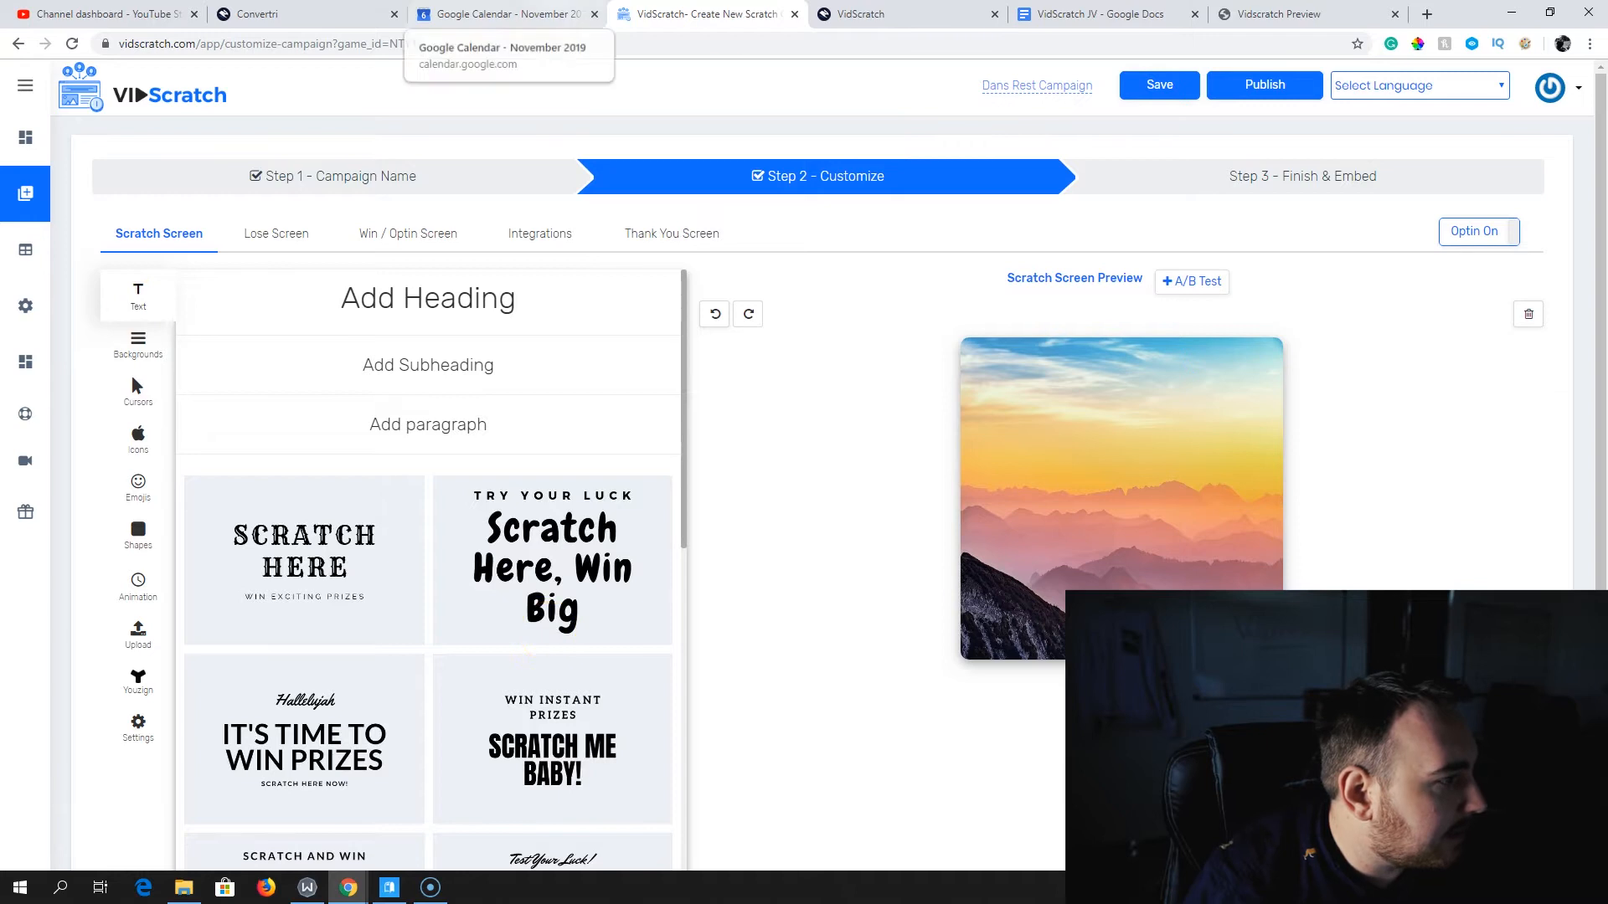
{"action": "left_click", "coordinate": [902, 14]}
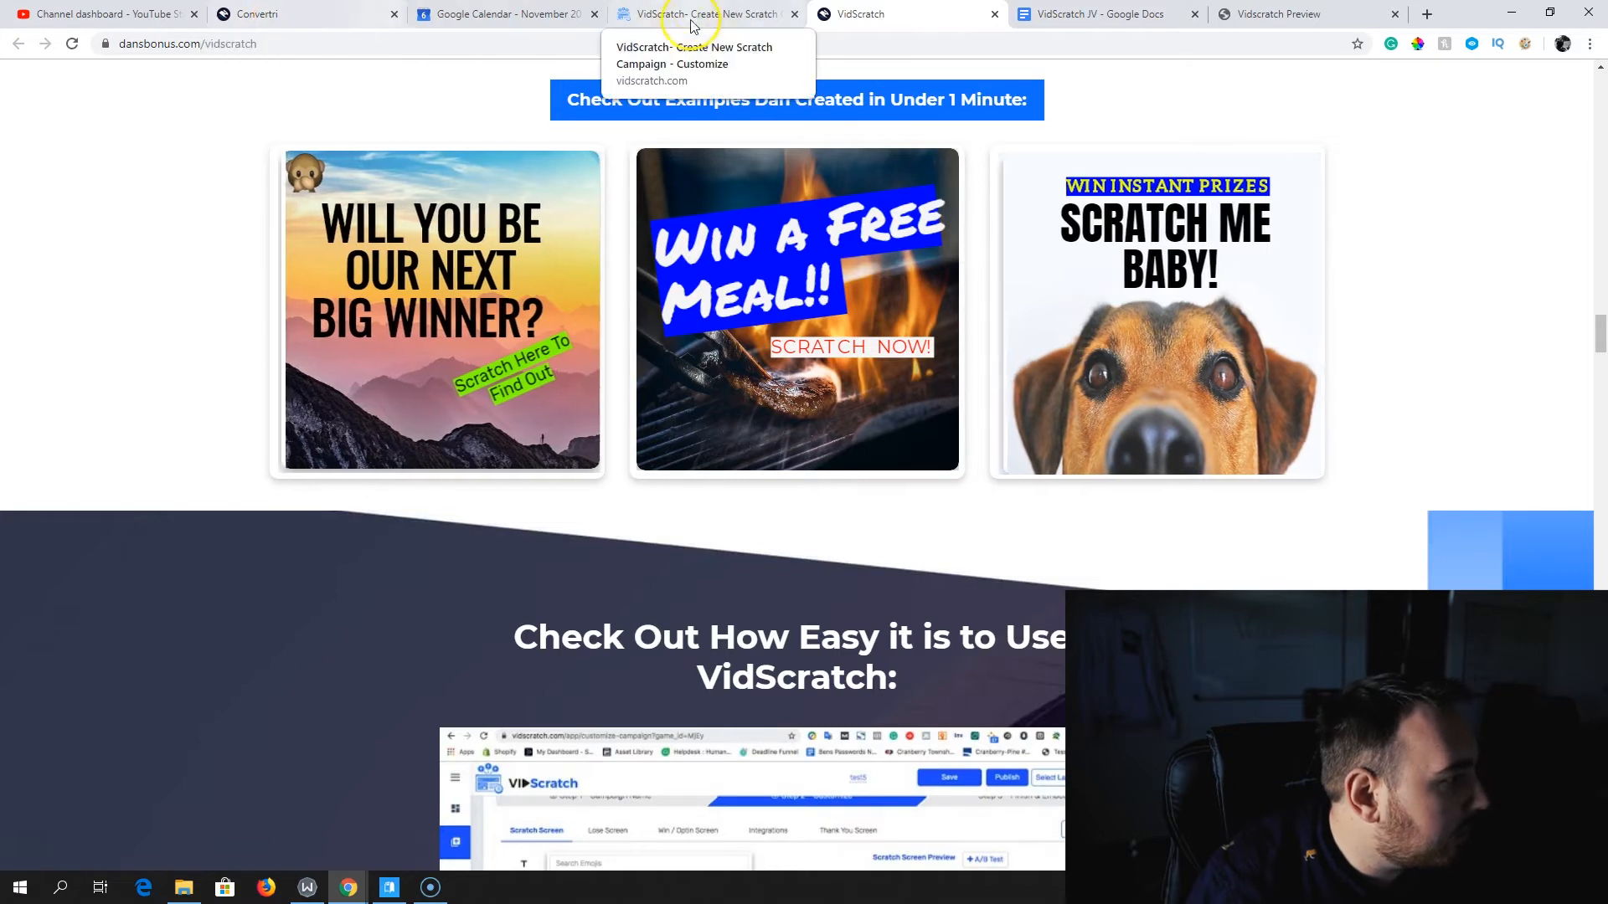
{"action": "left_click", "coordinate": [707, 13]}
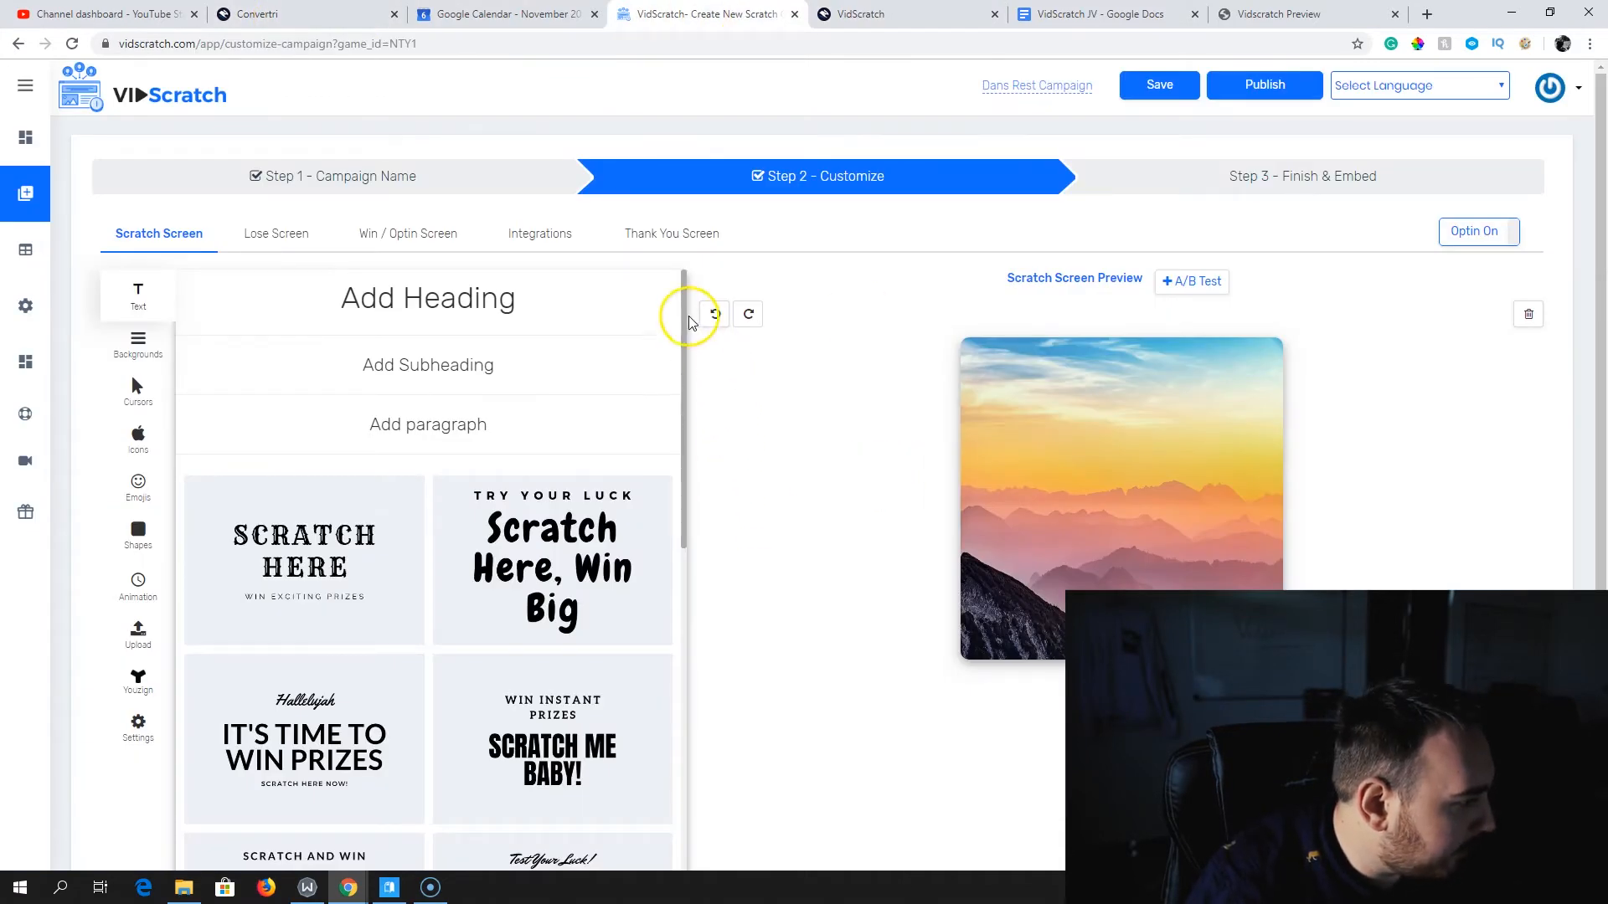
{"action": "scroll", "scroll_direction": "down", "scroll_amount": 3}
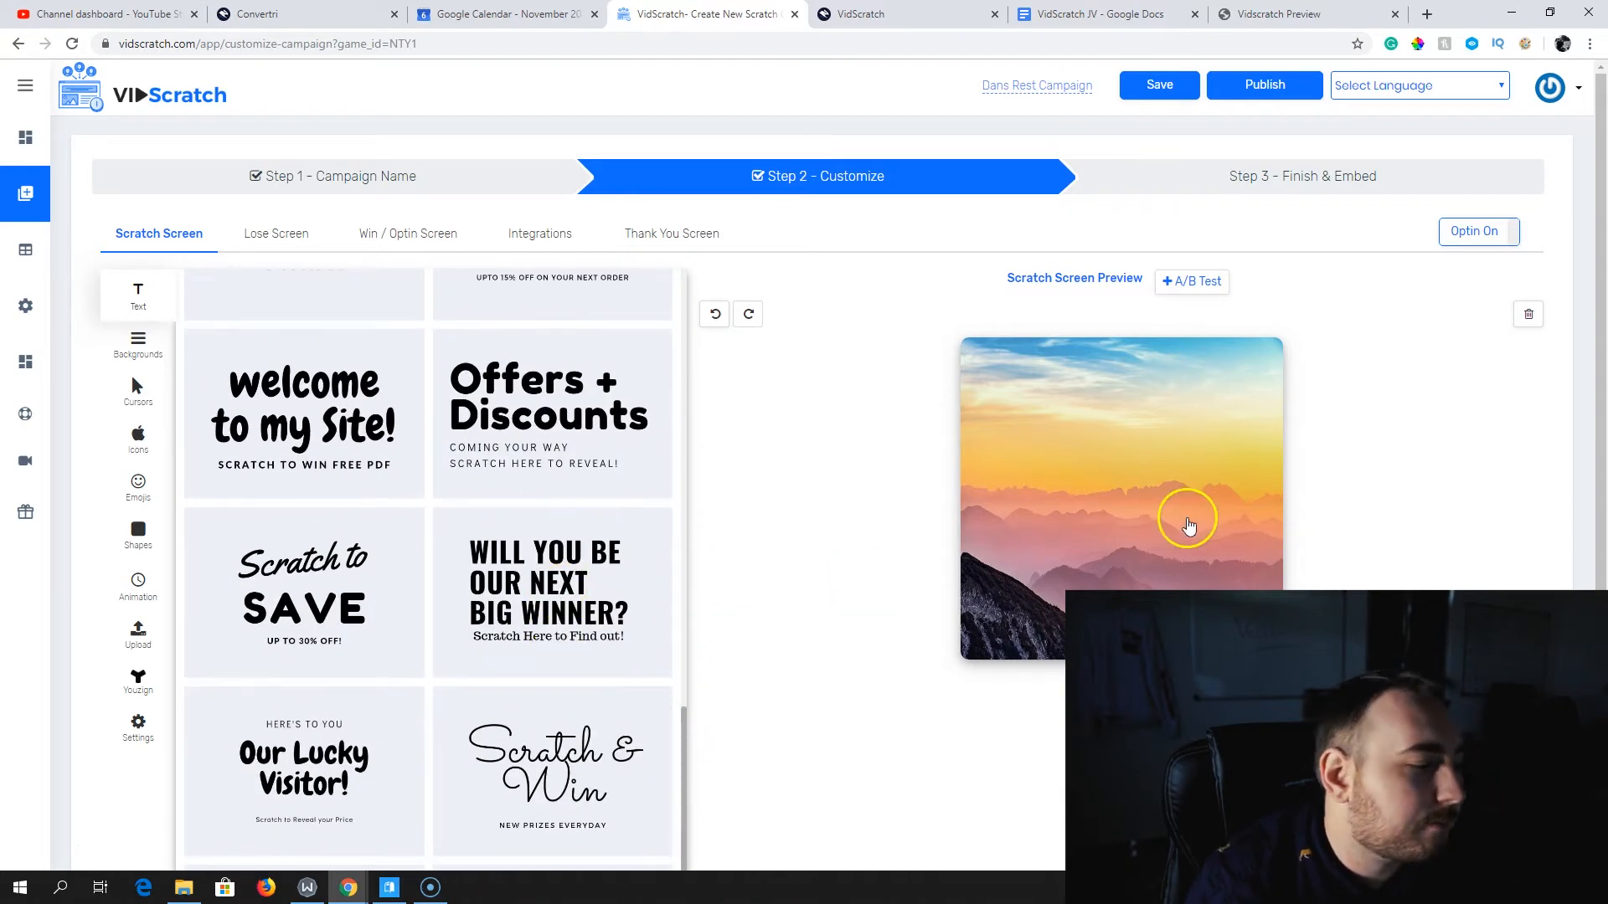
{"action": "left_click", "coordinate": [552, 592]}
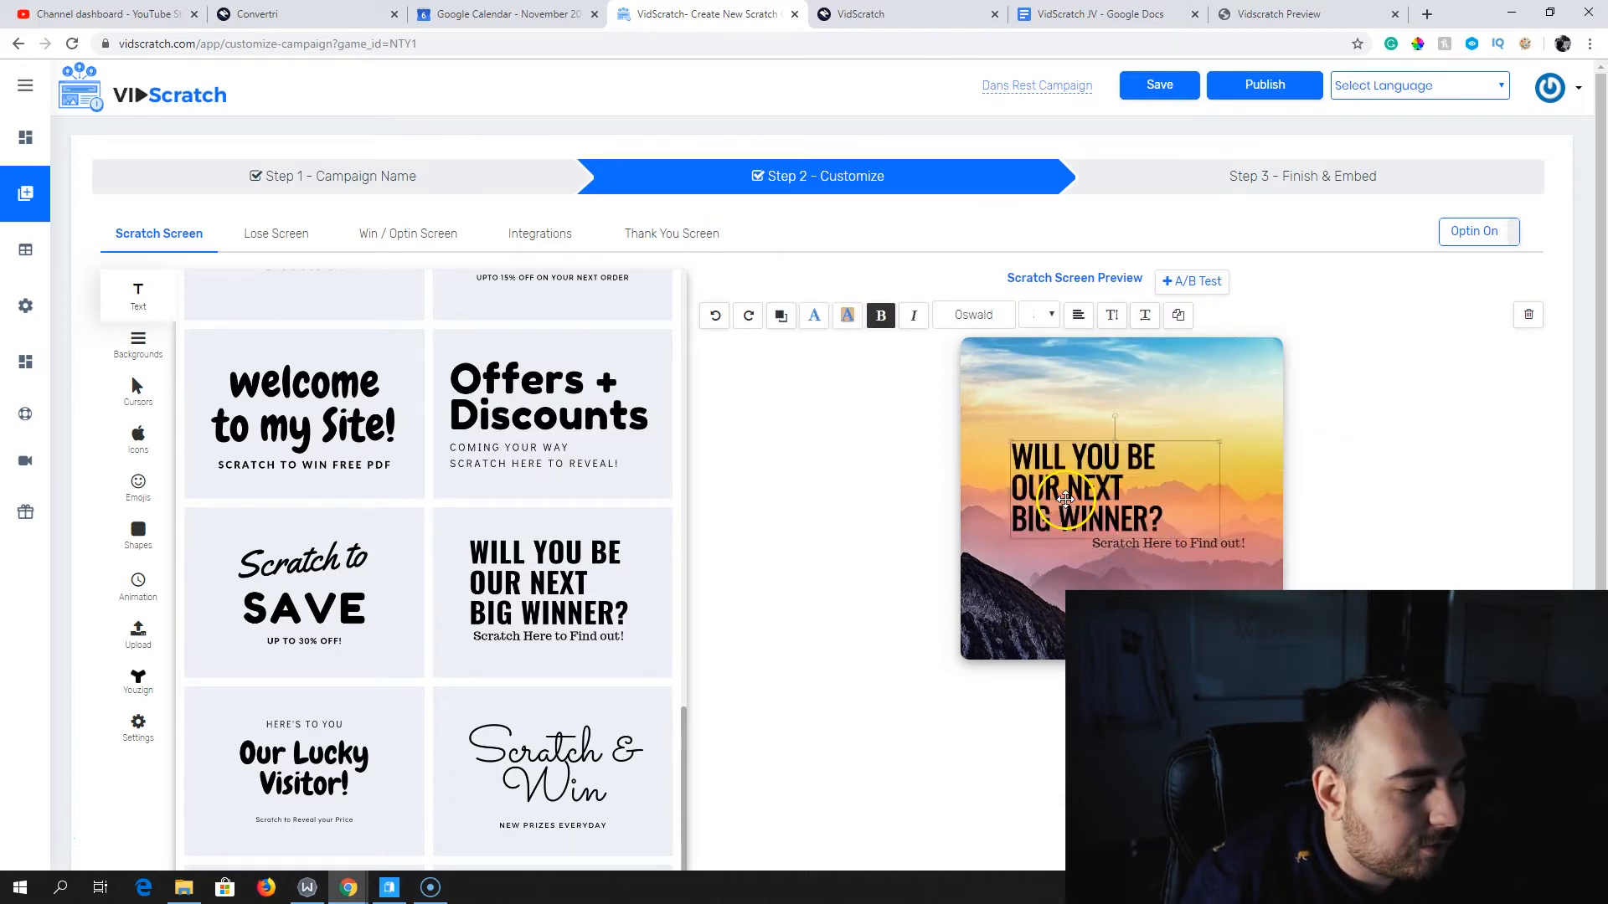
{"action": "left_click_drag", "start_coordinate": [1066, 487], "coordinate": [1066, 426]}
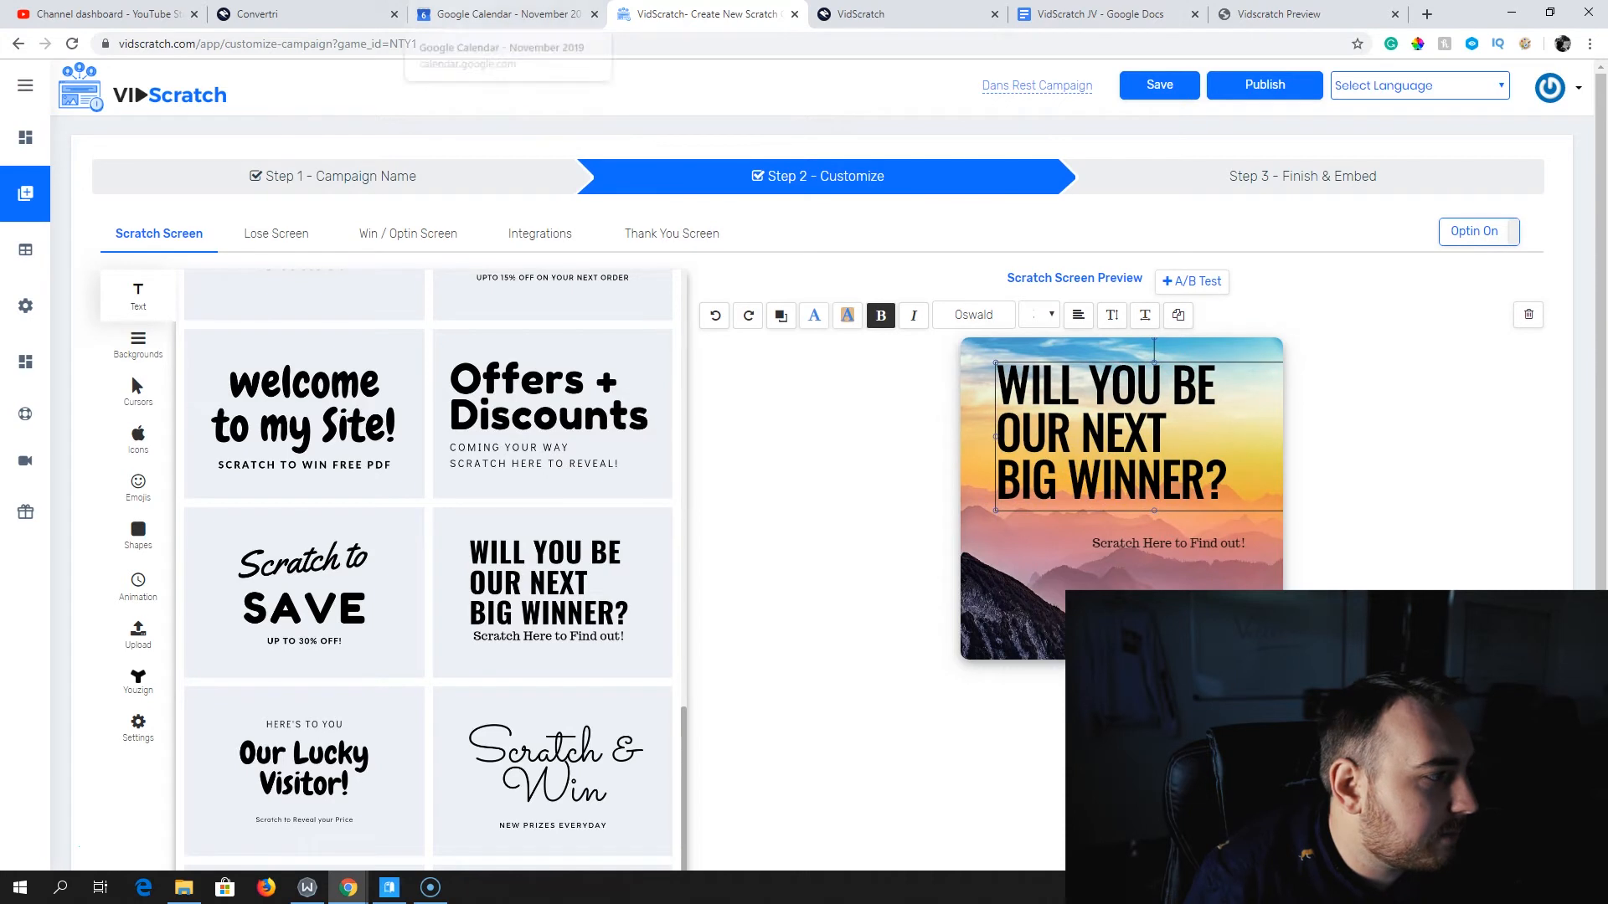
Center the big-winner headline, checking it against the example card design
{"action": "left_click", "coordinate": [906, 14]}
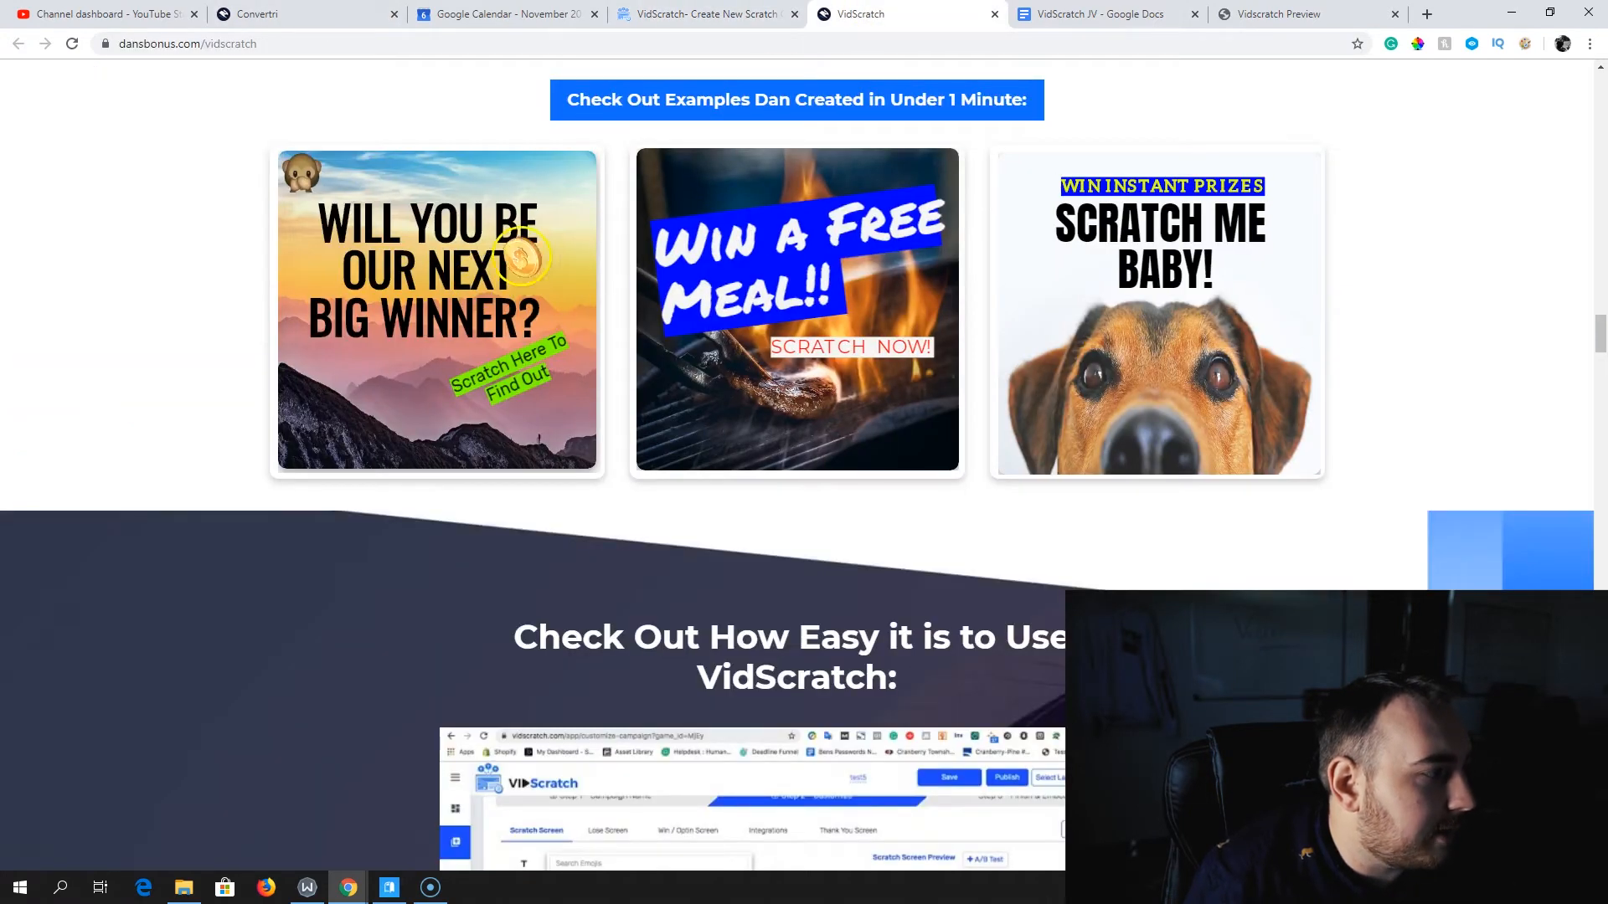
{"action": "left_click", "coordinate": [705, 13]}
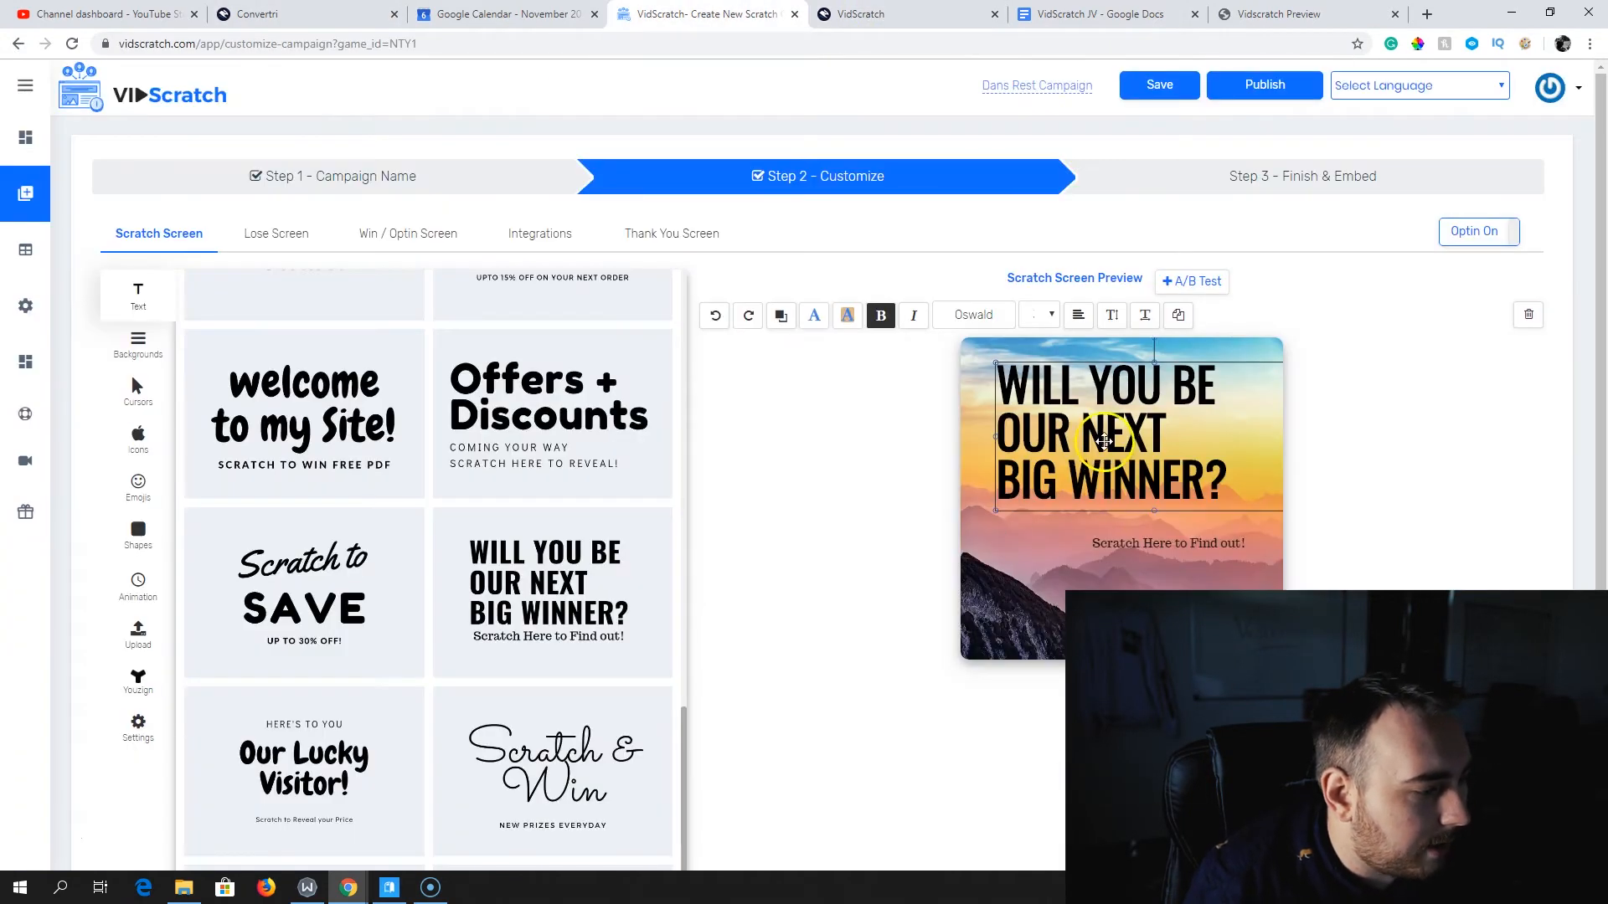
{"action": "left_click", "coordinate": [1078, 315]}
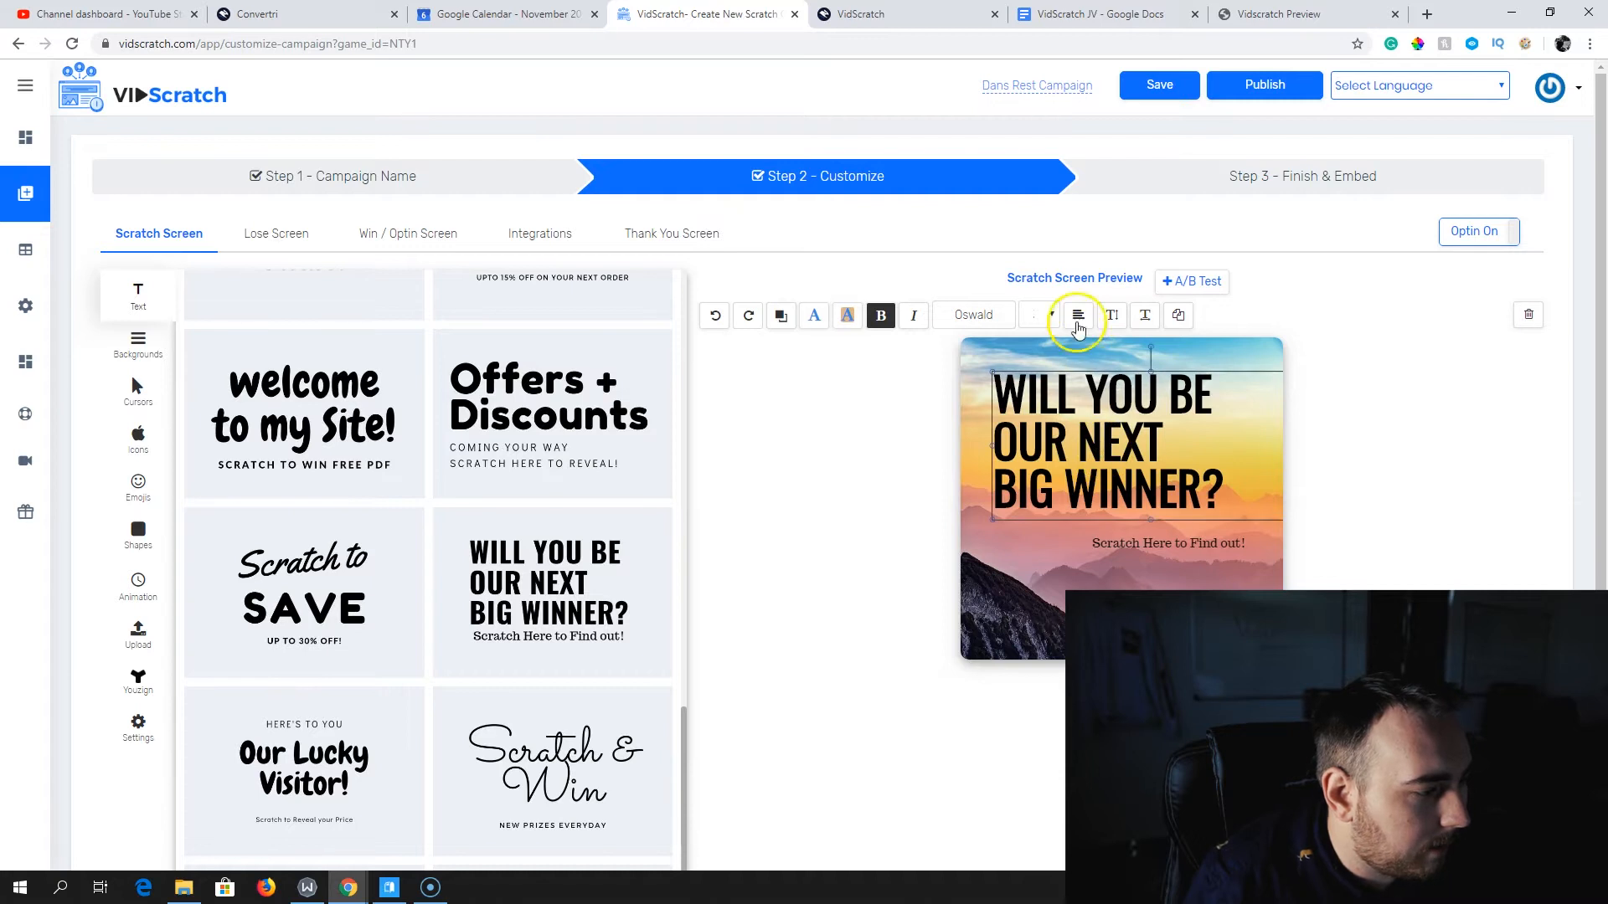
{"action": "left_click", "coordinate": [1077, 315]}
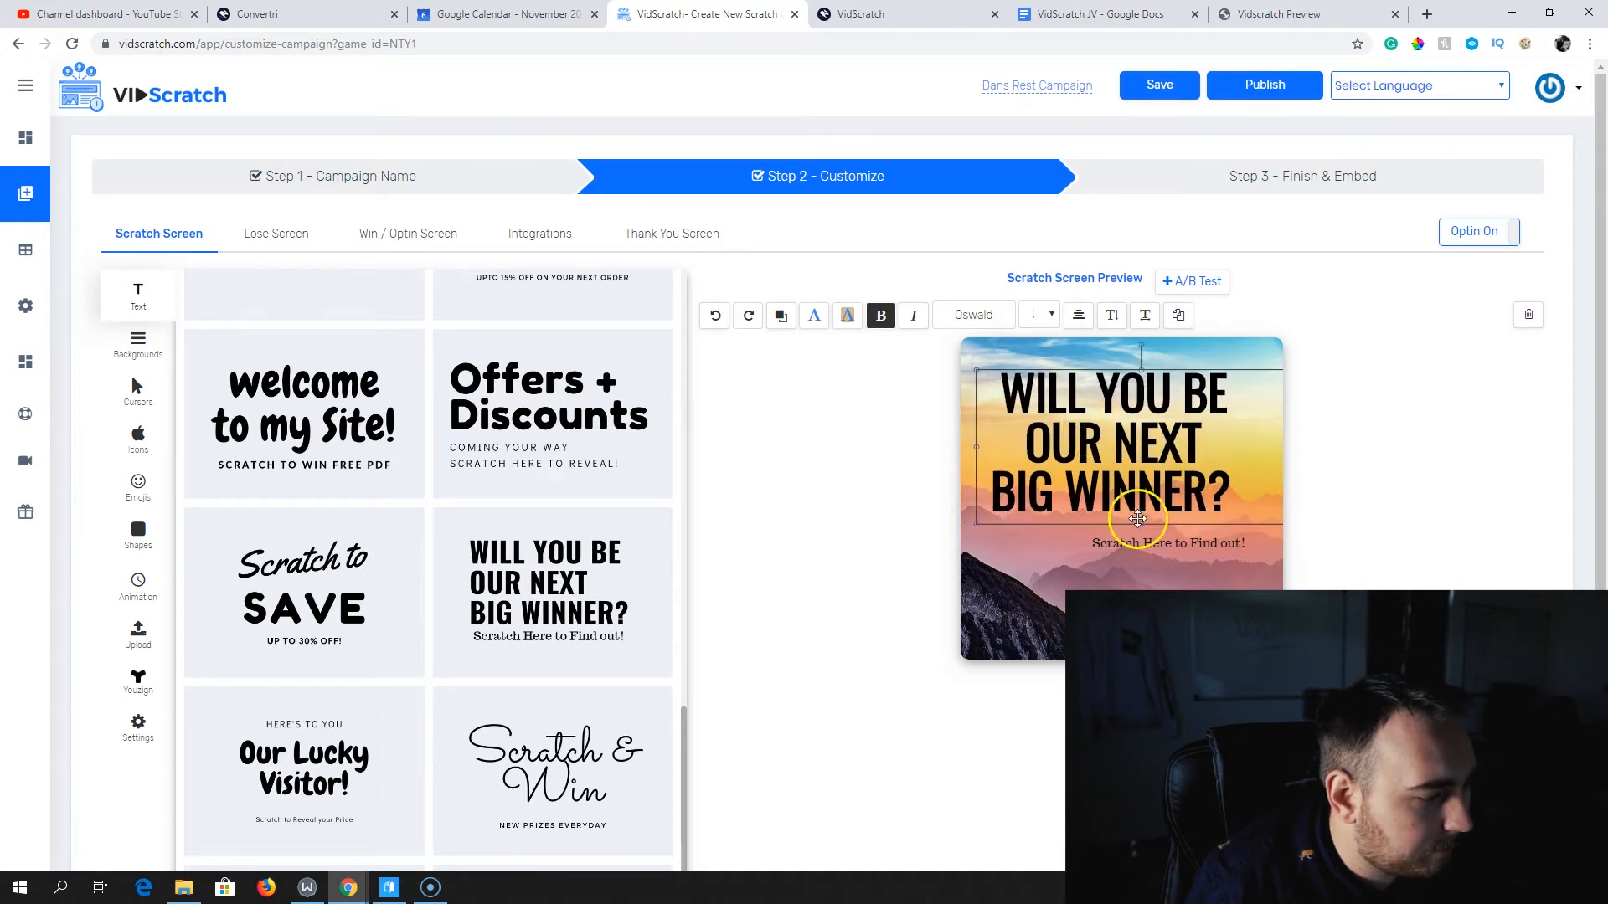
{"action": "left_click", "coordinate": [906, 14]}
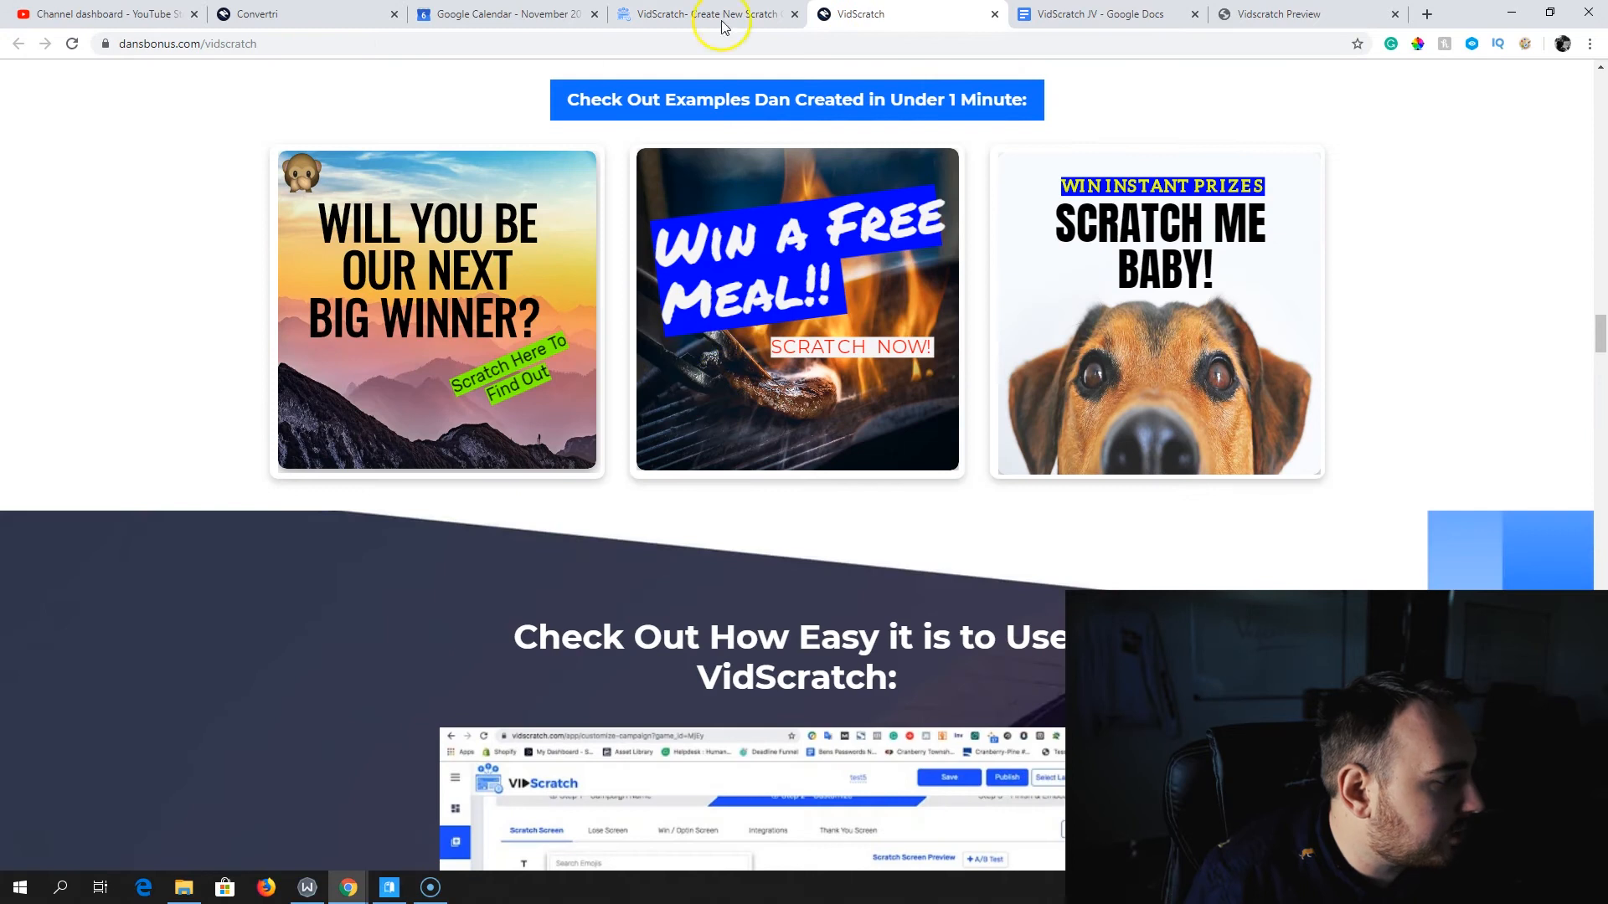
{"action": "left_click", "coordinate": [703, 13]}
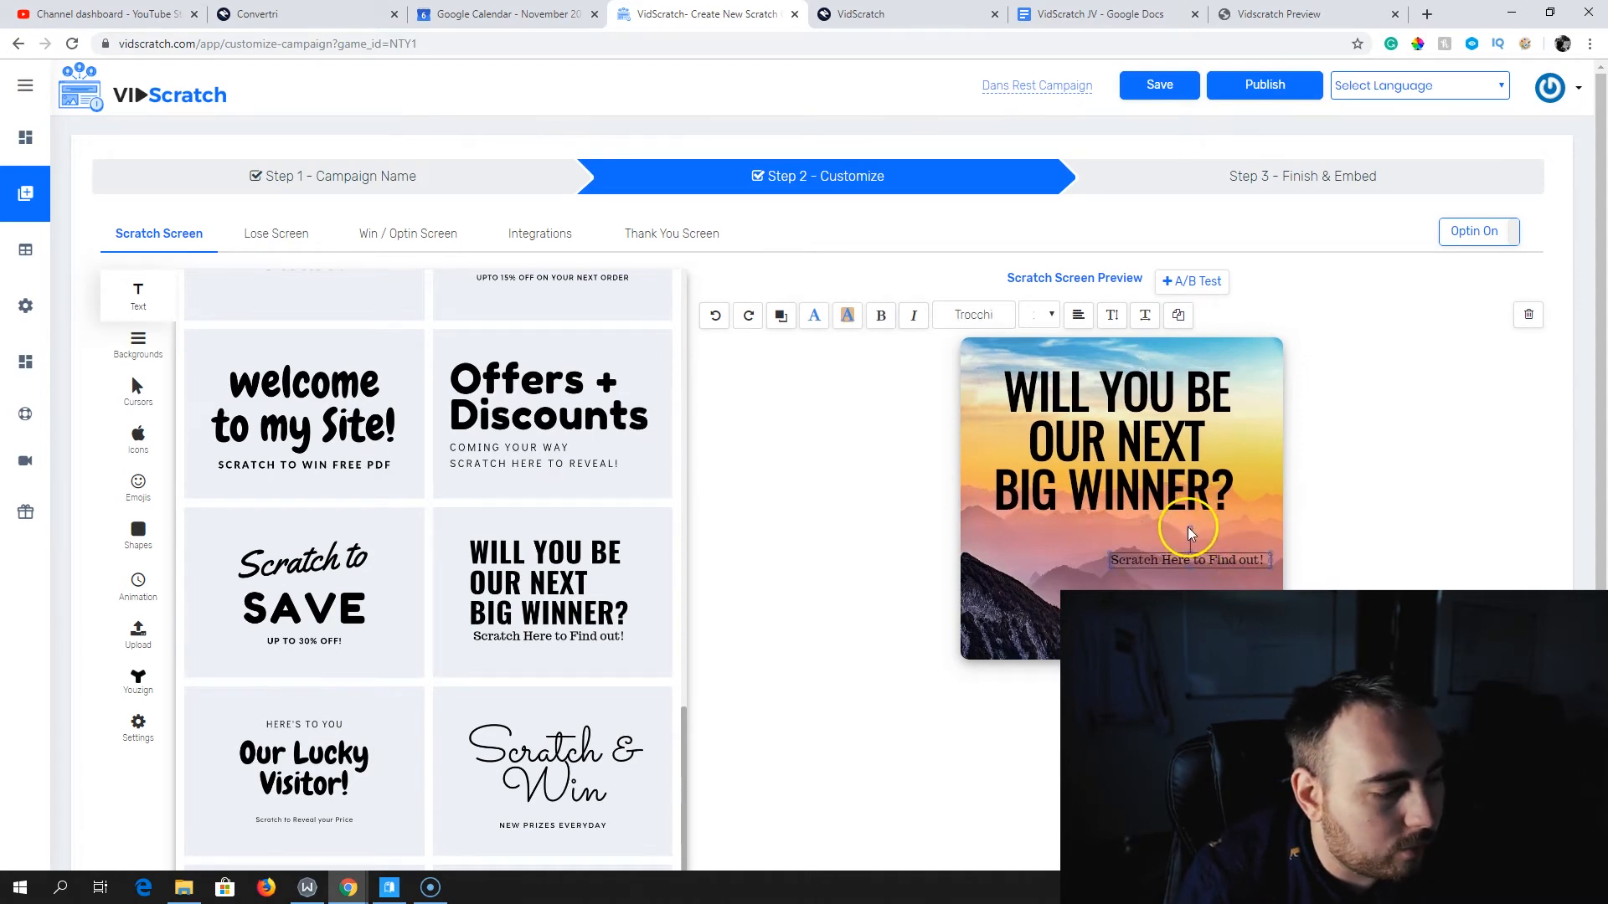
Tilt the 'Scratch Here to Find out!' line, make it bold, and apply Akronim
{"action": "left_click_drag", "start_coordinate": [1189, 560], "coordinate": [1184, 557]}
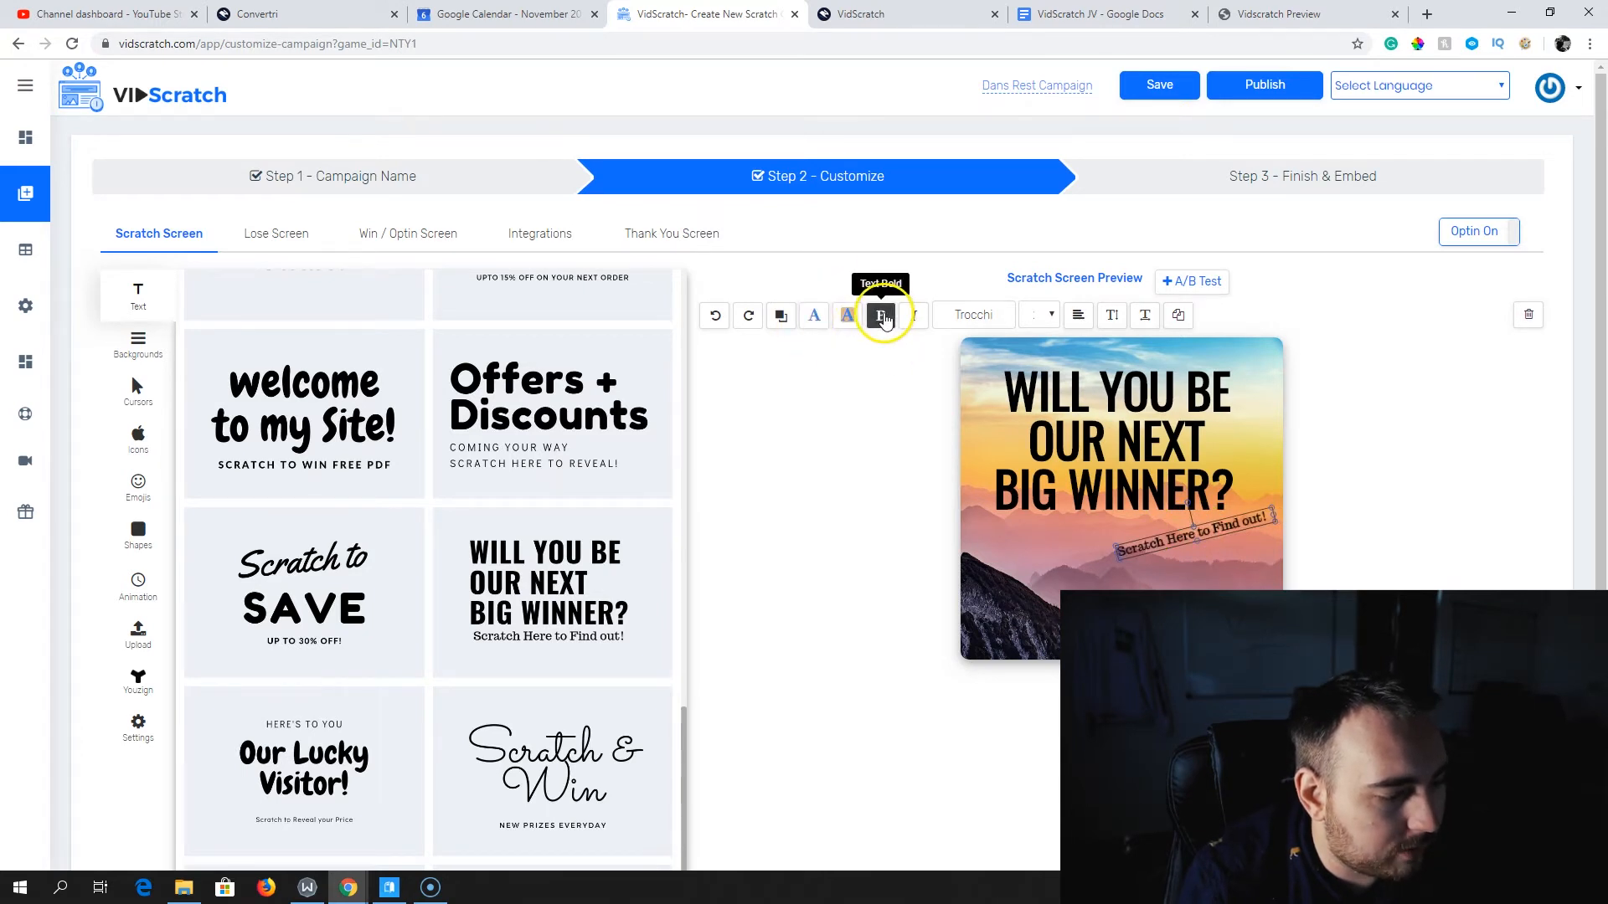
{"action": "left_click", "coordinate": [971, 315]}
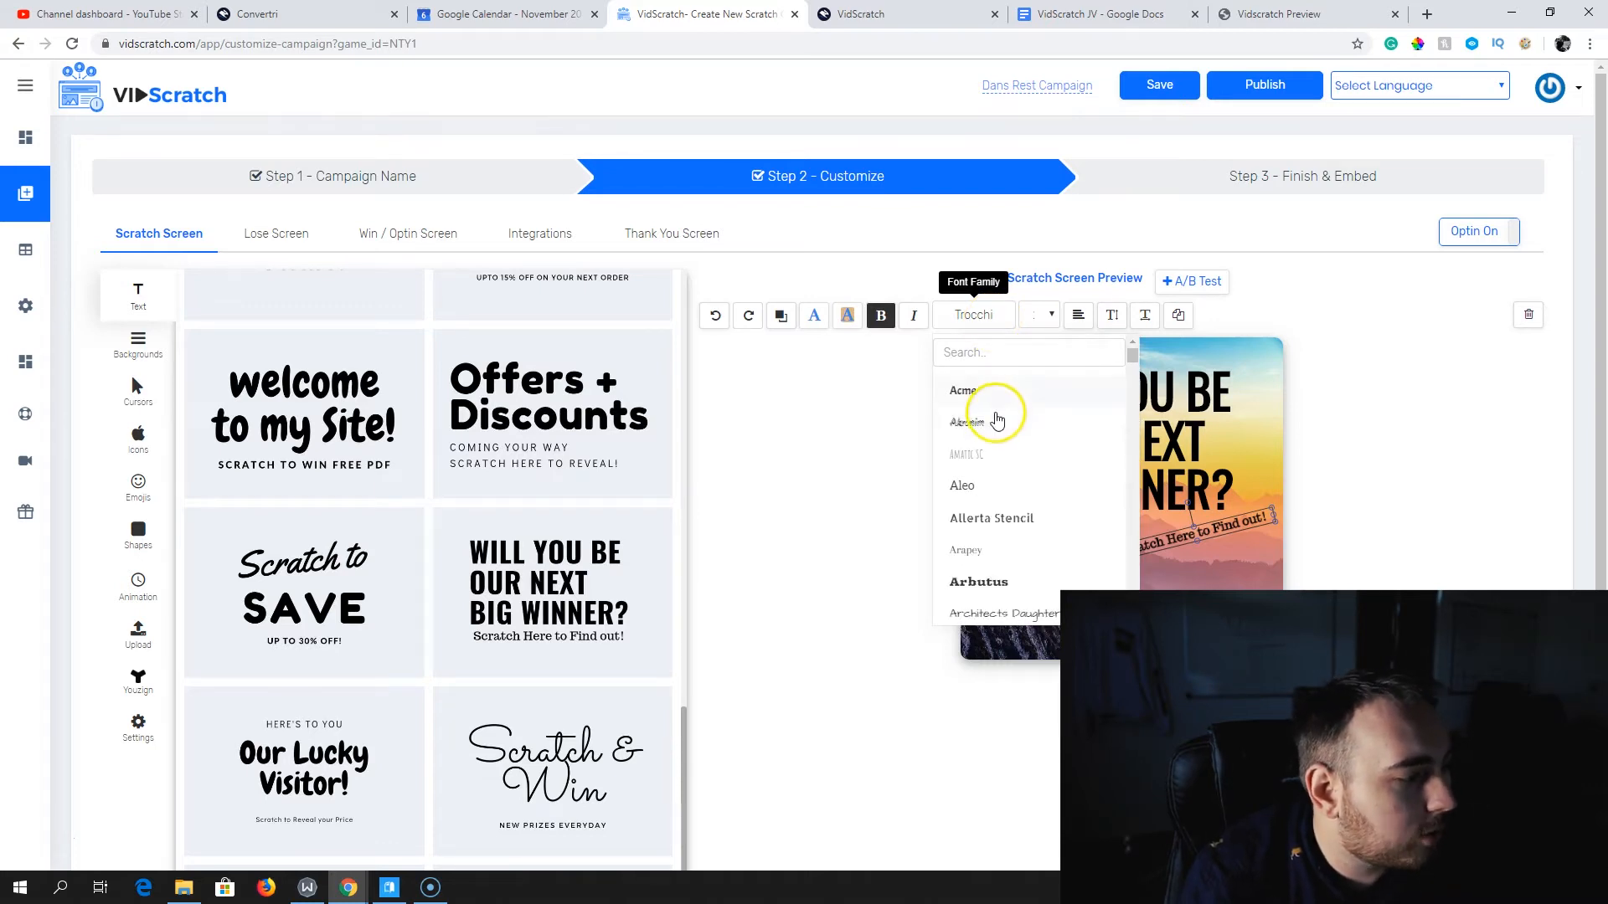
{"action": "left_click", "coordinate": [965, 422]}
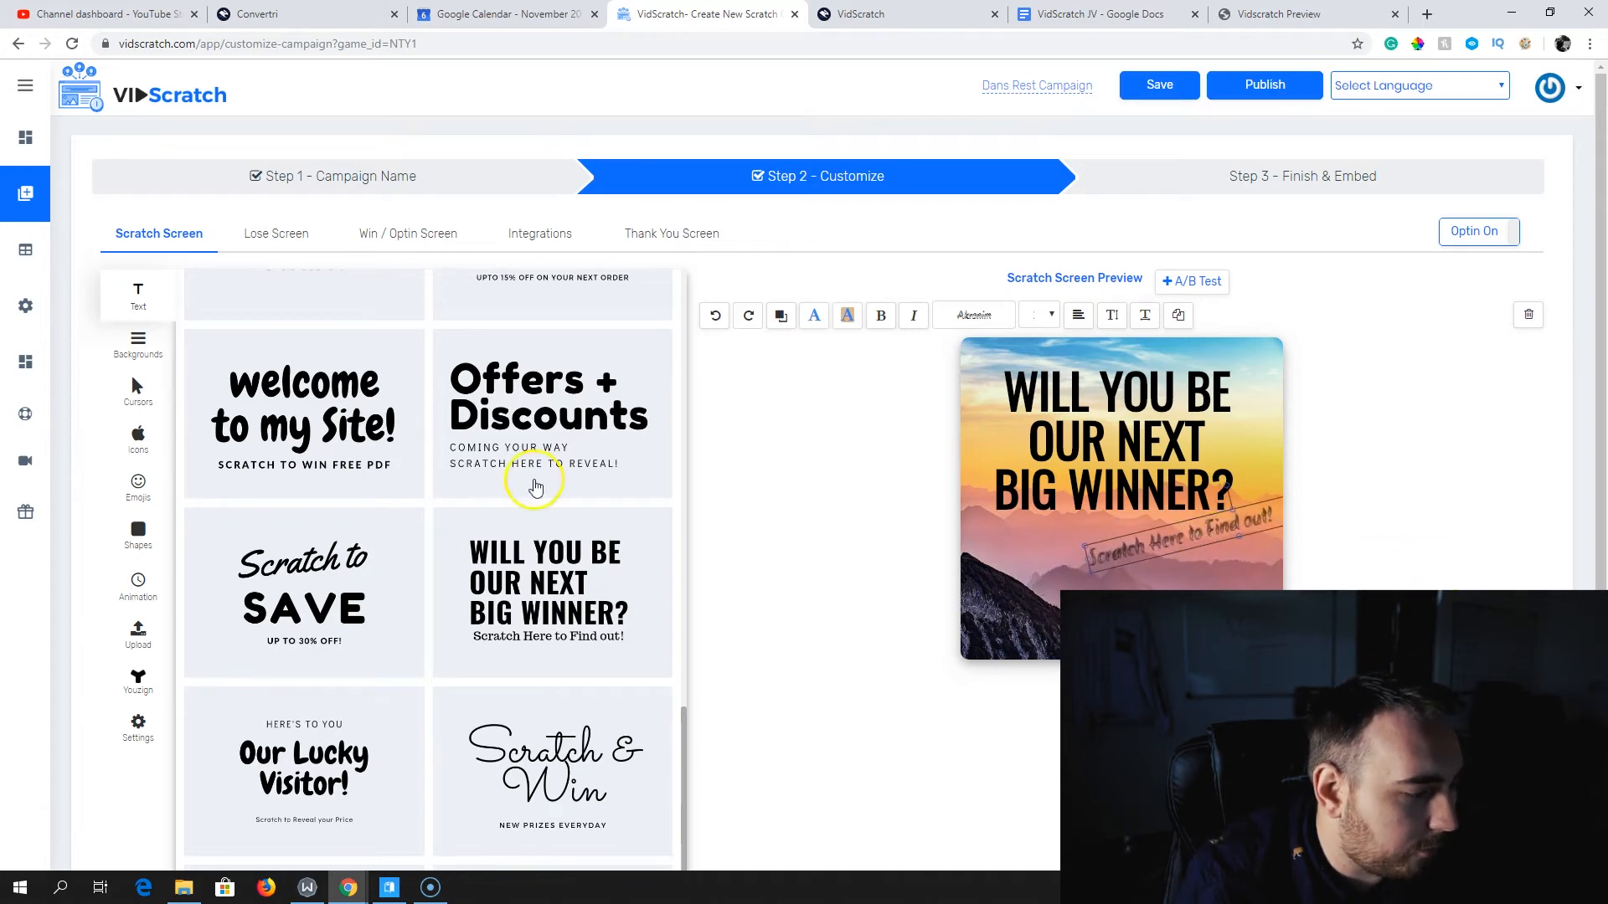
Browse the icon and emoji libraries for the card
{"action": "left_click", "coordinate": [137, 439]}
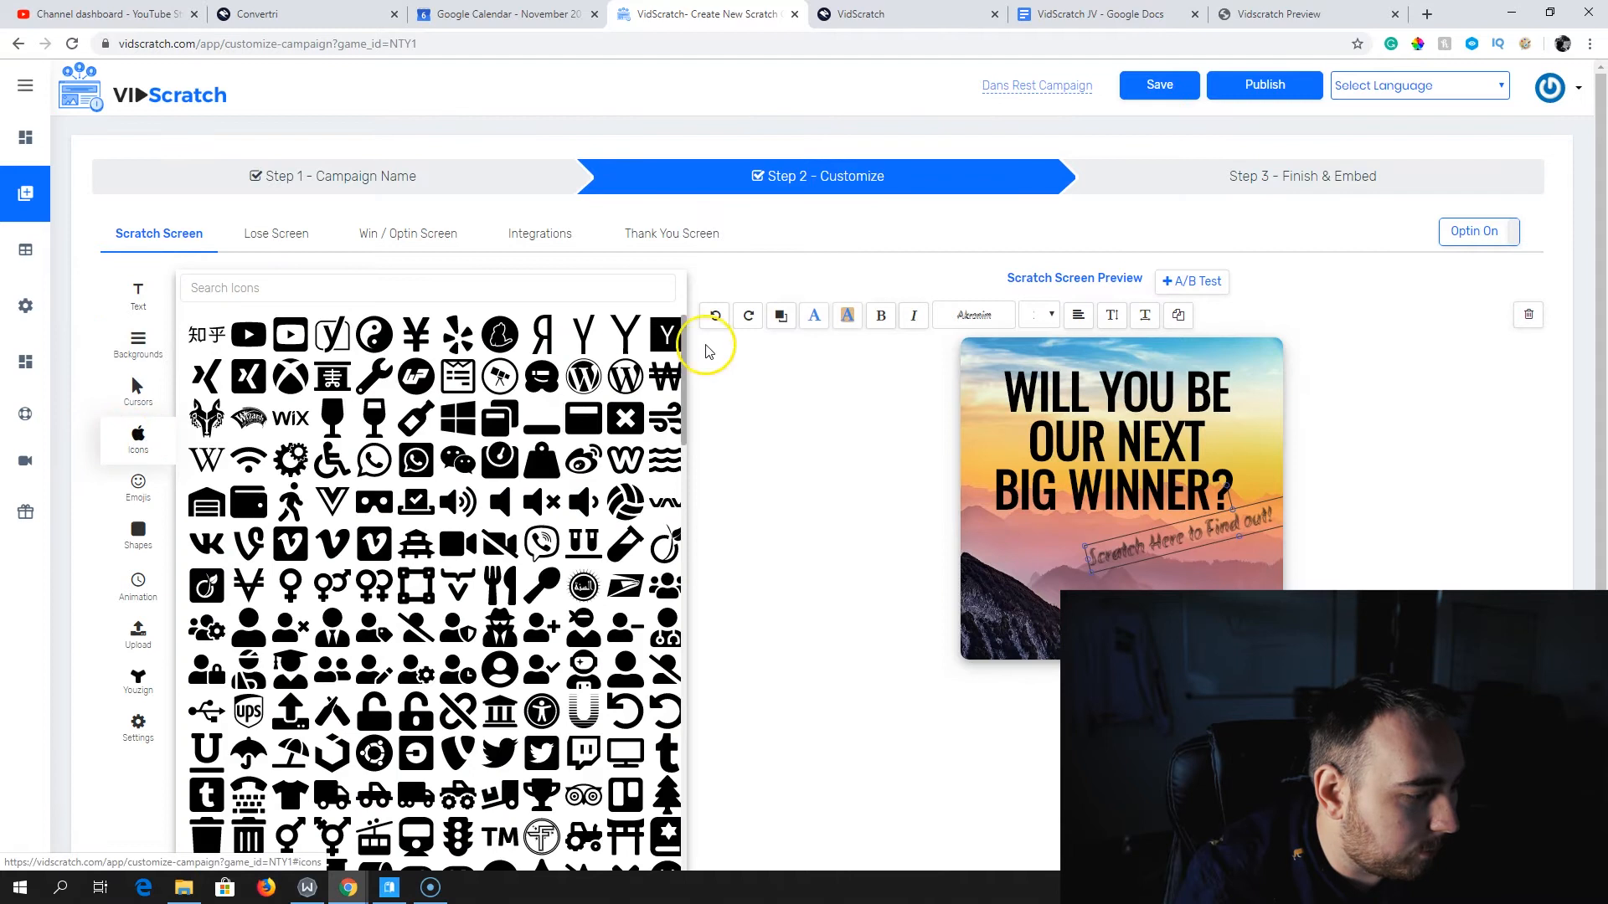
{"action": "scroll", "scroll_direction": "down", "scroll_amount": 3}
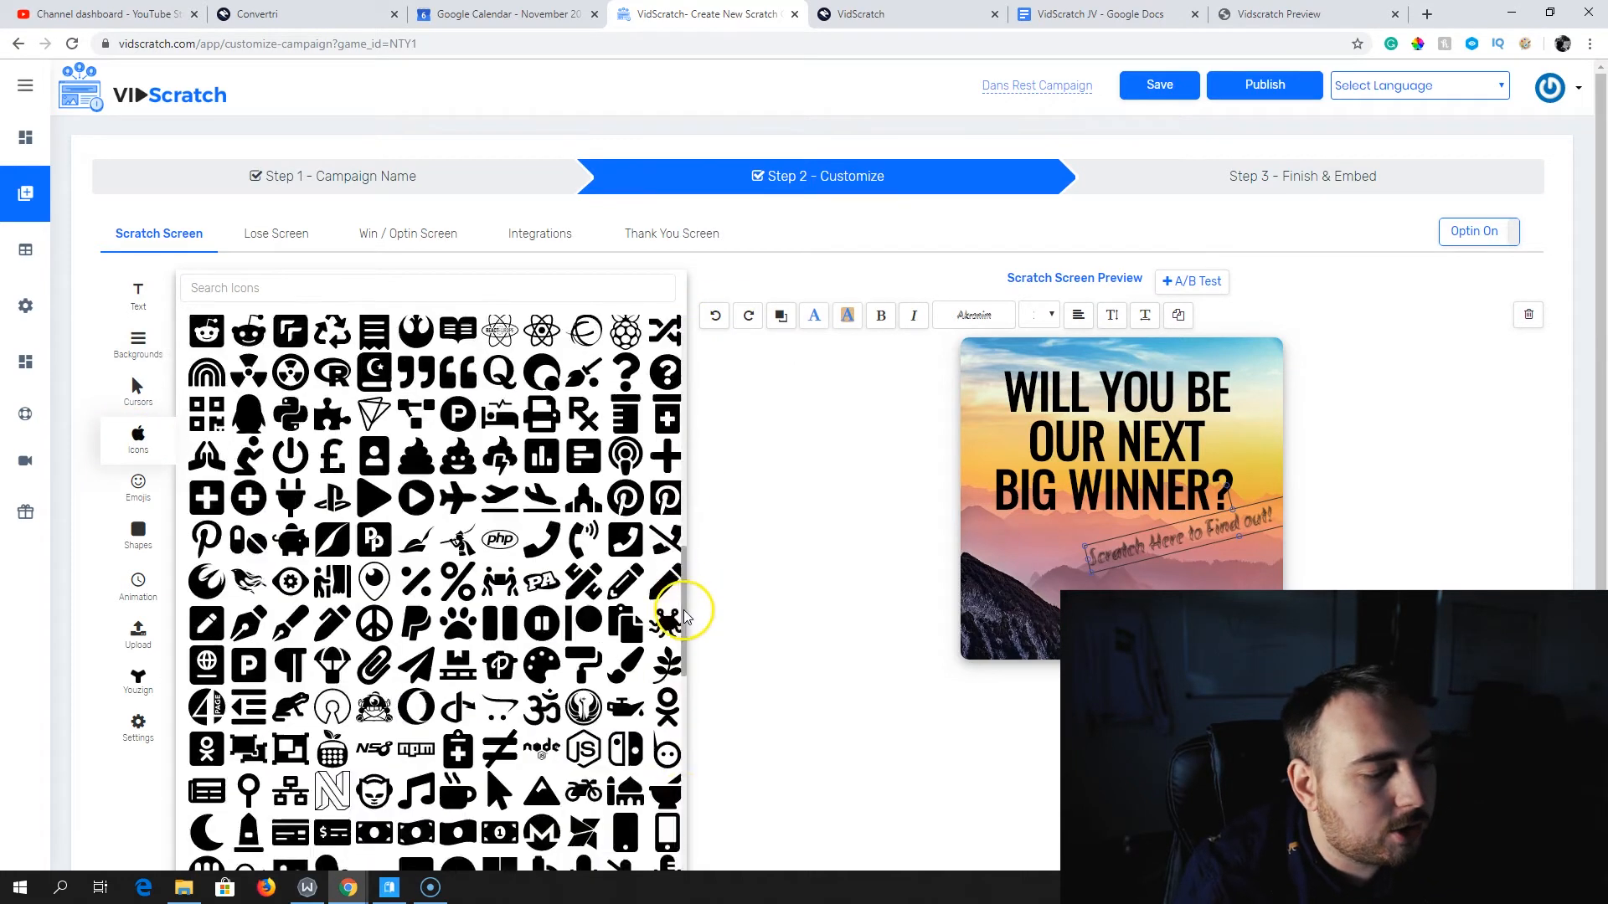
{"action": "scroll", "scroll_direction": "down", "scroll_amount": 3}
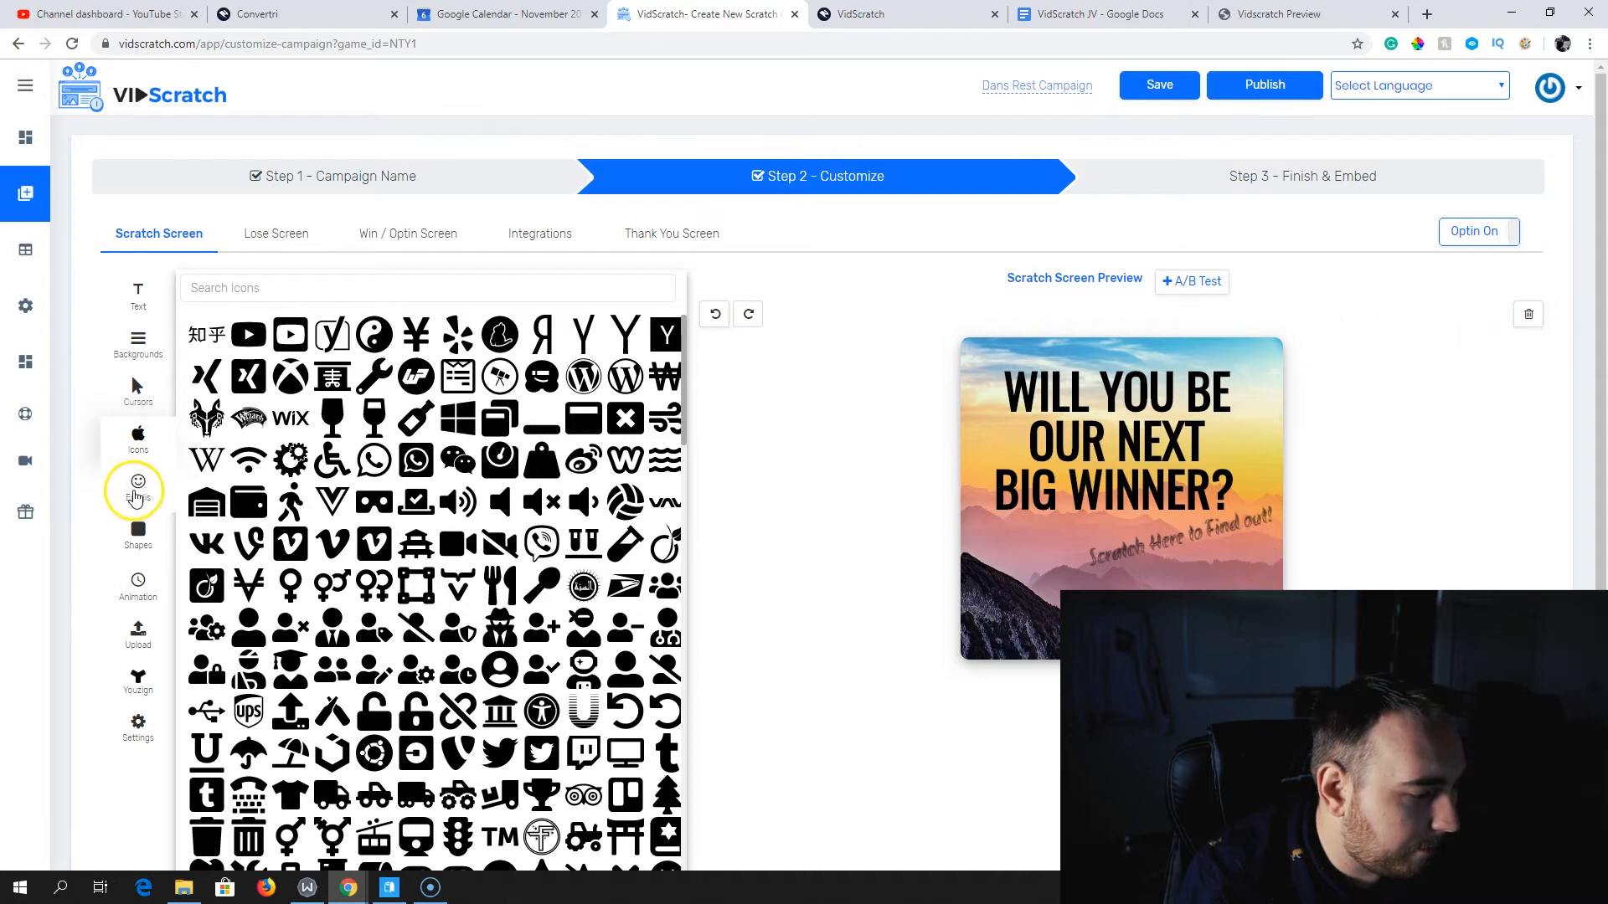
{"action": "left_click", "coordinate": [137, 488]}
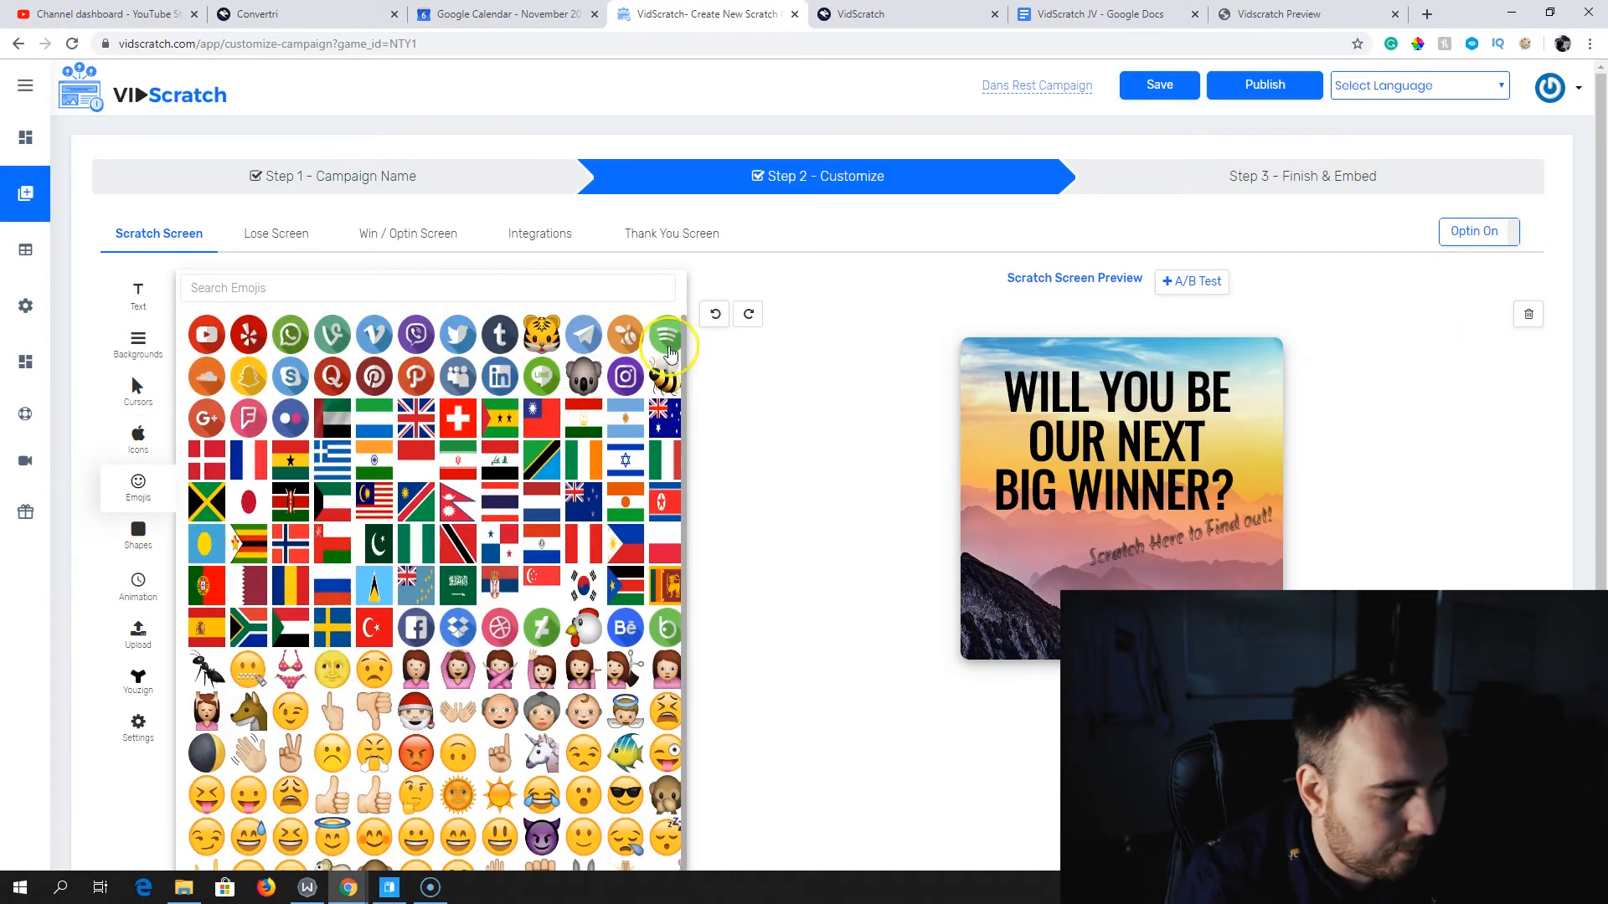
{"action": "scroll", "scroll_direction": "down", "scroll_amount": 3}
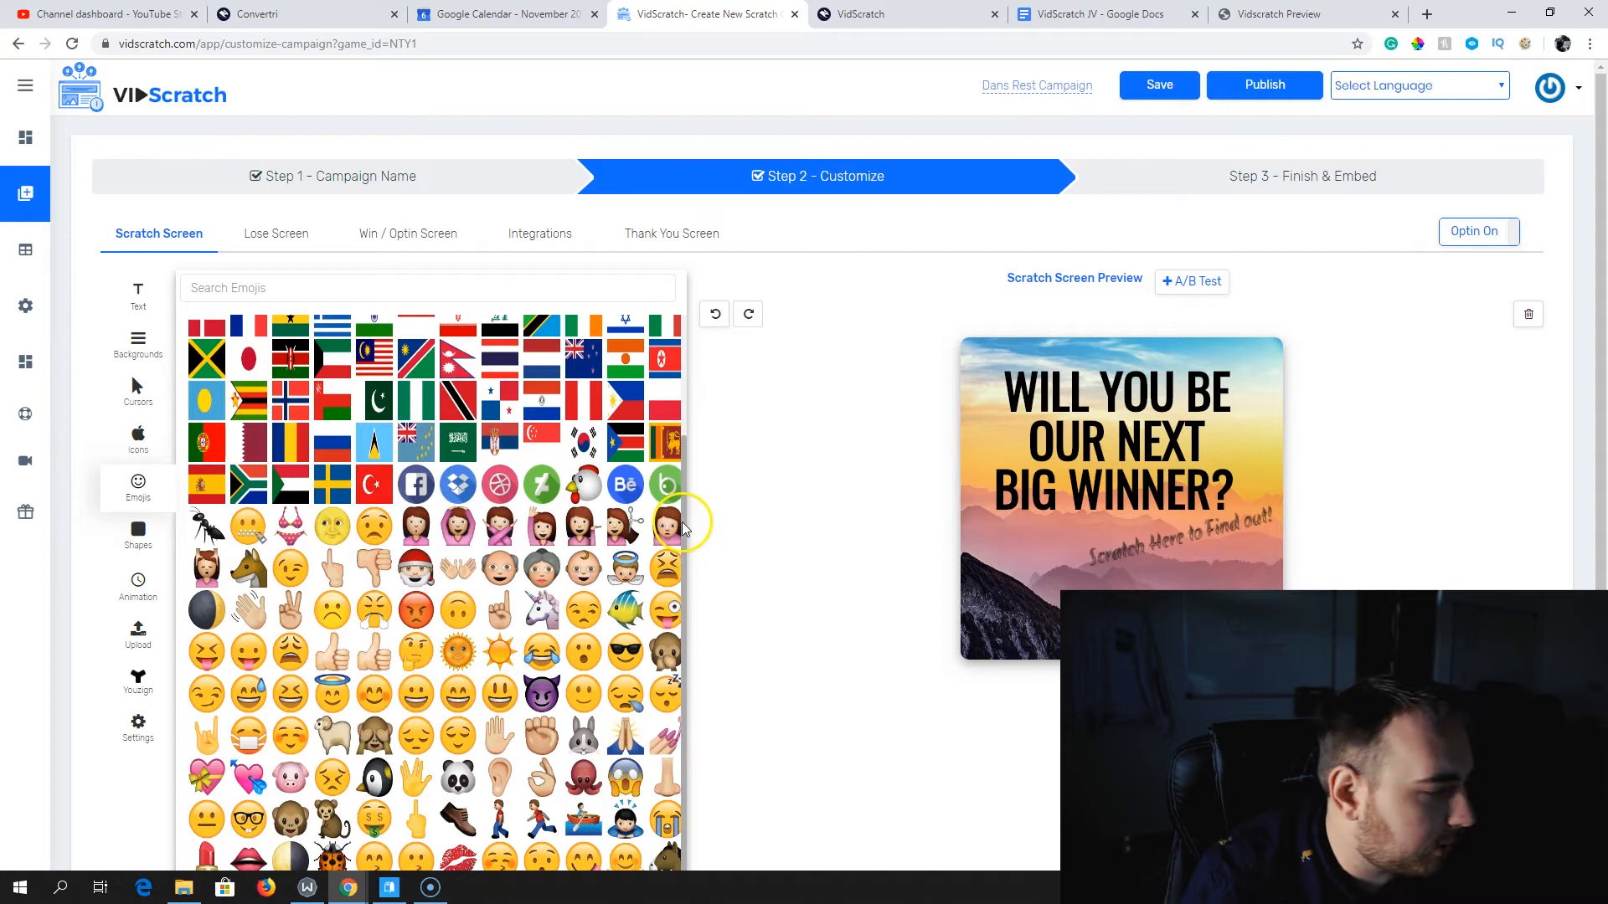
{"action": "left_click", "coordinate": [138, 585]}
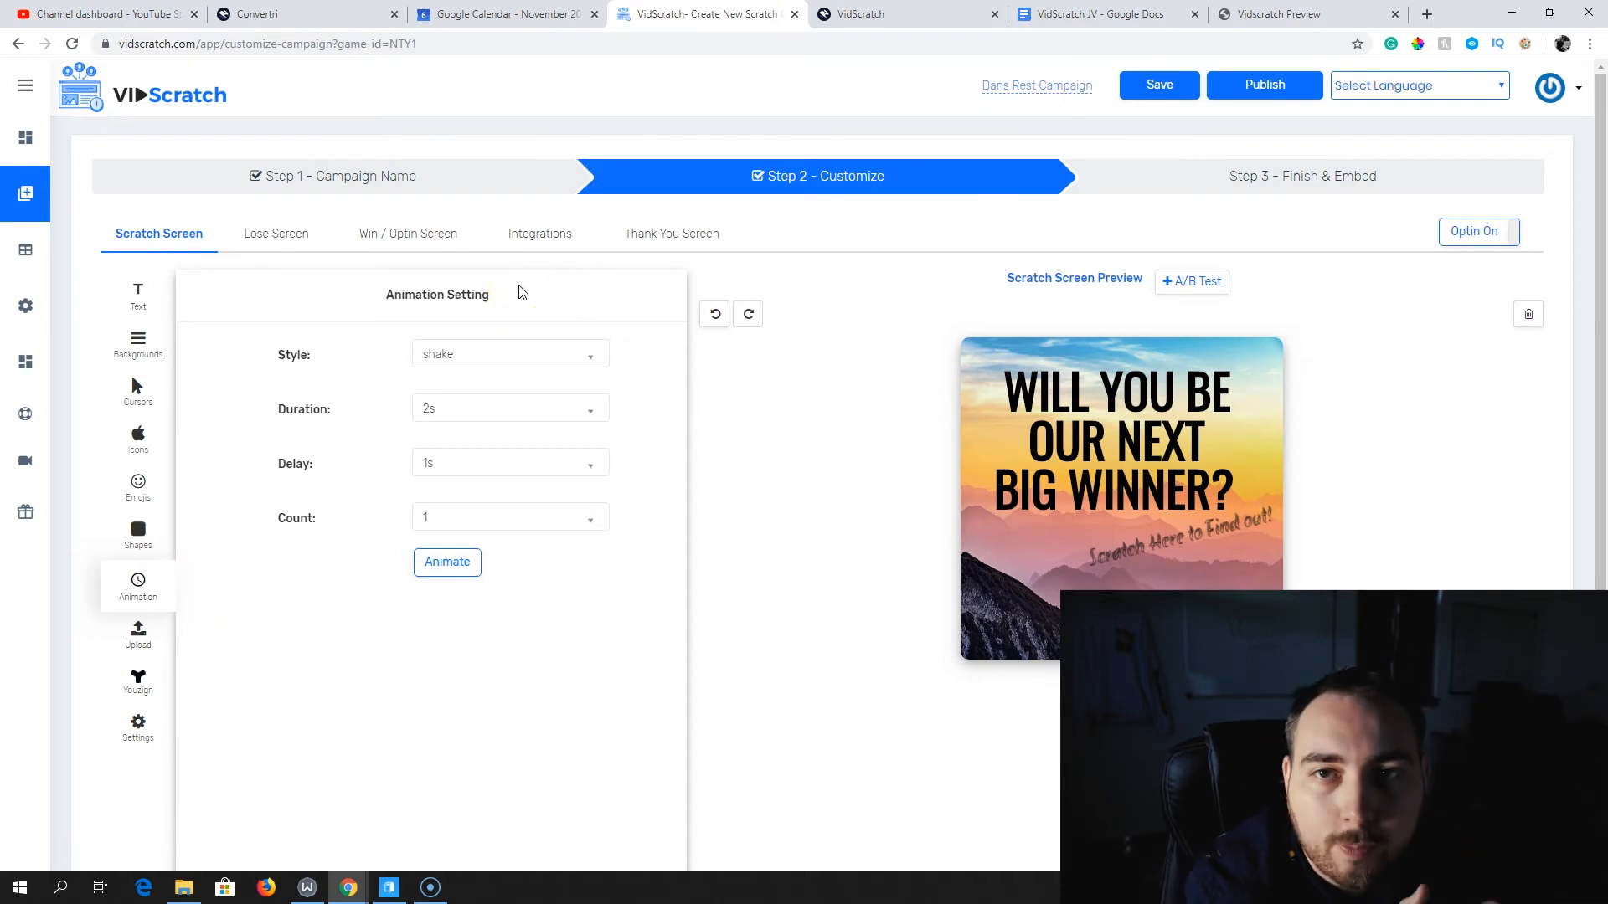
Open the library of coin-style scratch cursors
{"action": "left_click", "coordinate": [138, 390]}
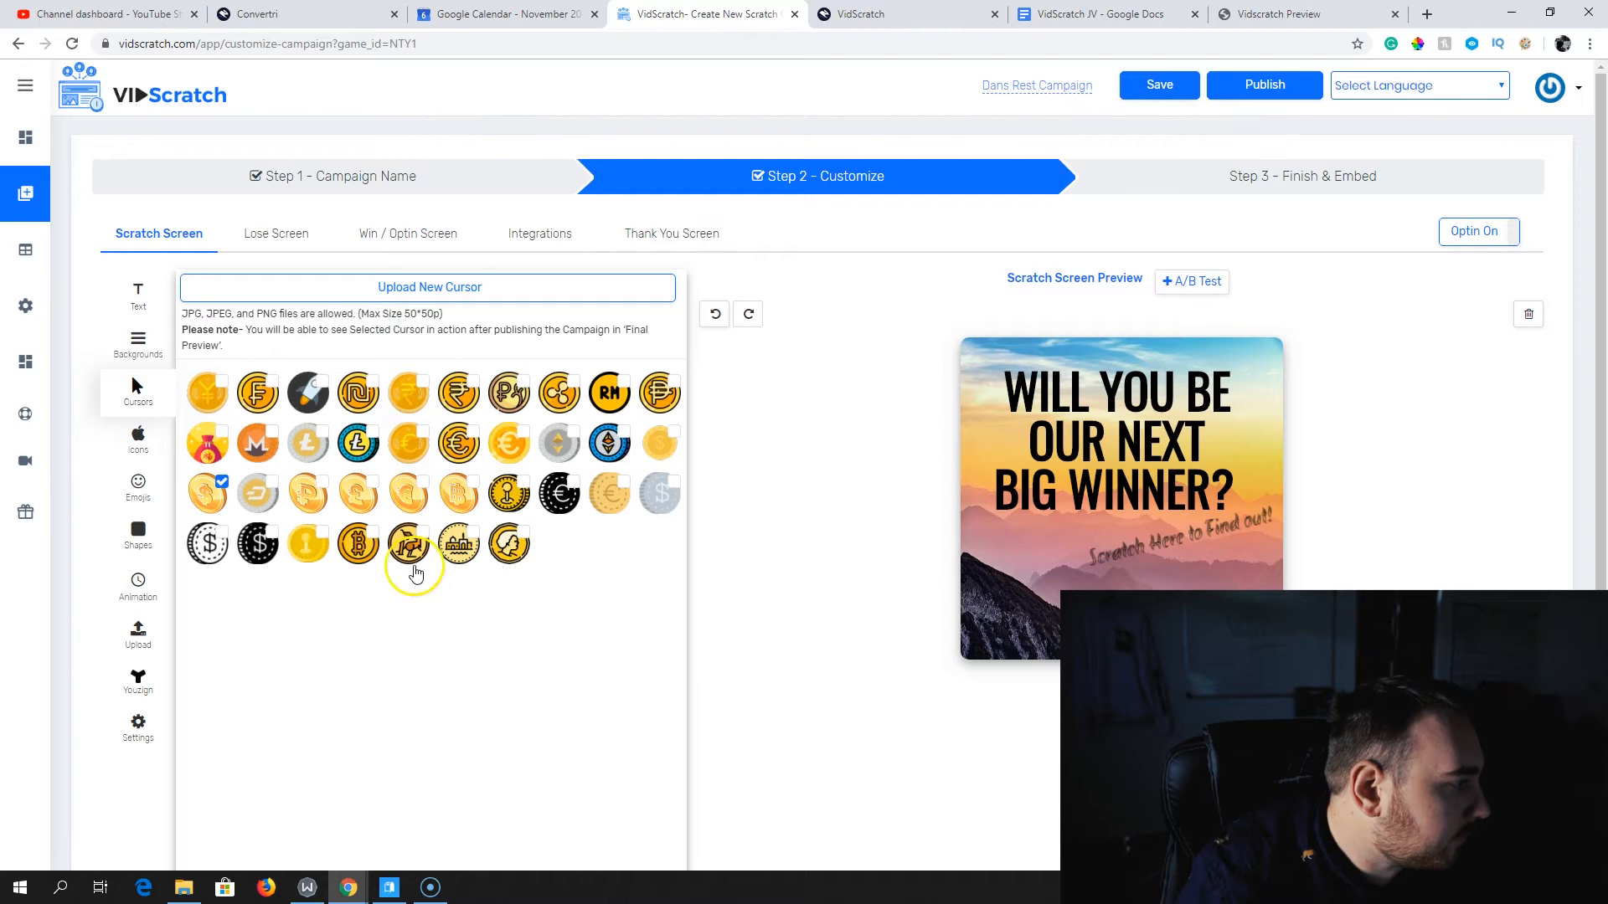
{"action": "mouse_move", "coordinate": [492, 579]}
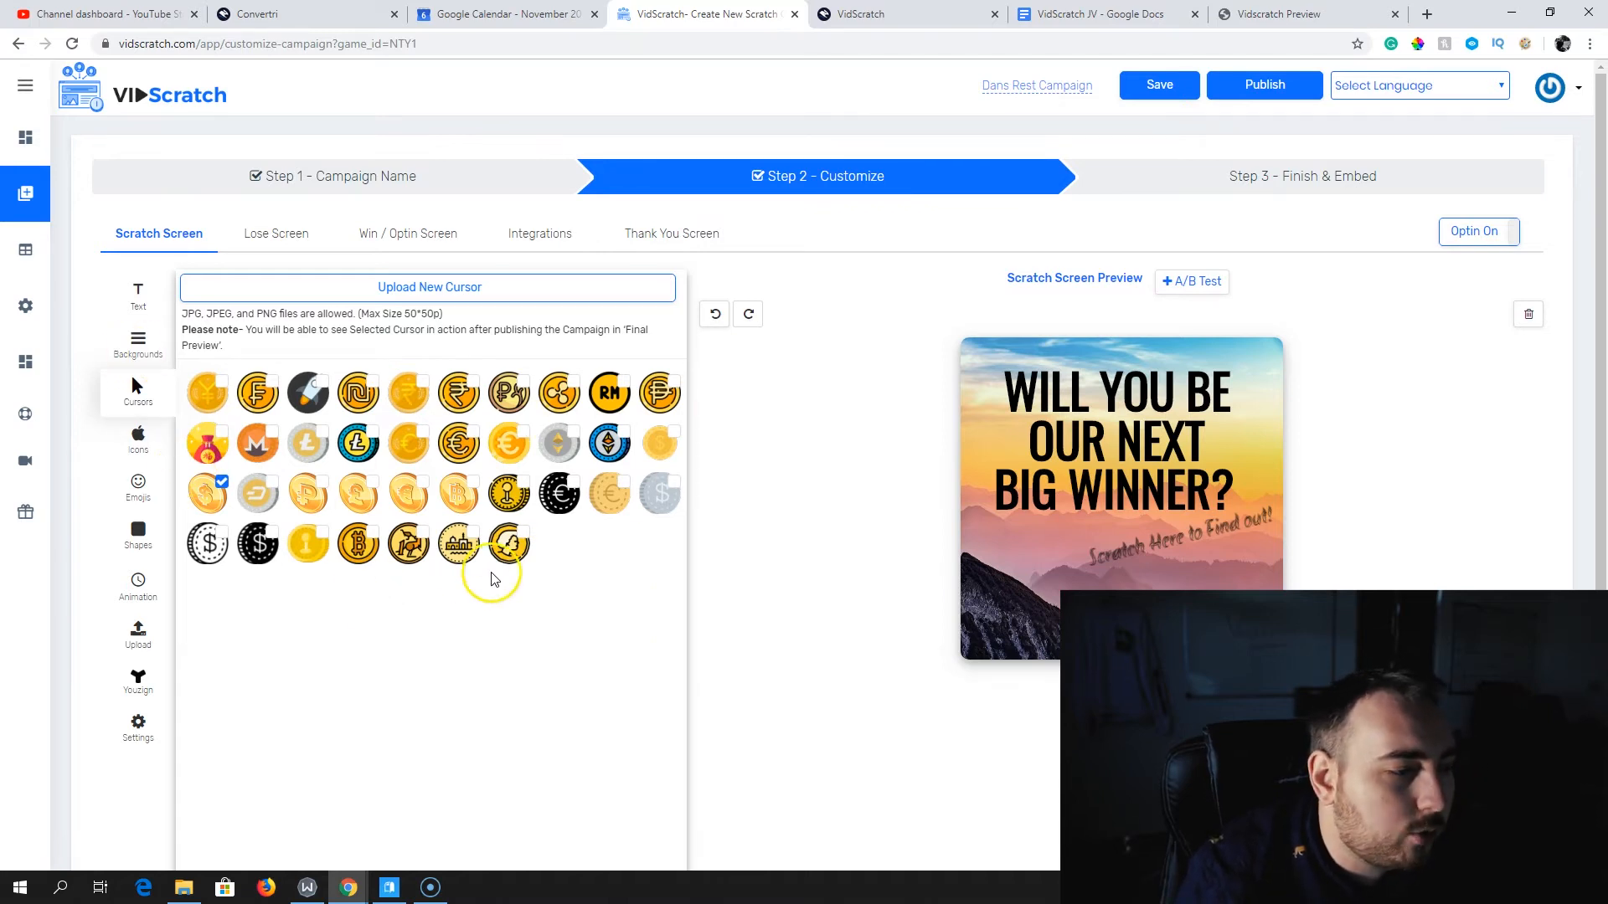
{"action": "mouse_move", "coordinate": [512, 584]}
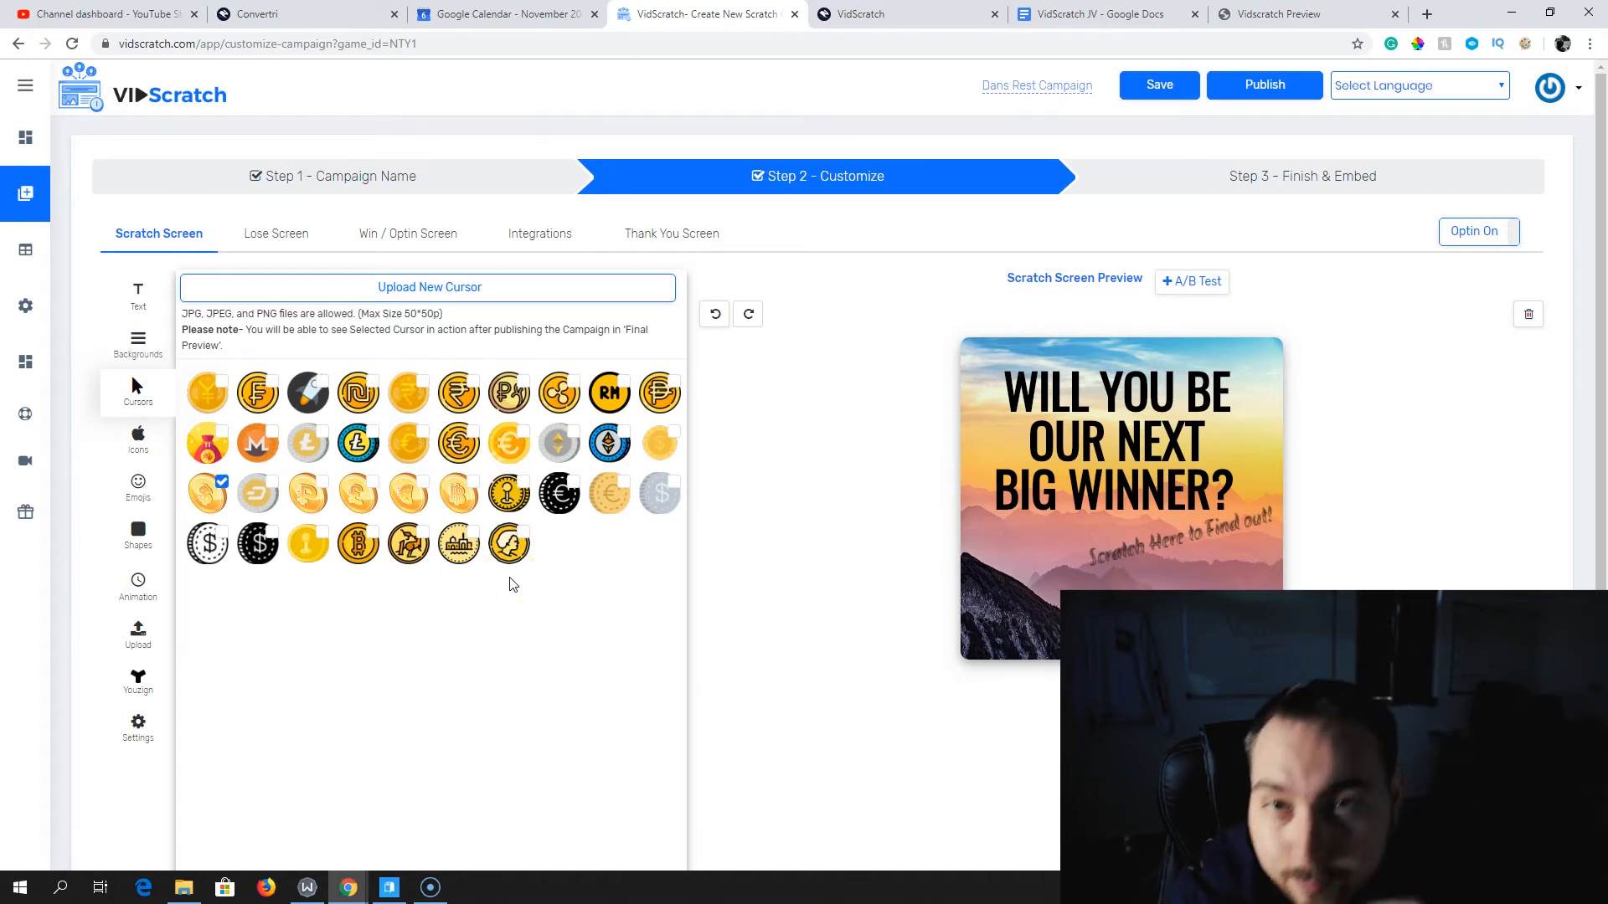
Move to the Lose Screen showing 'Oops! You lost, Click here to try again'
{"action": "left_click", "coordinate": [276, 233]}
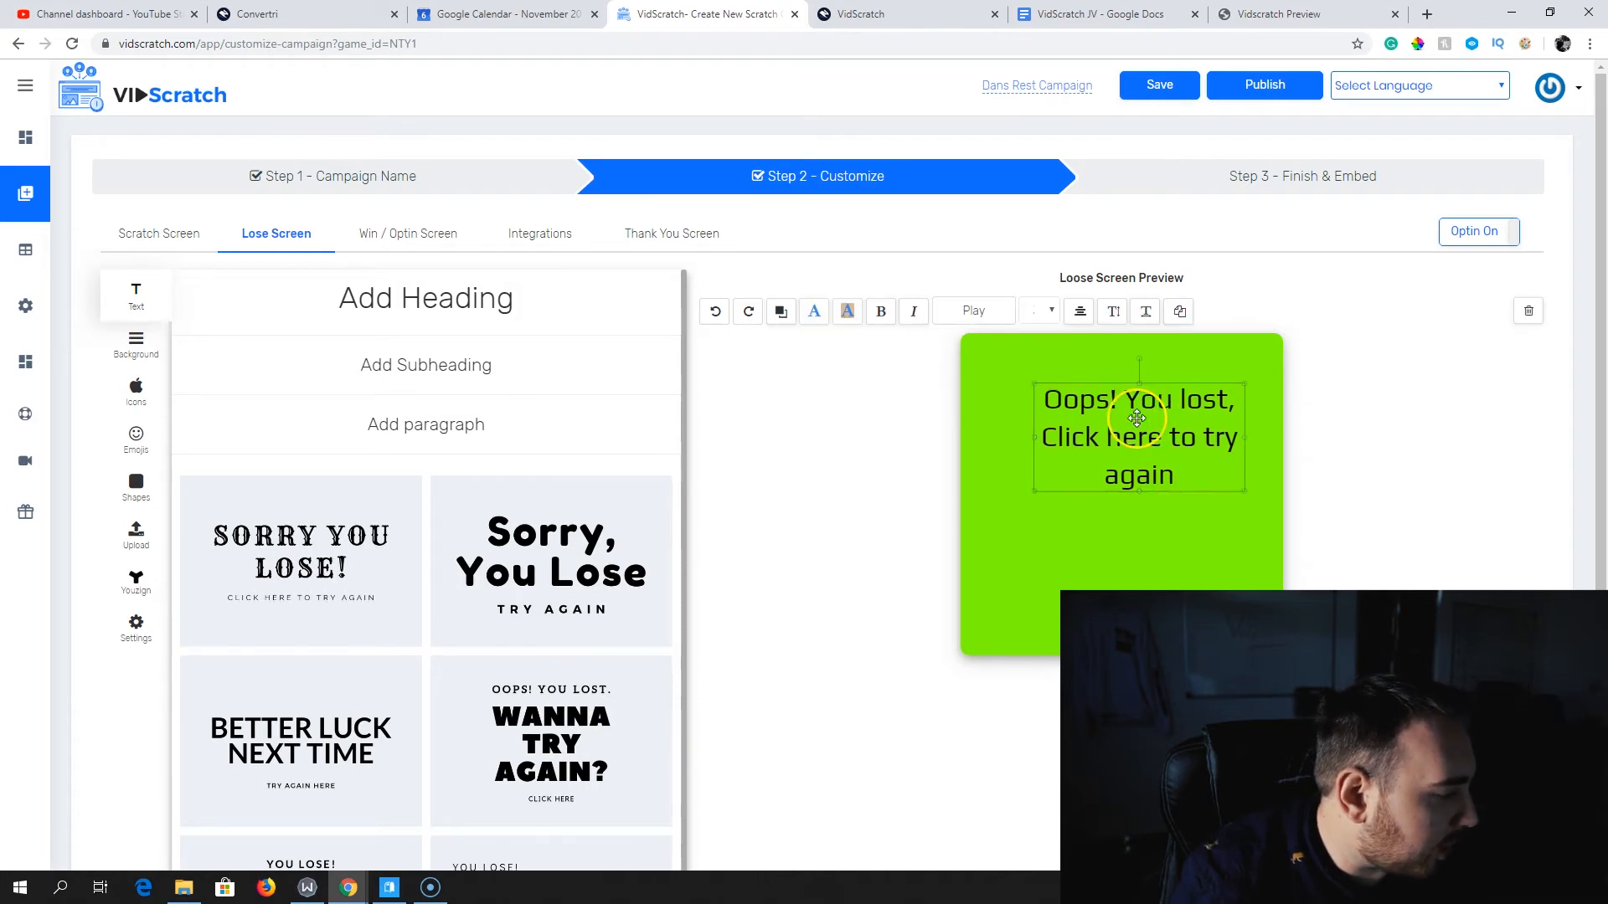
Apply the 'Wanna try again?' text template, enlarge its headline, and select the 'Oops! You lost.' line
{"action": "left_click", "coordinate": [1527, 310]}
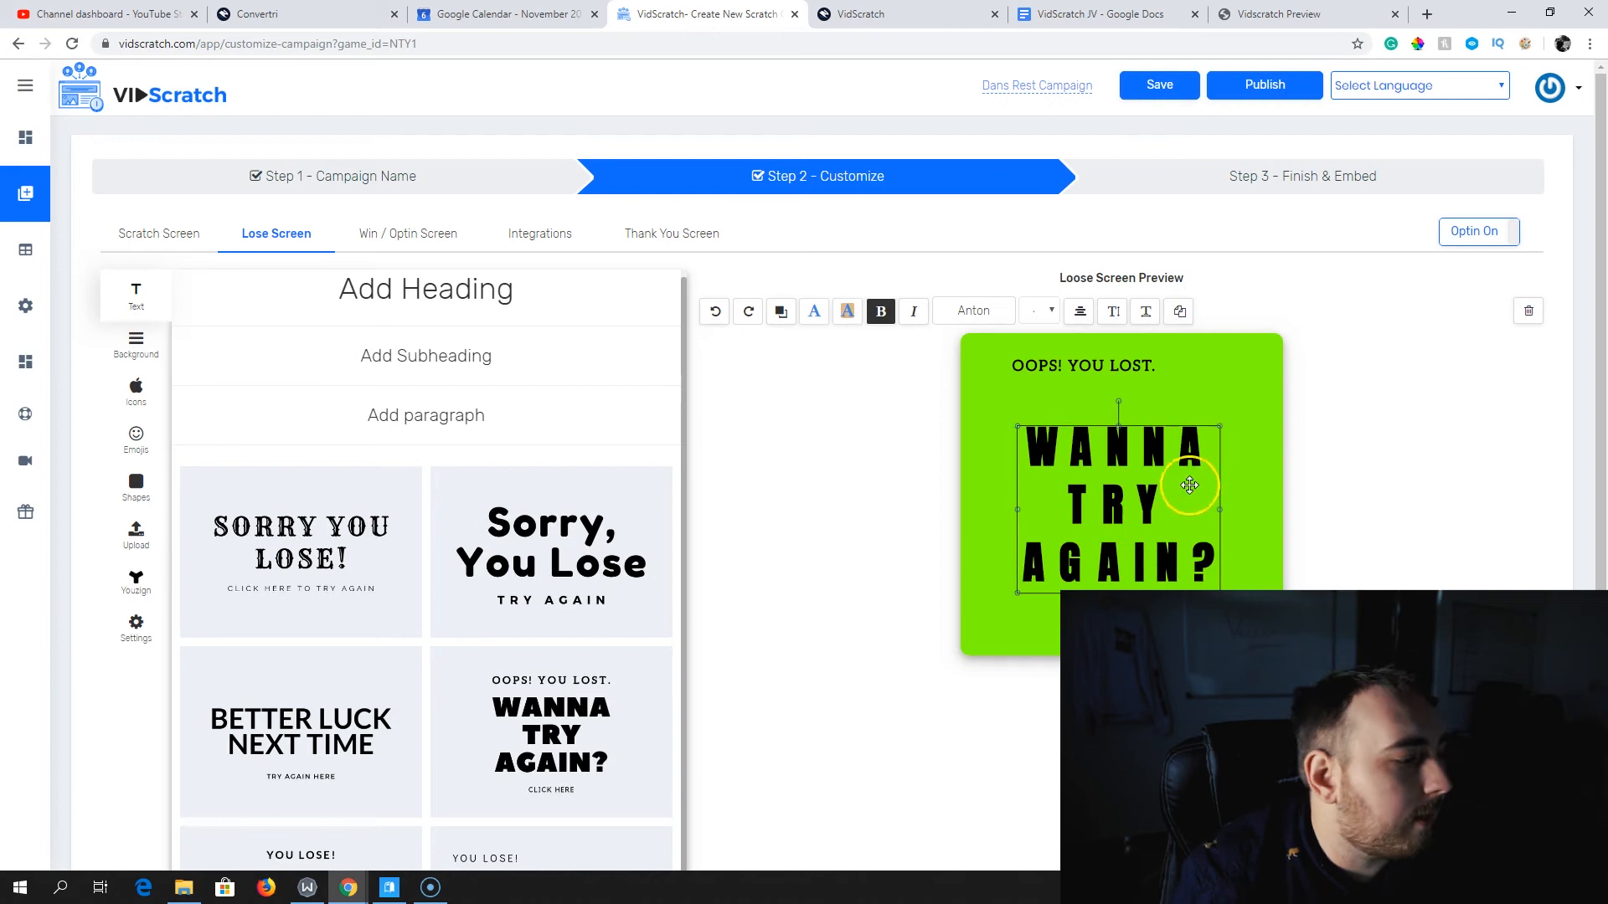
{"action": "left_click_drag", "start_coordinate": [1189, 485], "coordinate": [1166, 451]}
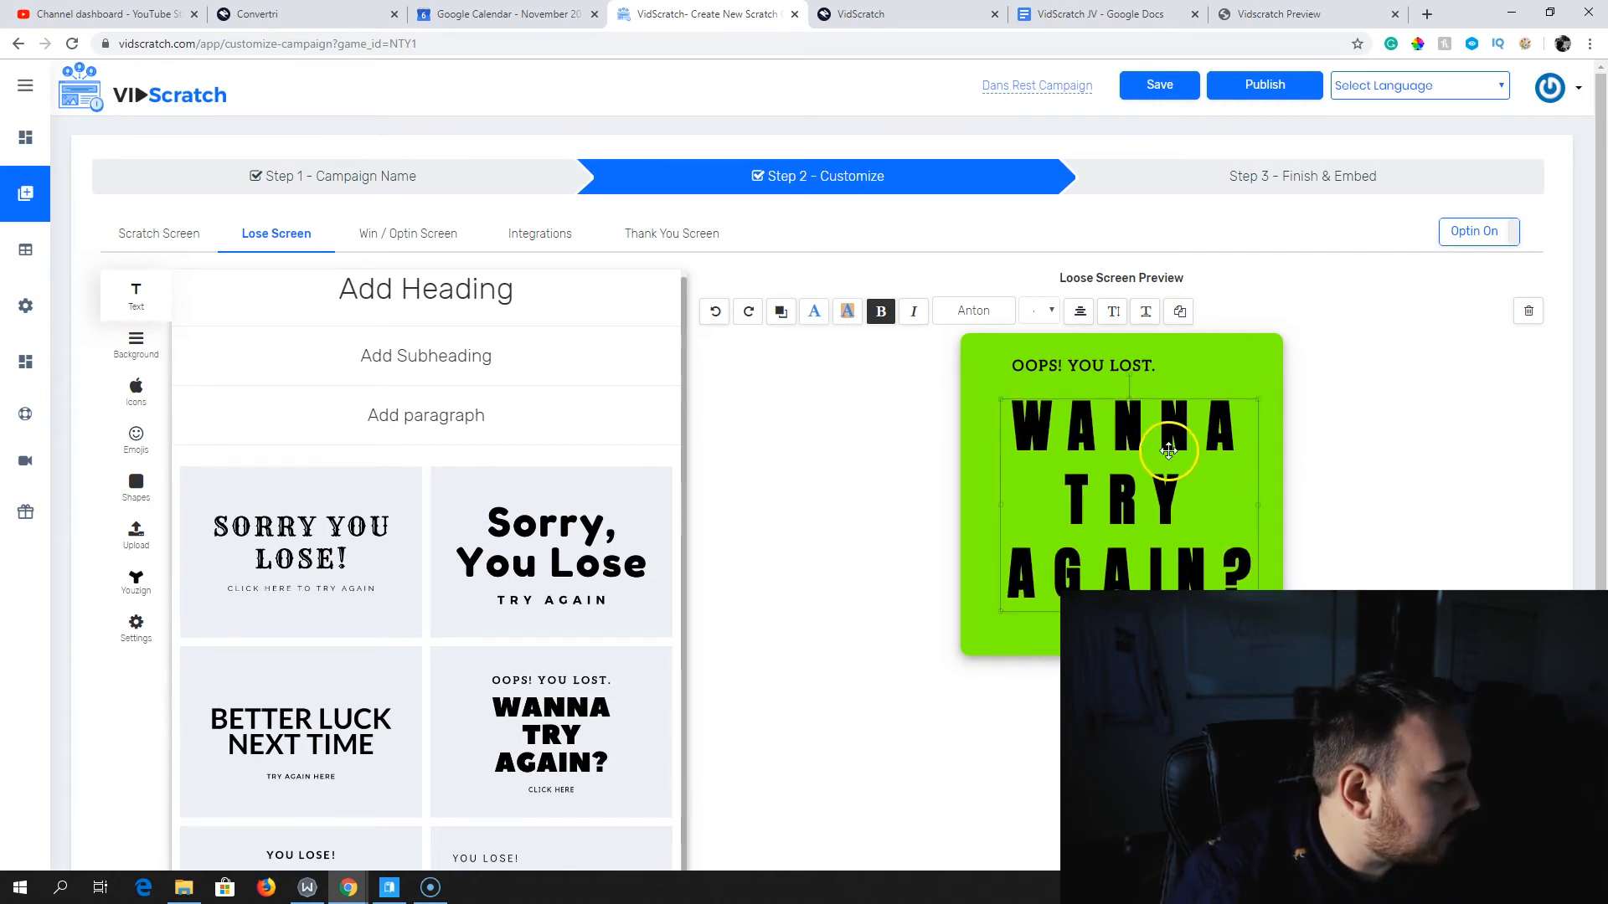
{"action": "left_click", "coordinate": [1083, 366]}
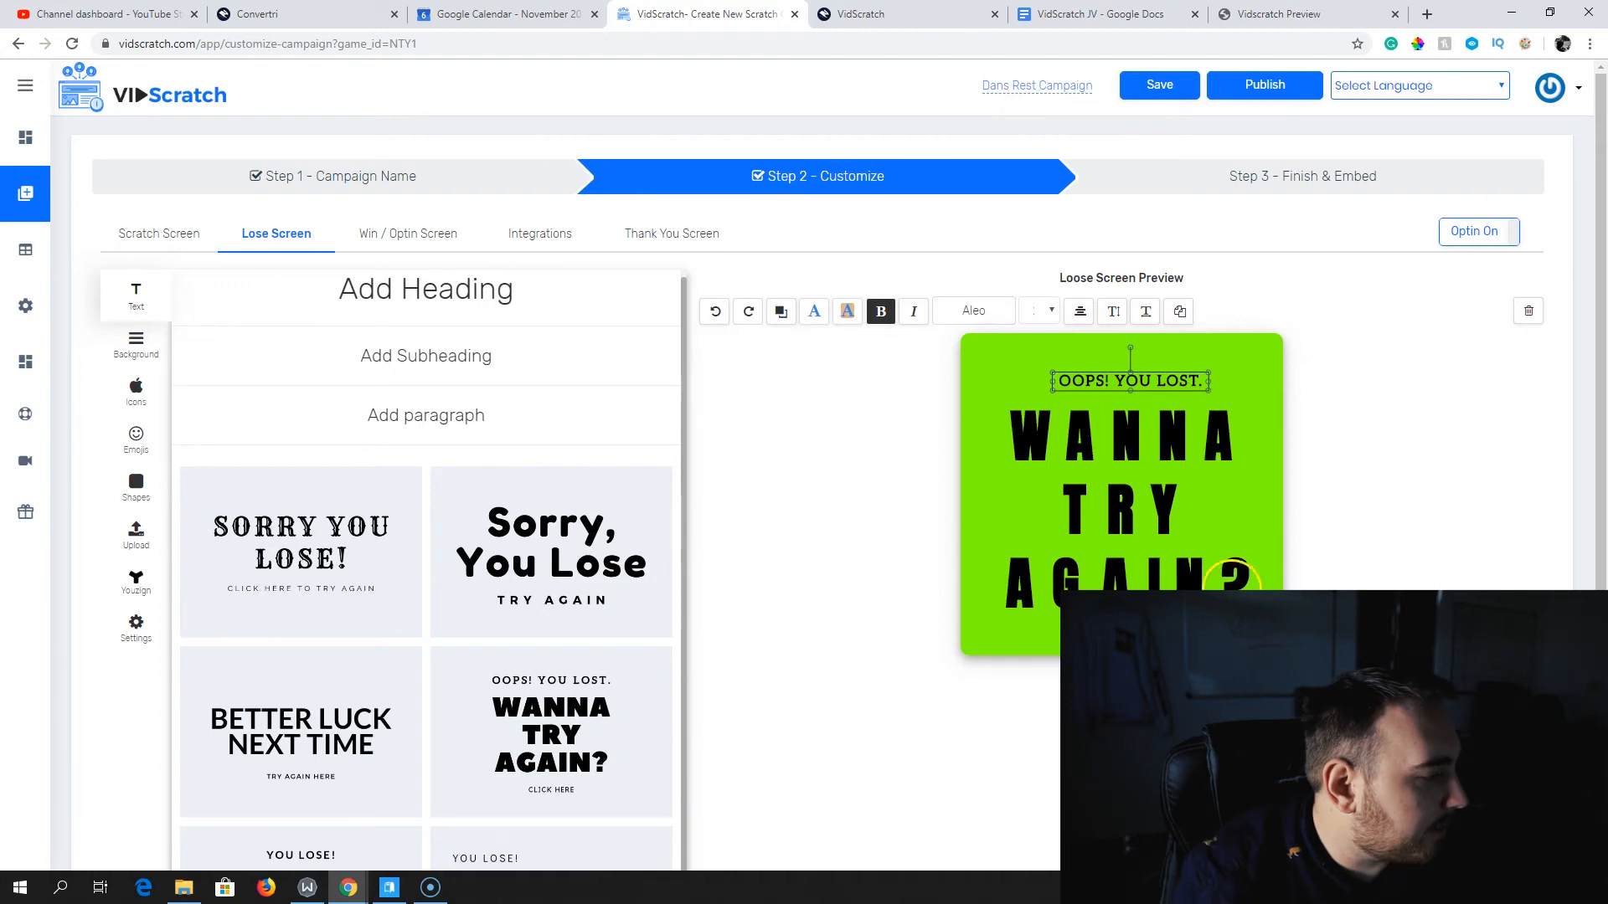
Set a light textured Pexels photo as the lose screen background, then go to Win / Optin Screen
{"action": "left_click", "coordinate": [136, 344]}
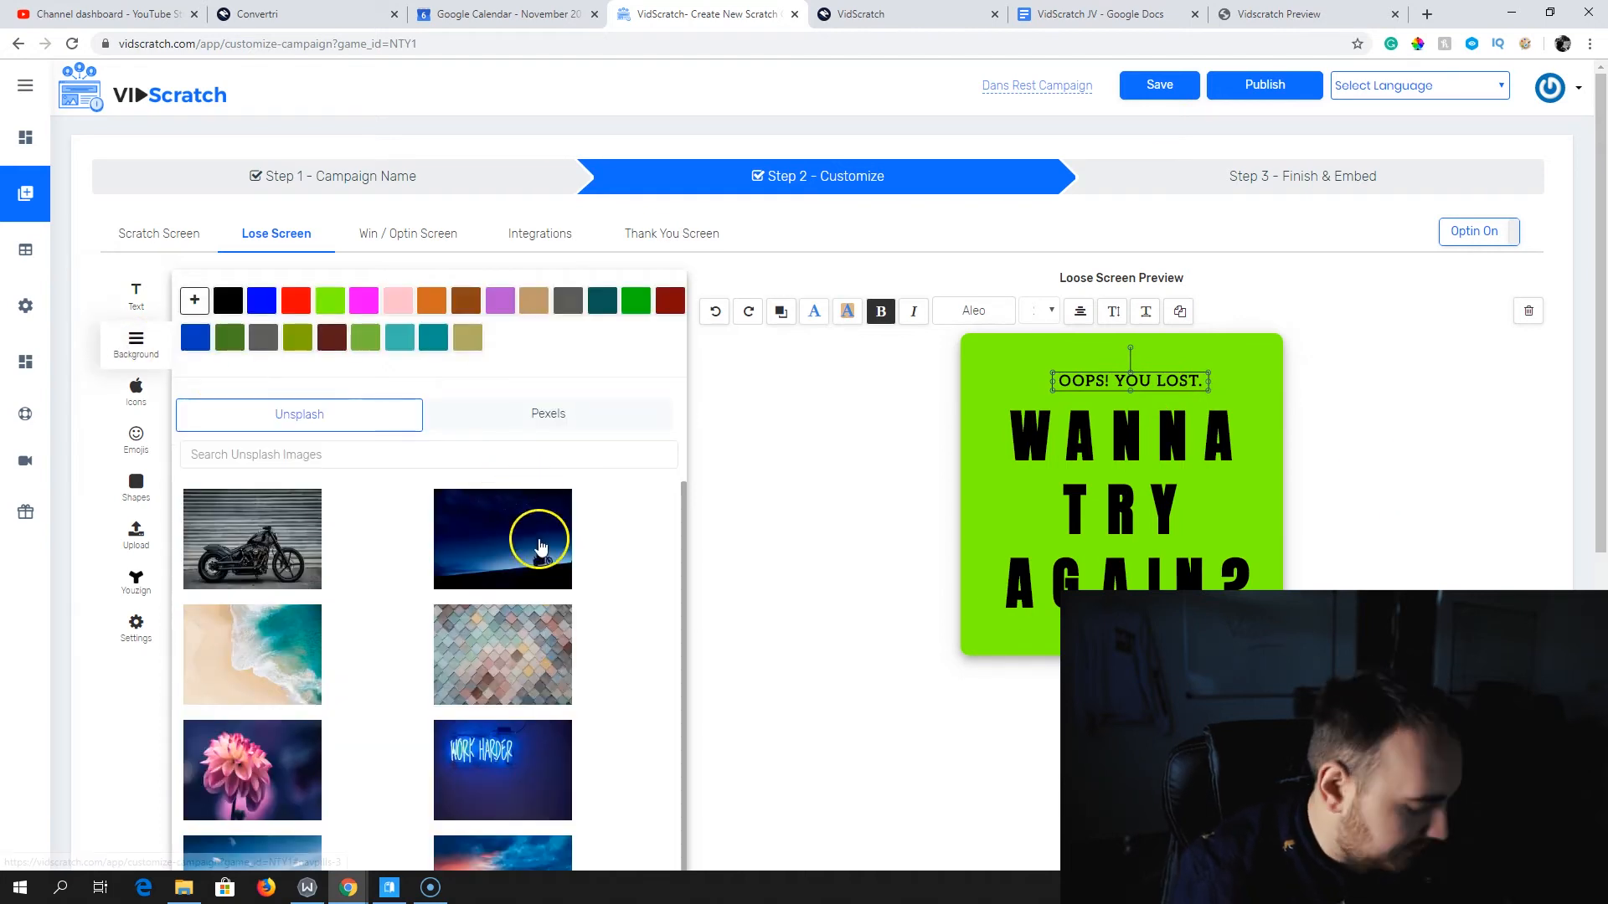
{"action": "mouse_move", "coordinate": [685, 510]}
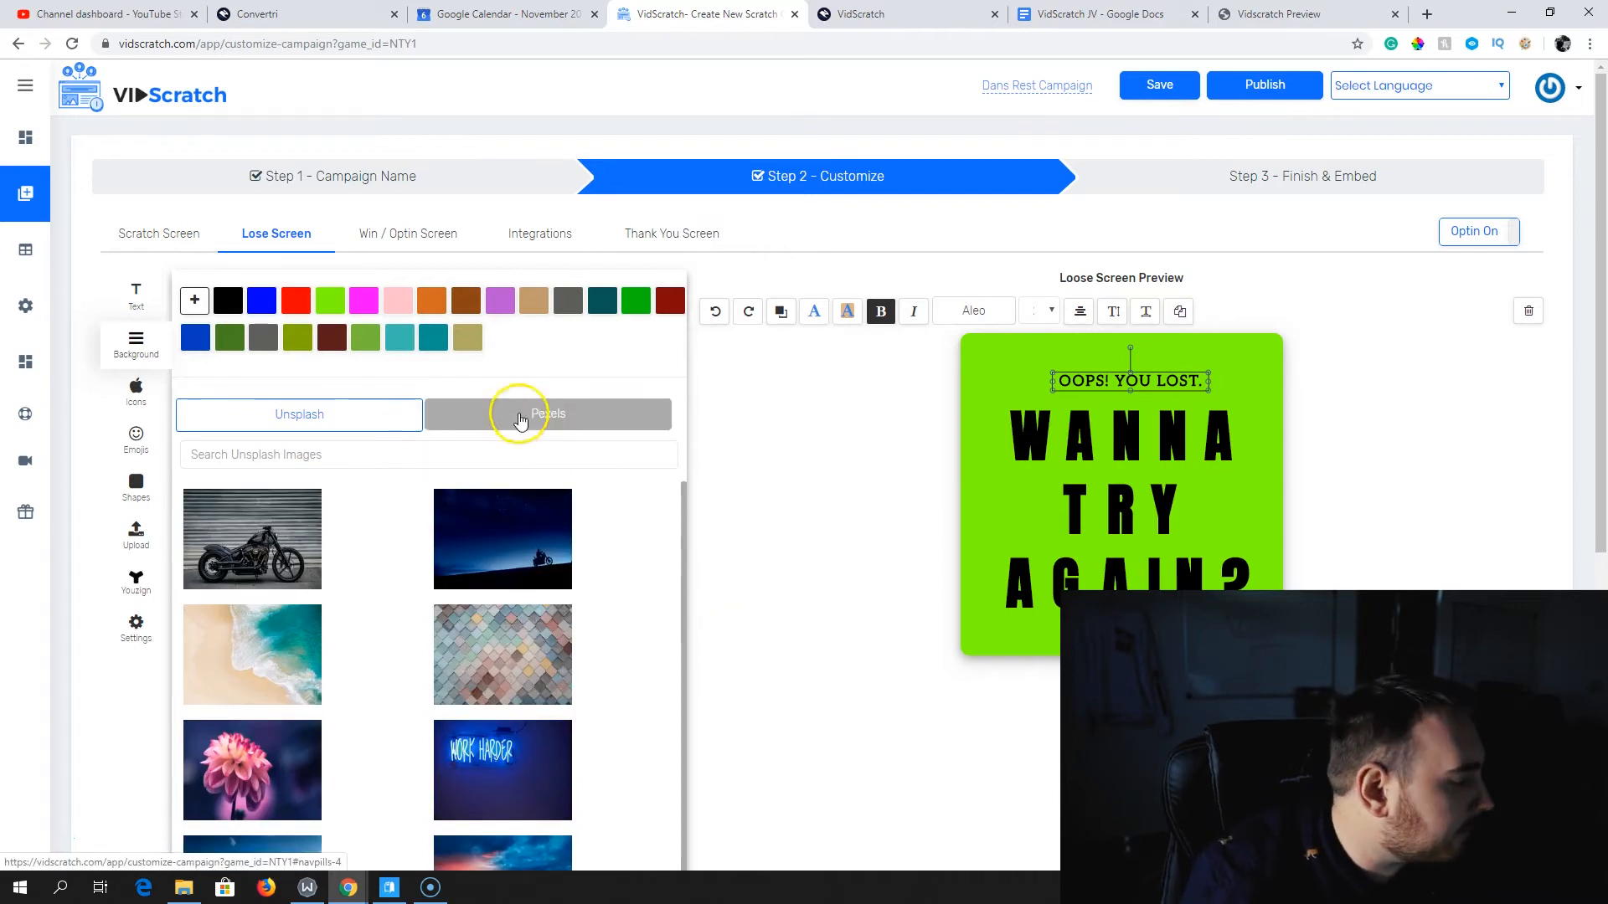
{"action": "left_click", "coordinate": [548, 413]}
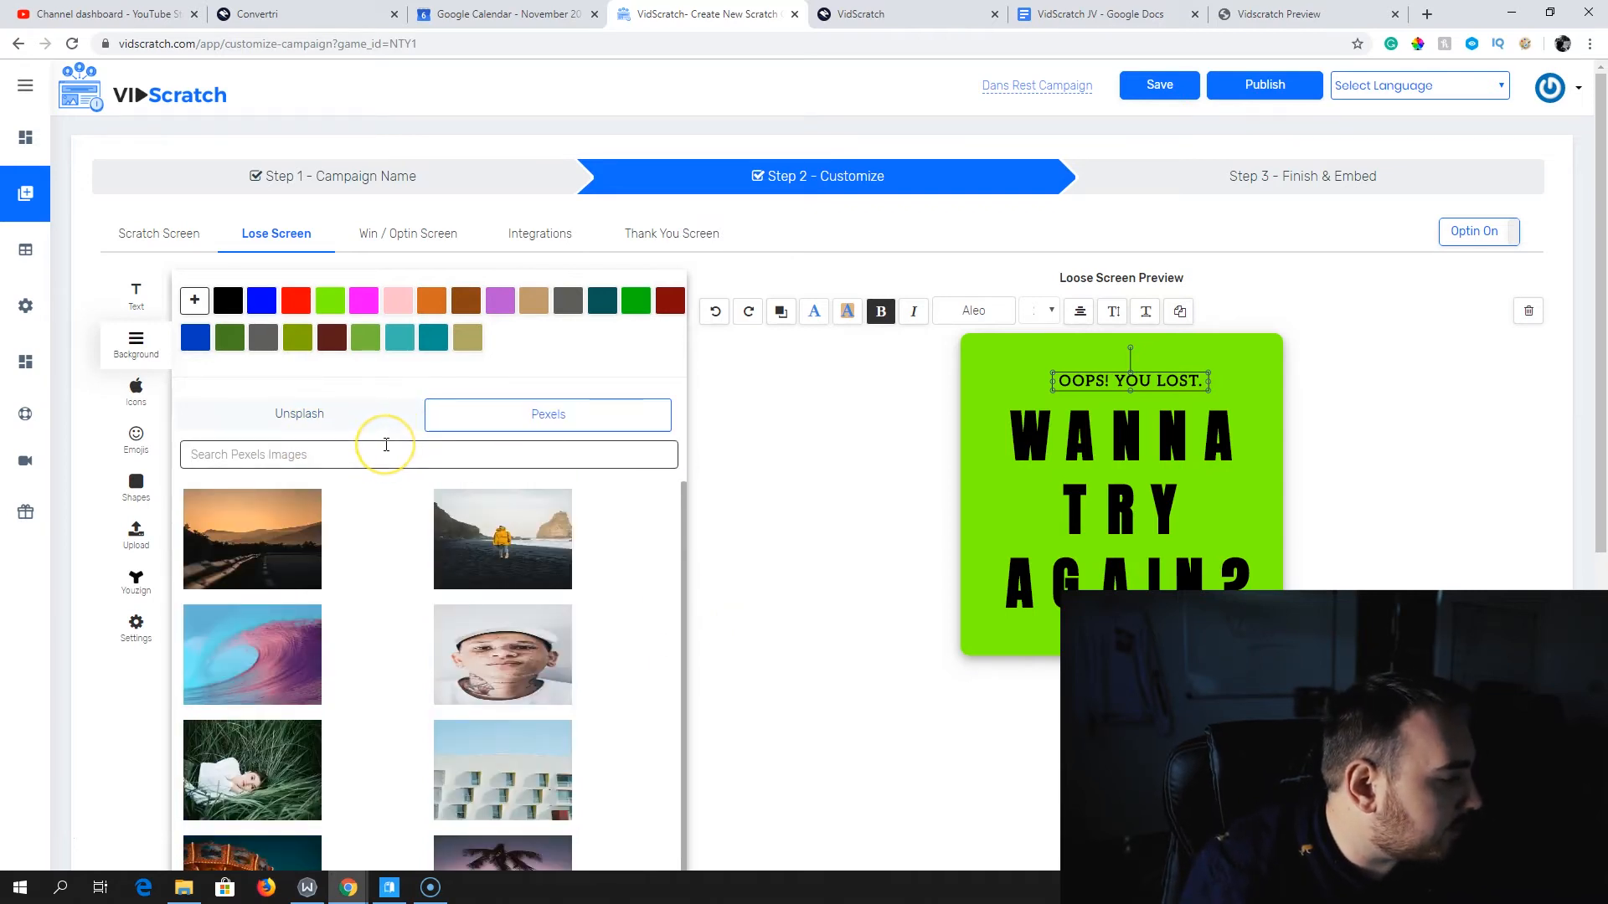
{"action": "type", "text": "background"}
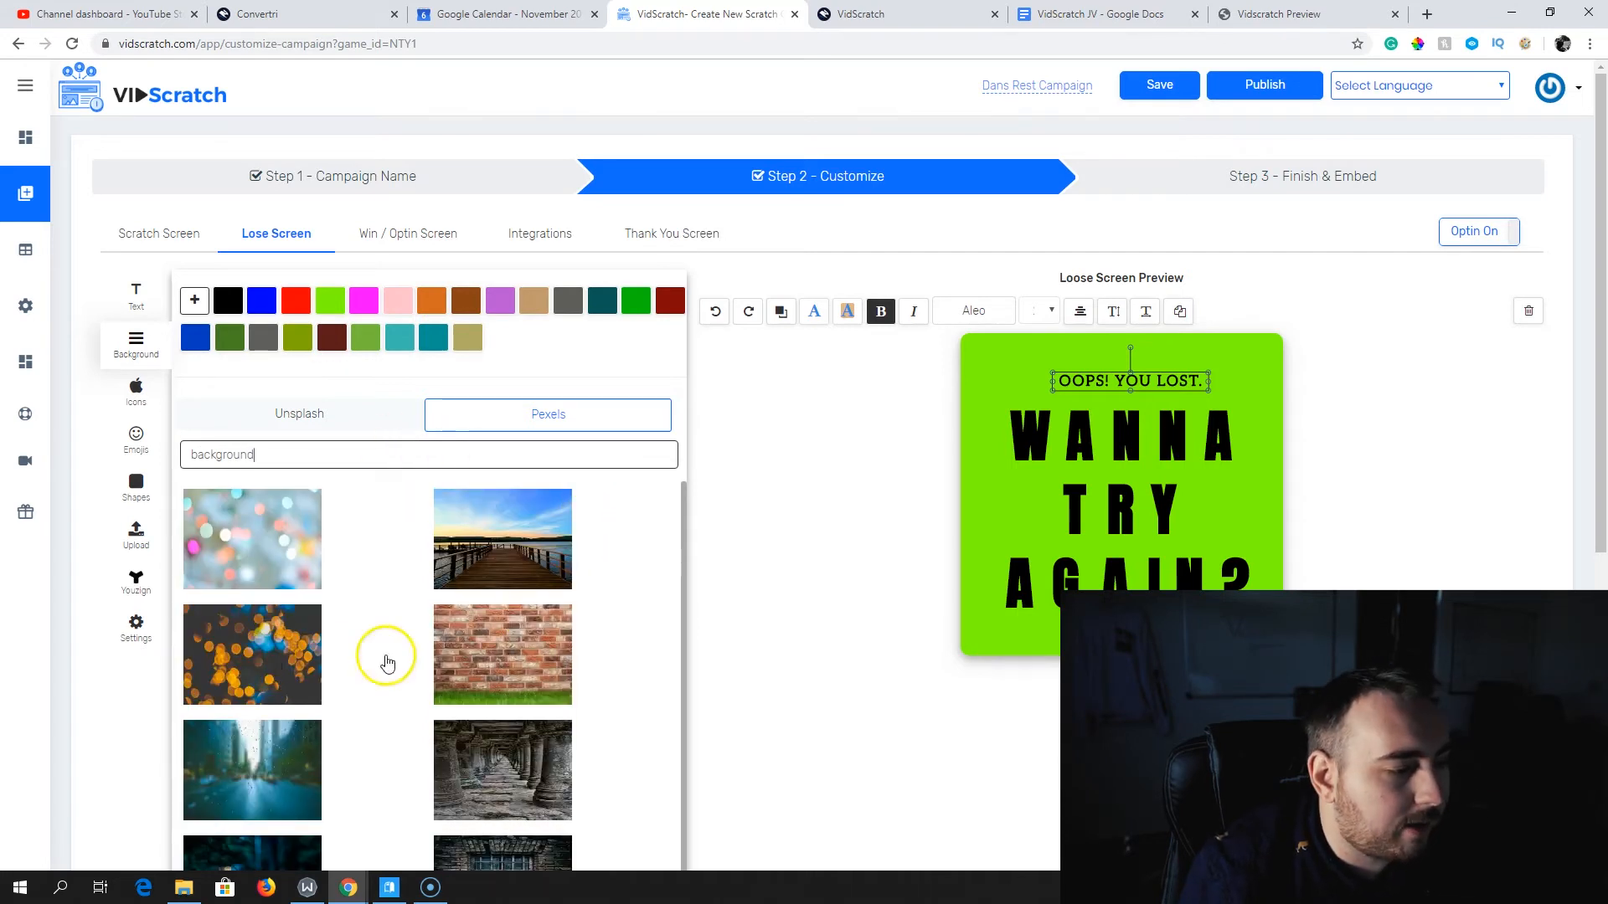
{"action": "scroll", "scroll_direction": "down", "scroll_amount": 3}
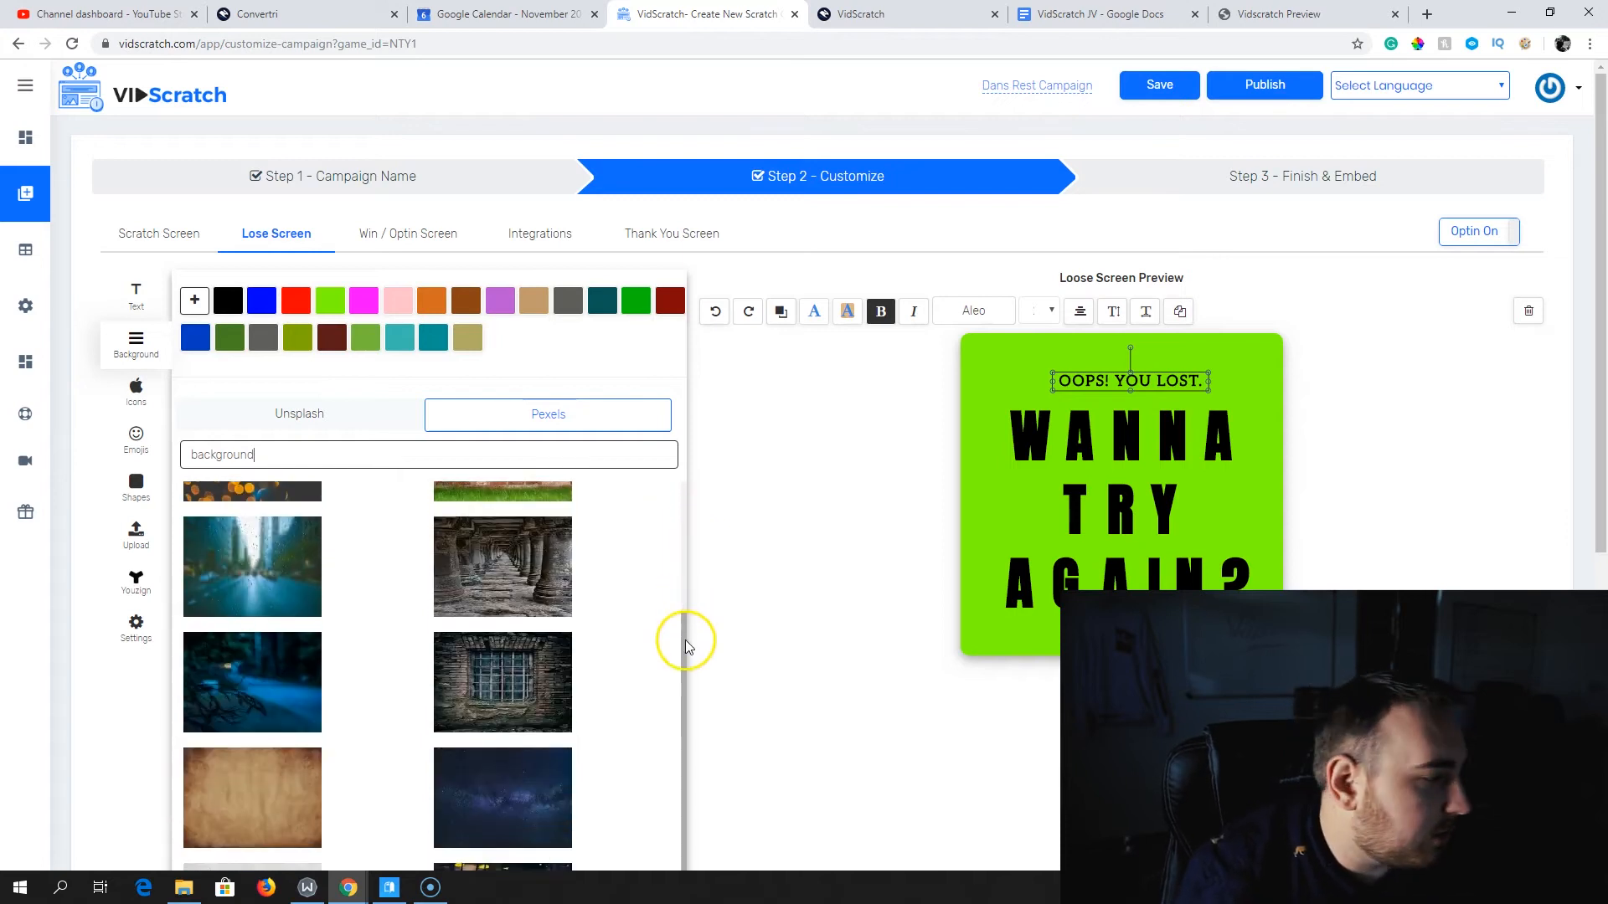
{"action": "scroll", "scroll_direction": "down", "scroll_amount": 3}
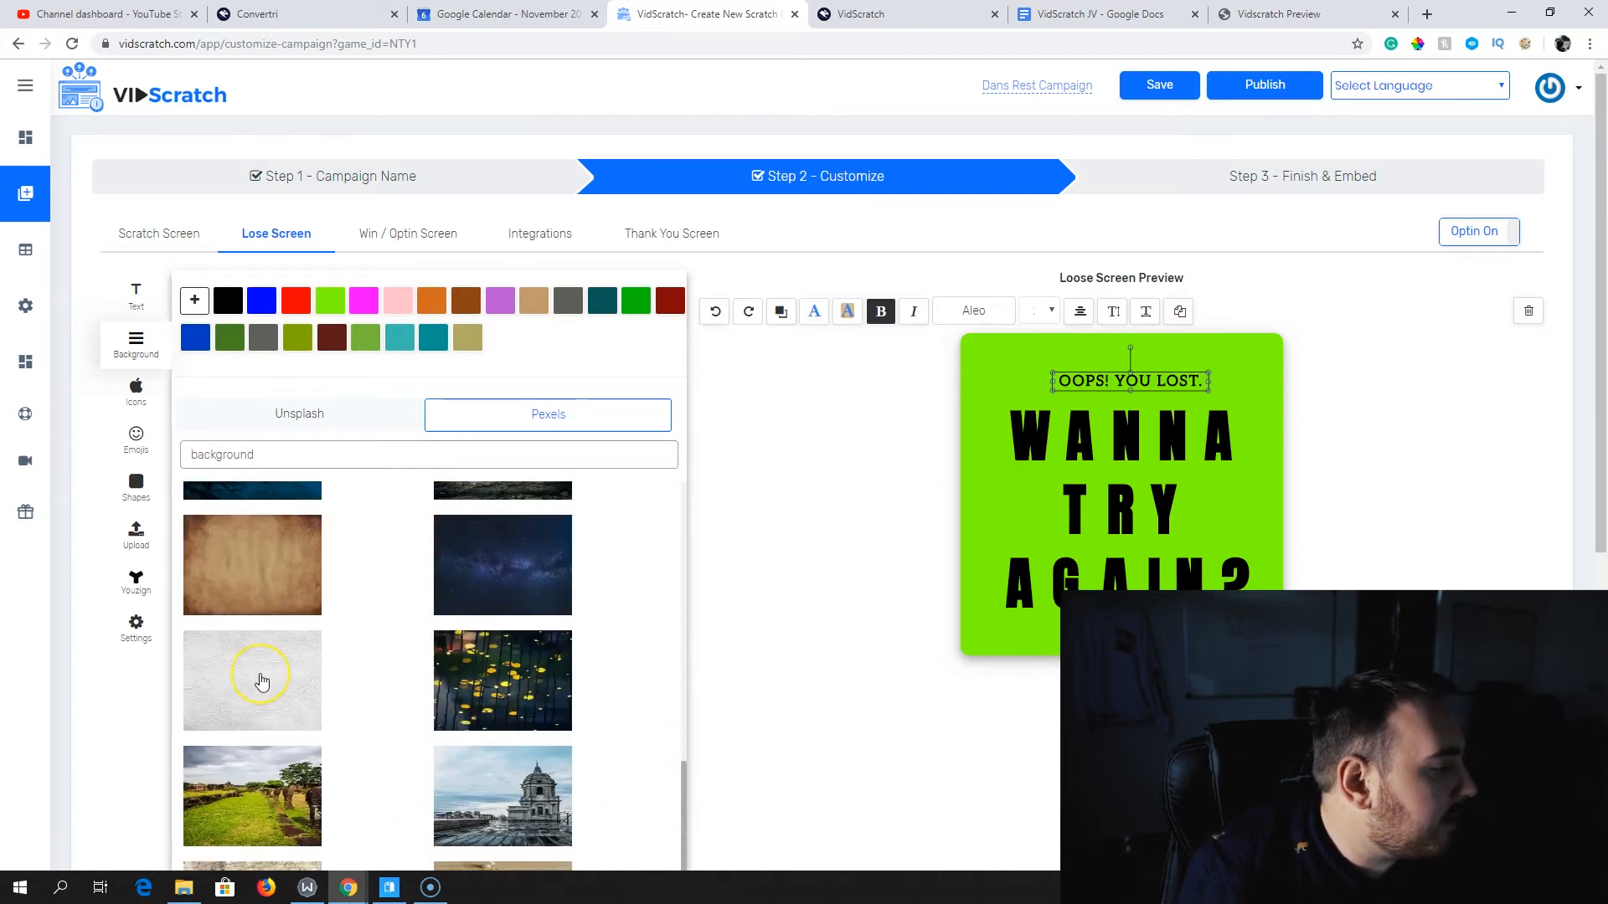
{"action": "left_click", "coordinate": [251, 680]}
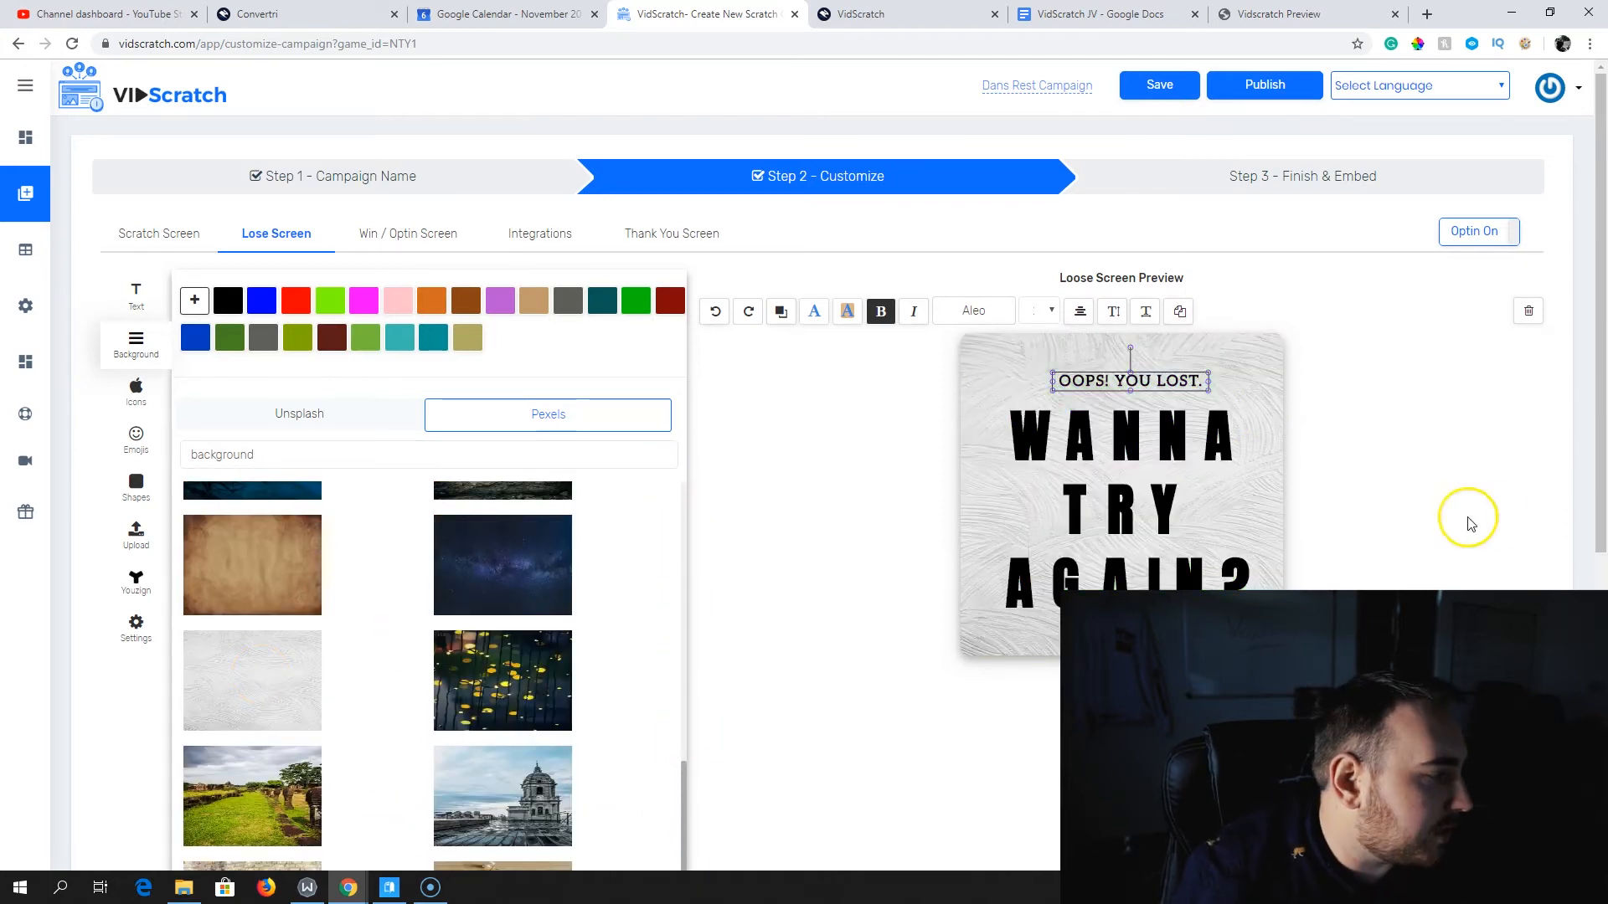
{"action": "mouse_move", "coordinate": [941, 466]}
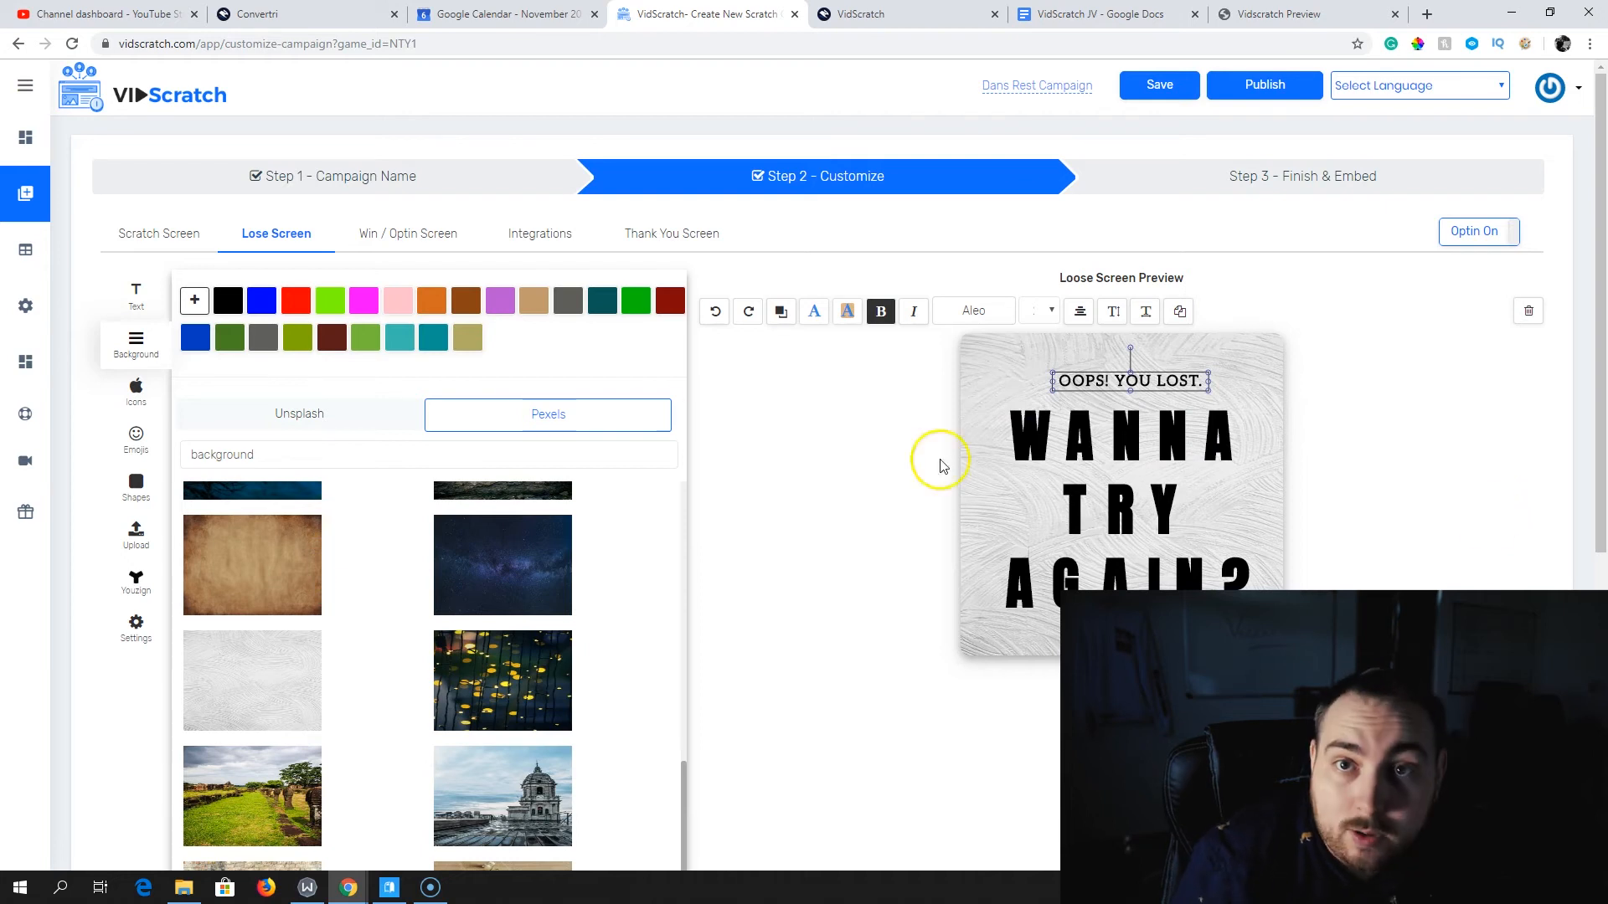
{"action": "left_click", "coordinate": [407, 233]}
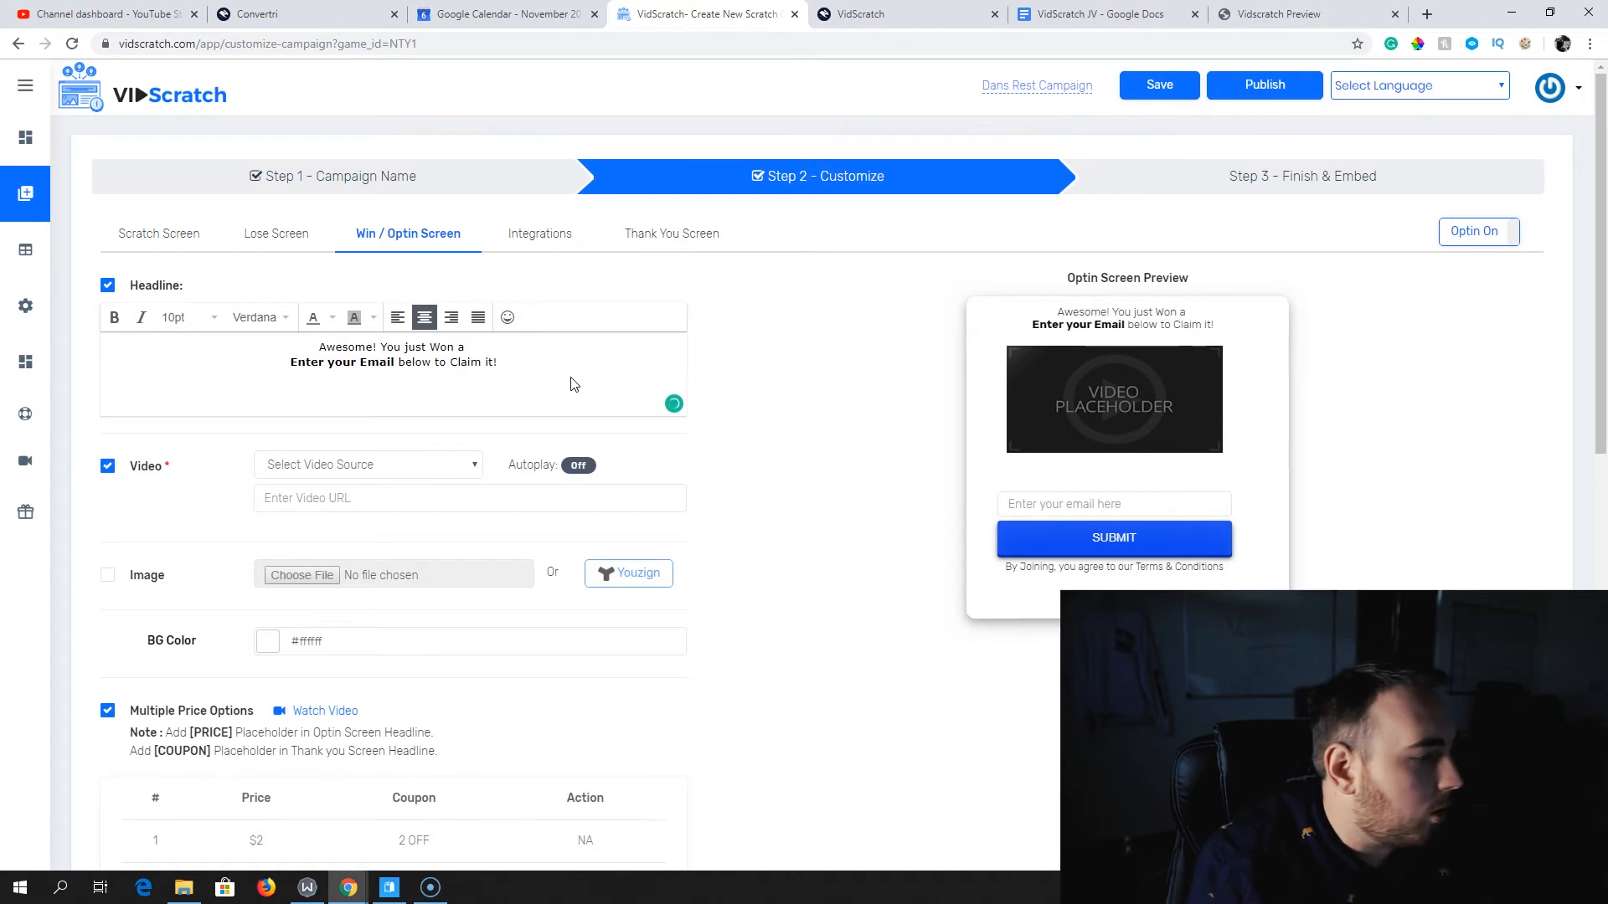
Change the optin headline to 'You just Won a Discount Code'
{"action": "type", "text": "FREE Ho"}
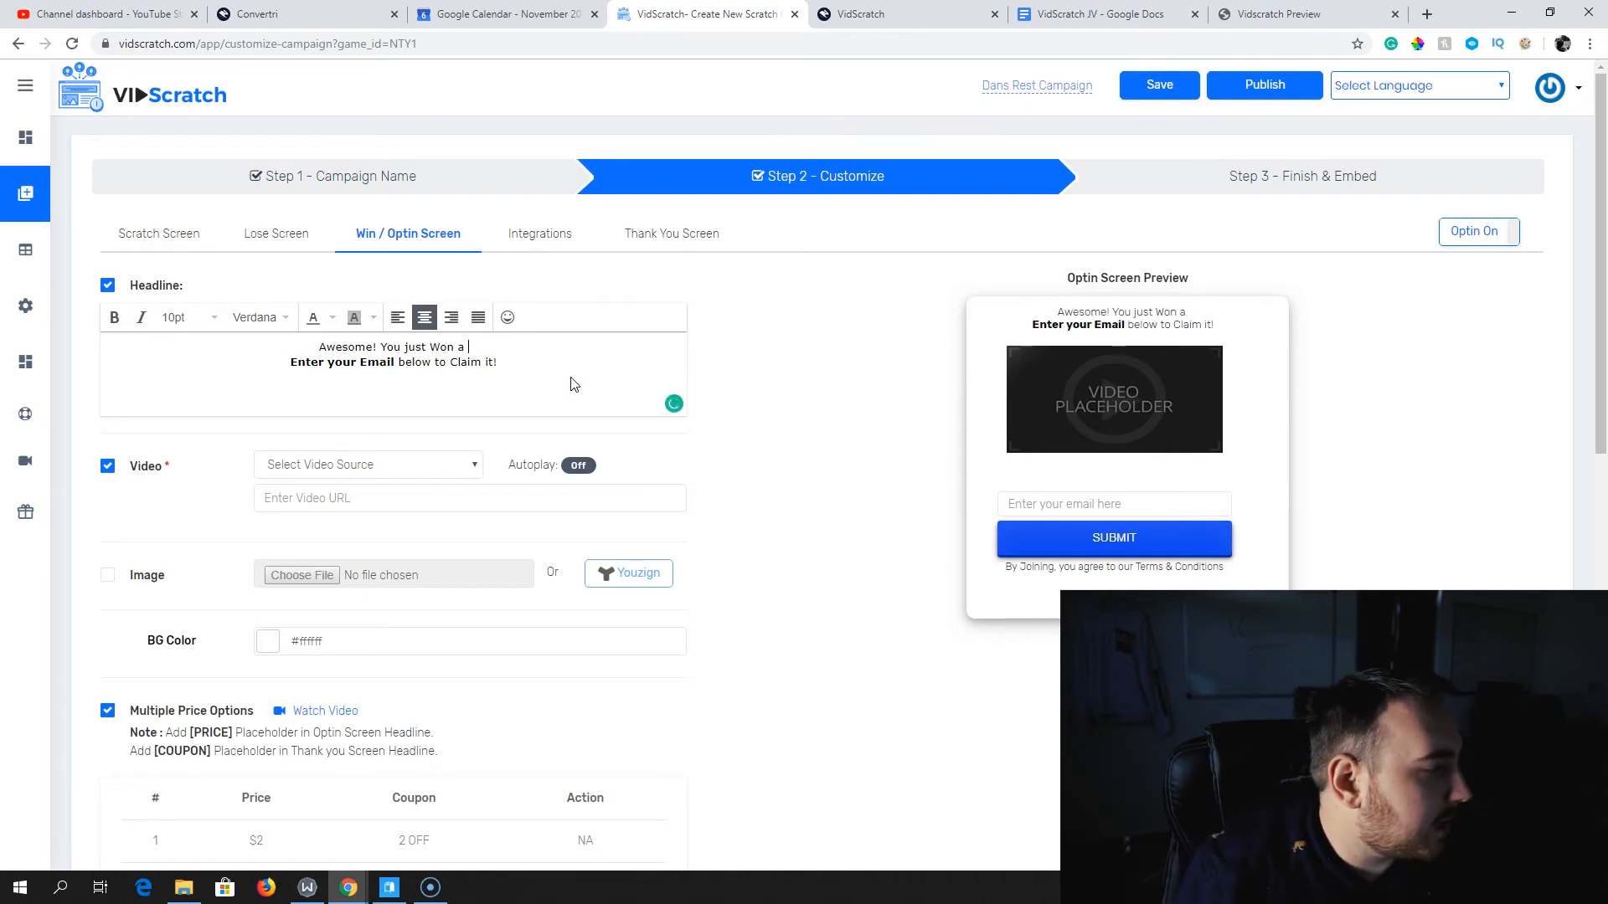
{"action": "type", "text": "Discount Code"}
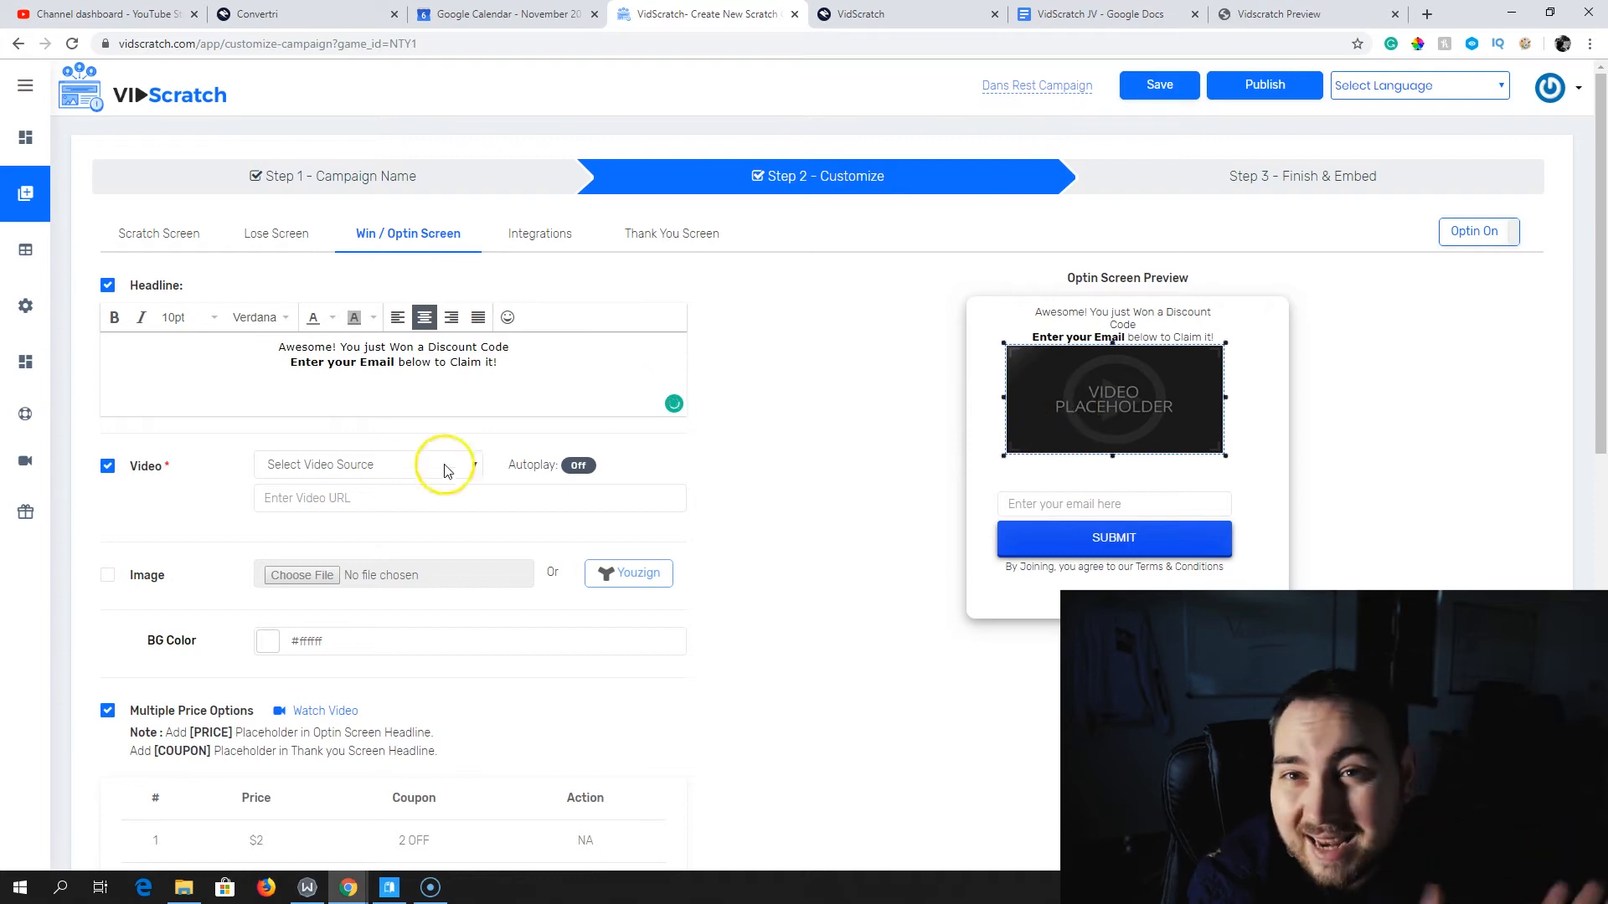
{"action": "left_click", "coordinate": [366, 465]}
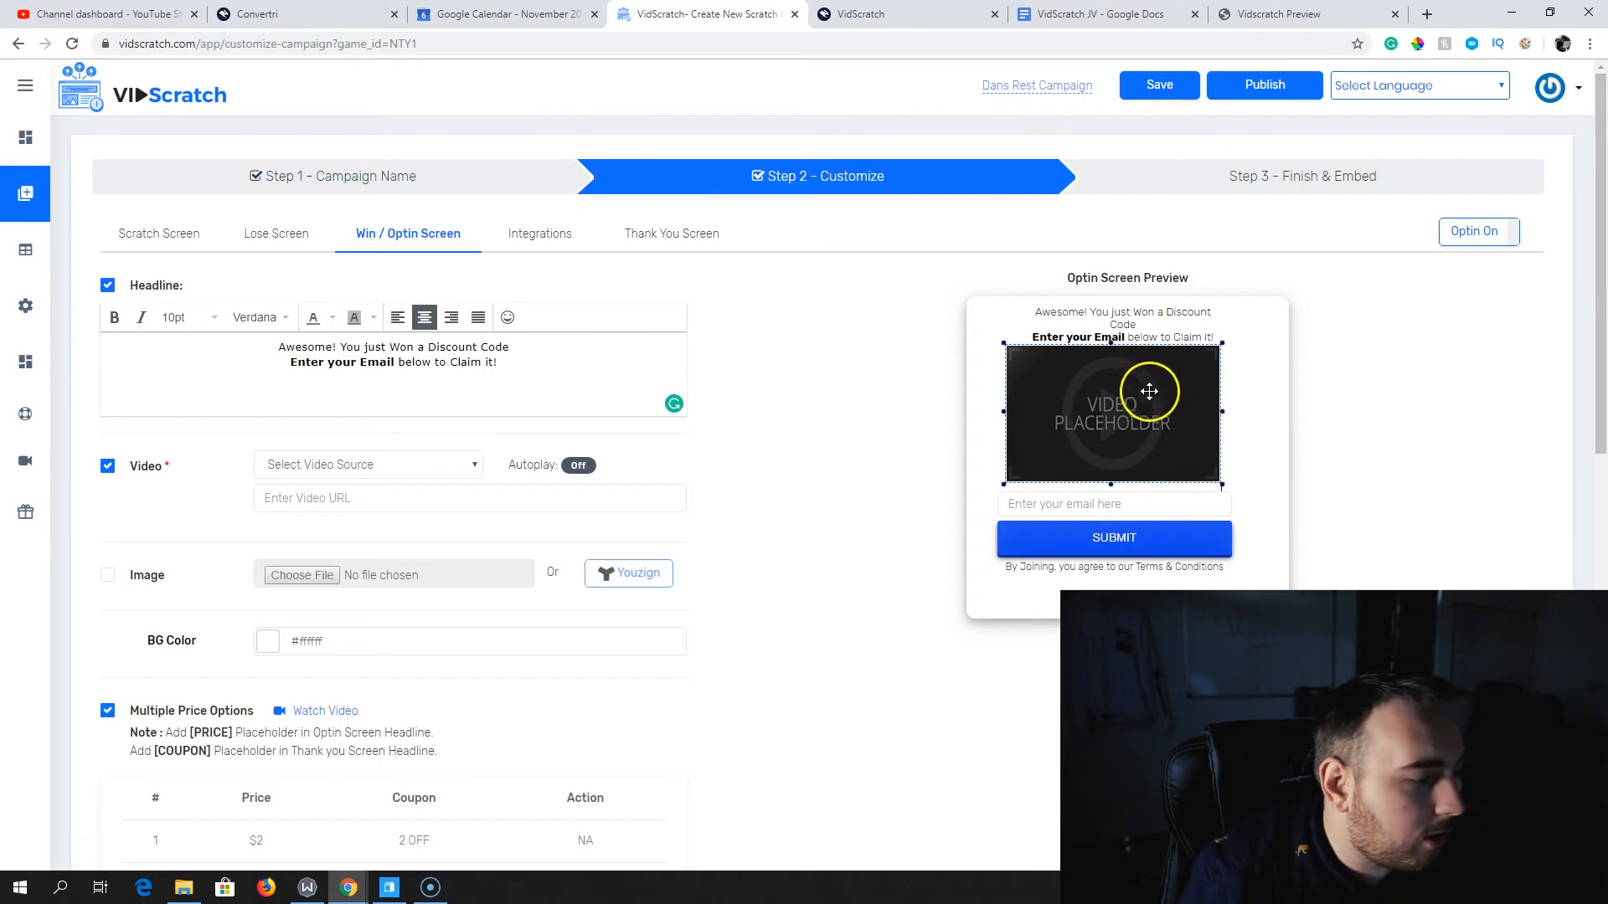
Toggle the video off, try and remove an image, then restore the video
{"action": "left_click", "coordinate": [106, 465]}
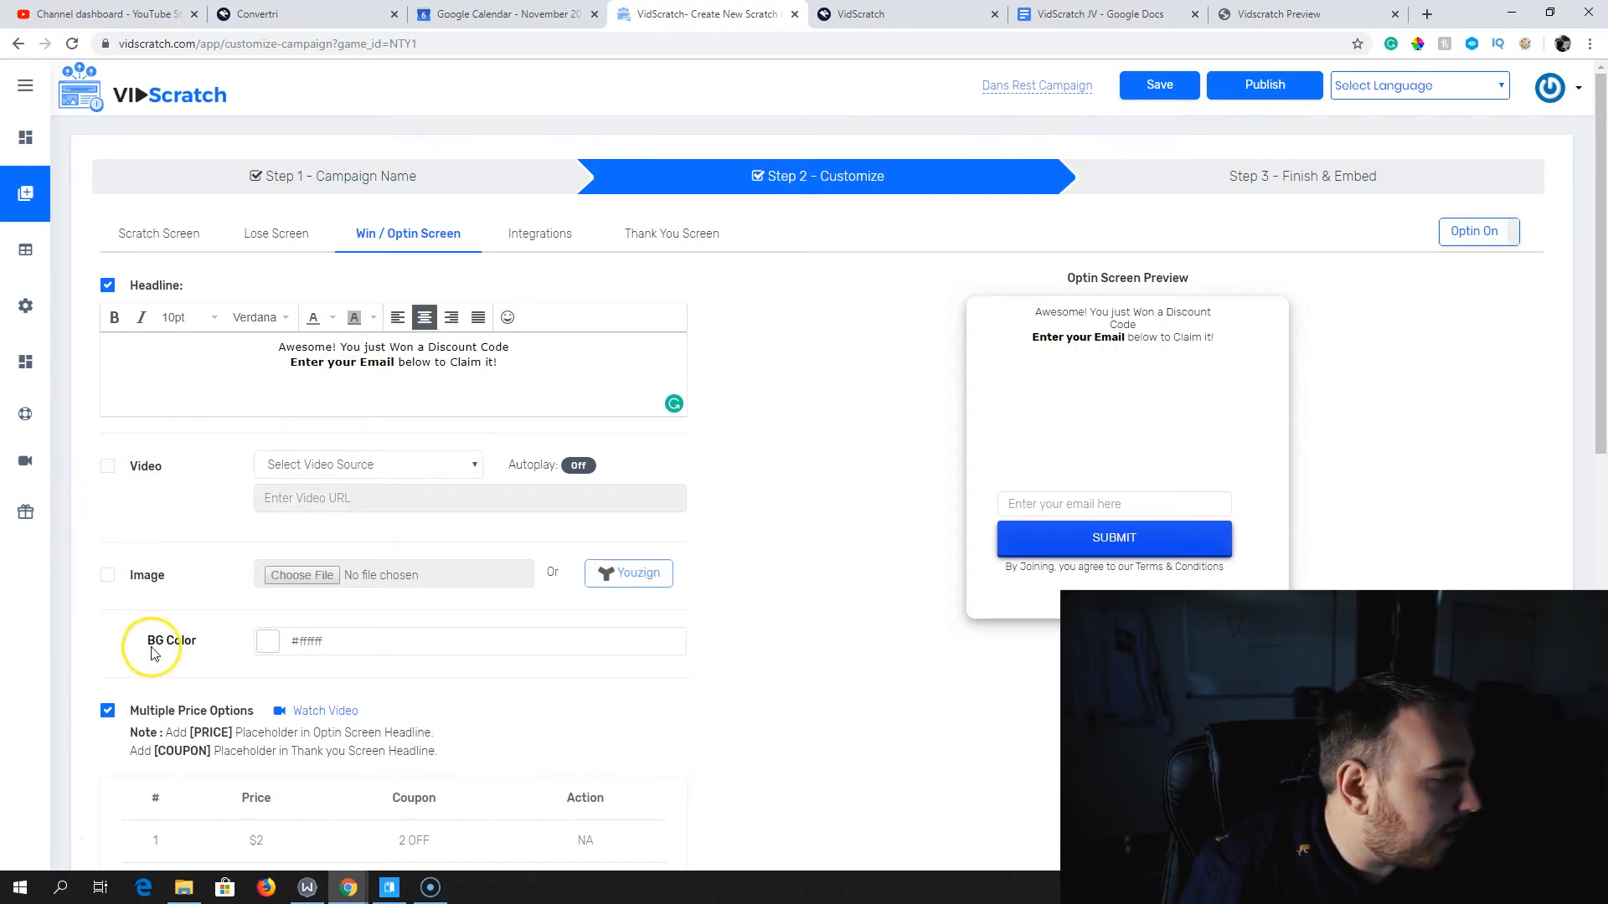
{"action": "left_click", "coordinate": [108, 575]}
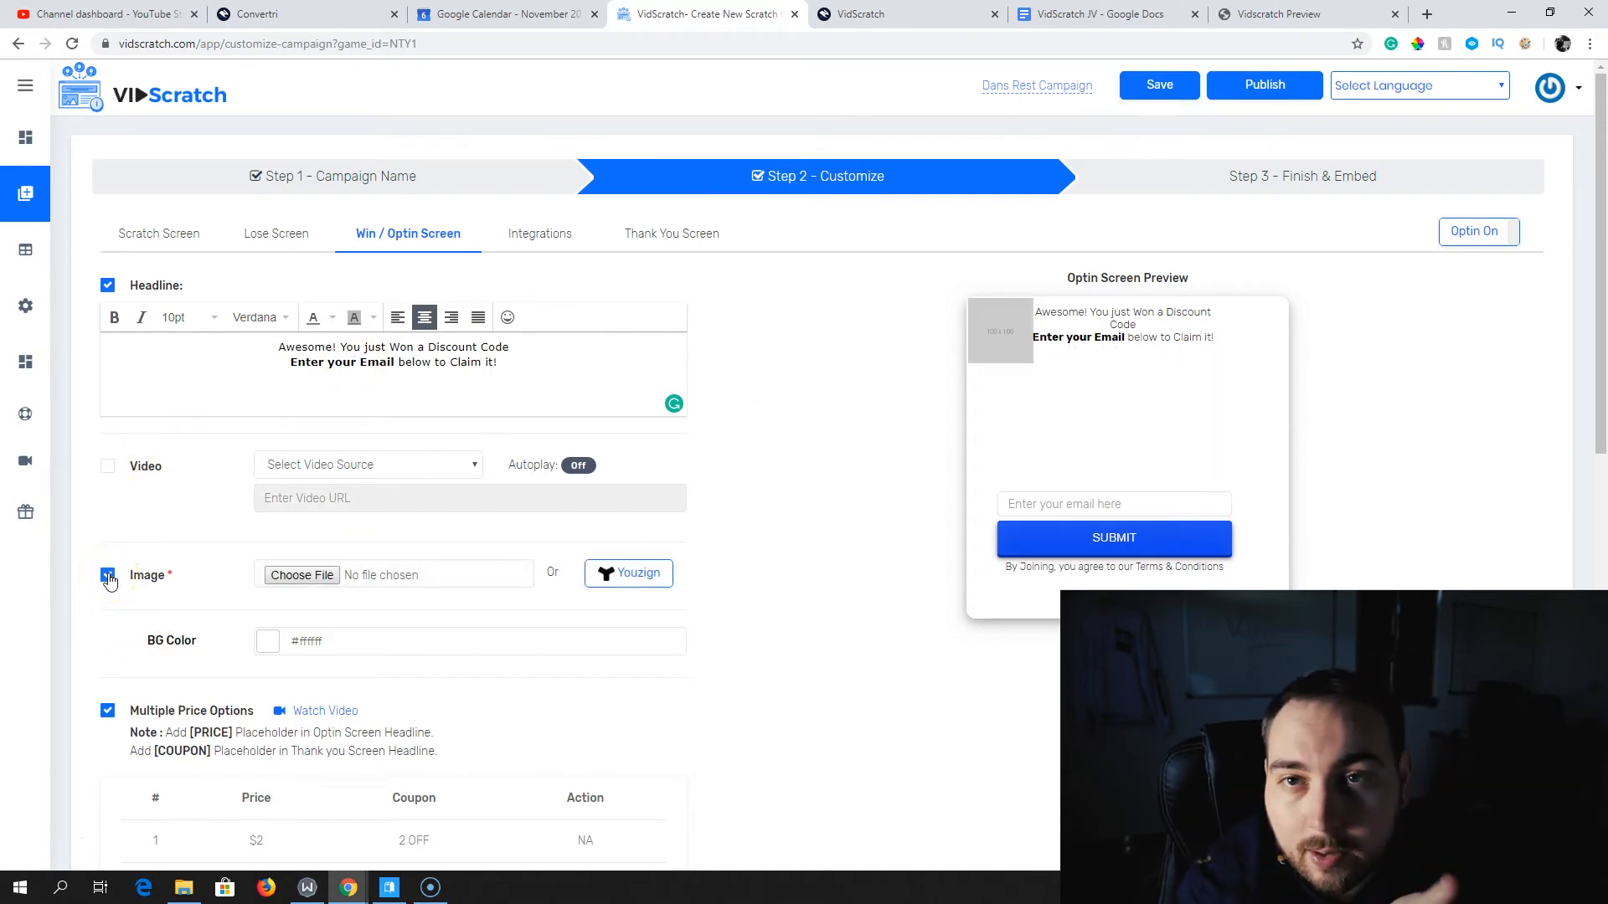
{"action": "left_click", "coordinate": [108, 575]}
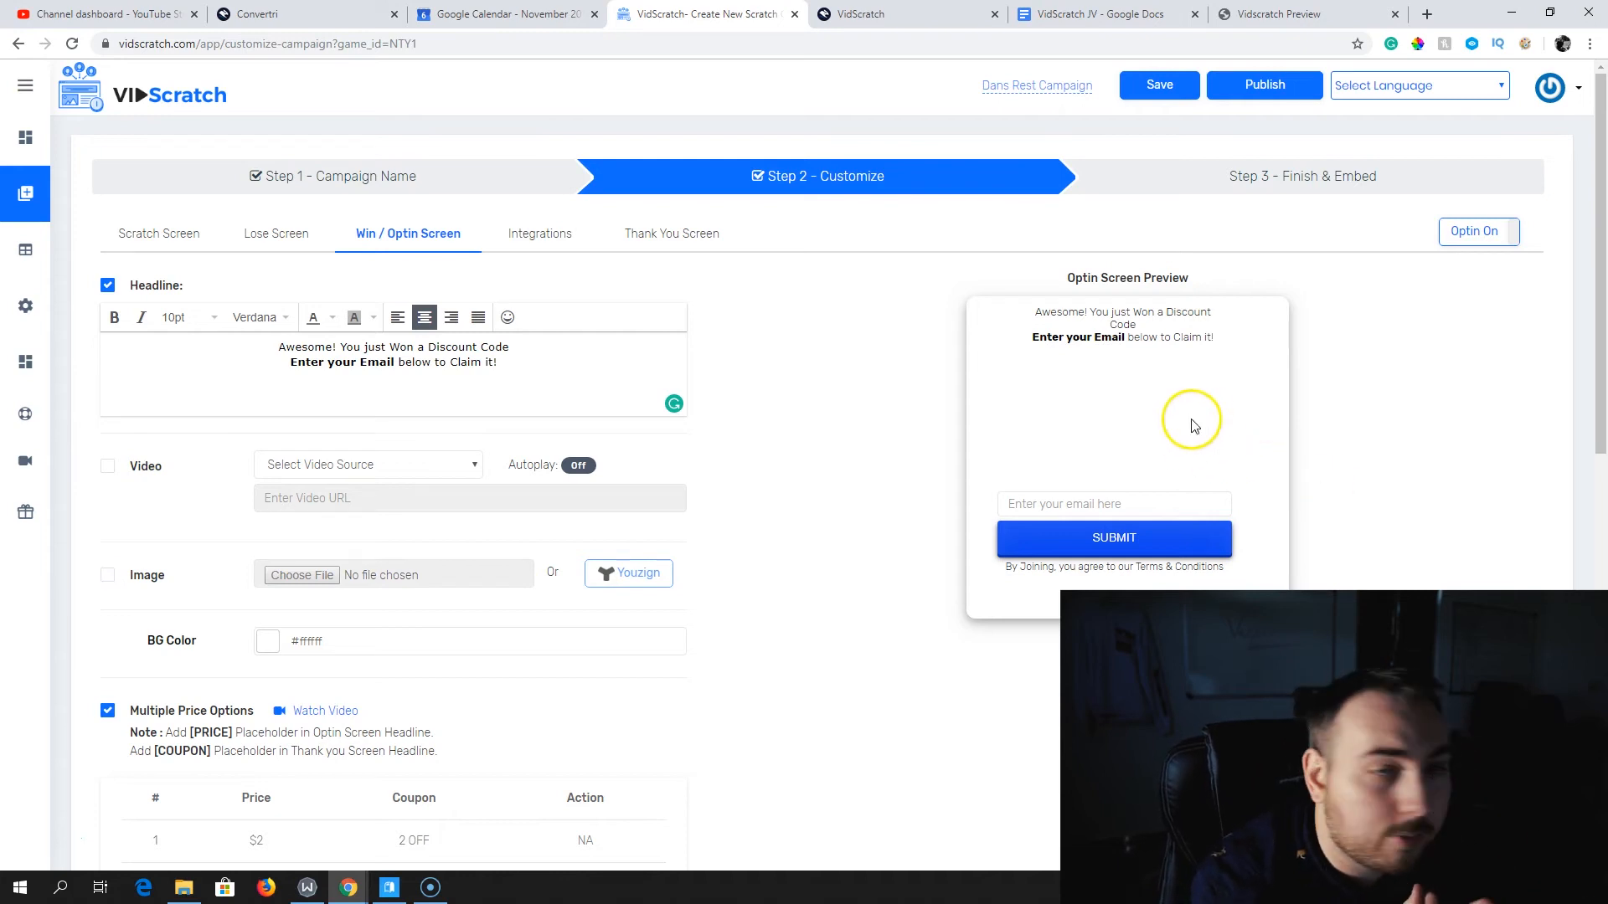
{"action": "left_click", "coordinate": [106, 466]}
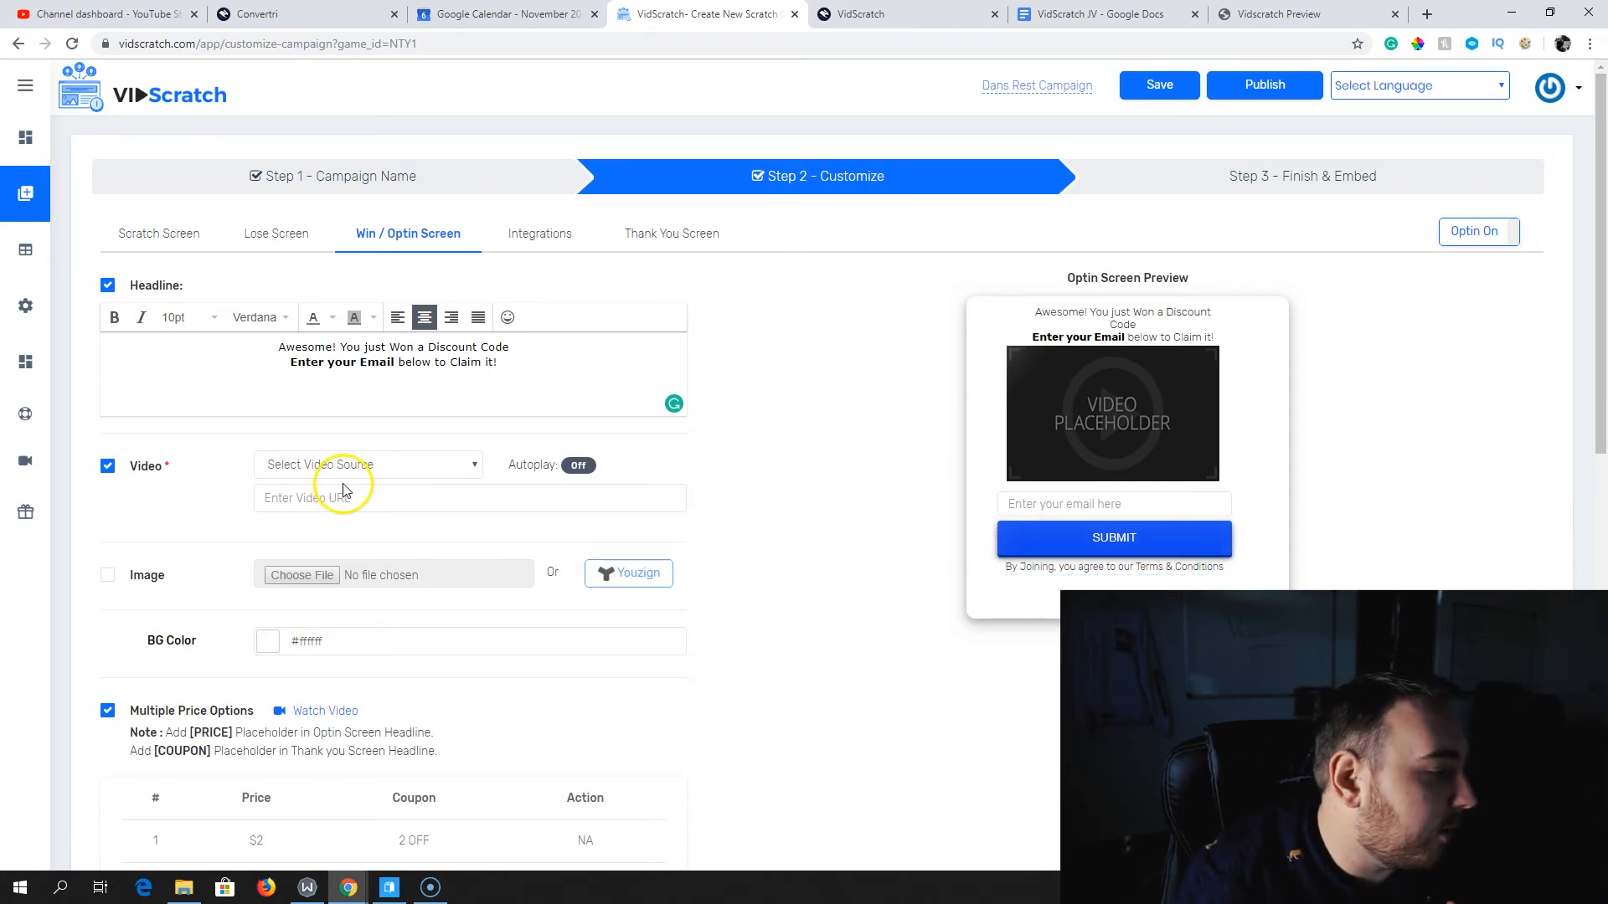
{"action": "mouse_move", "coordinate": [328, 687]}
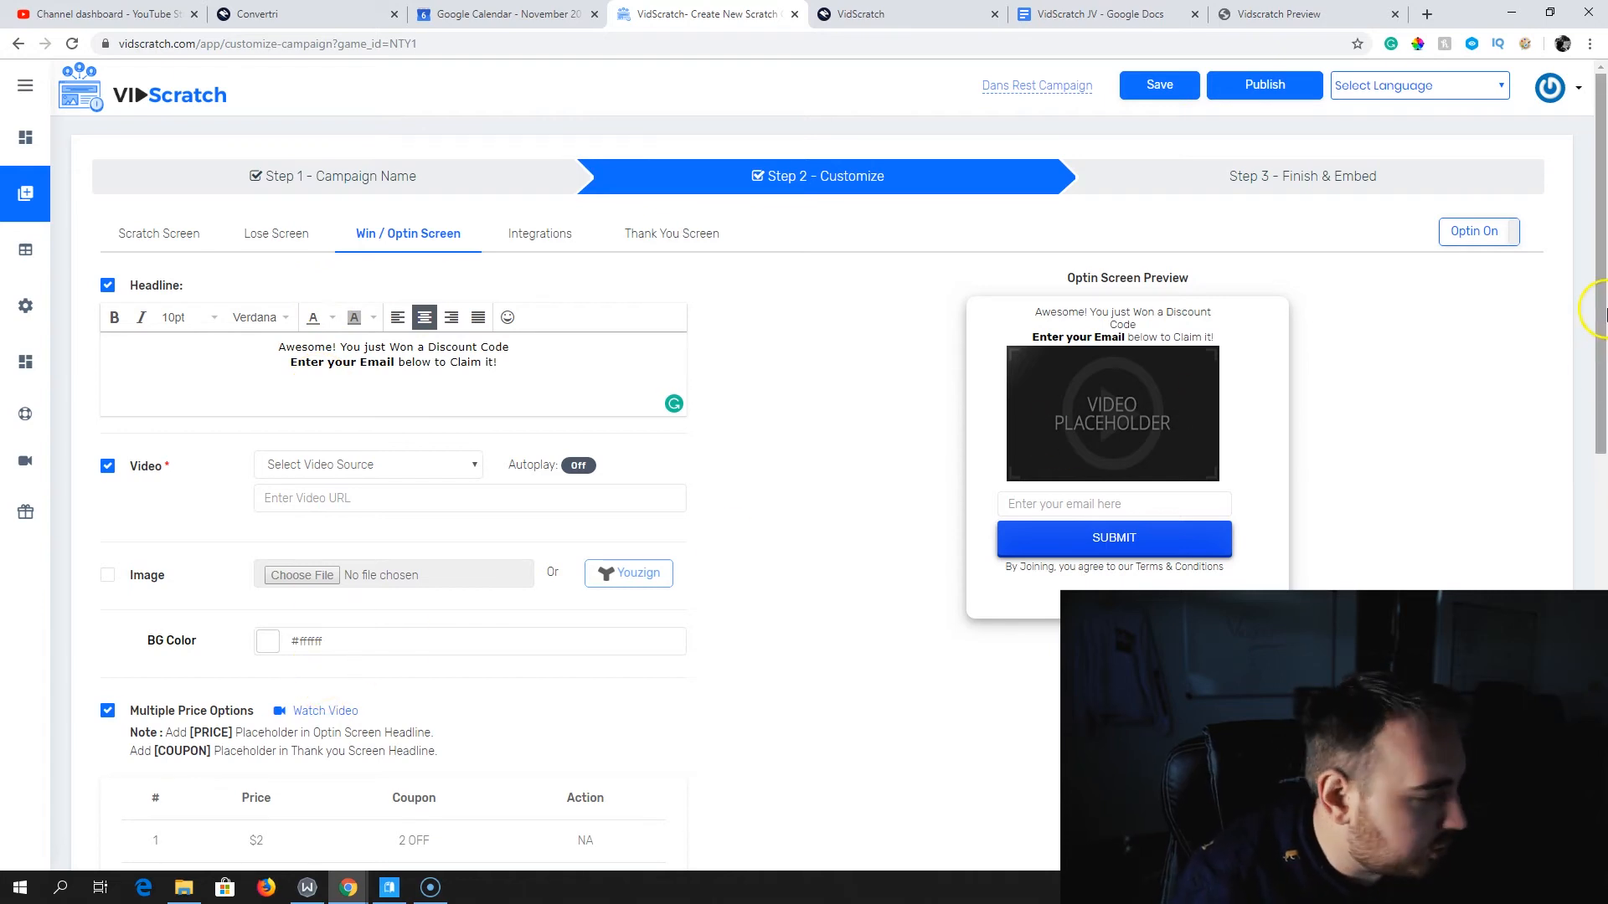
{"action": "scroll", "scroll_direction": "down", "scroll_amount": 3}
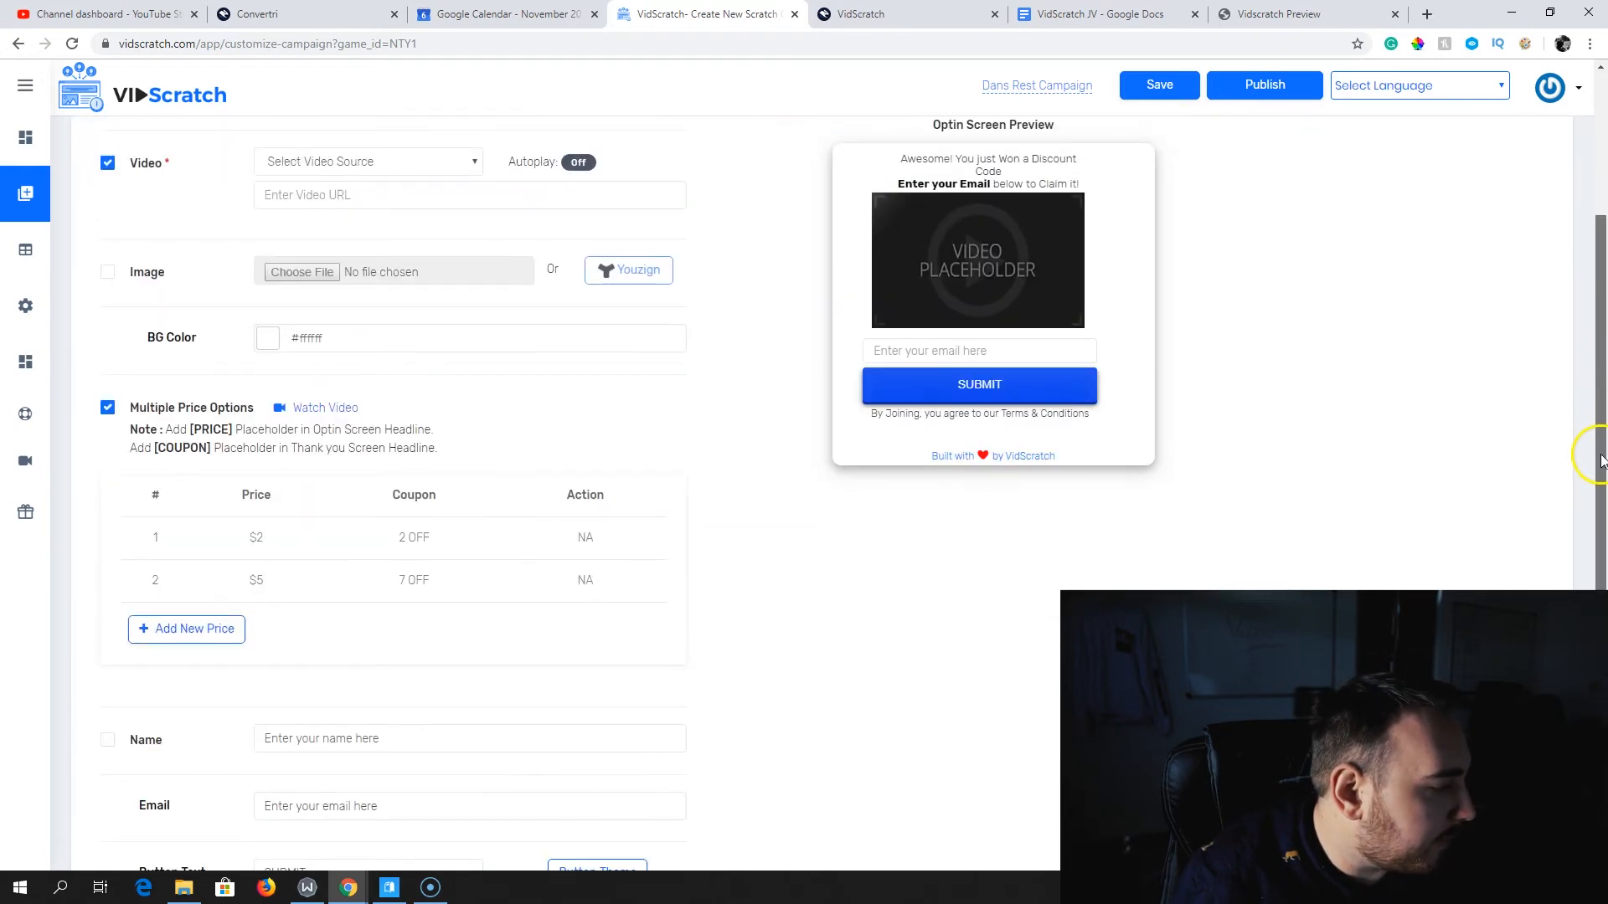
Leave the name field out and set the button position to Horizontal Form
{"action": "scroll", "scroll_direction": "down", "scroll_amount": 3}
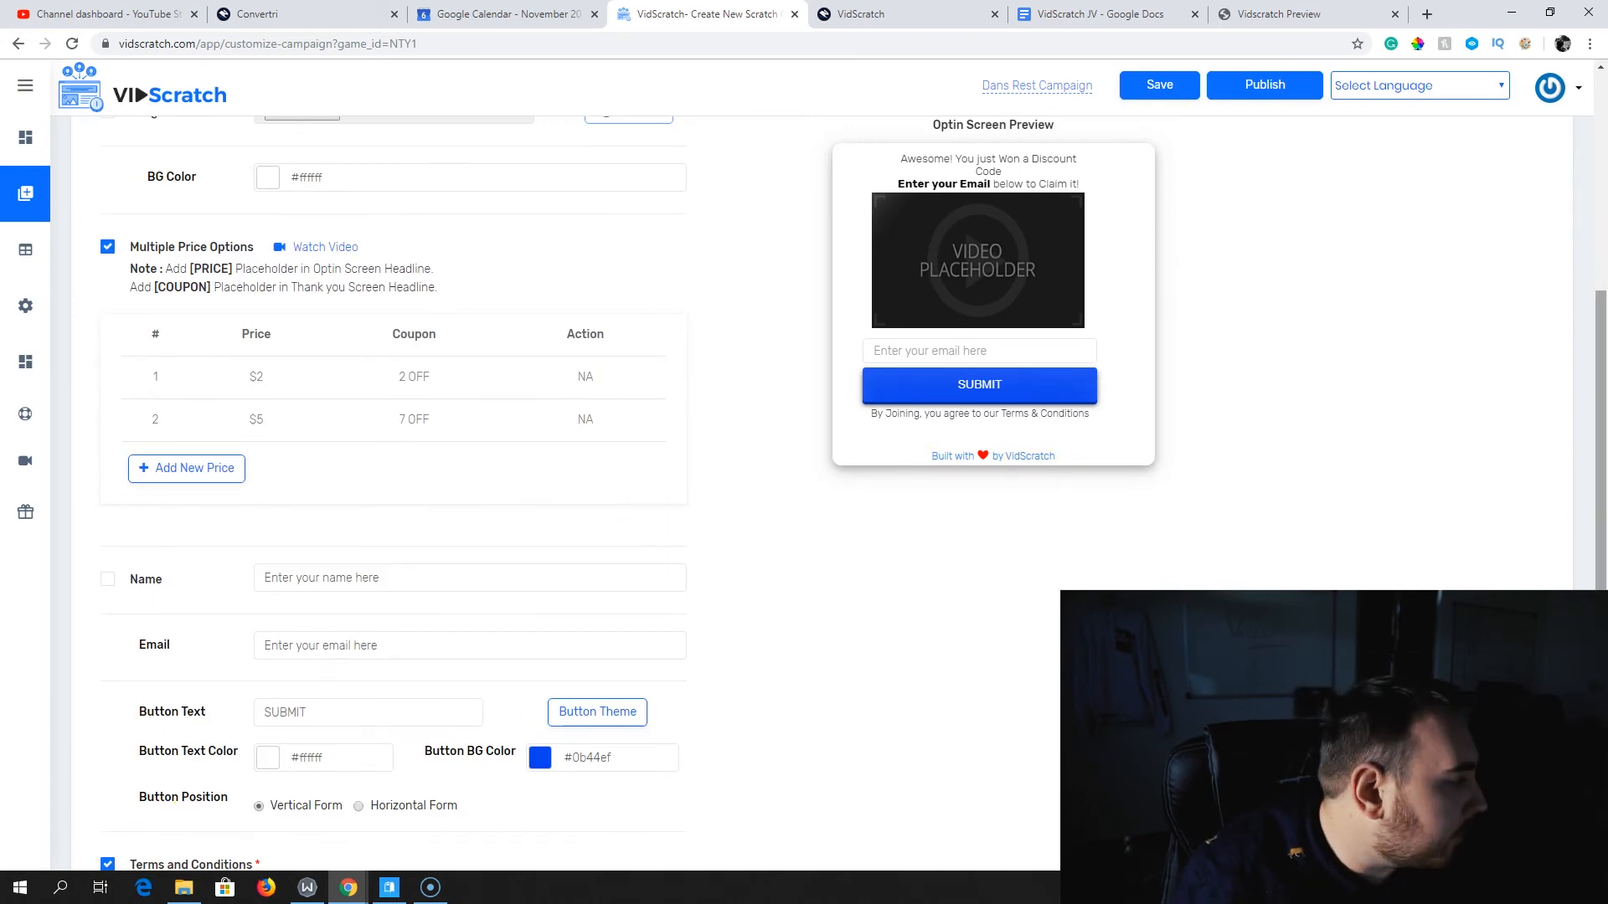
{"action": "scroll", "scroll_direction": "down", "scroll_amount": 3}
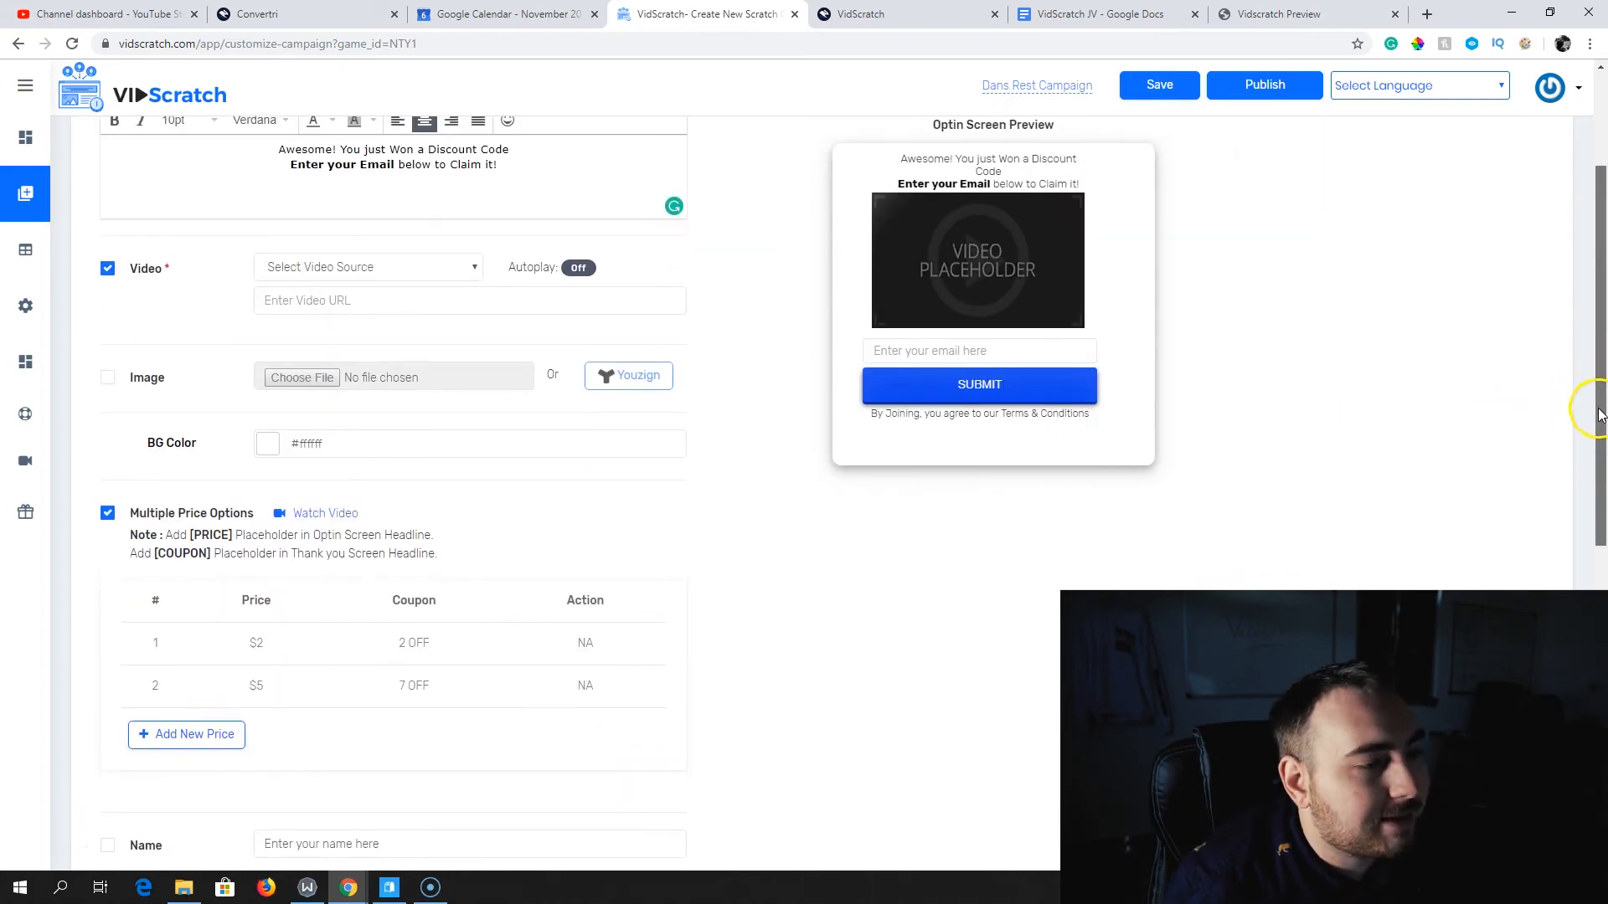
{"action": "scroll", "scroll_direction": "down", "scroll_amount": 3}
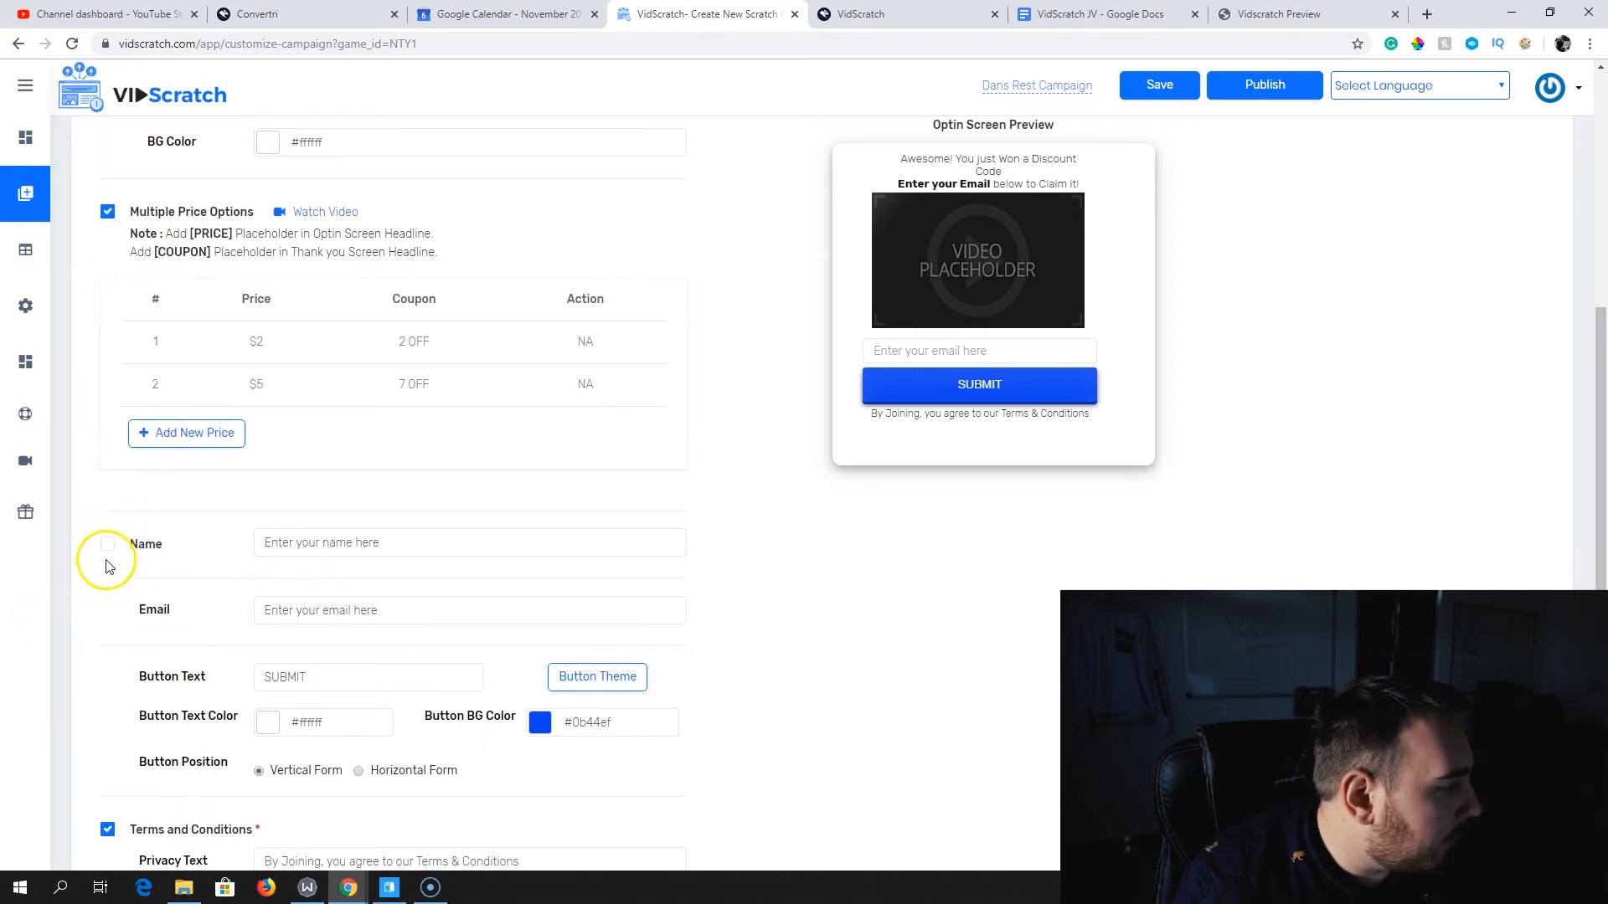
{"action": "left_click", "coordinate": [108, 544]}
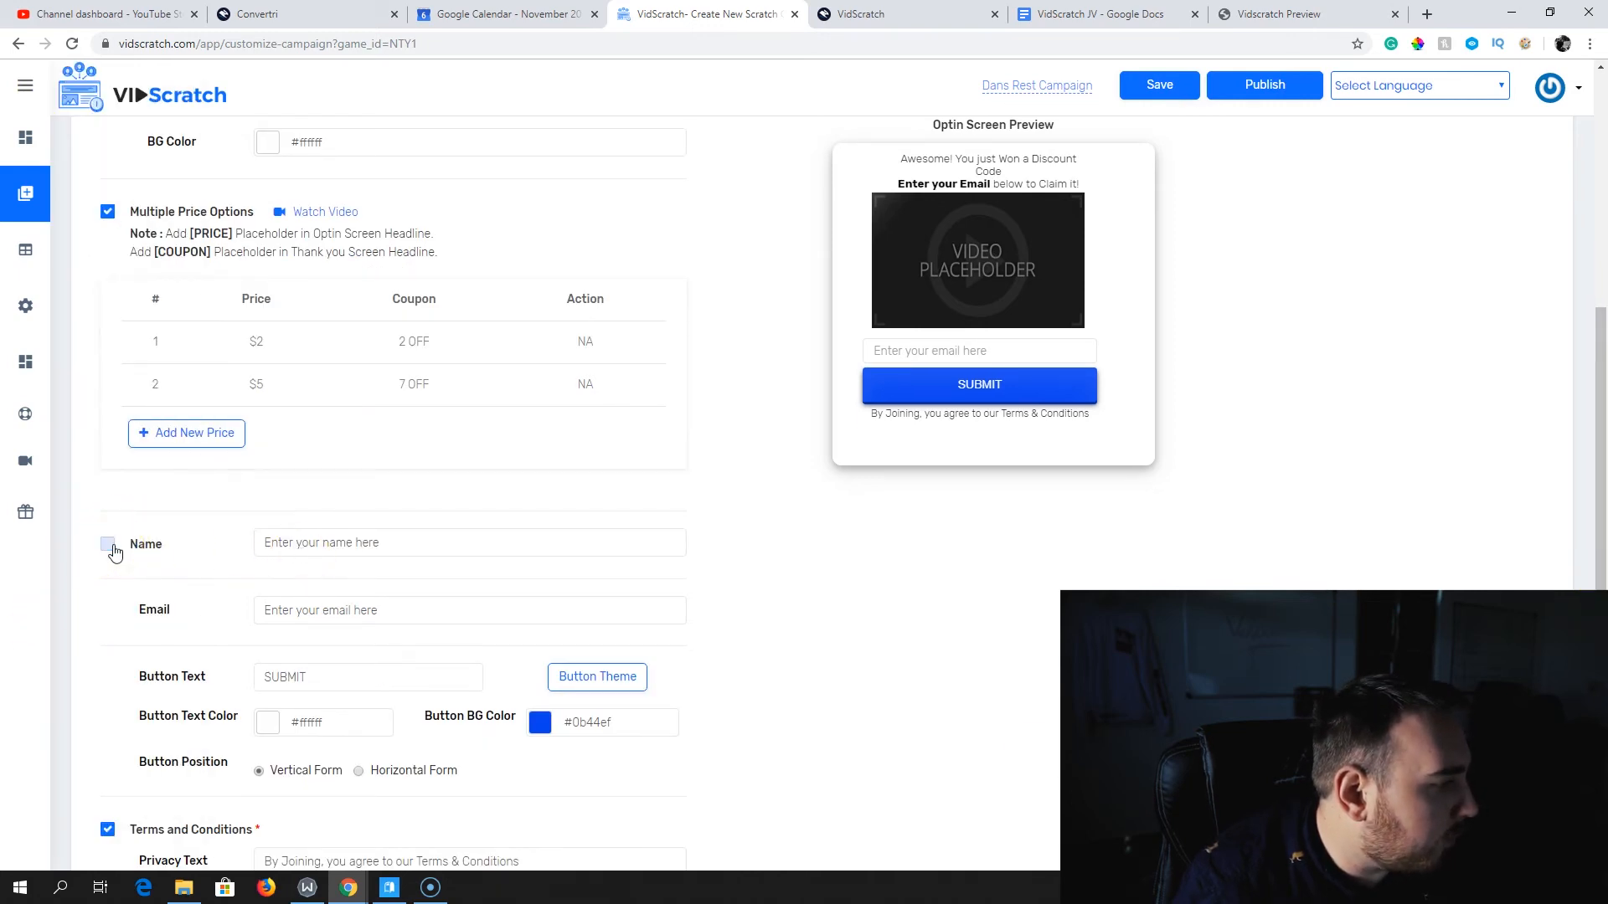
{"action": "left_click", "coordinate": [108, 544]}
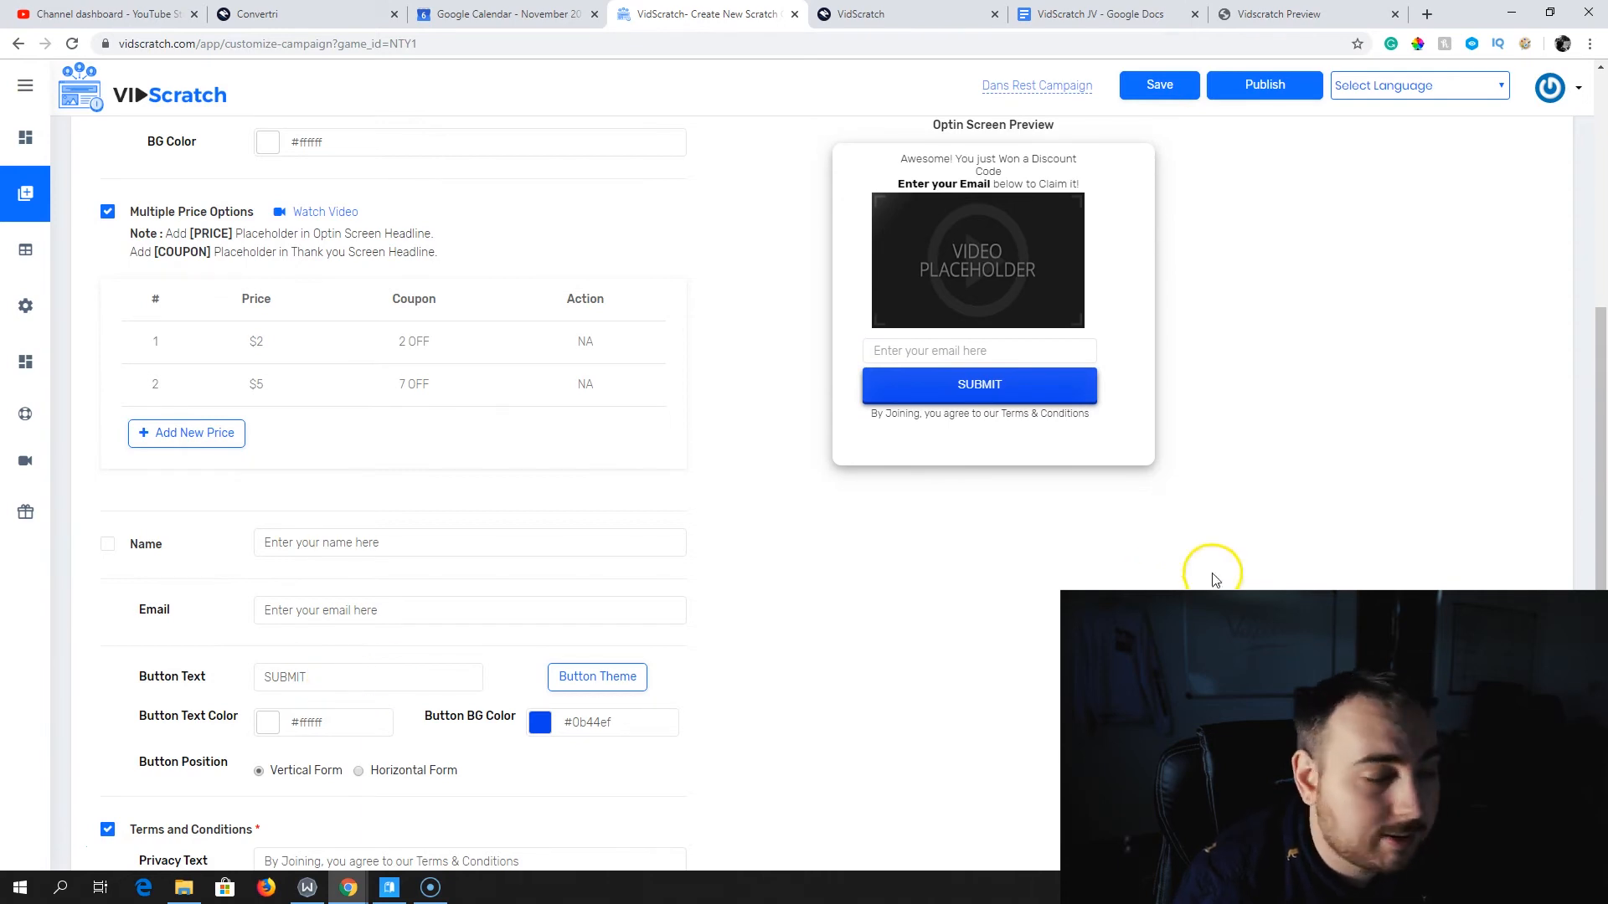
{"action": "scroll", "scroll_direction": "down", "scroll_amount": 3}
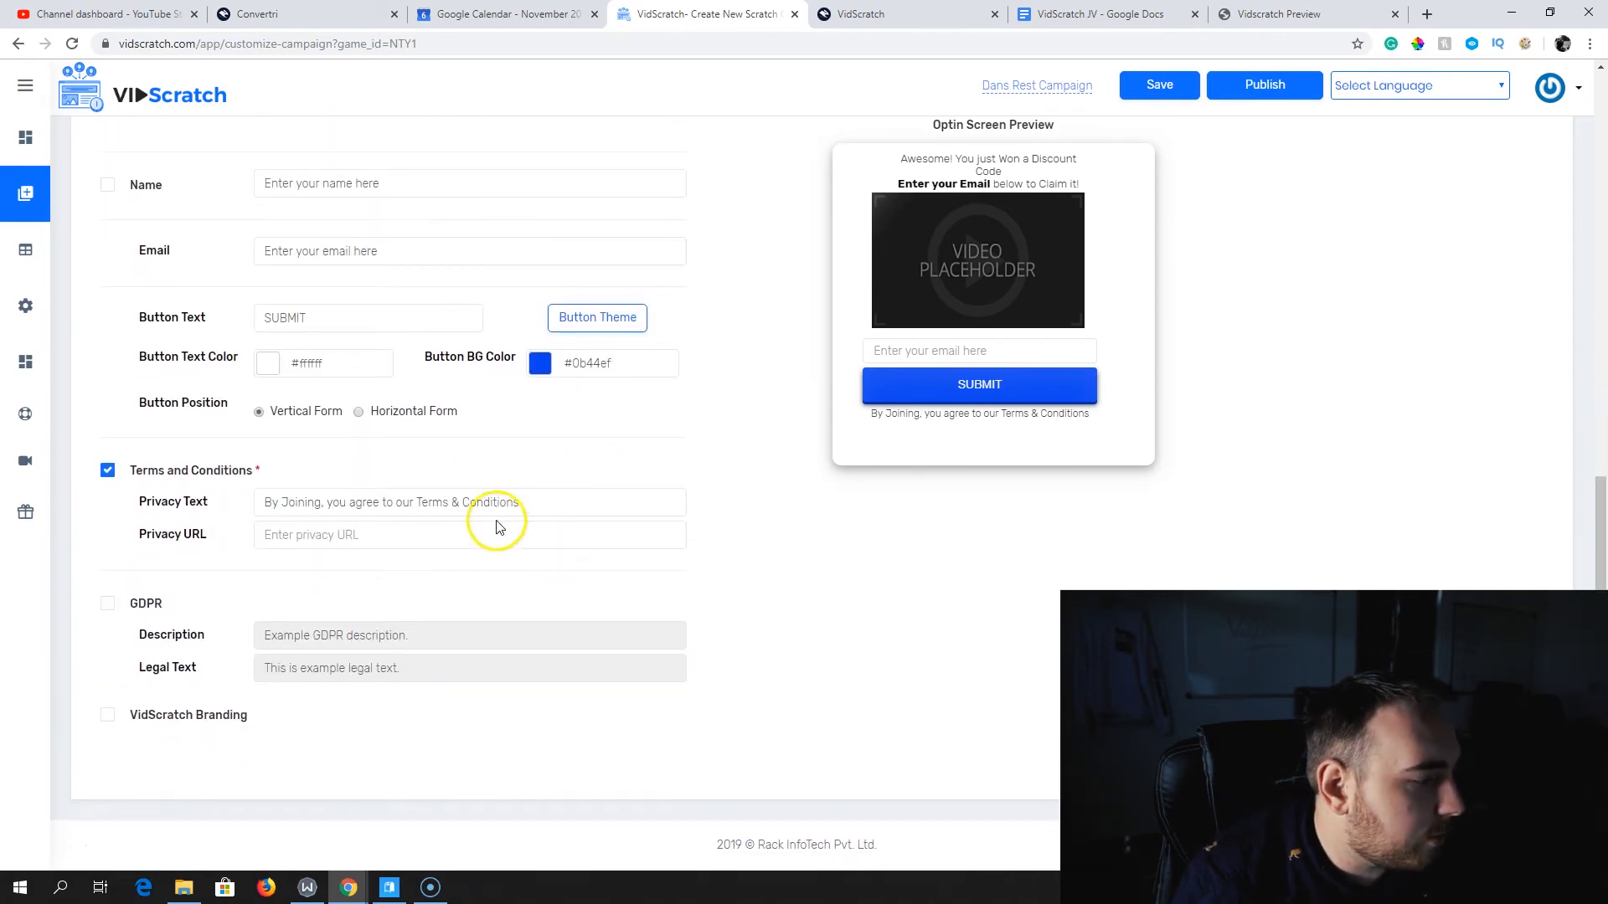
{"action": "left_click", "coordinate": [358, 412]}
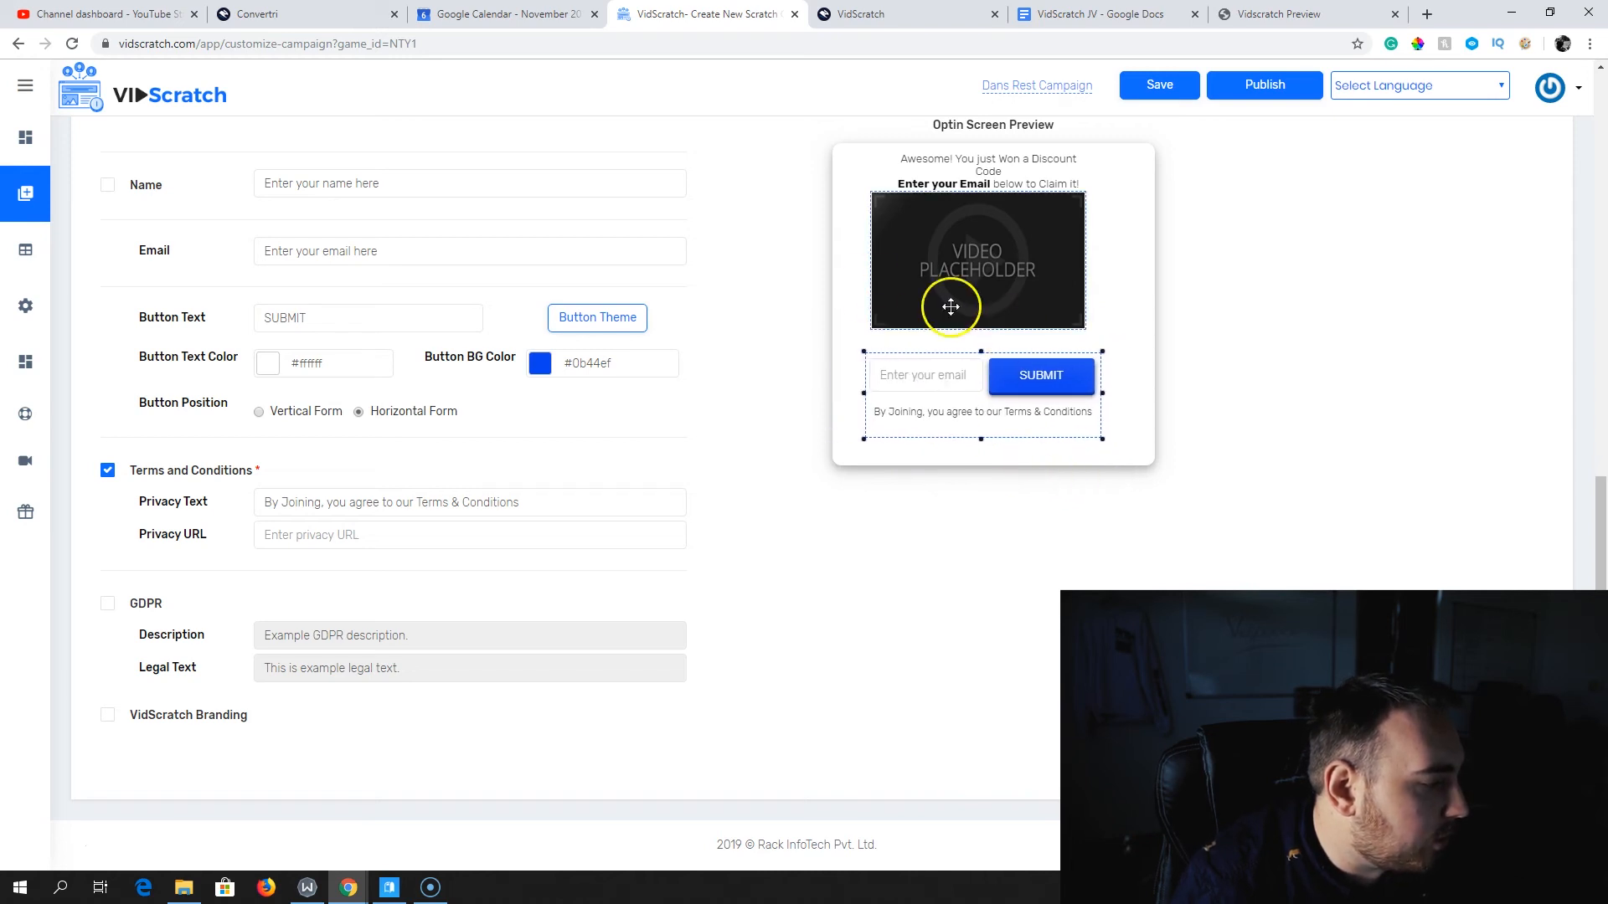
{"action": "mouse_move", "coordinate": [787, 401]}
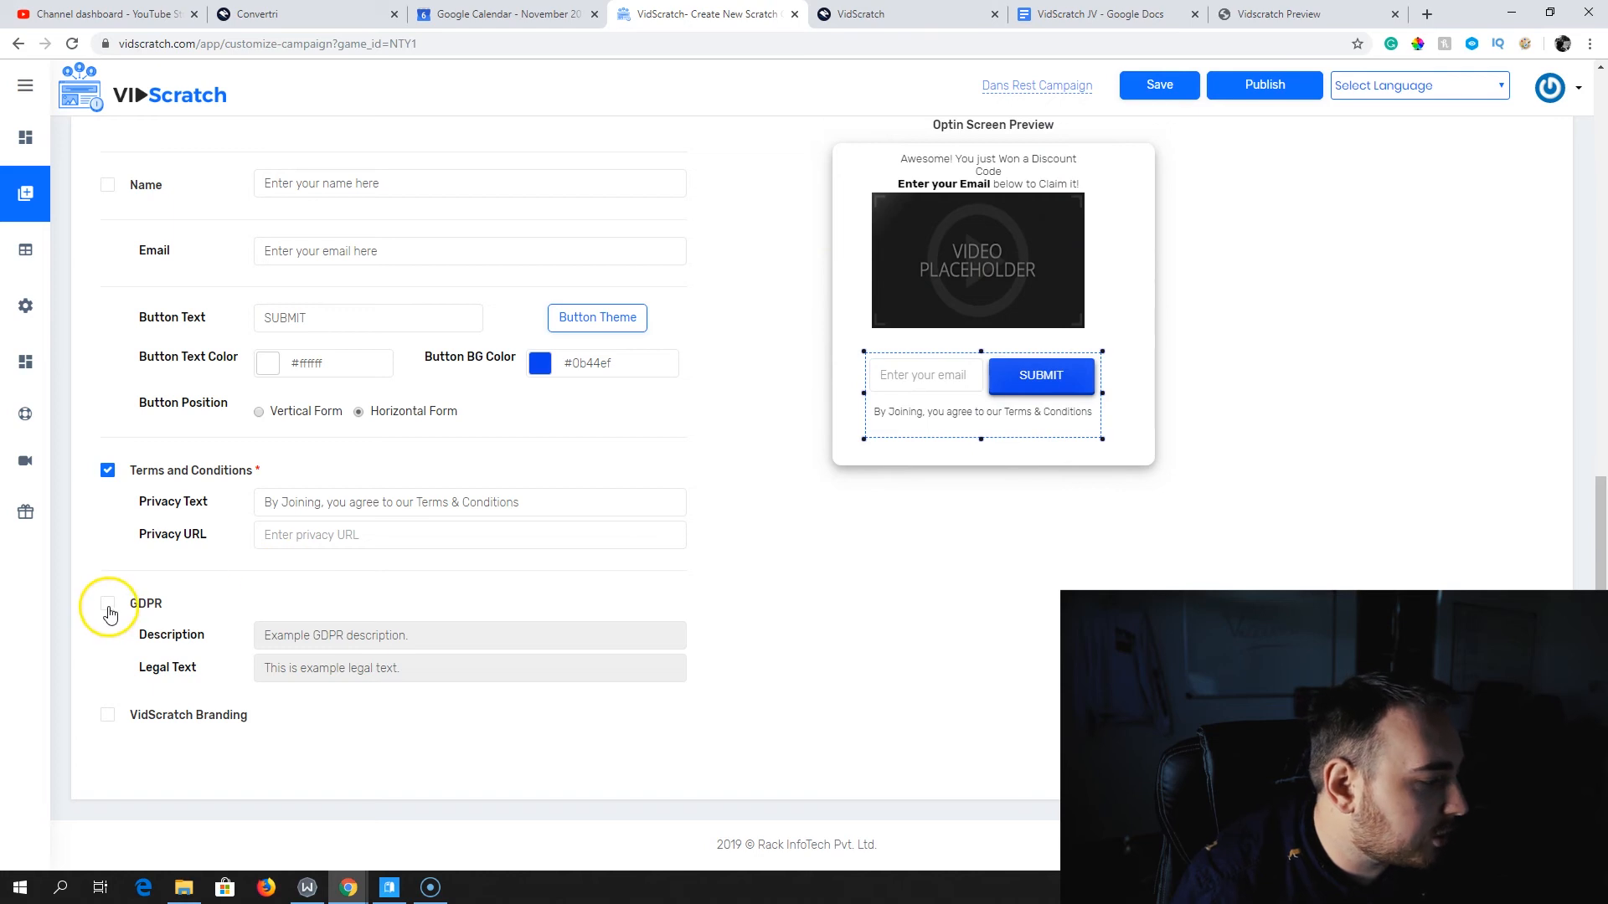
Try the GDPR consent option and leave it disabled on the optin form
{"action": "left_click", "coordinate": [108, 603]}
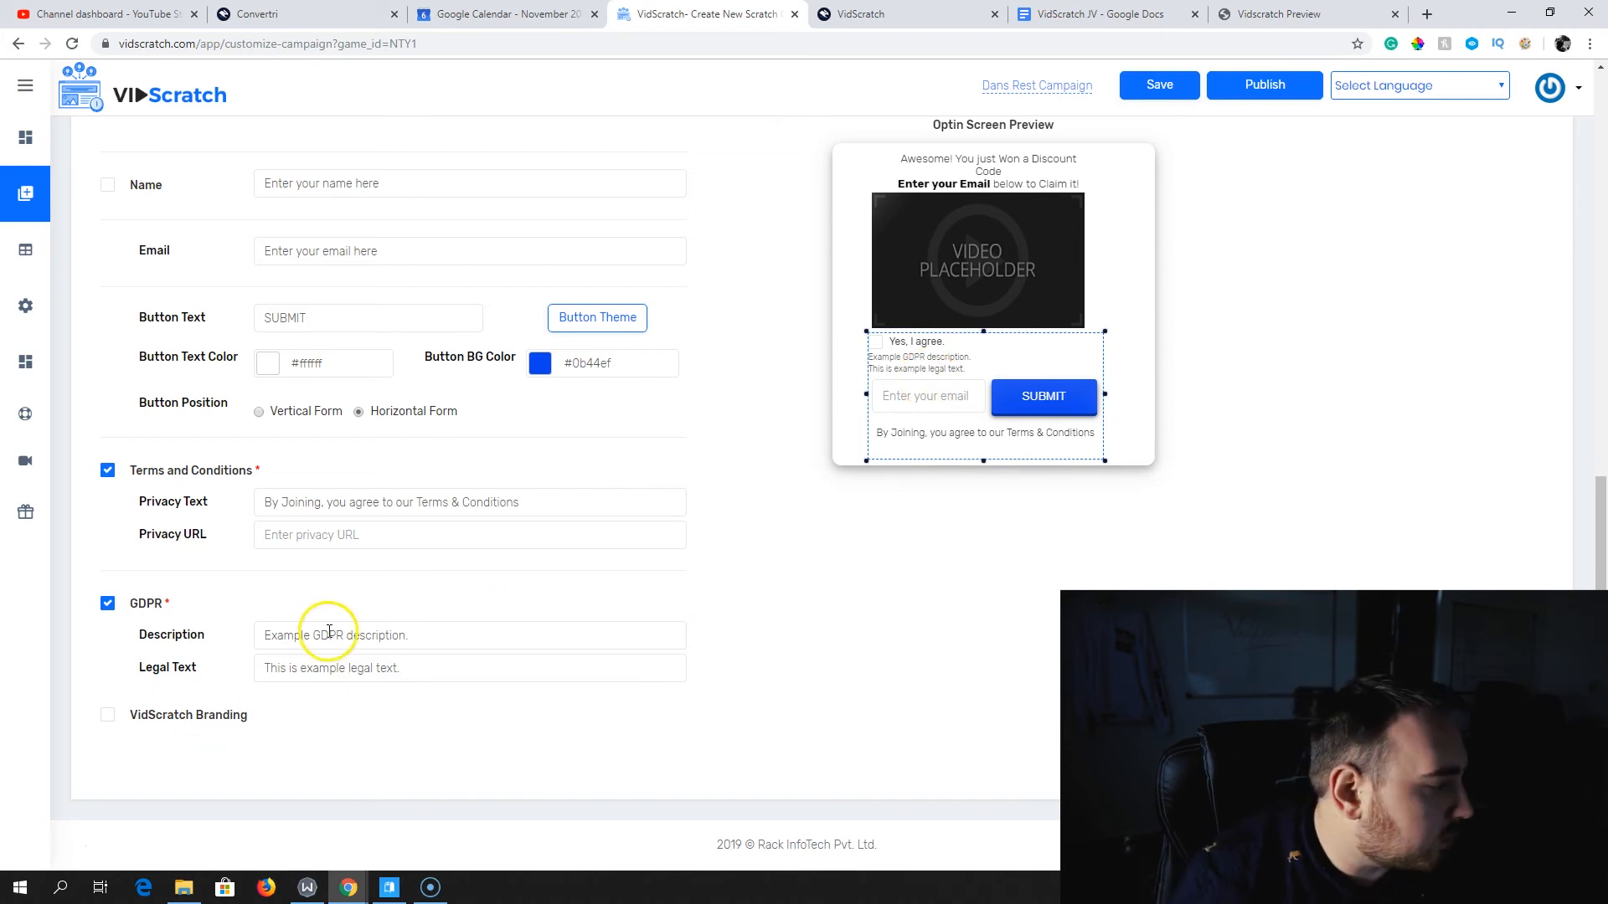
{"action": "left_click", "coordinate": [108, 603]}
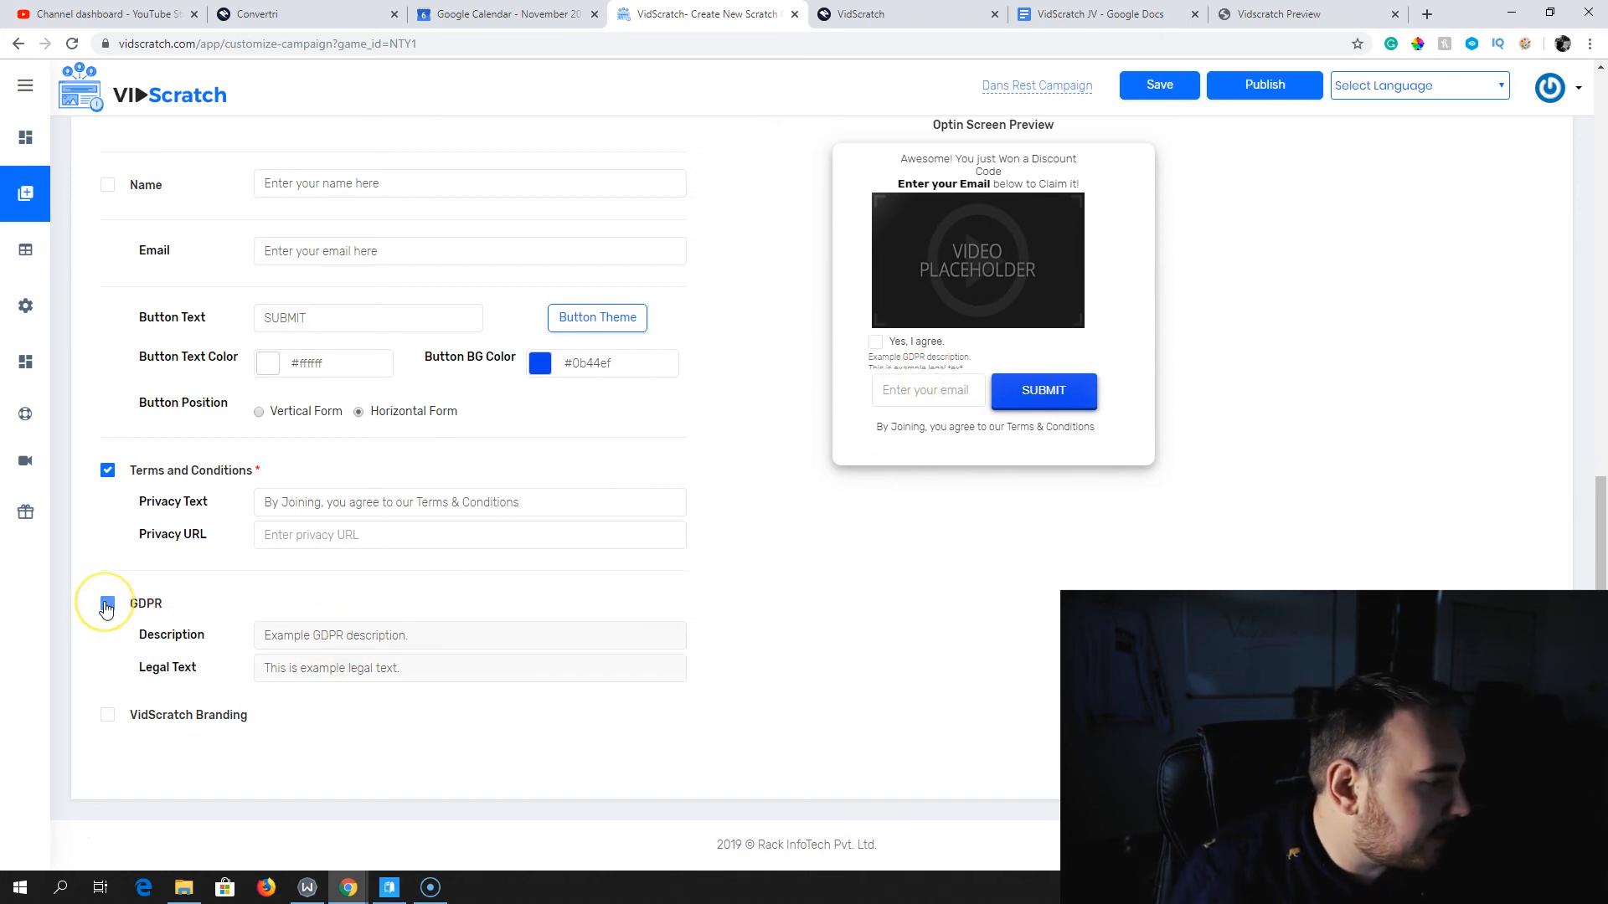
{"action": "left_click", "coordinate": [108, 603]}
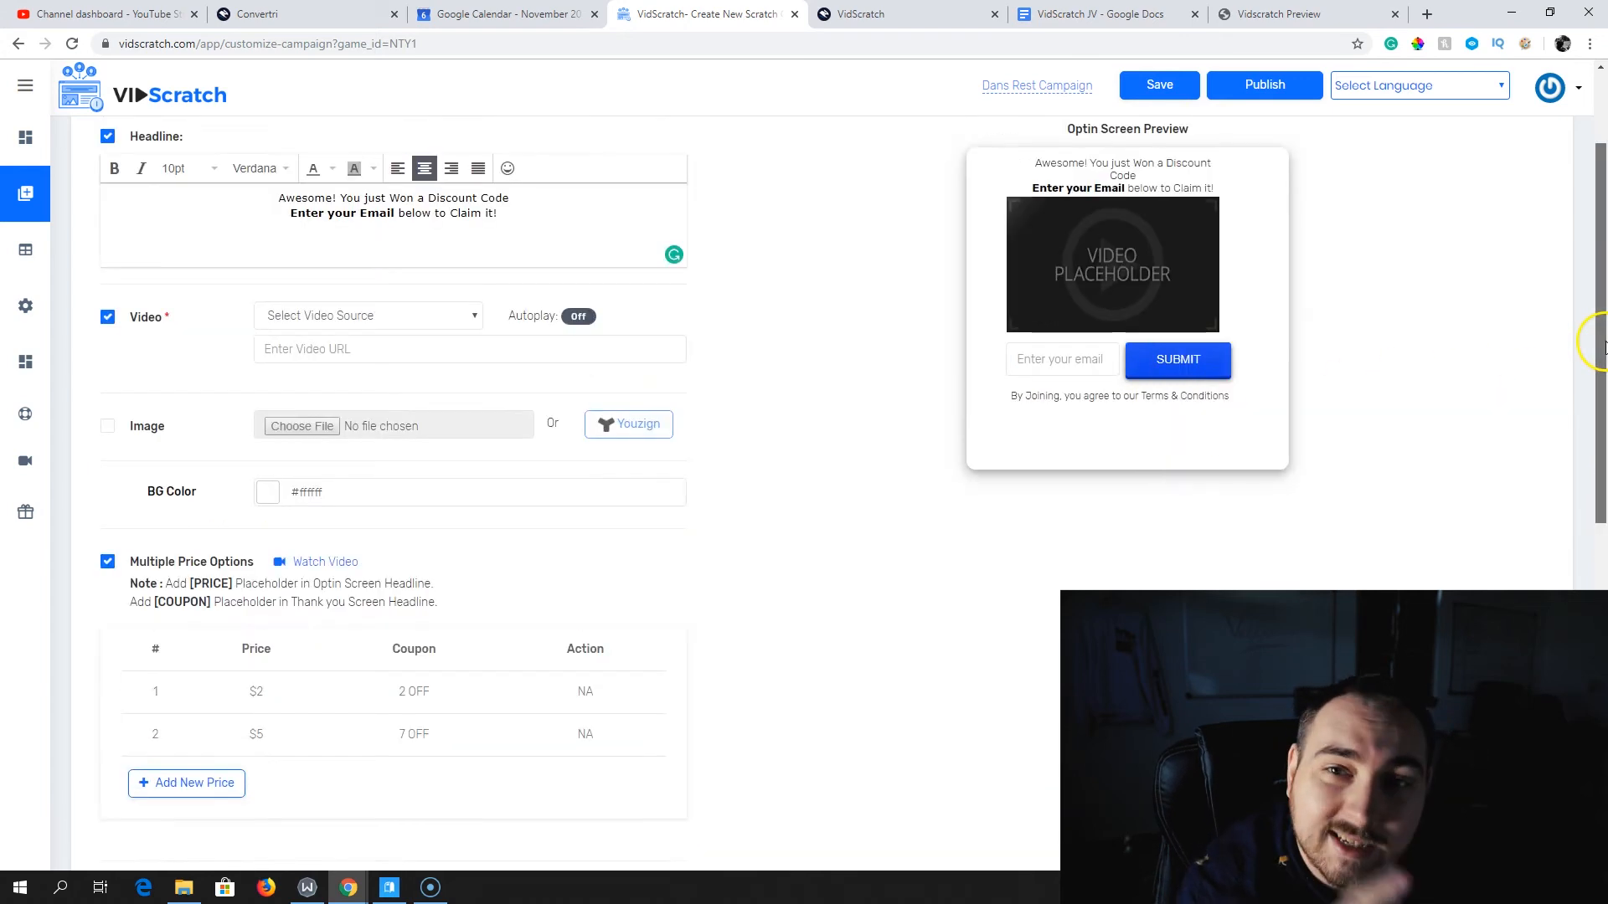
{"action": "scroll", "scroll_direction": "down", "scroll_amount": 3}
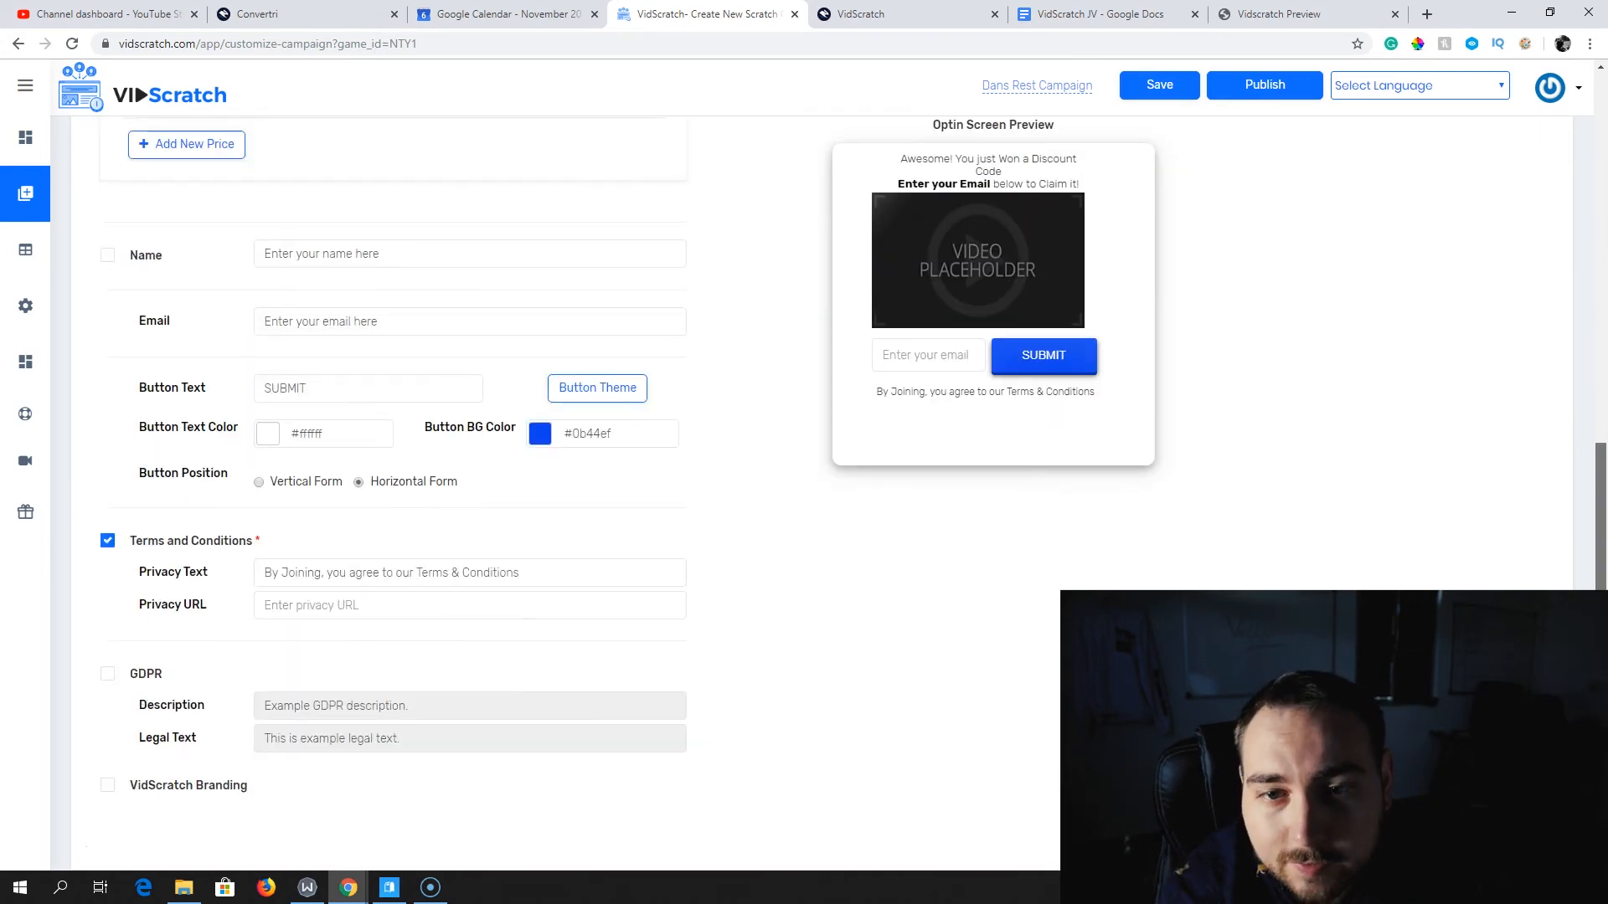
{"action": "scroll", "scroll_direction": "up", "scroll_amount": 3}
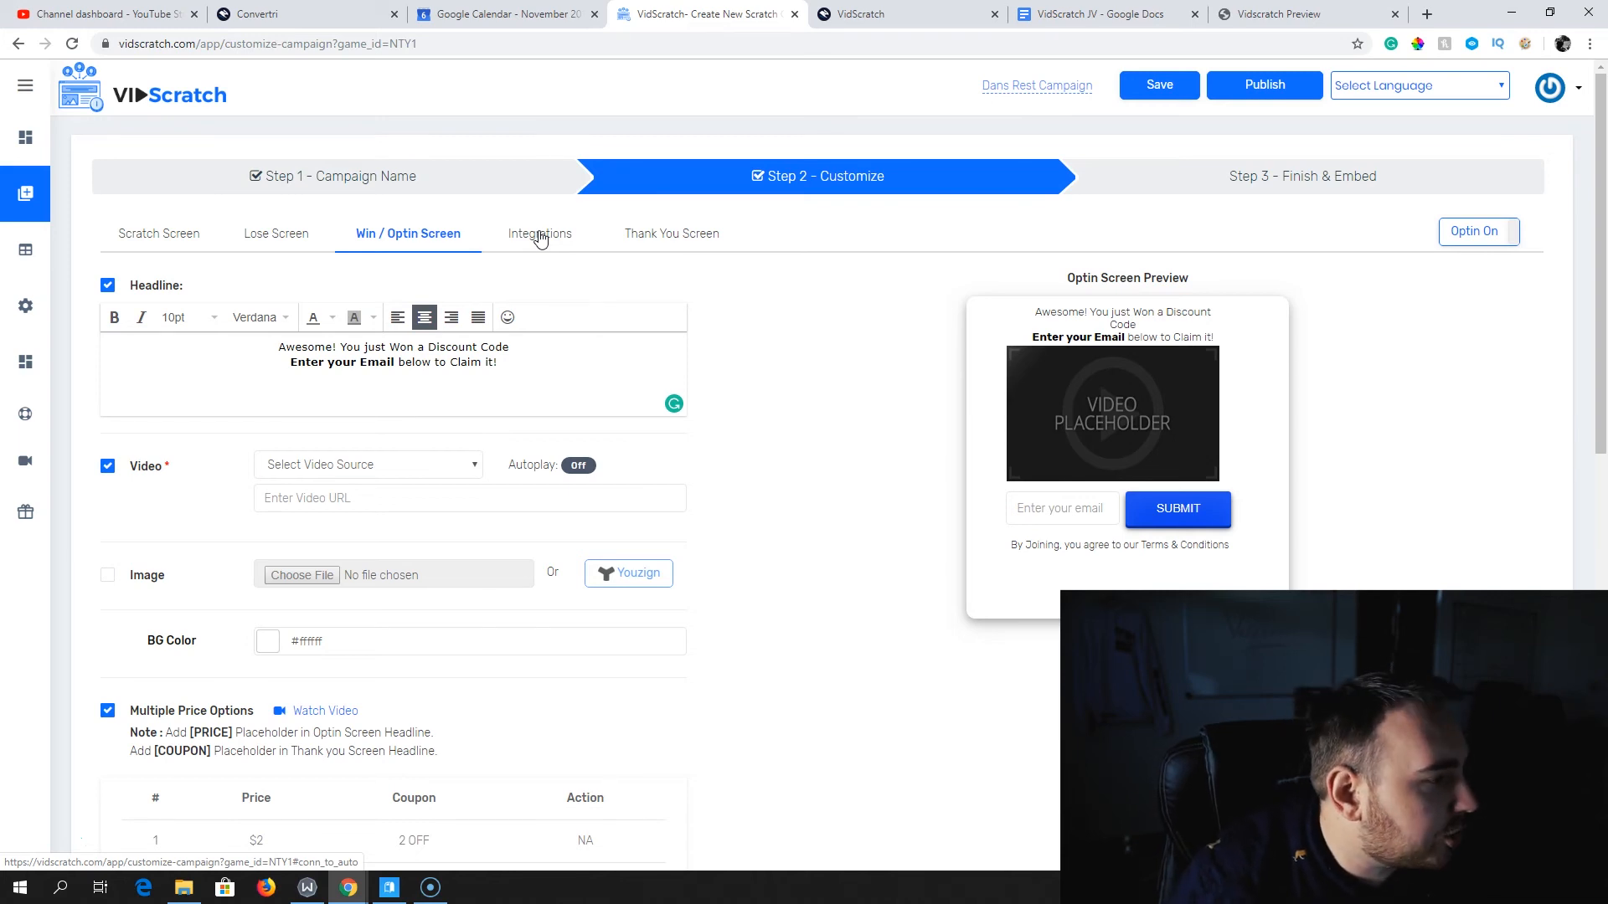
Leave the campaign editor without saving and pick Campaign Analytics on the Test 2 row
{"action": "left_click", "coordinate": [26, 85]}
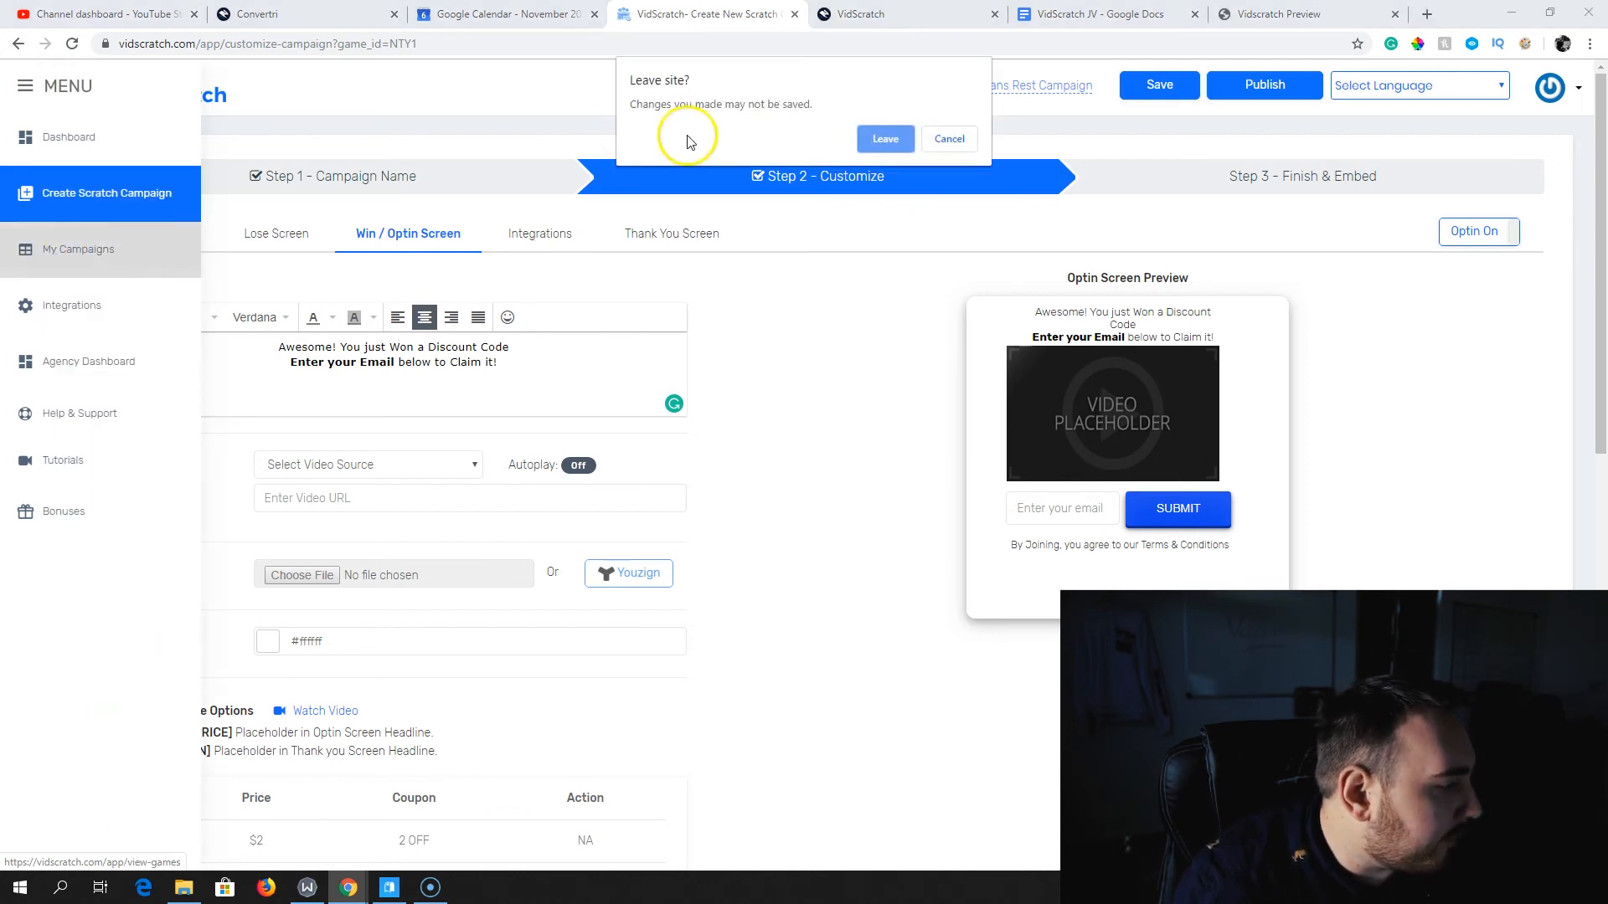
{"action": "left_click", "coordinate": [883, 138]}
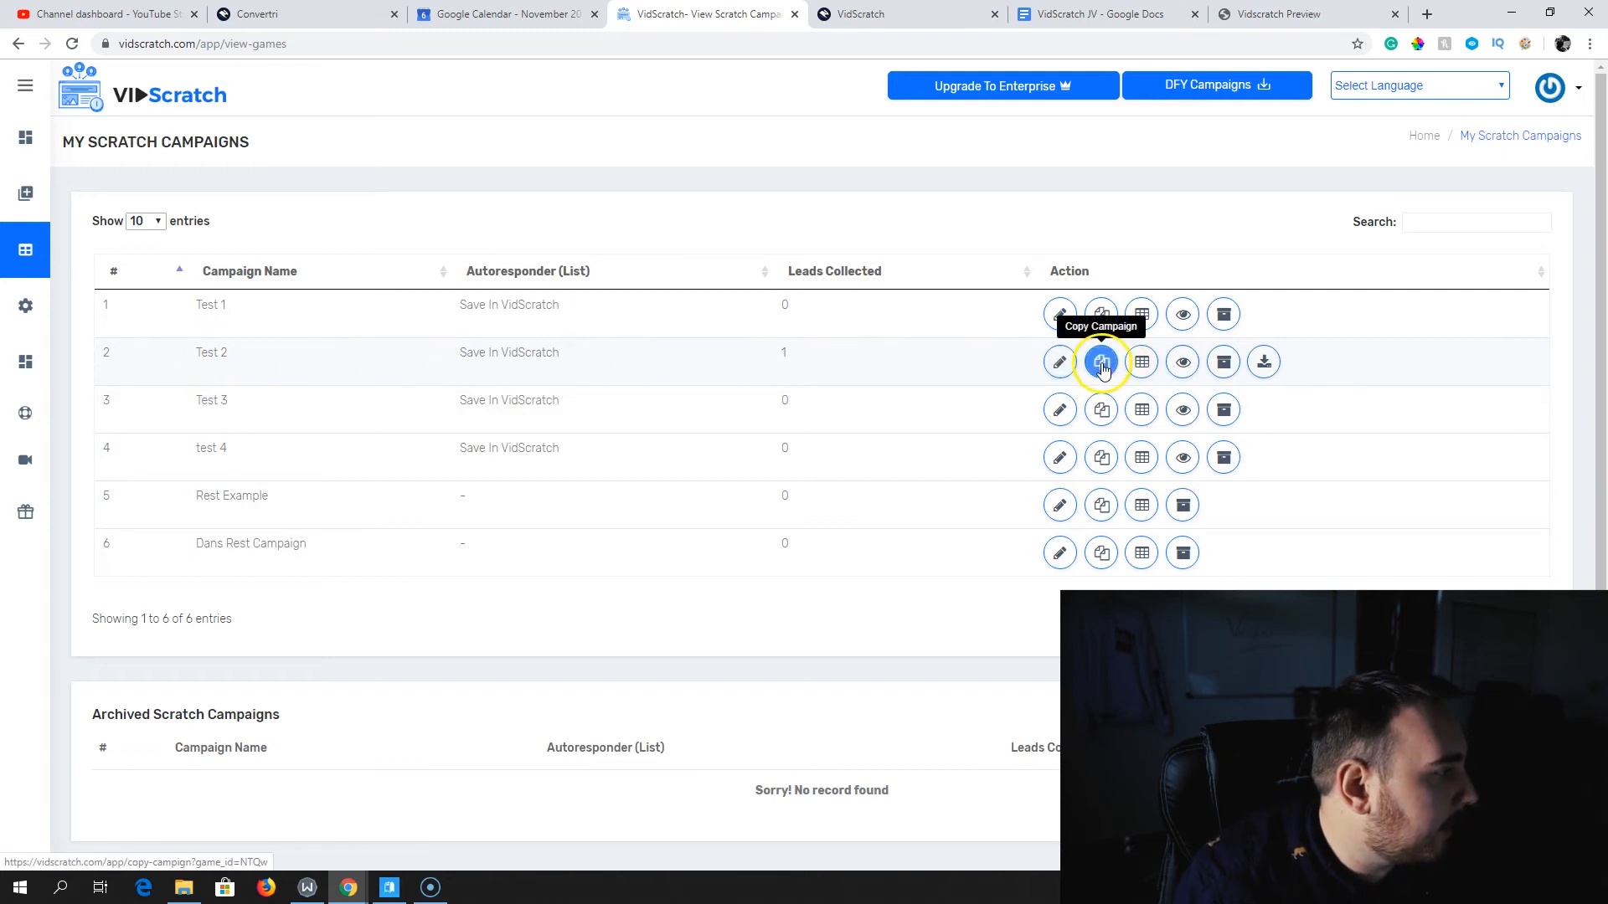
{"action": "left_click", "coordinate": [1141, 361]}
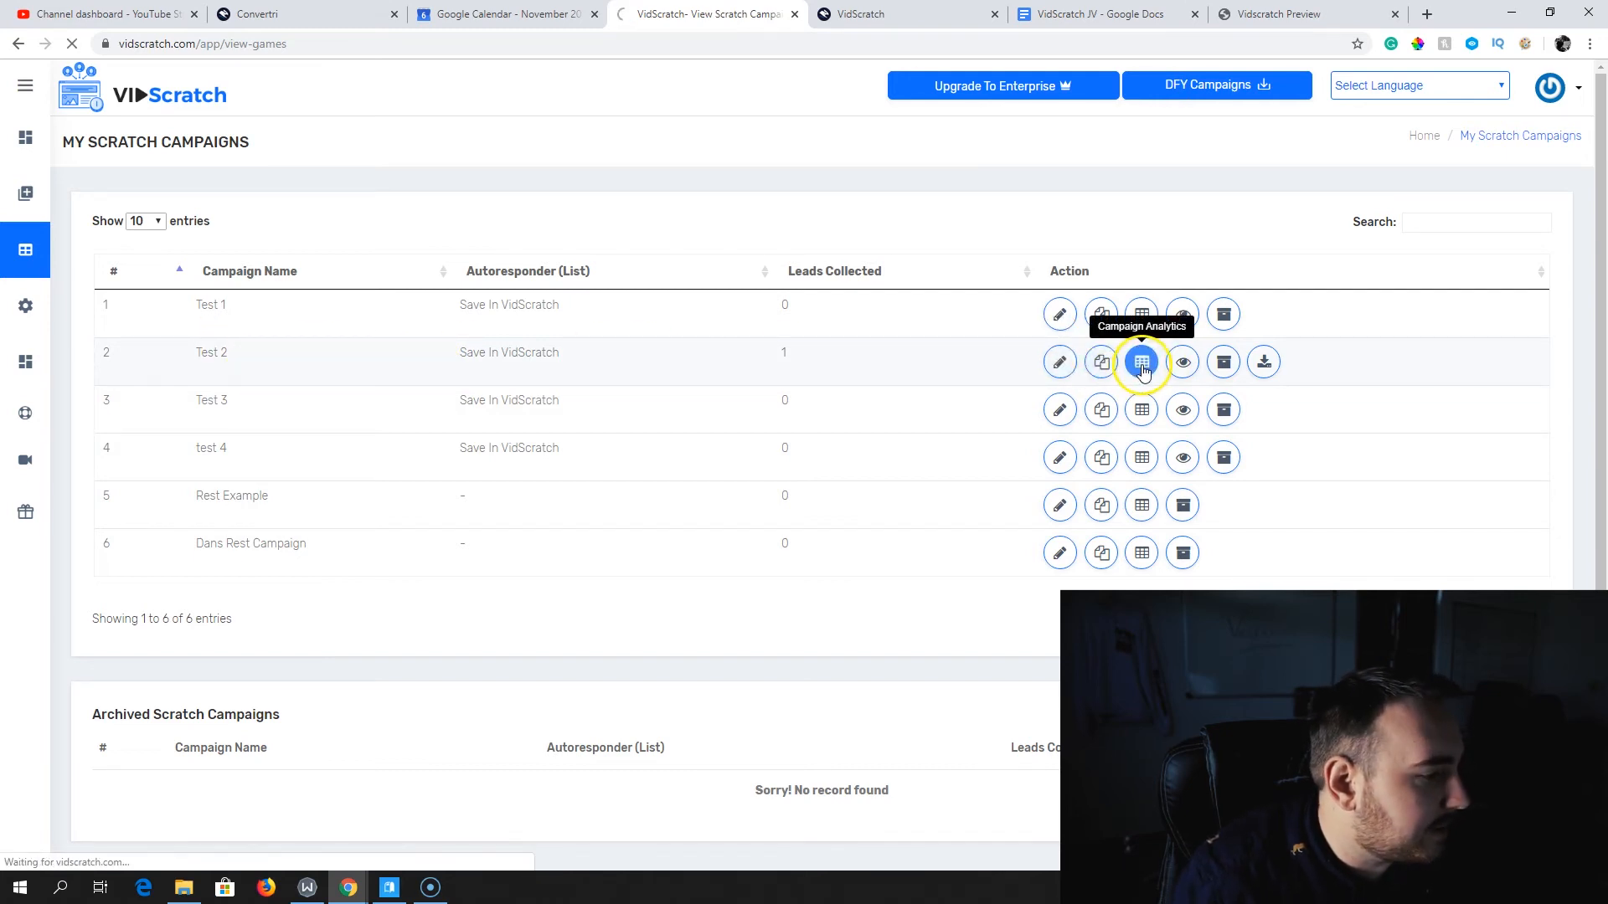
Open Test 2 analytics and review the scratches chart, funnel, browser and device breakdowns
{"action": "left_click", "coordinate": [1140, 361]}
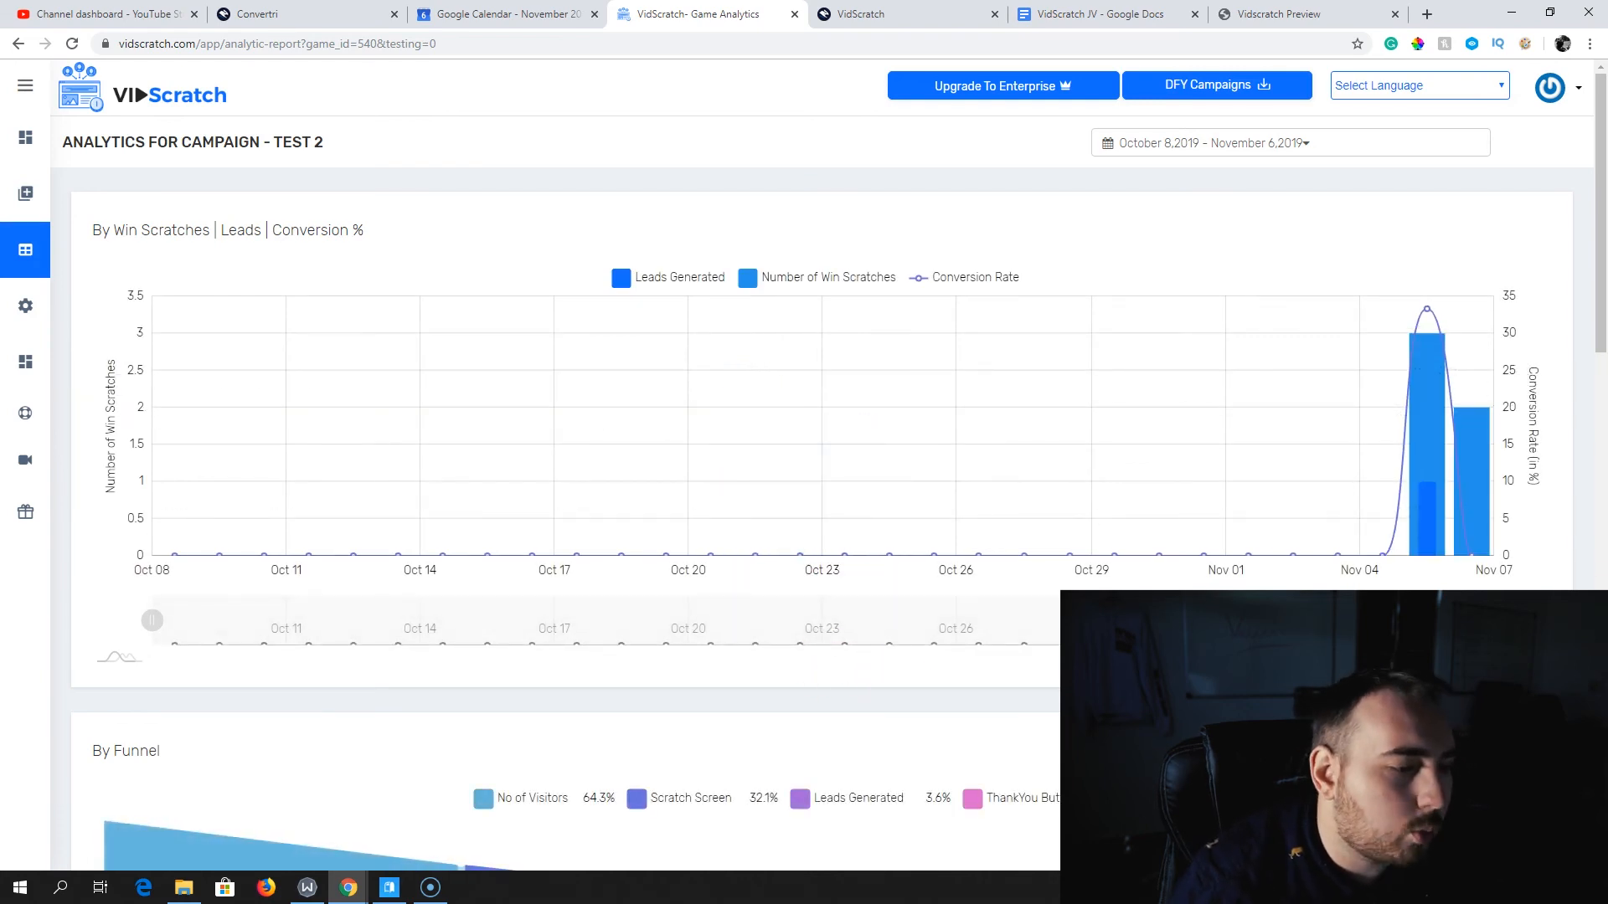
{"action": "mouse_move", "coordinate": [1426, 554]}
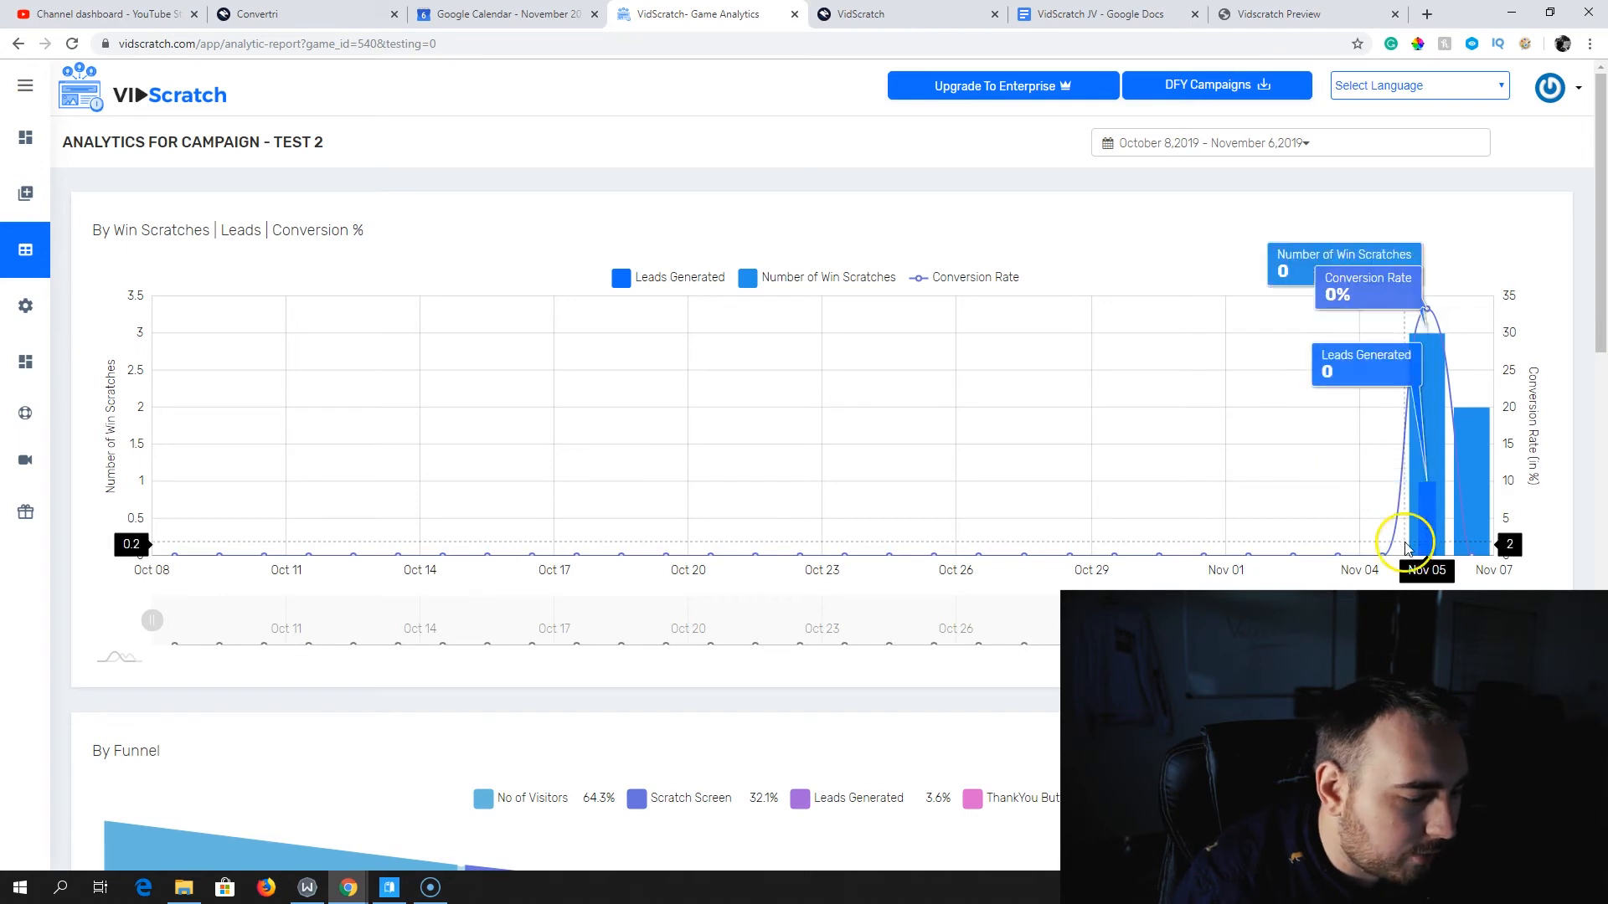
{"action": "mouse_move", "coordinate": [1476, 529]}
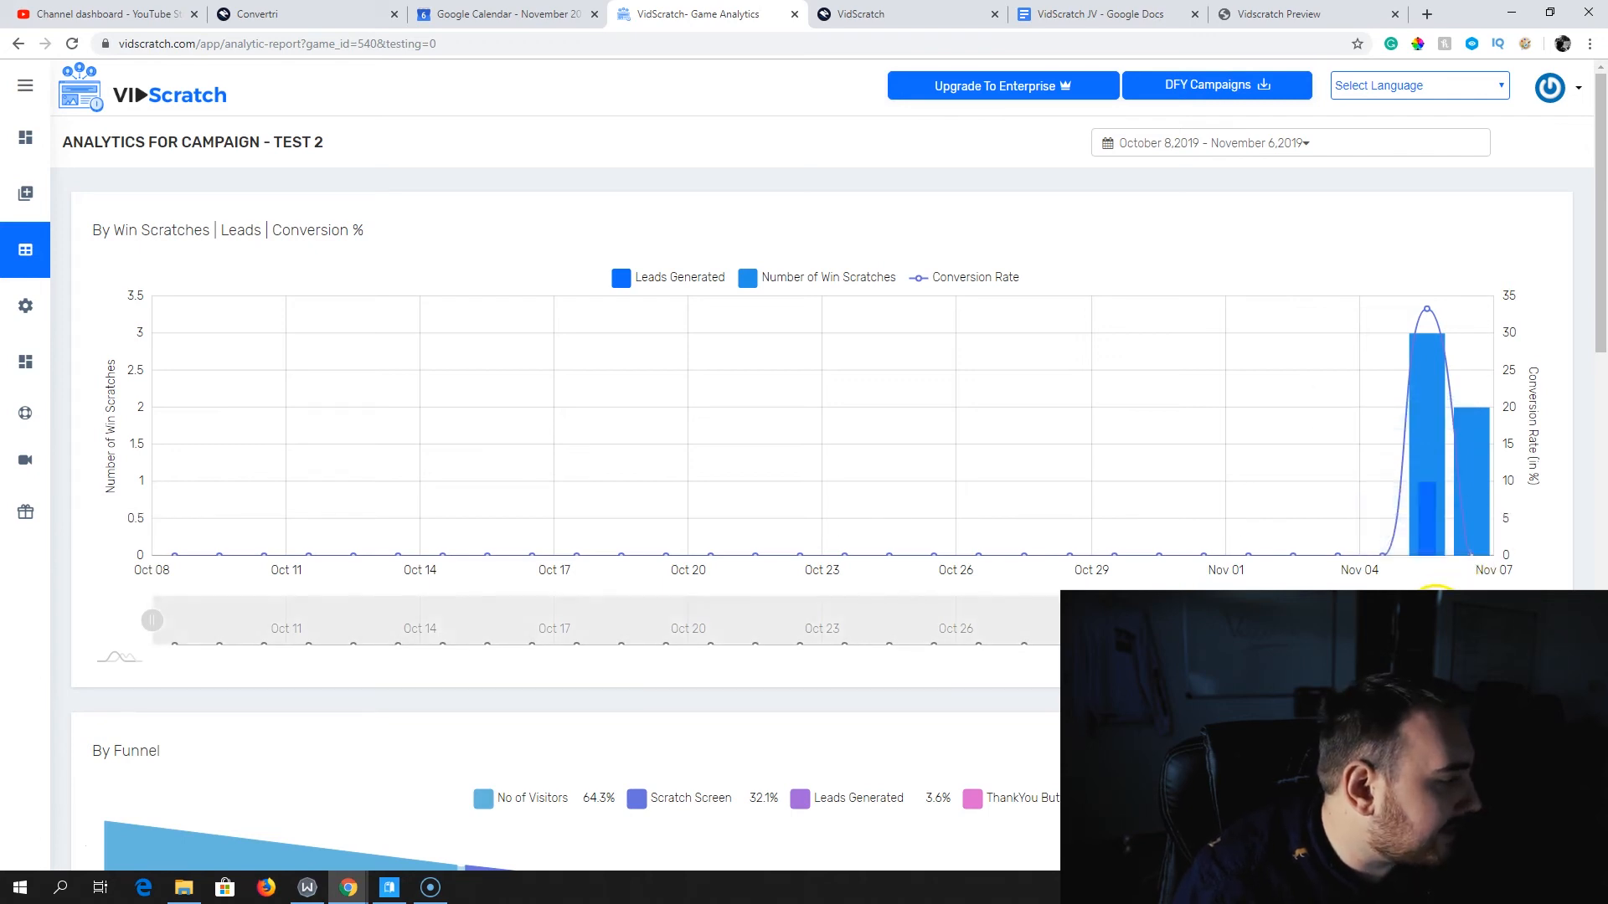
{"action": "mouse_move", "coordinate": [1461, 547]}
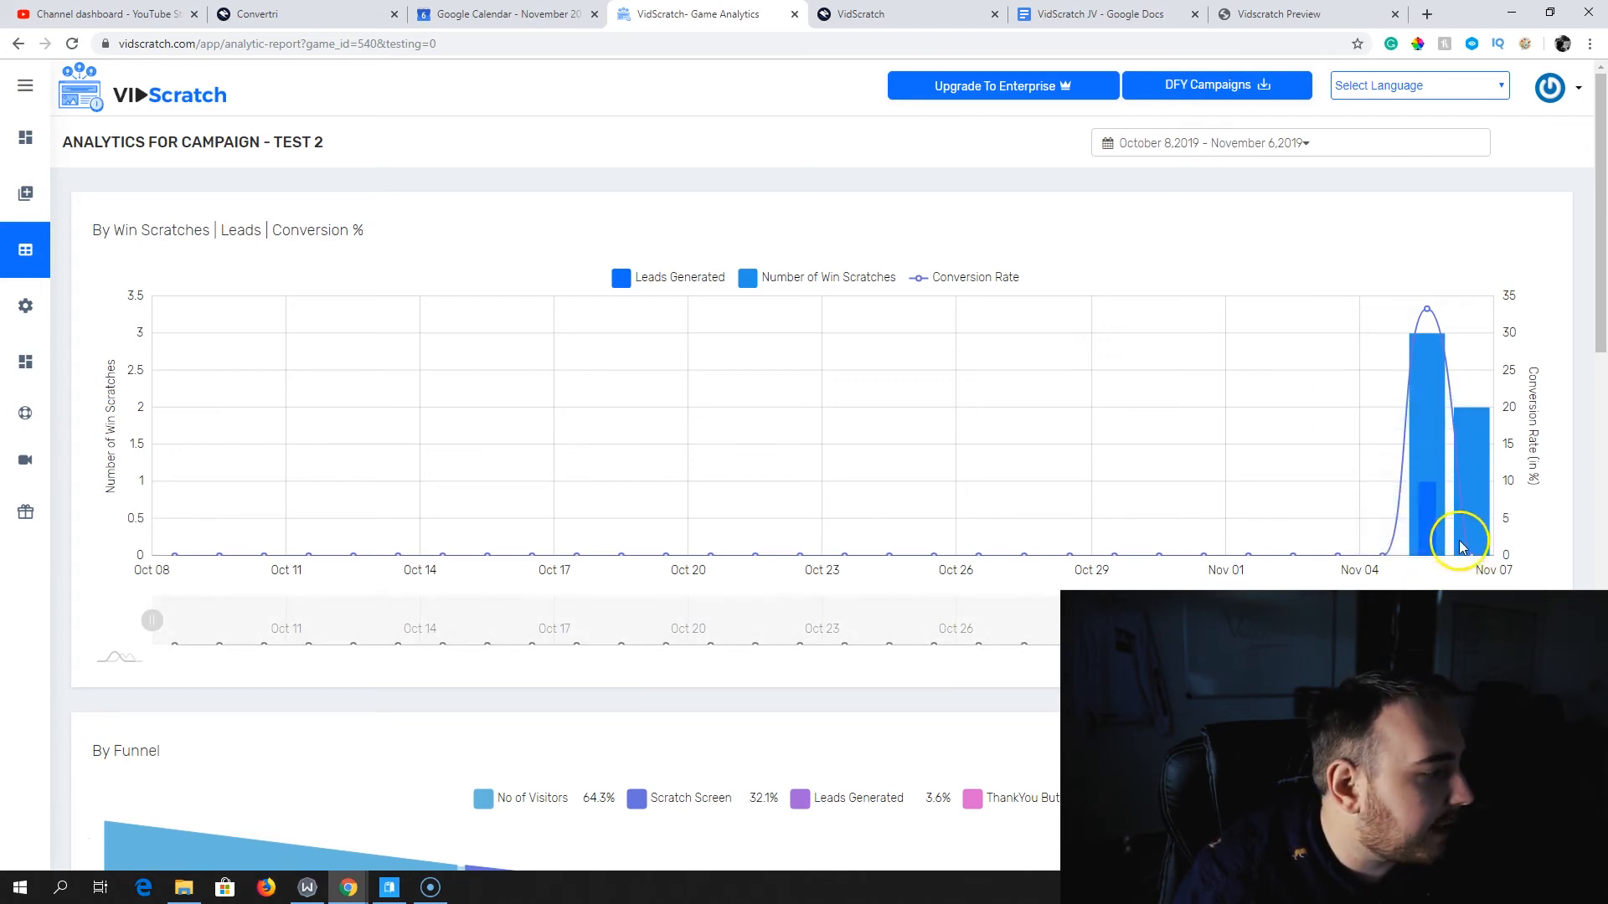
{"action": "mouse_move", "coordinate": [1434, 394]}
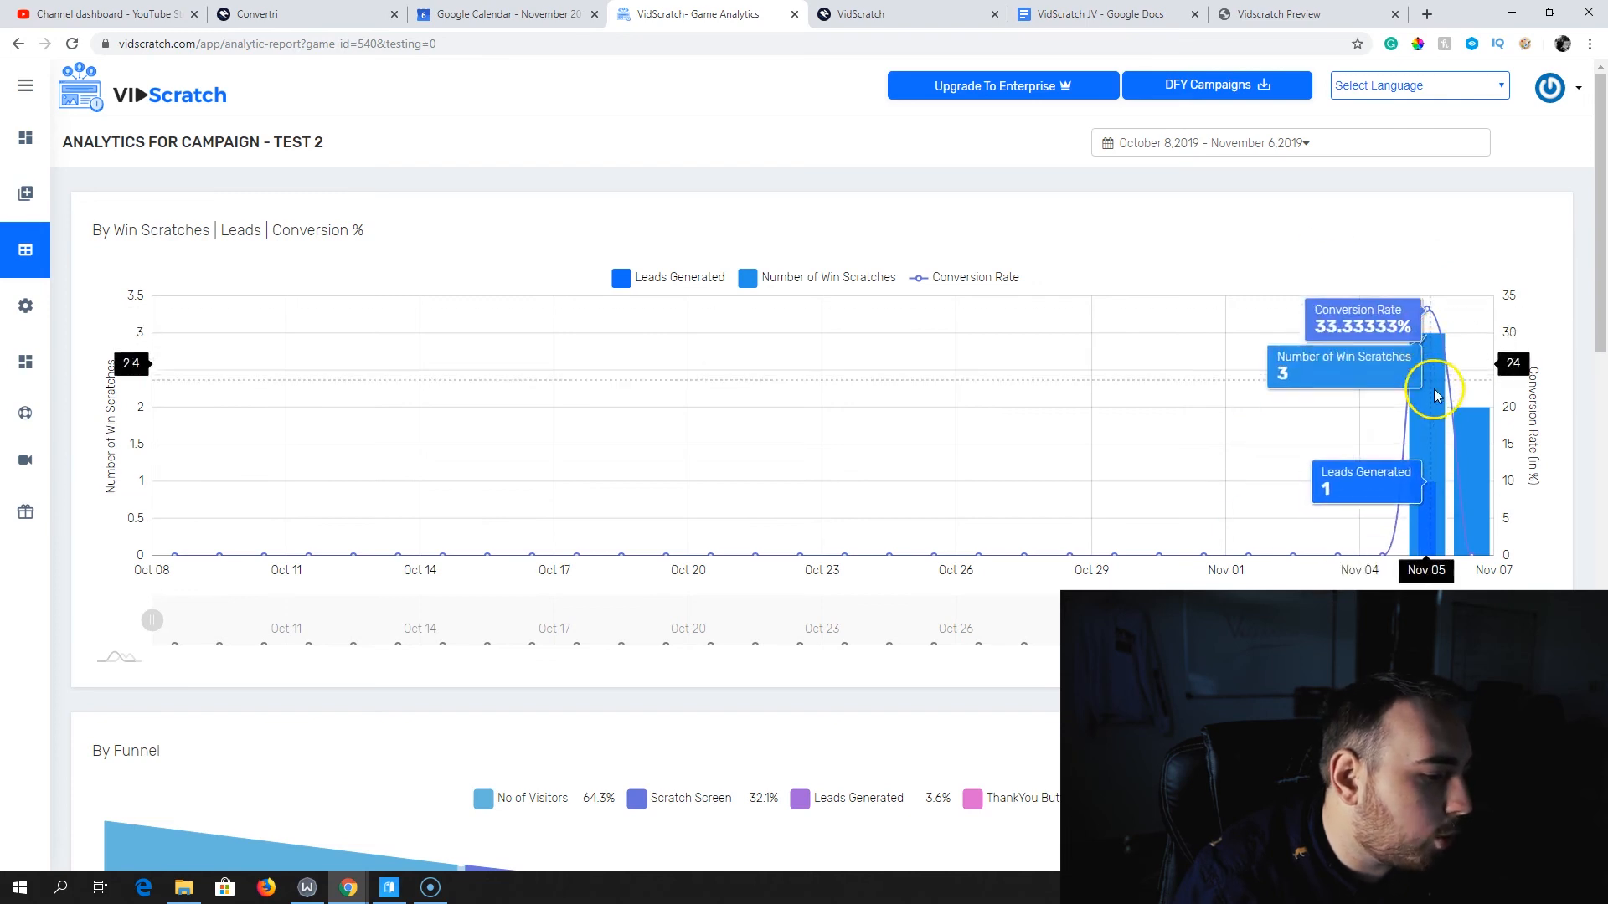
{"action": "mouse_move", "coordinate": [480, 422]}
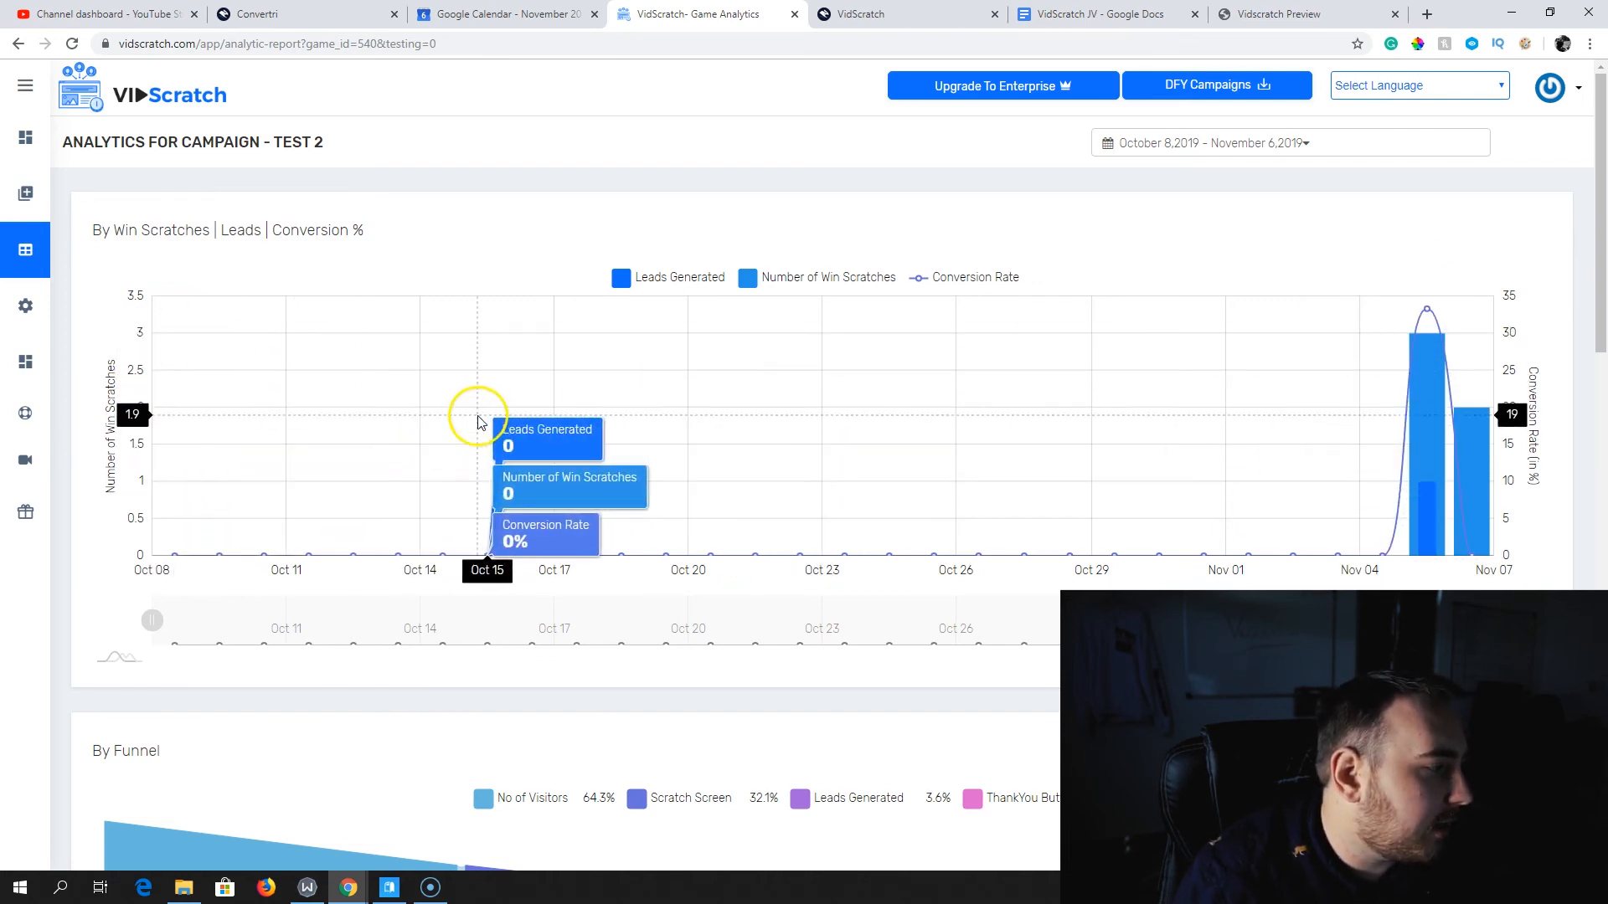
{"action": "scroll", "scroll_direction": "down", "scroll_amount": 3}
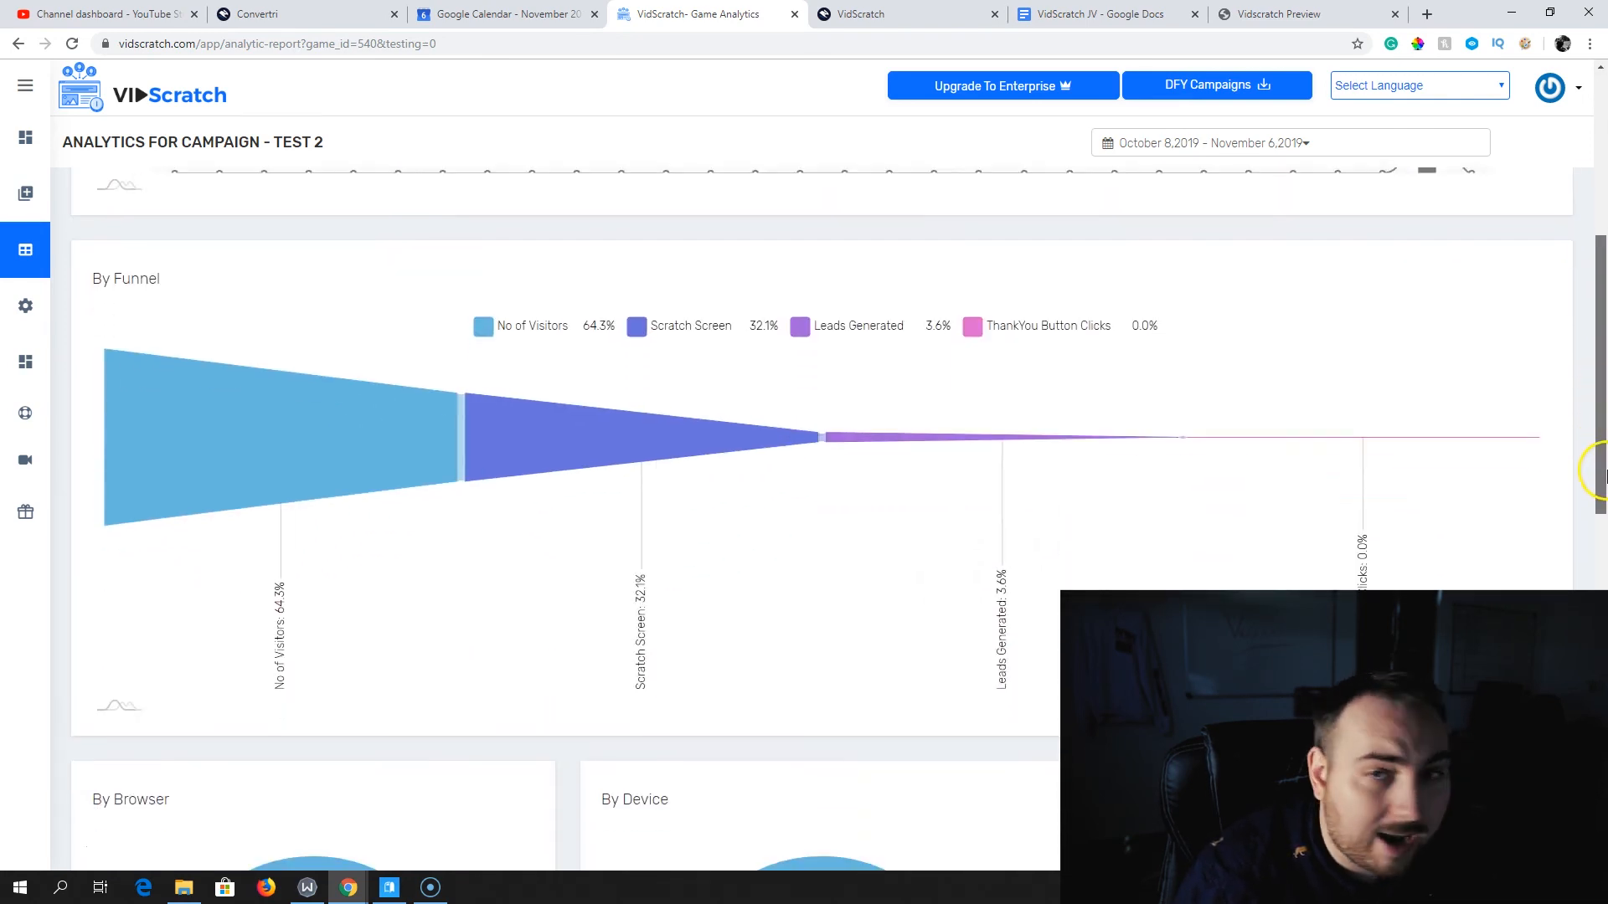
{"action": "scroll", "scroll_direction": "down", "scroll_amount": 3}
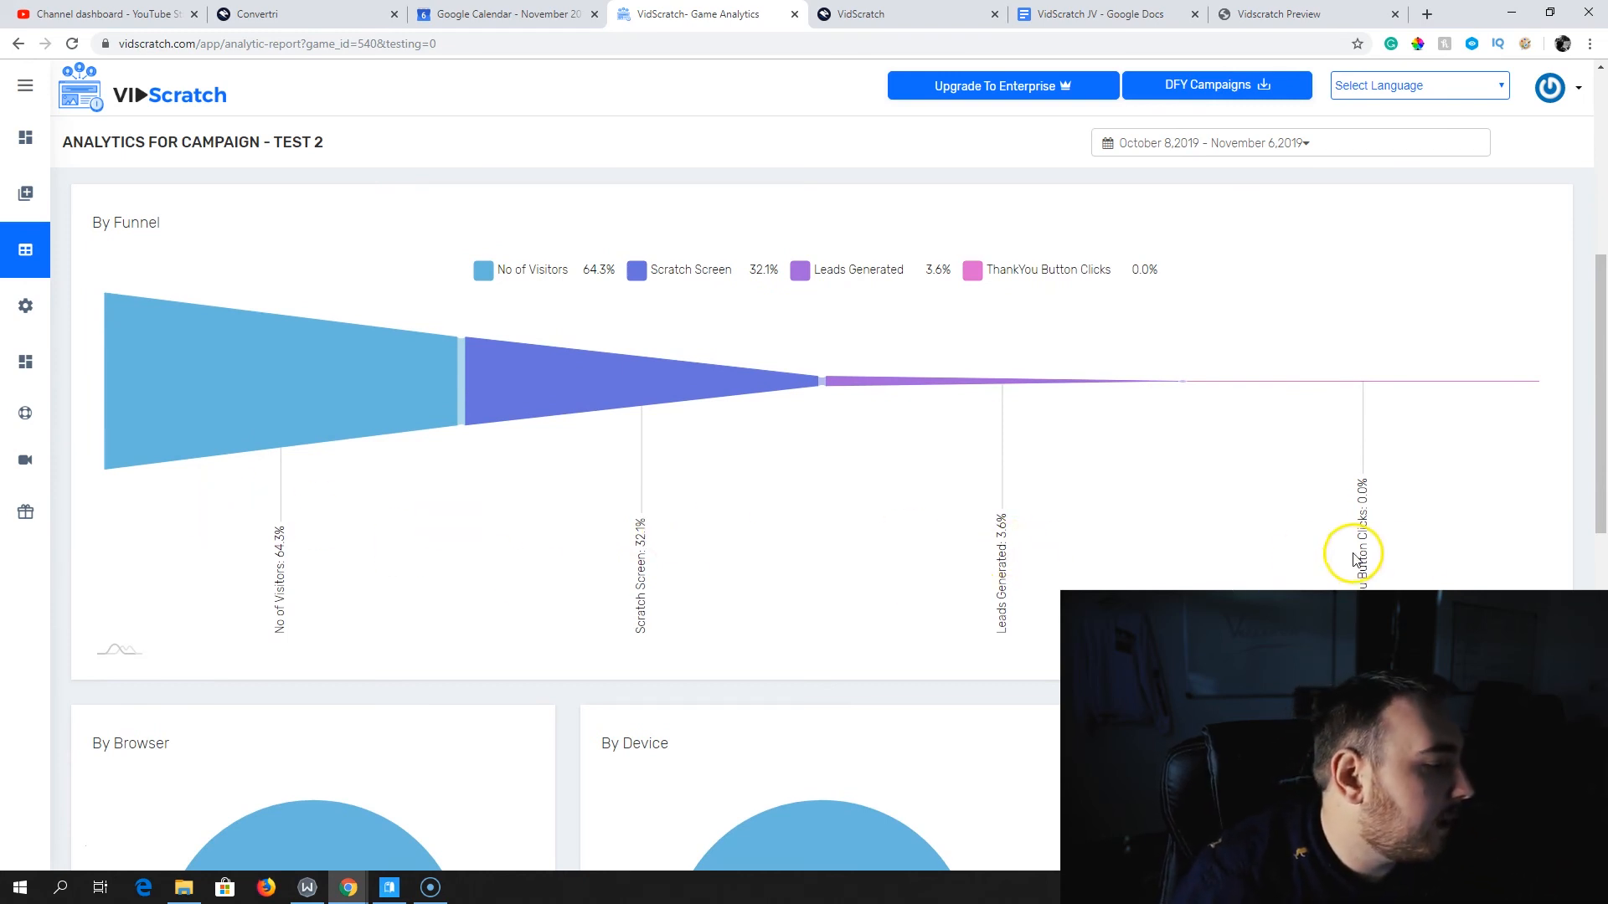
{"action": "mouse_move", "coordinate": [483, 484]}
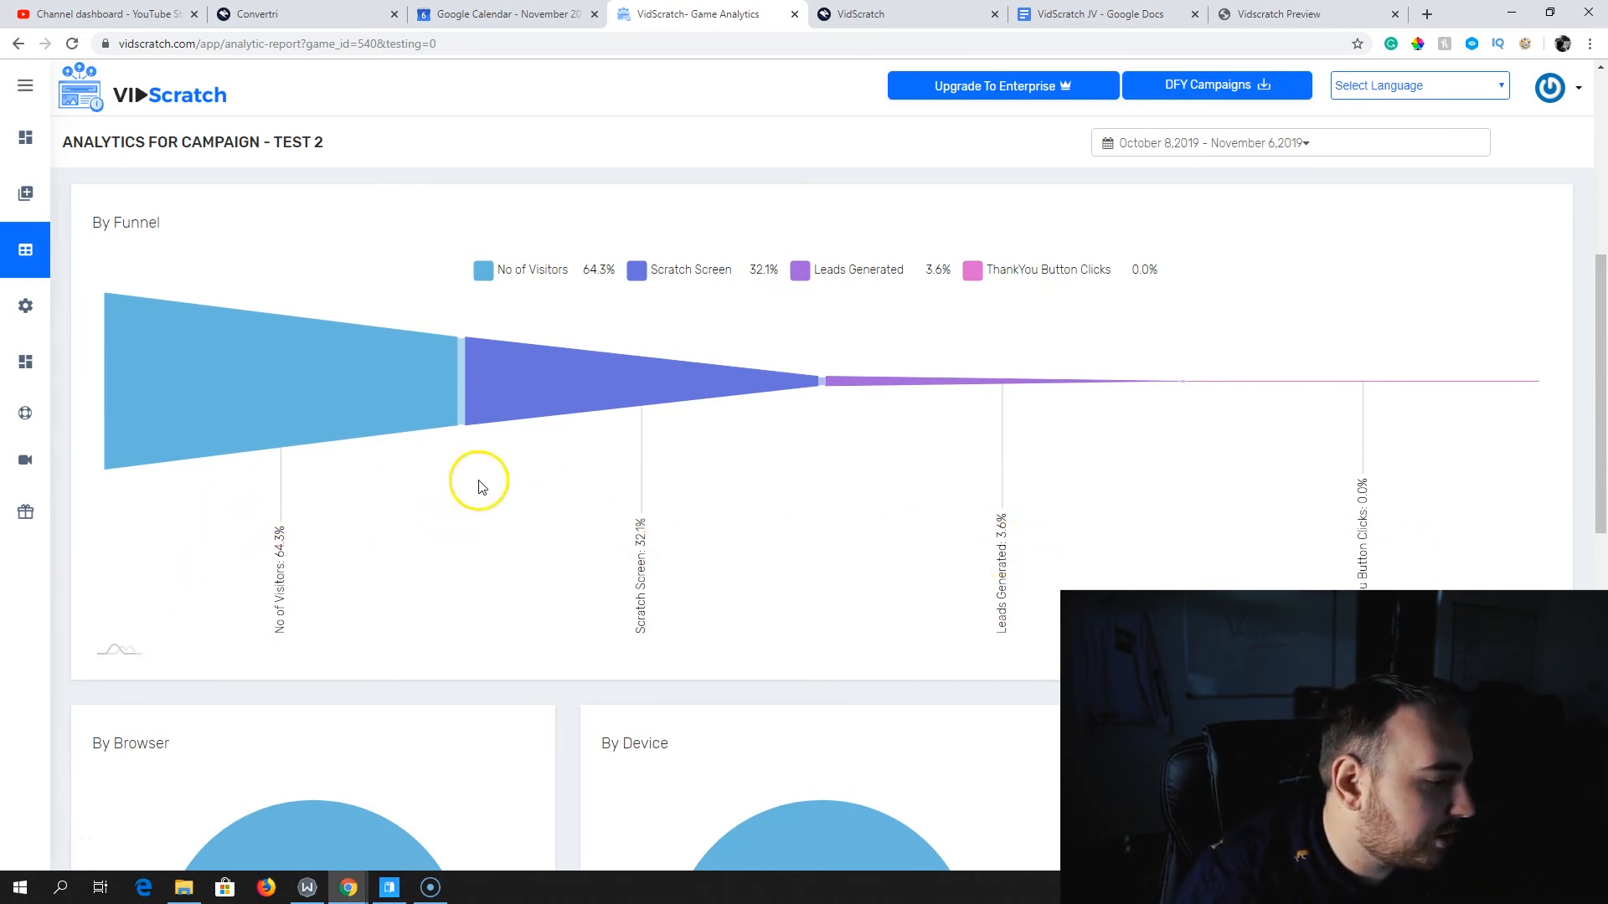
{"action": "mouse_move", "coordinate": [364, 379]}
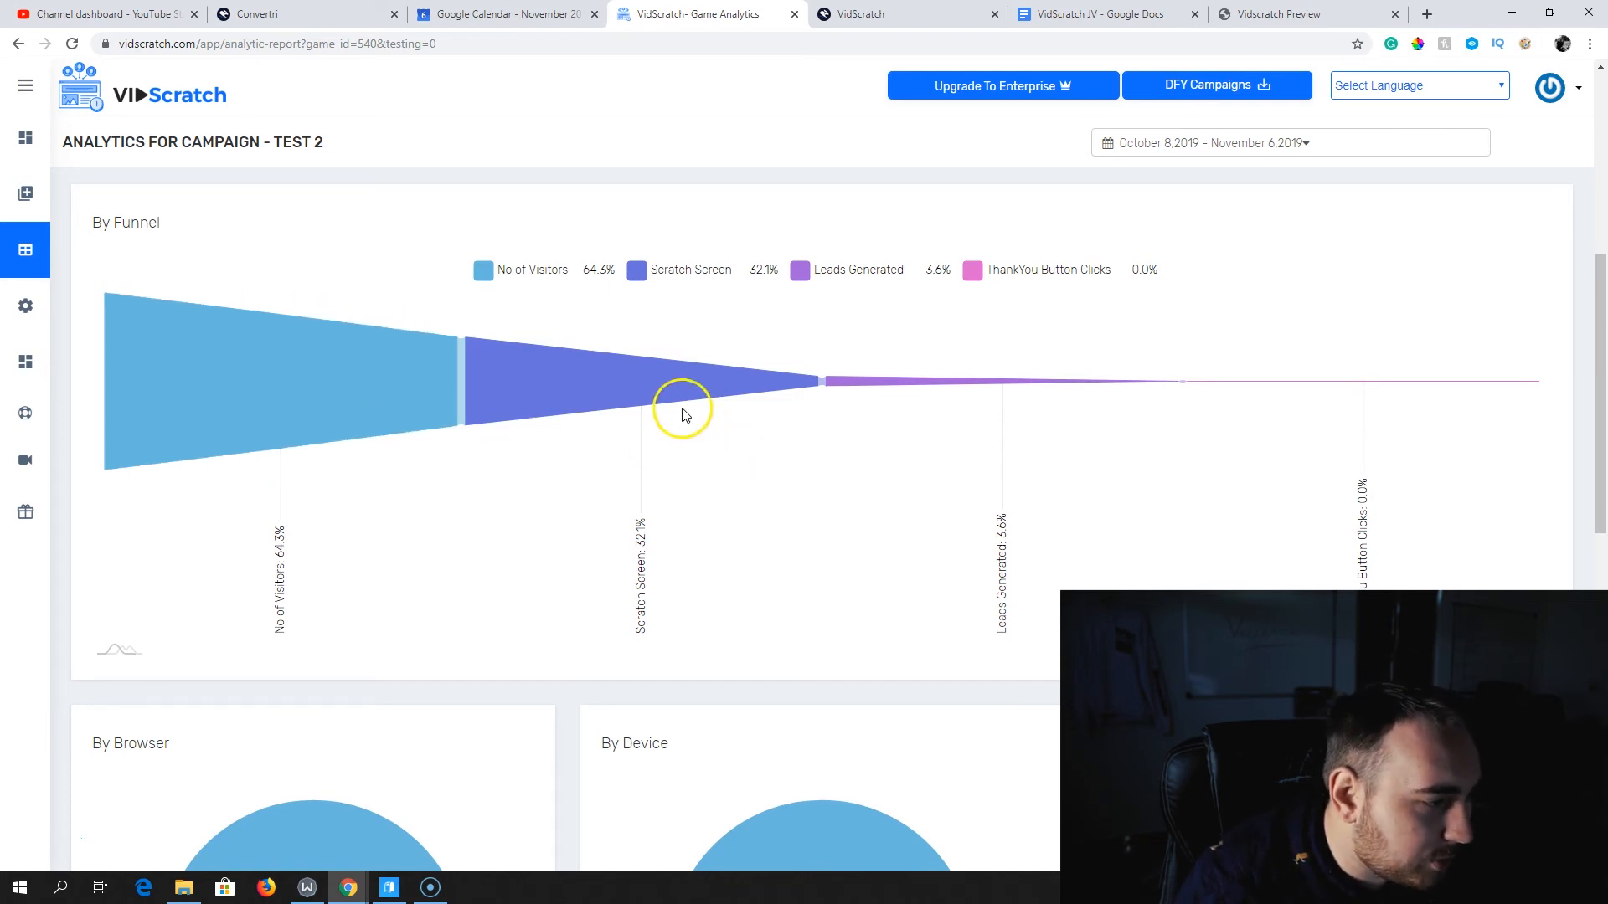
{"action": "mouse_move", "coordinate": [681, 401]}
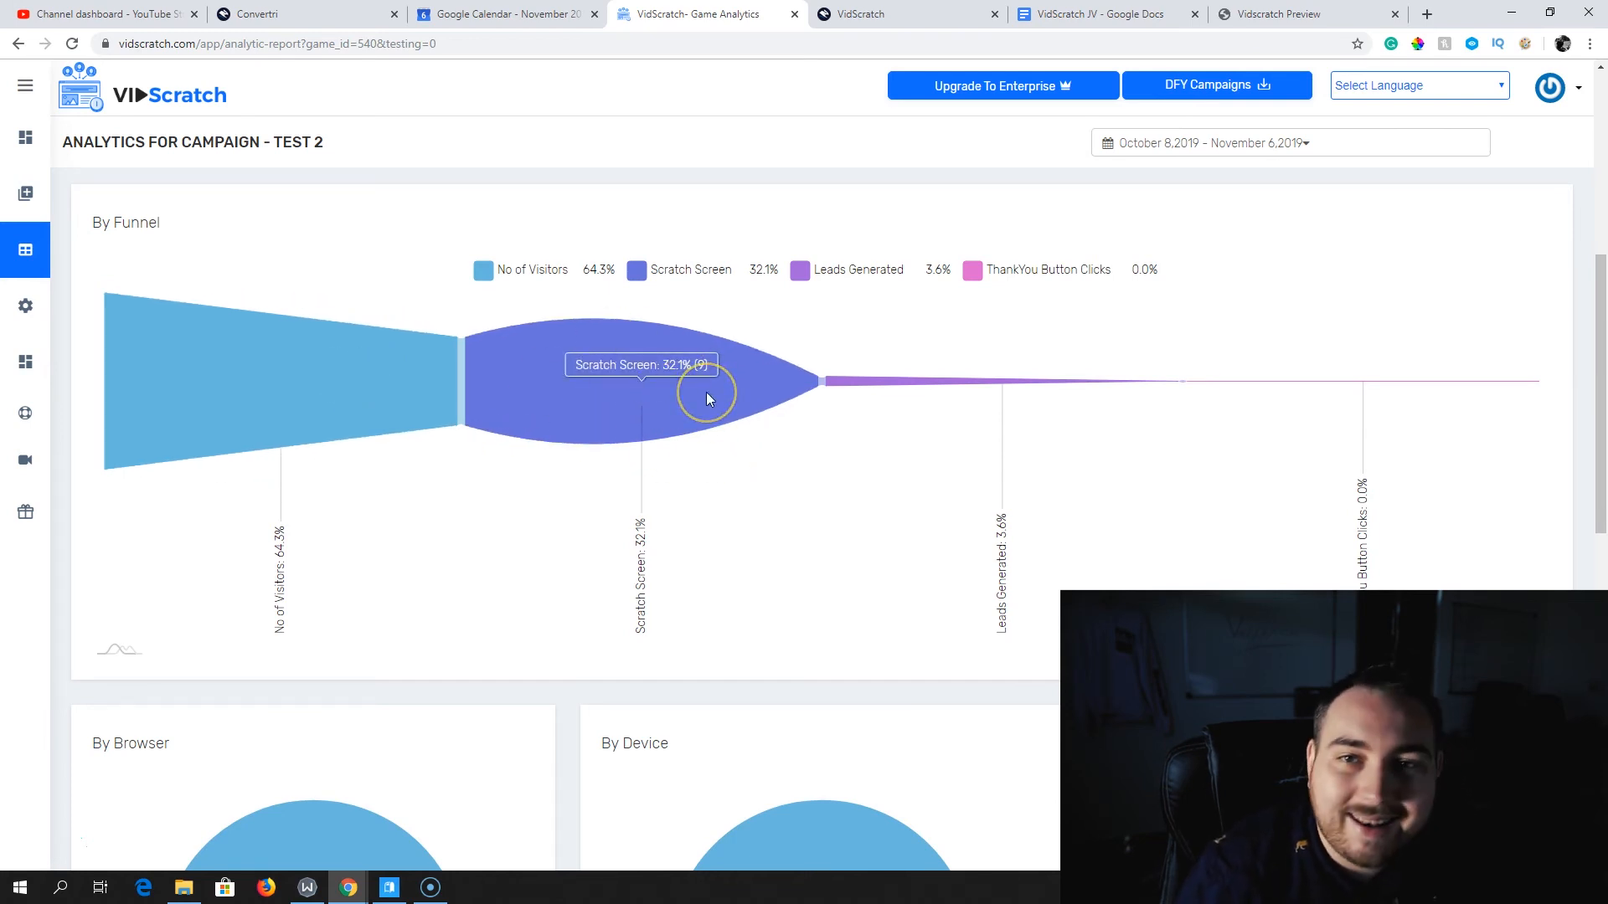
{"action": "mouse_move", "coordinate": [1056, 394]}
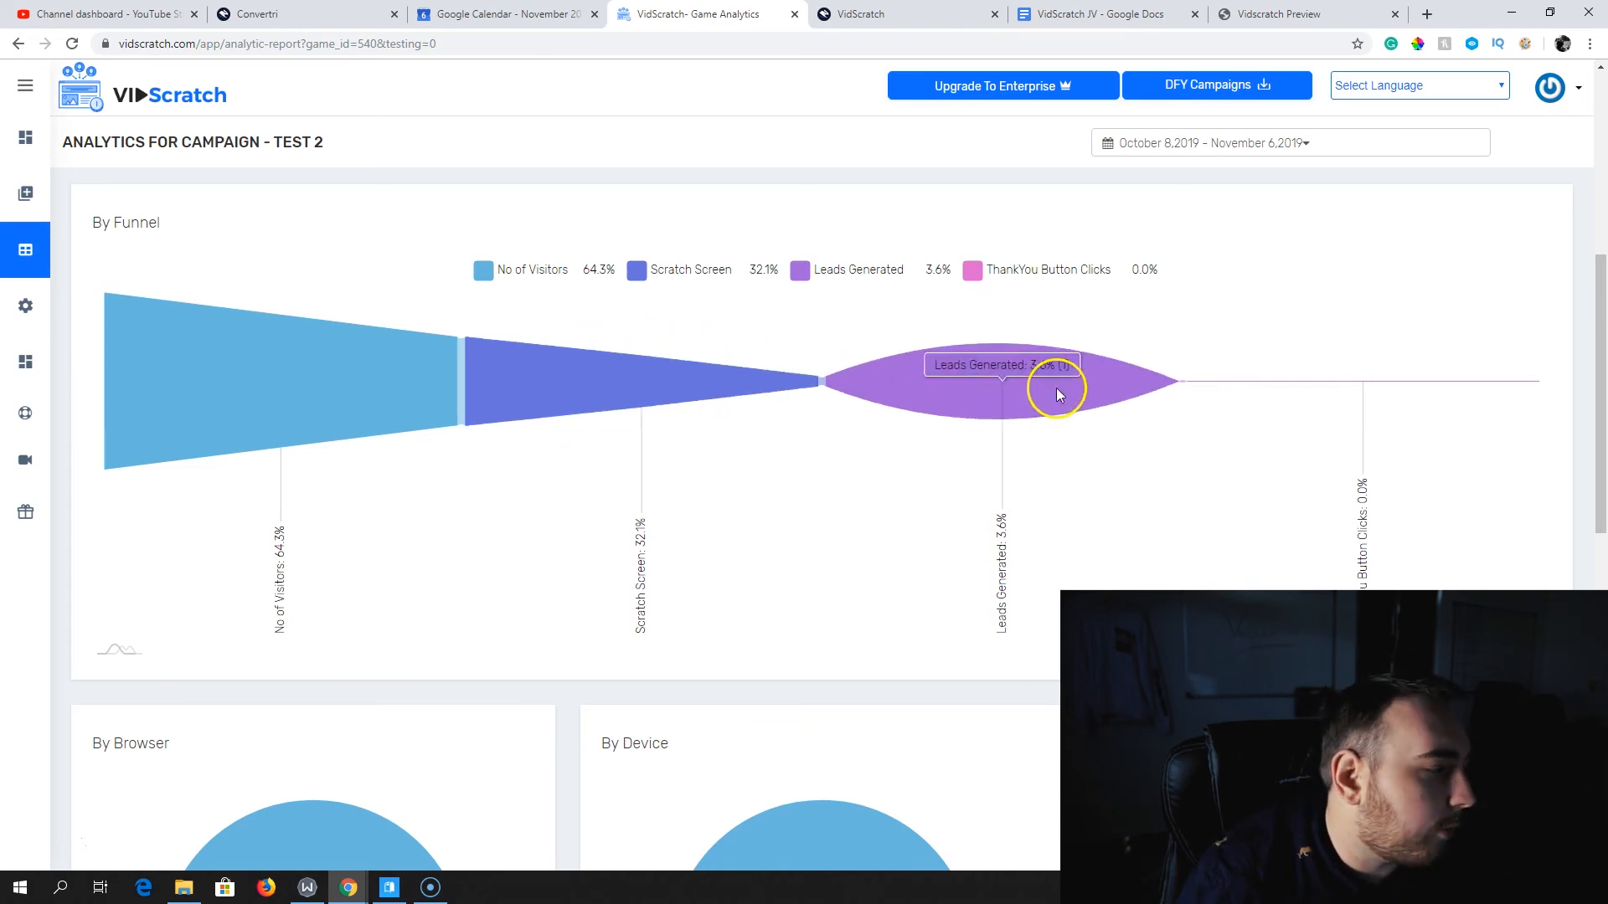
{"action": "mouse_move", "coordinate": [944, 365]}
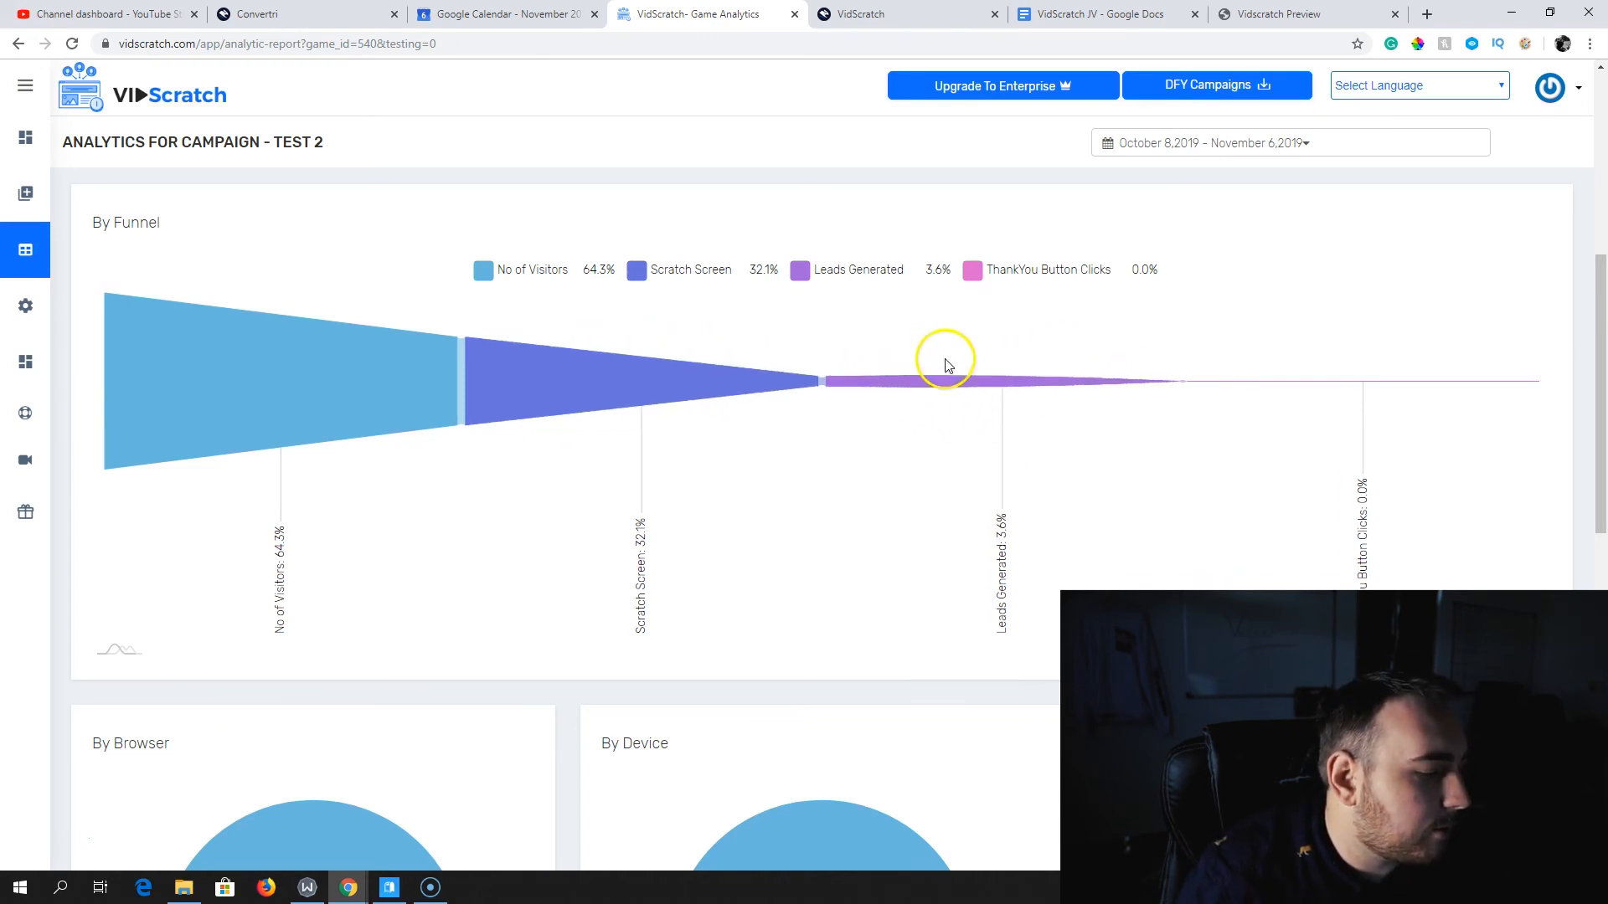
{"action": "mouse_move", "coordinate": [1435, 388]}
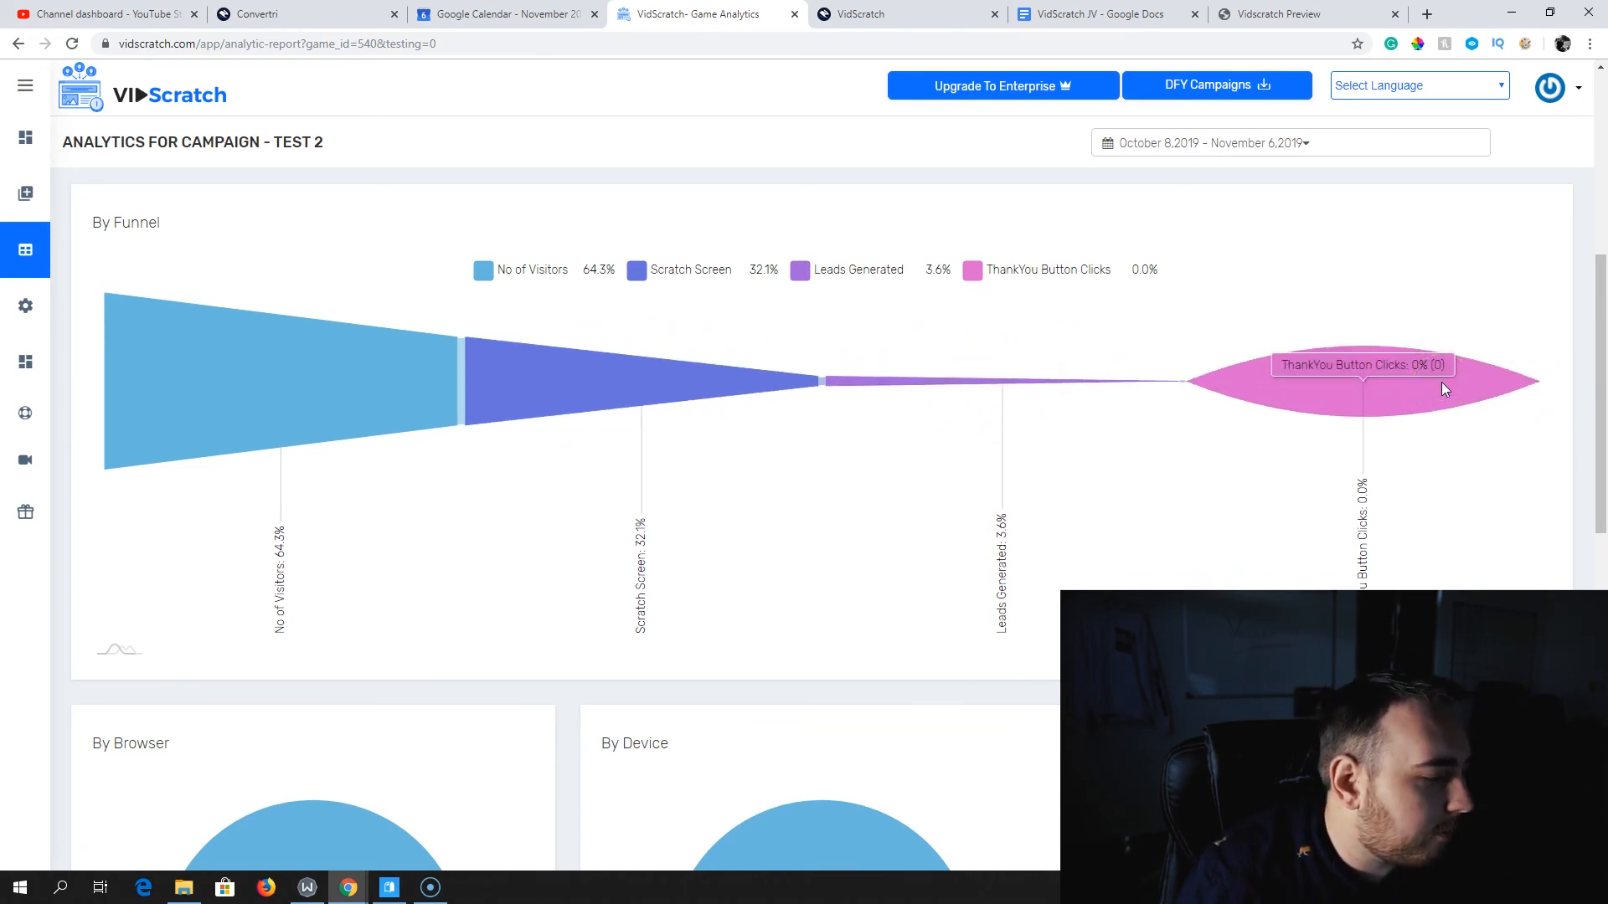
{"action": "scroll", "scroll_direction": "down", "scroll_amount": 3}
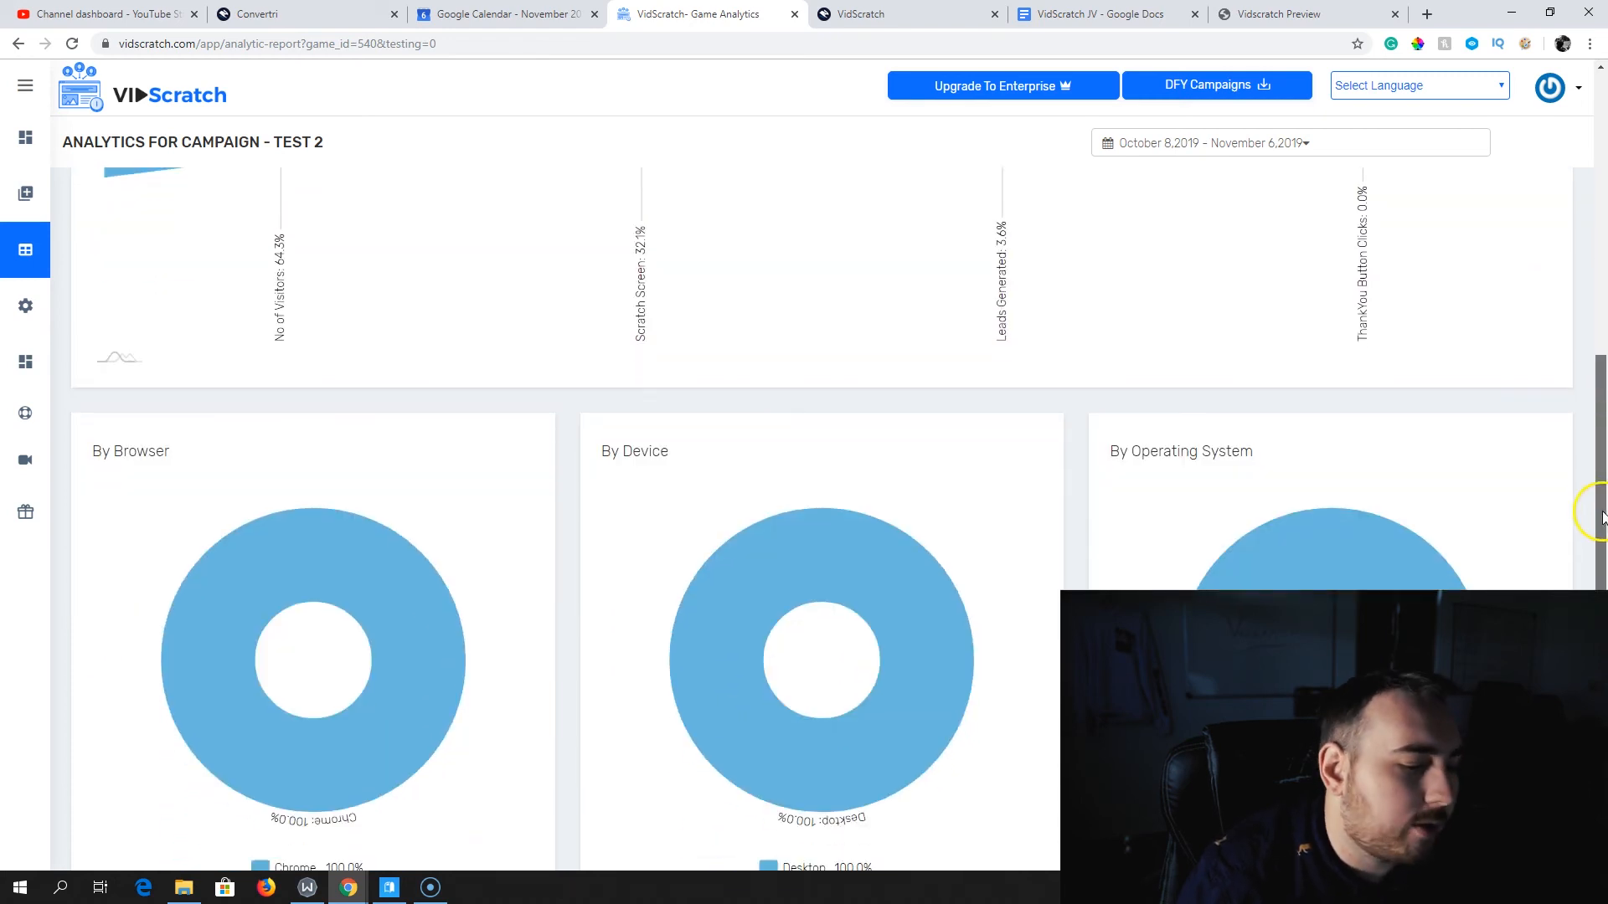
{"action": "scroll", "scroll_direction": "down", "scroll_amount": 3}
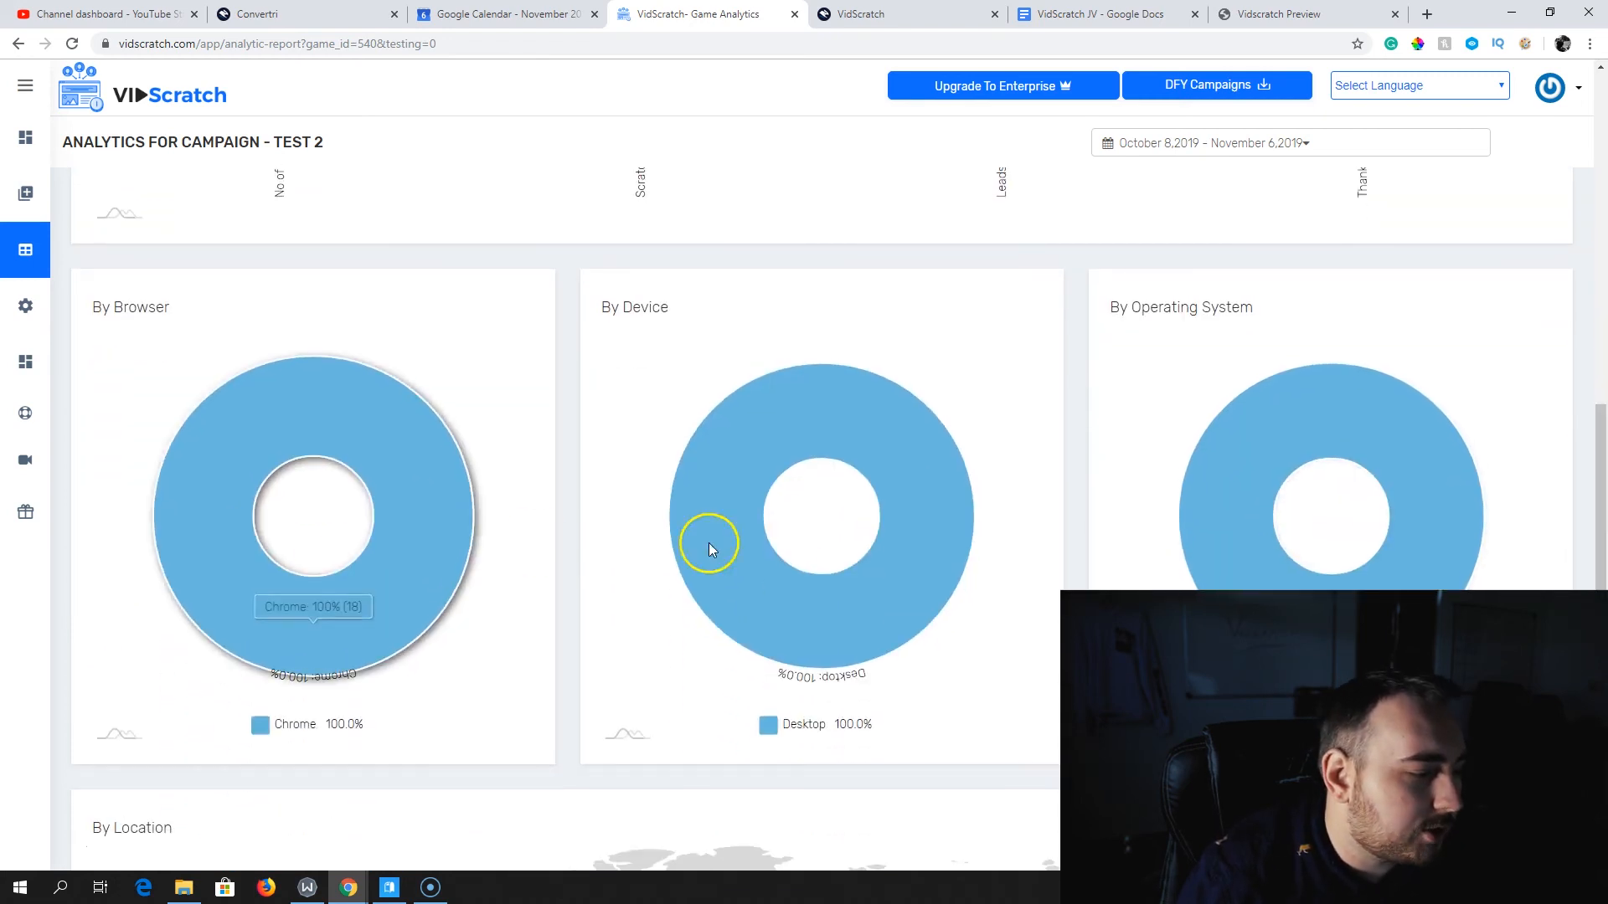
{"action": "scroll", "scroll_direction": "down", "scroll_amount": 3}
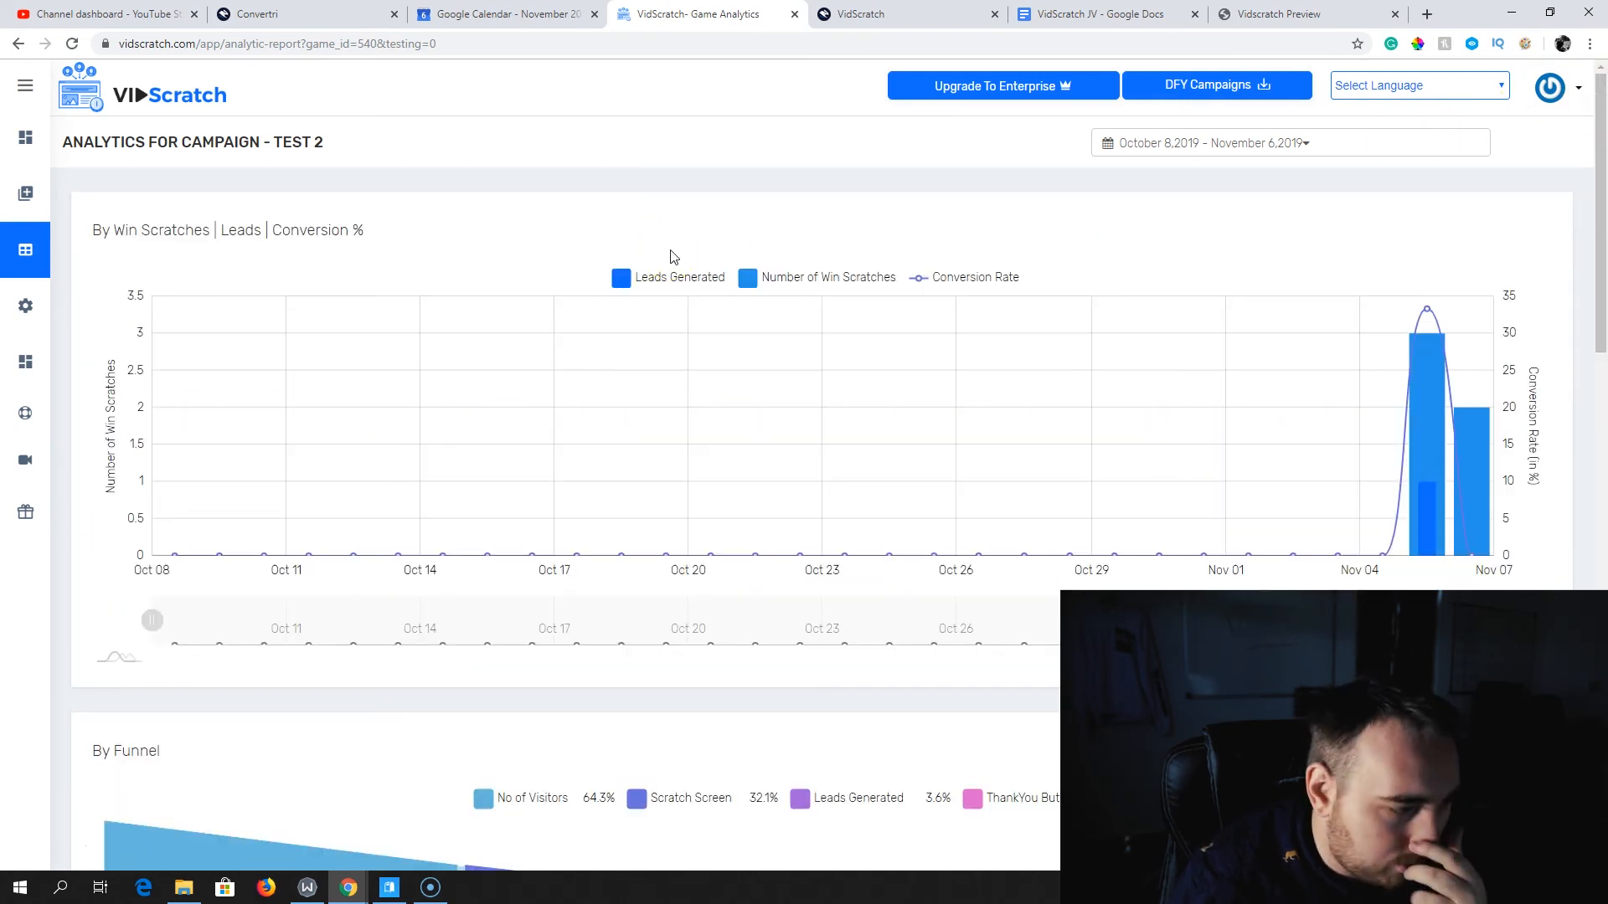
Go through the sidebar menu to the Integrations page listing Aweber, MailChimp and Zapier
{"action": "left_click", "coordinate": [25, 86]}
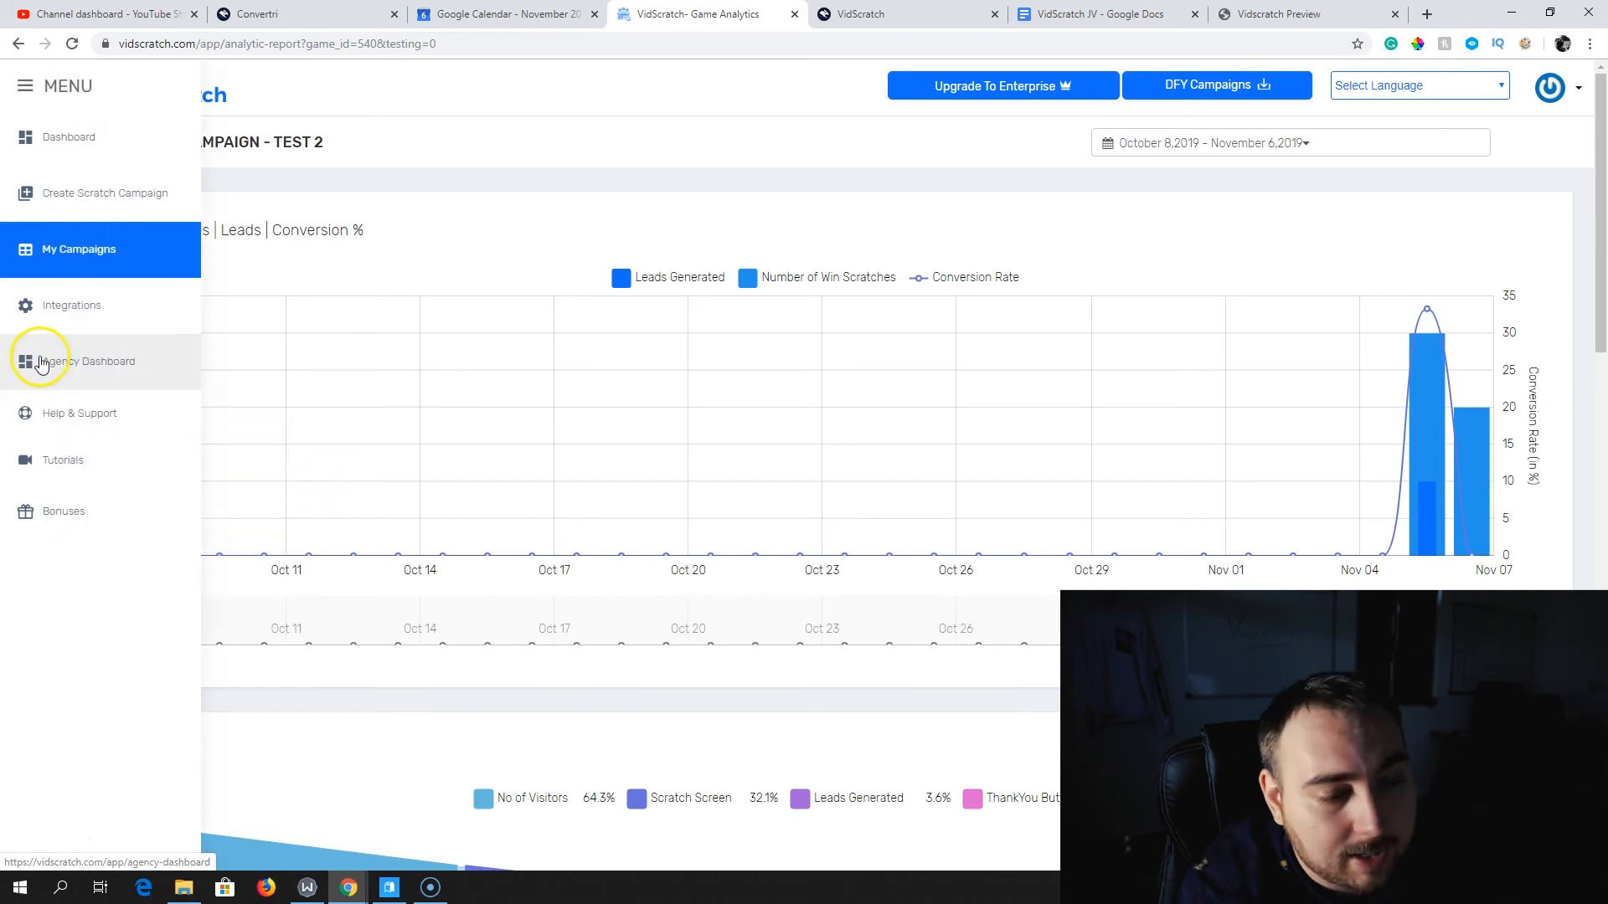
{"action": "left_click", "coordinate": [70, 305]}
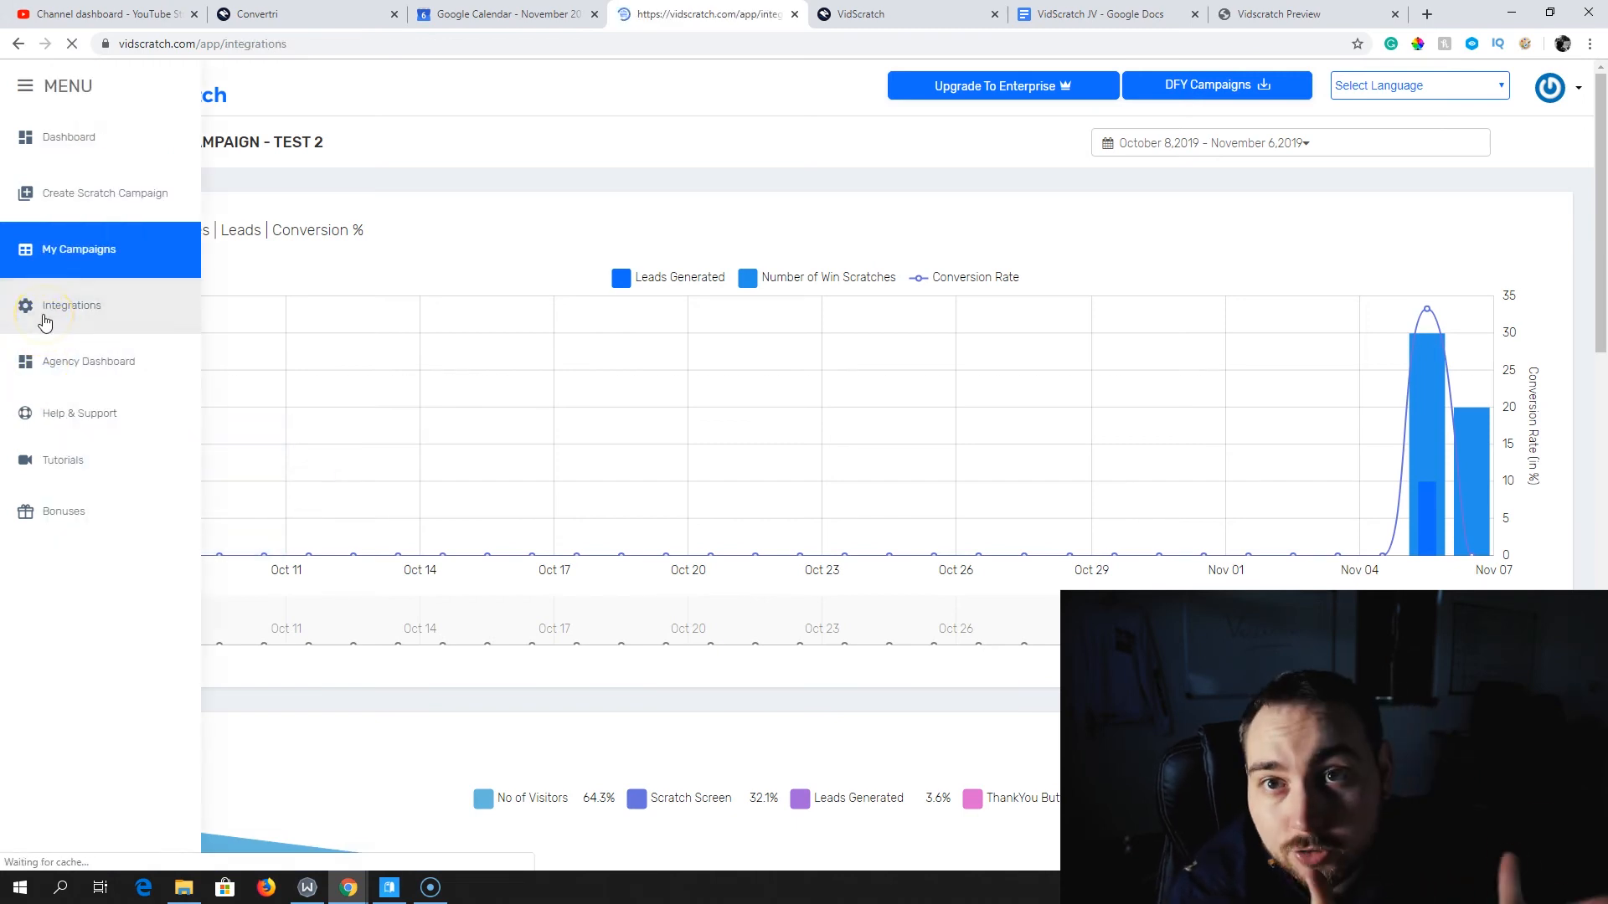
{"action": "left_click", "coordinate": [71, 305]}
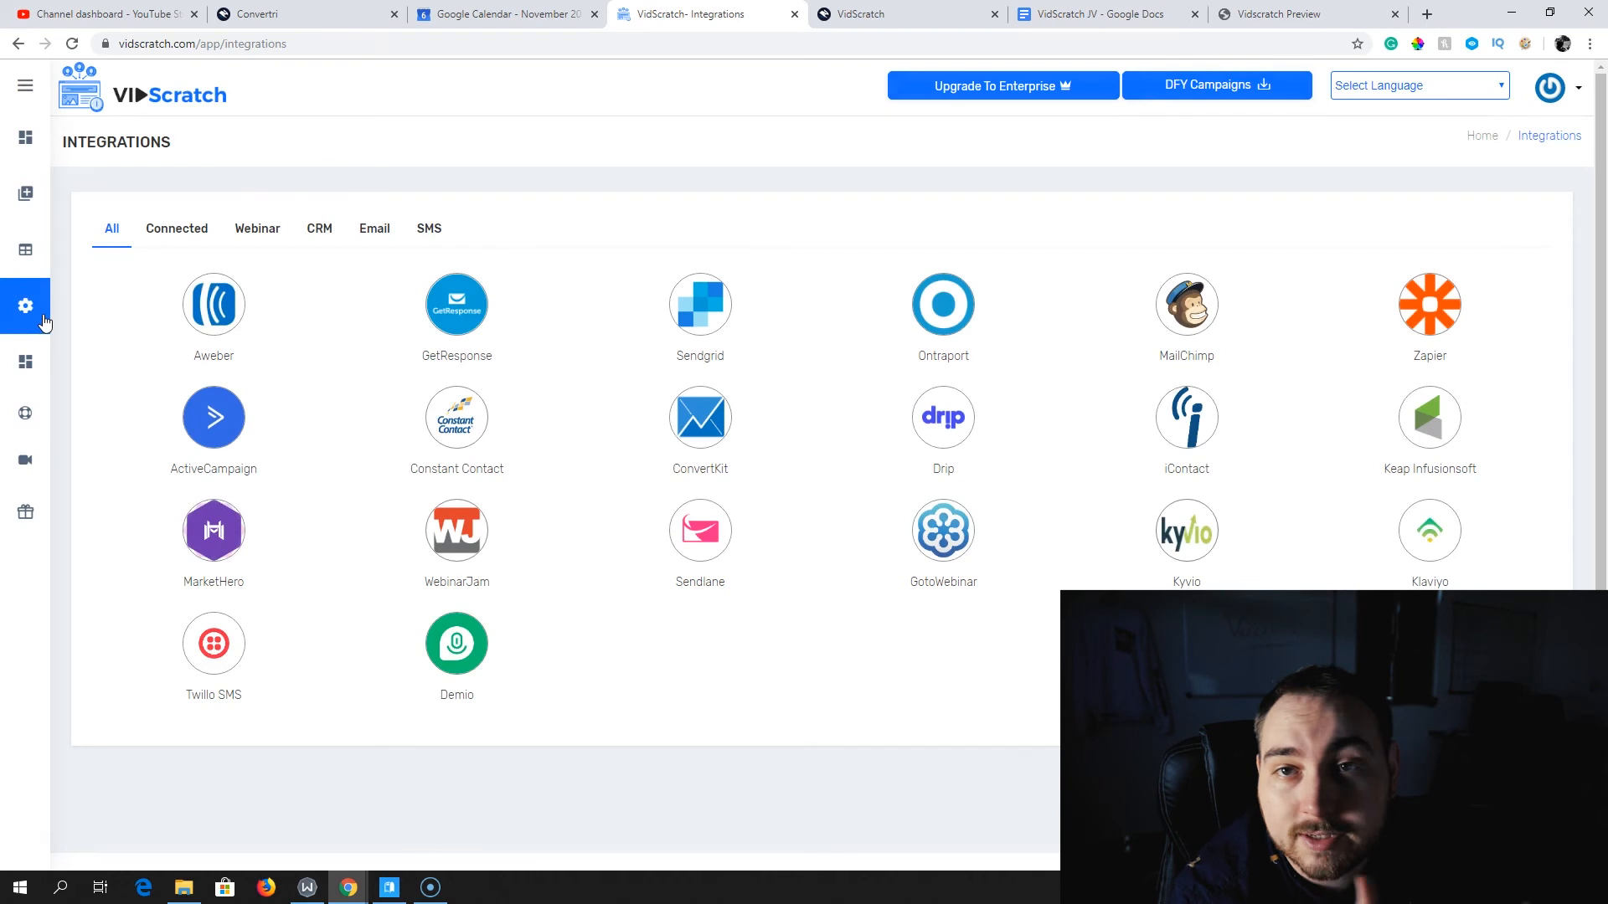
{"action": "left_click", "coordinate": [26, 305]}
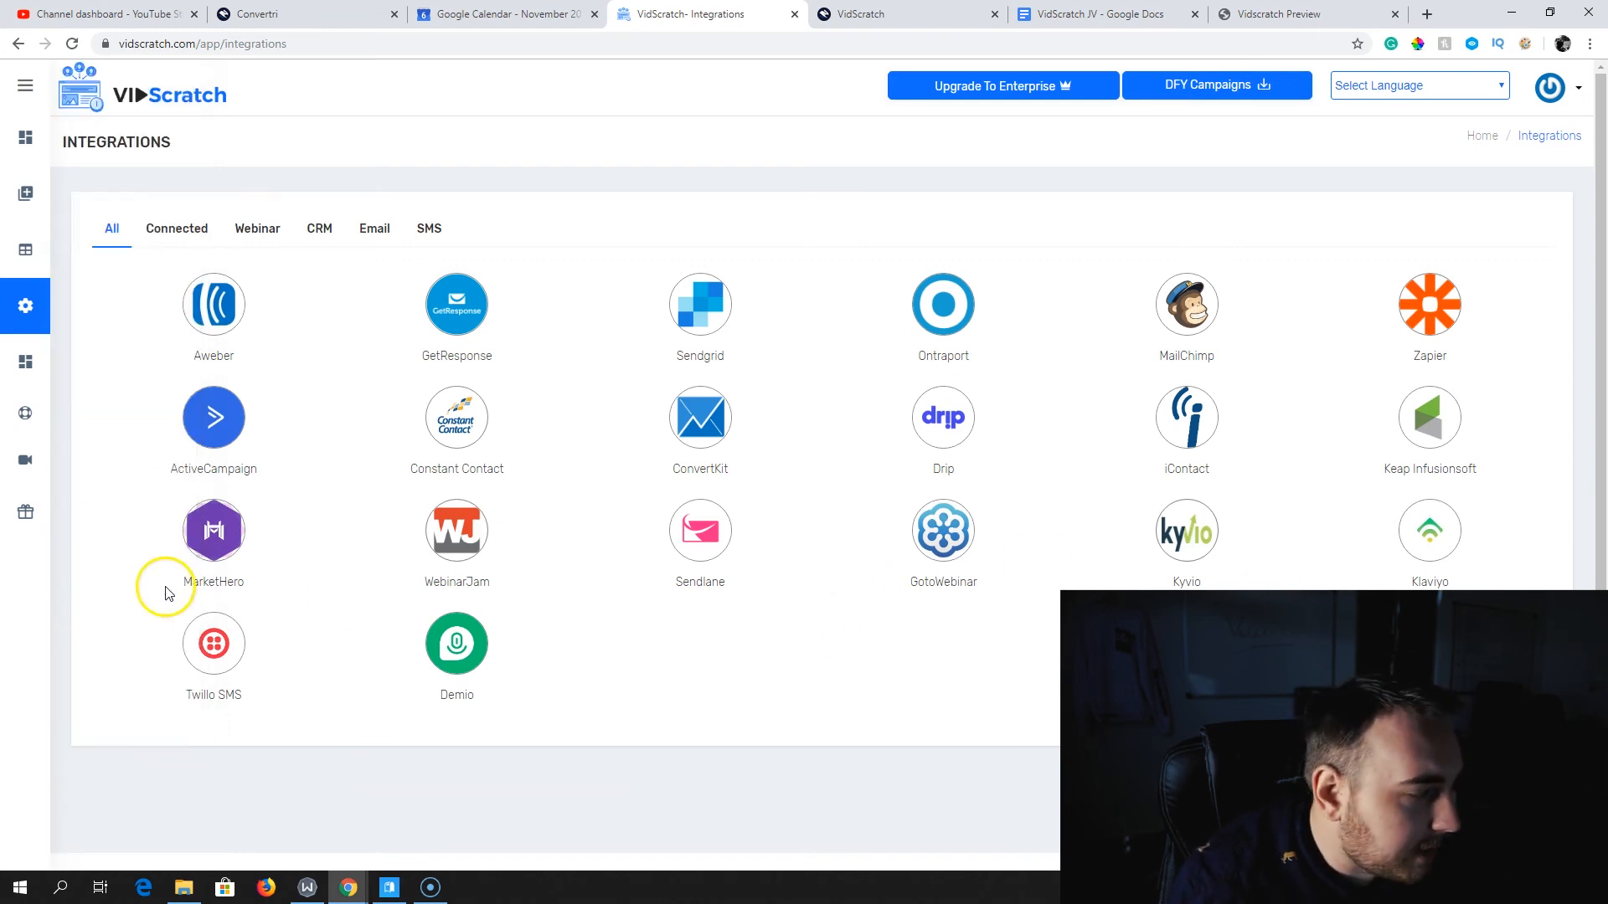
{"action": "mouse_move", "coordinate": [631, 430]}
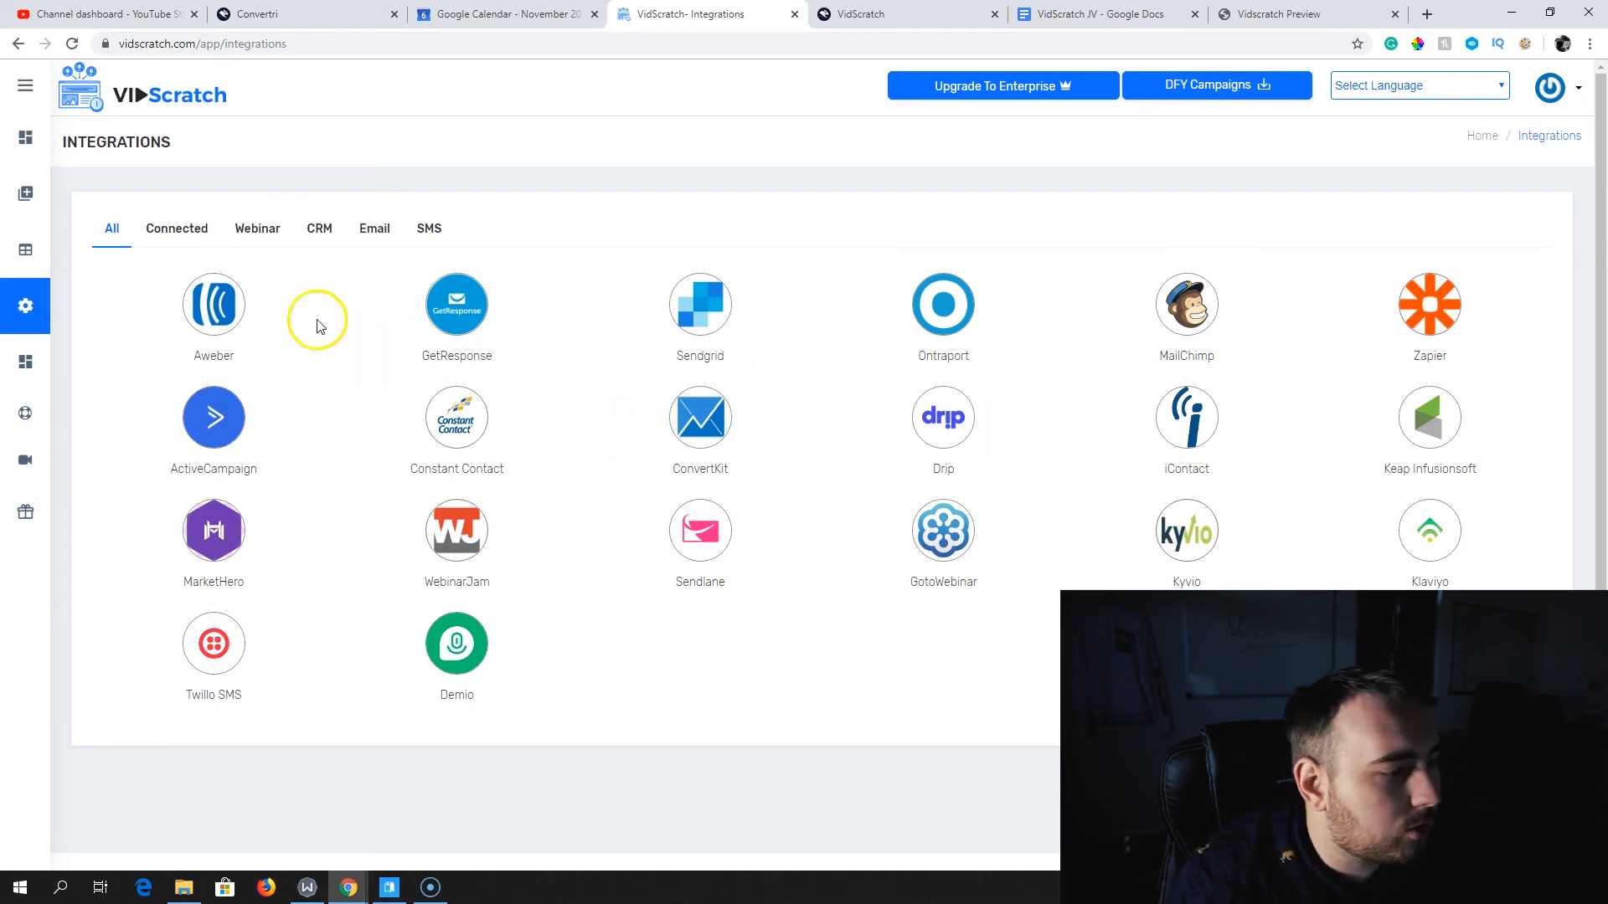
Open the Agency Dashboard, view its settings, and return to the zero users, clients and leads overview
{"action": "left_click", "coordinate": [26, 86]}
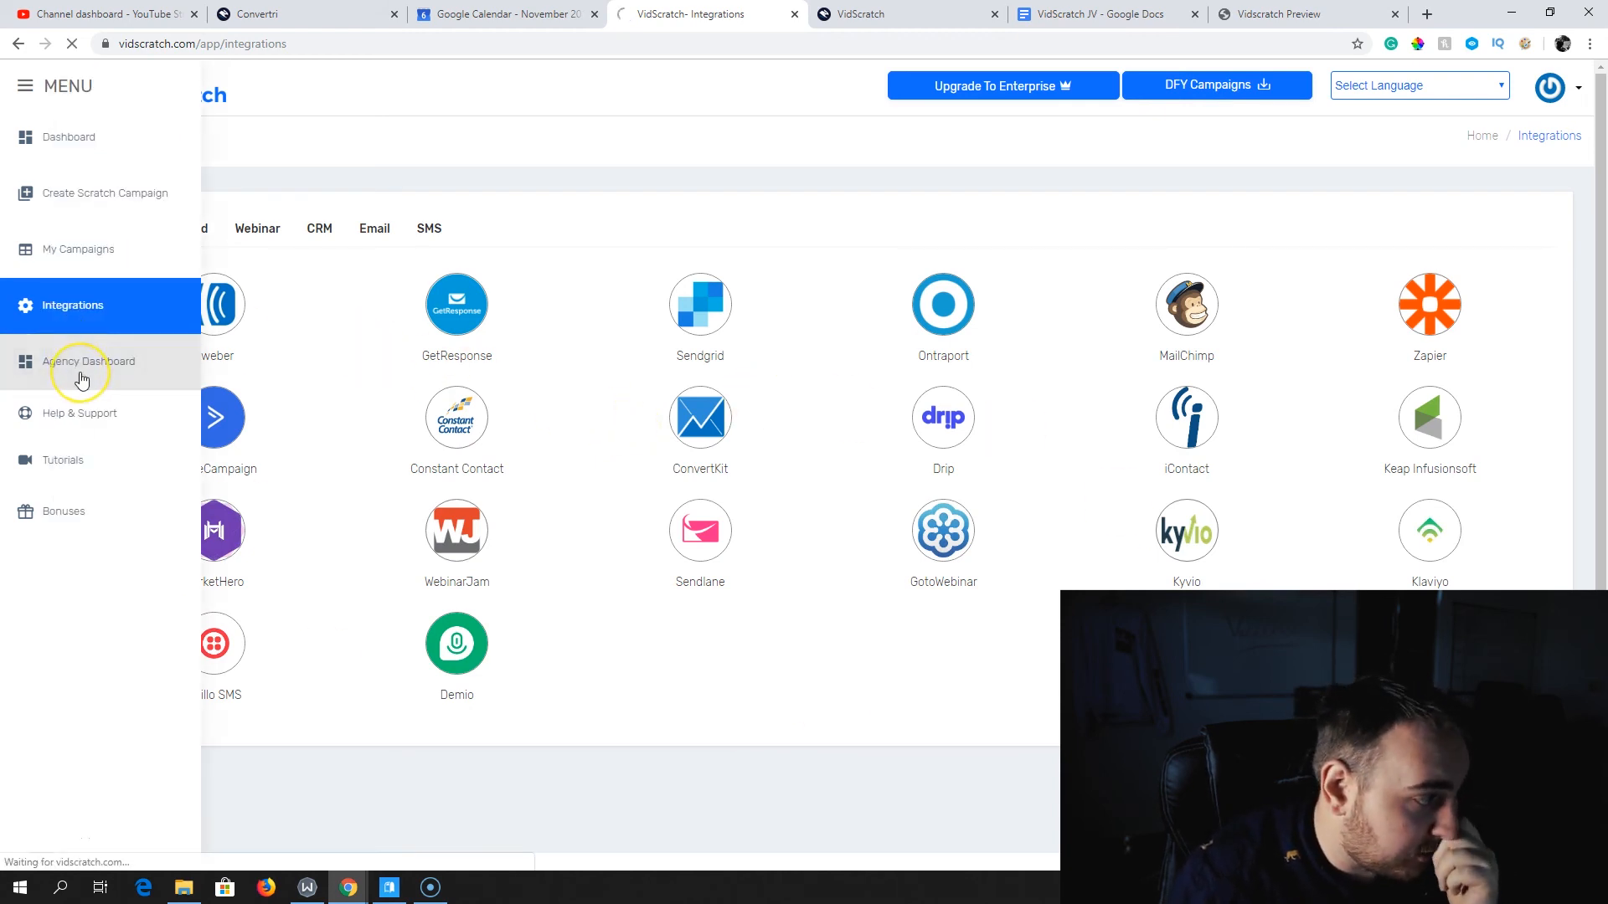
{"action": "left_click", "coordinate": [89, 361]}
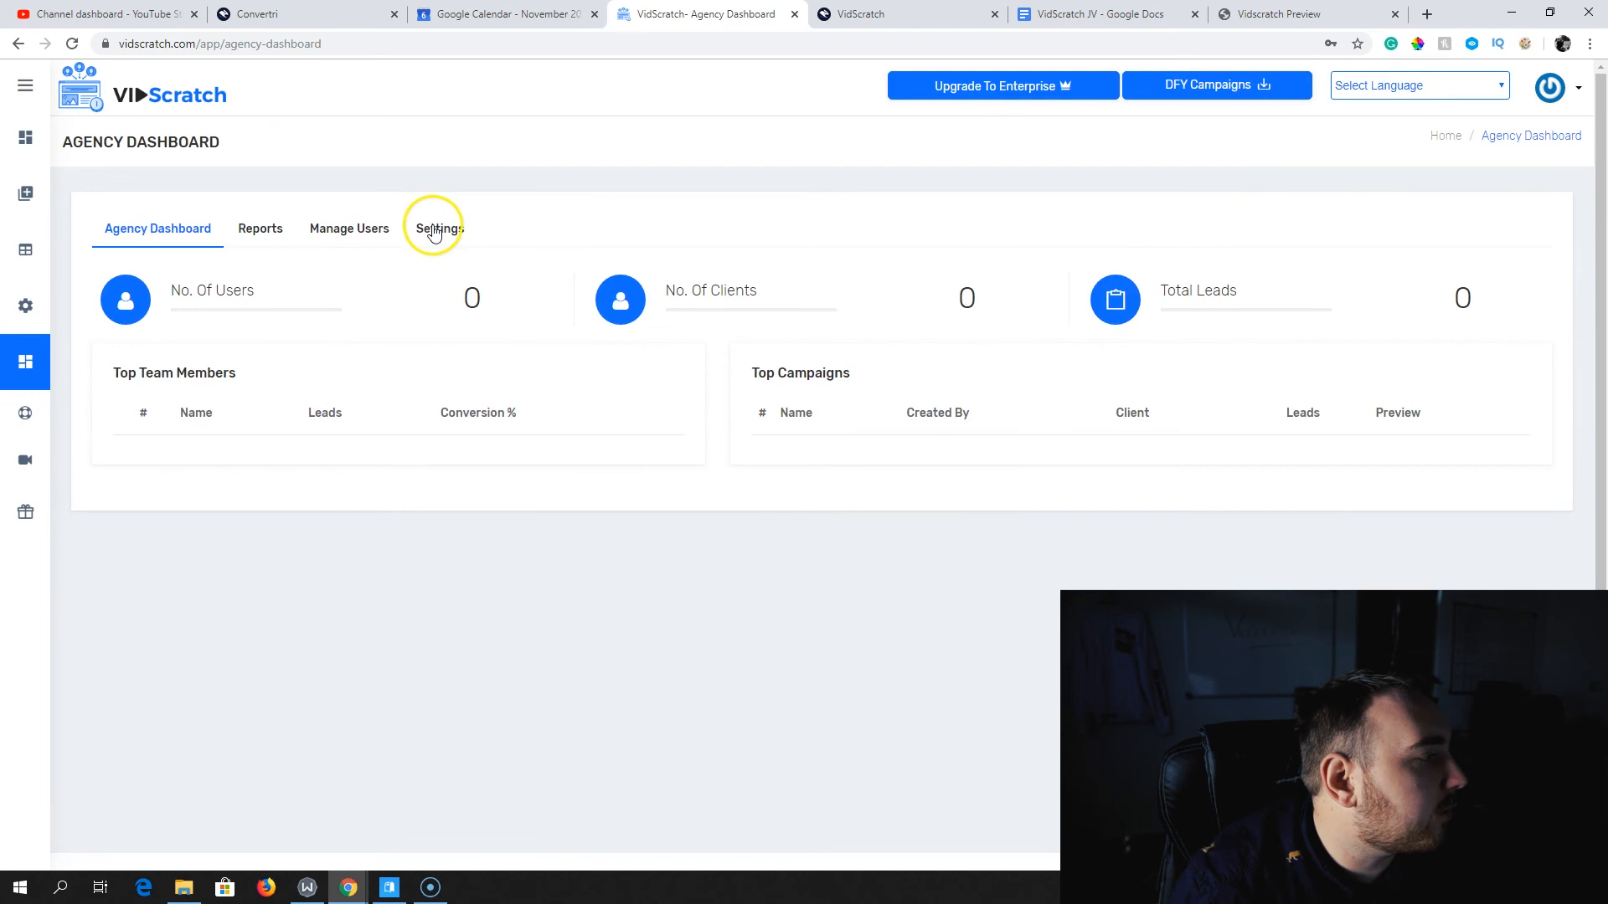
{"action": "left_click", "coordinate": [439, 228]}
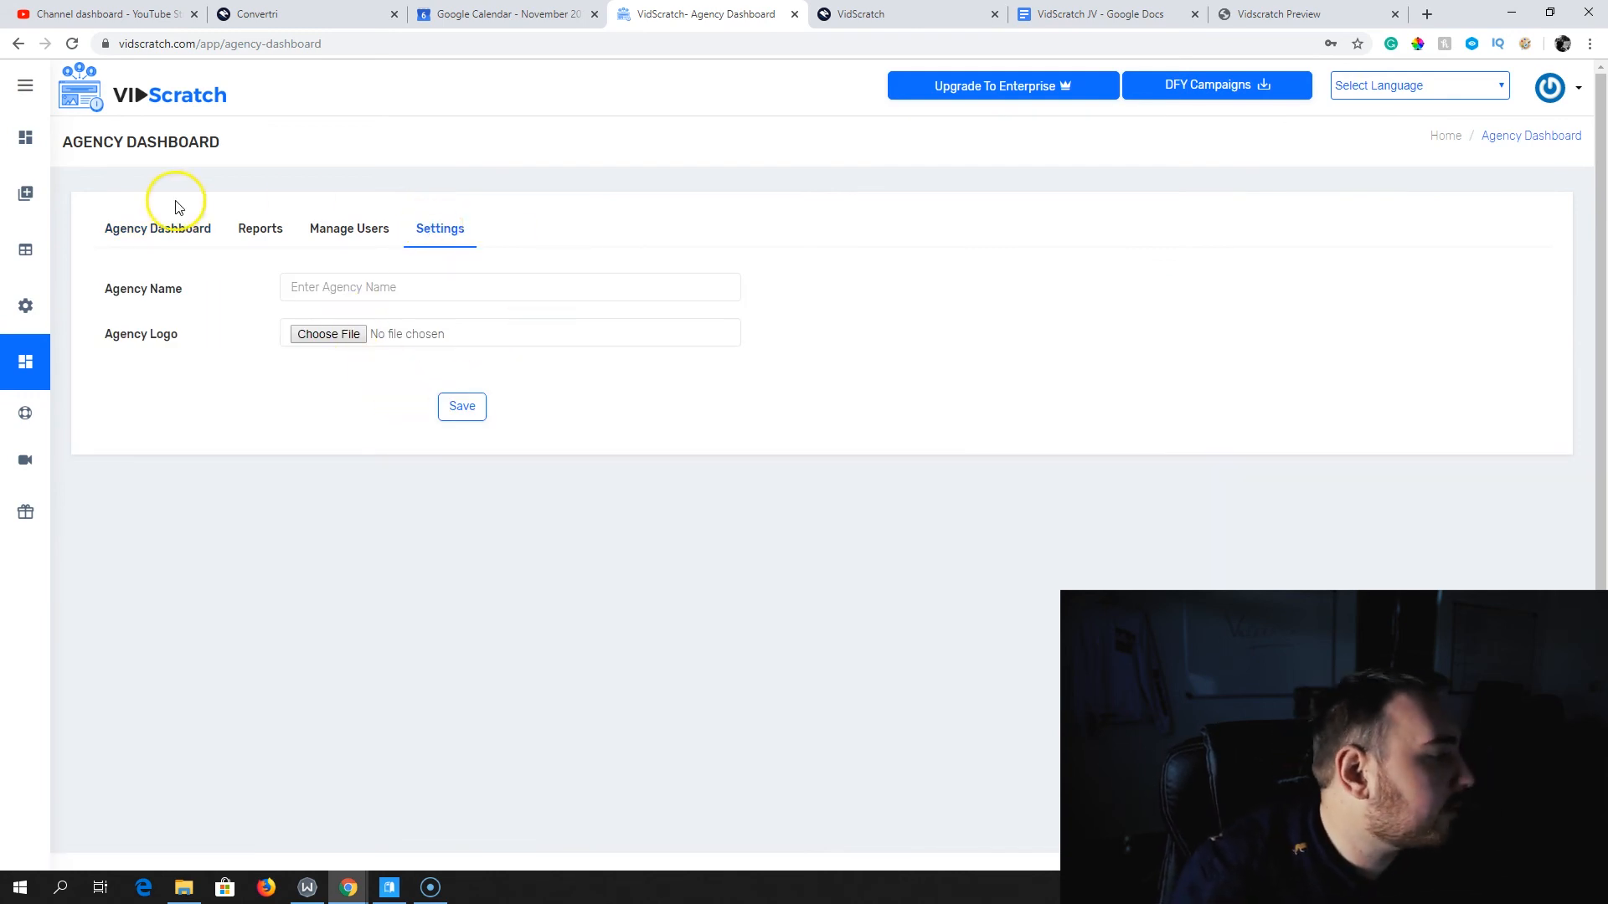
{"action": "left_click", "coordinate": [158, 227]}
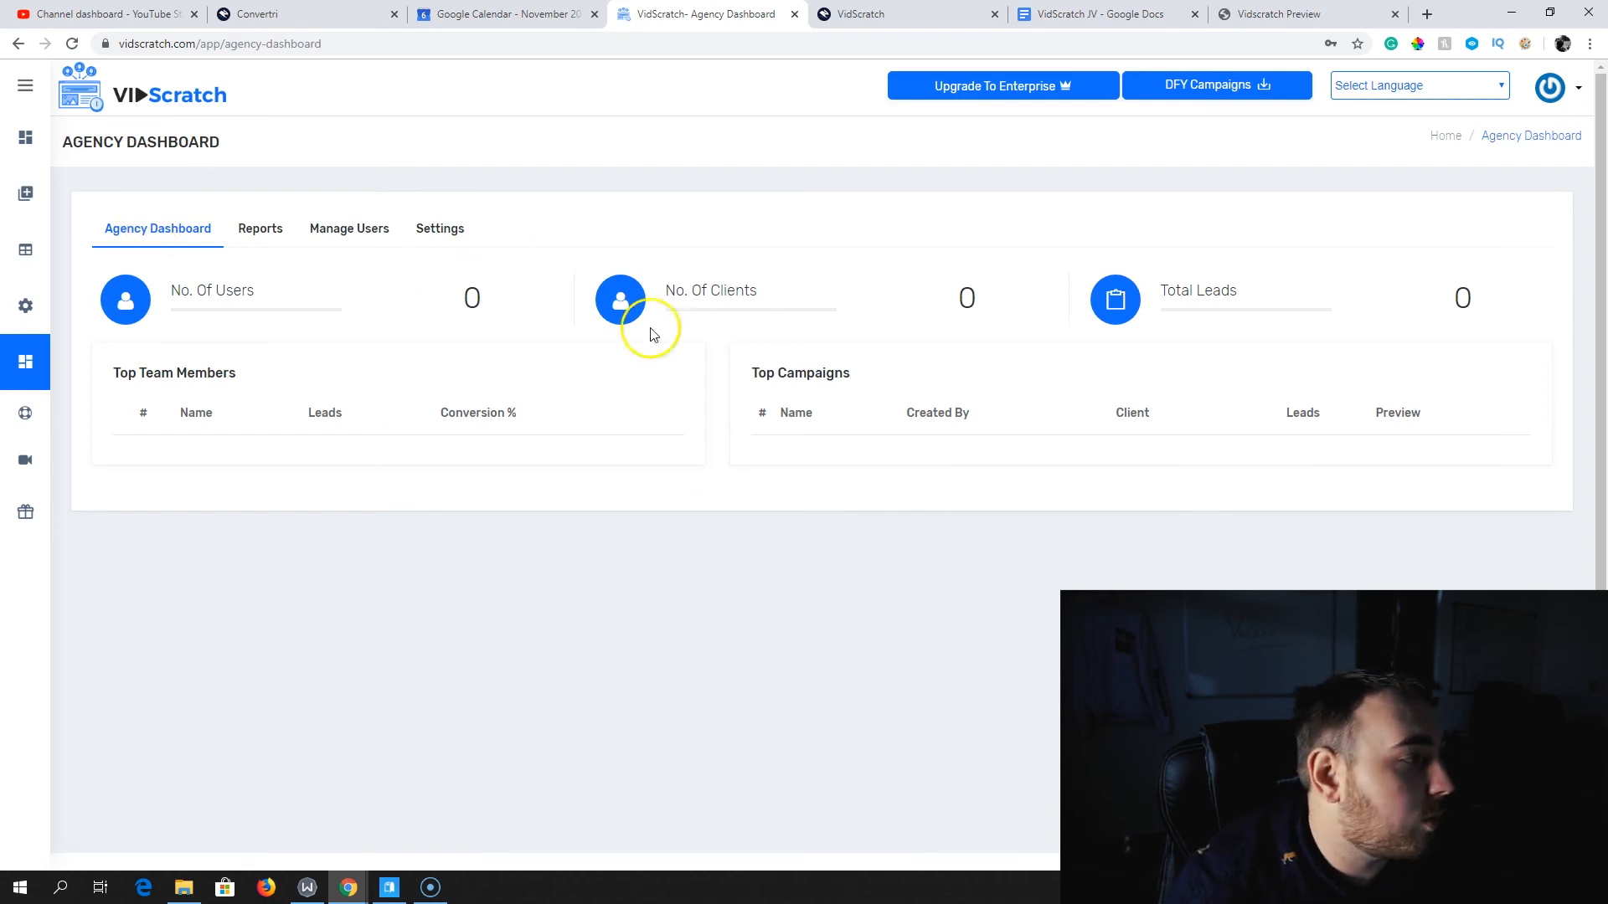
{"action": "left_click", "coordinate": [26, 86]}
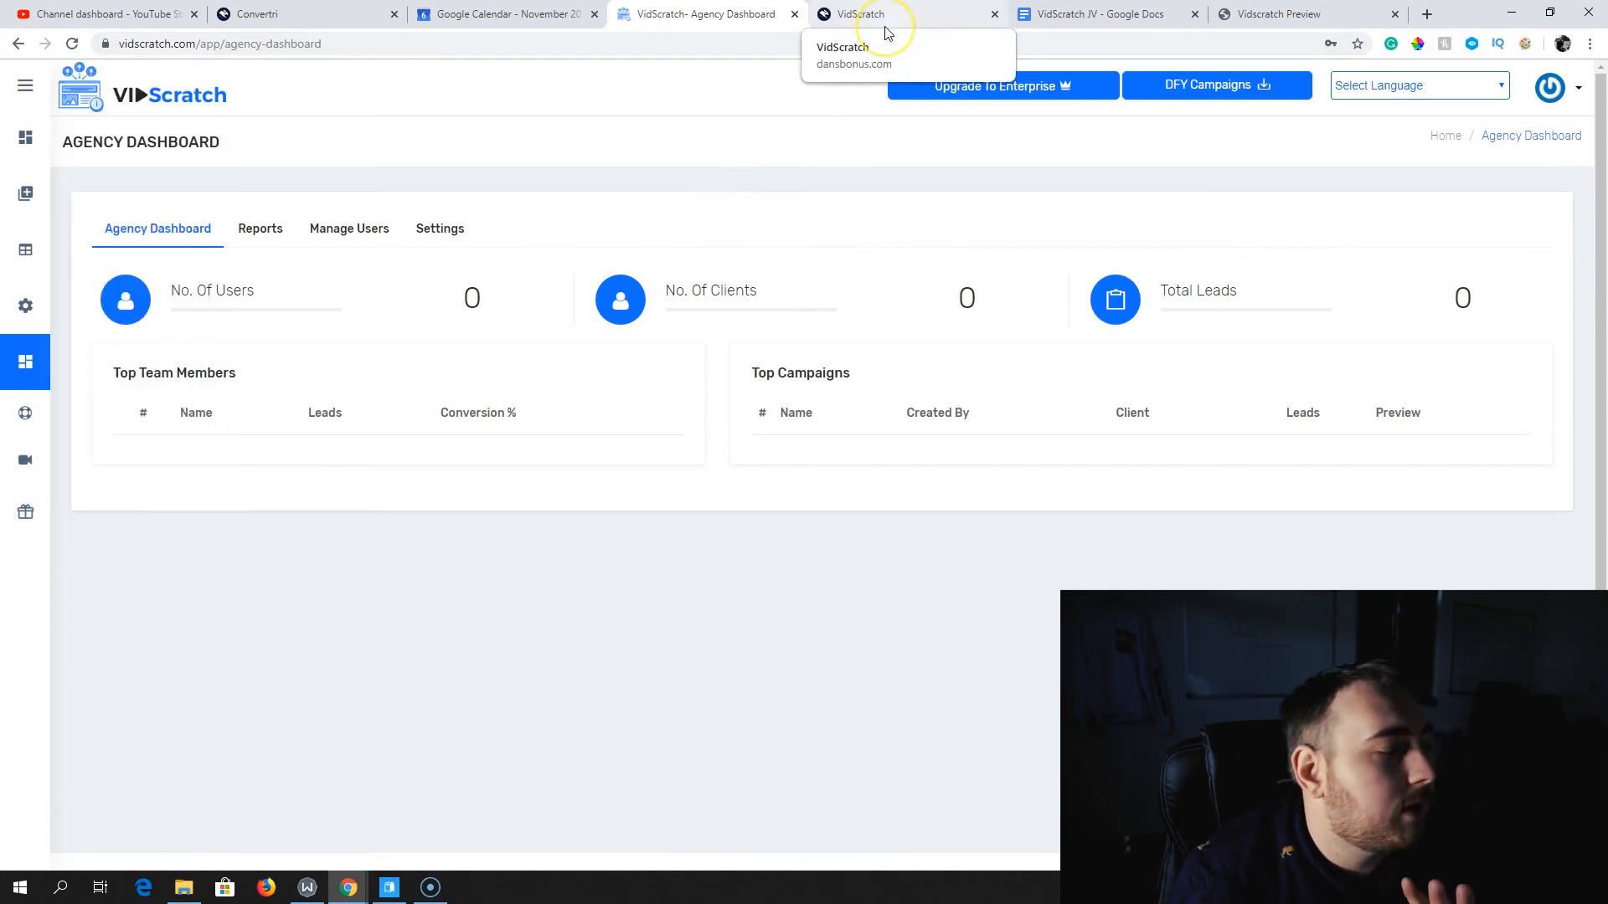
Switch to the dansbonus.com tab and scroll past the bonuses to 'Here Is What The Funnel Looks Like'
{"action": "left_click", "coordinate": [903, 14]}
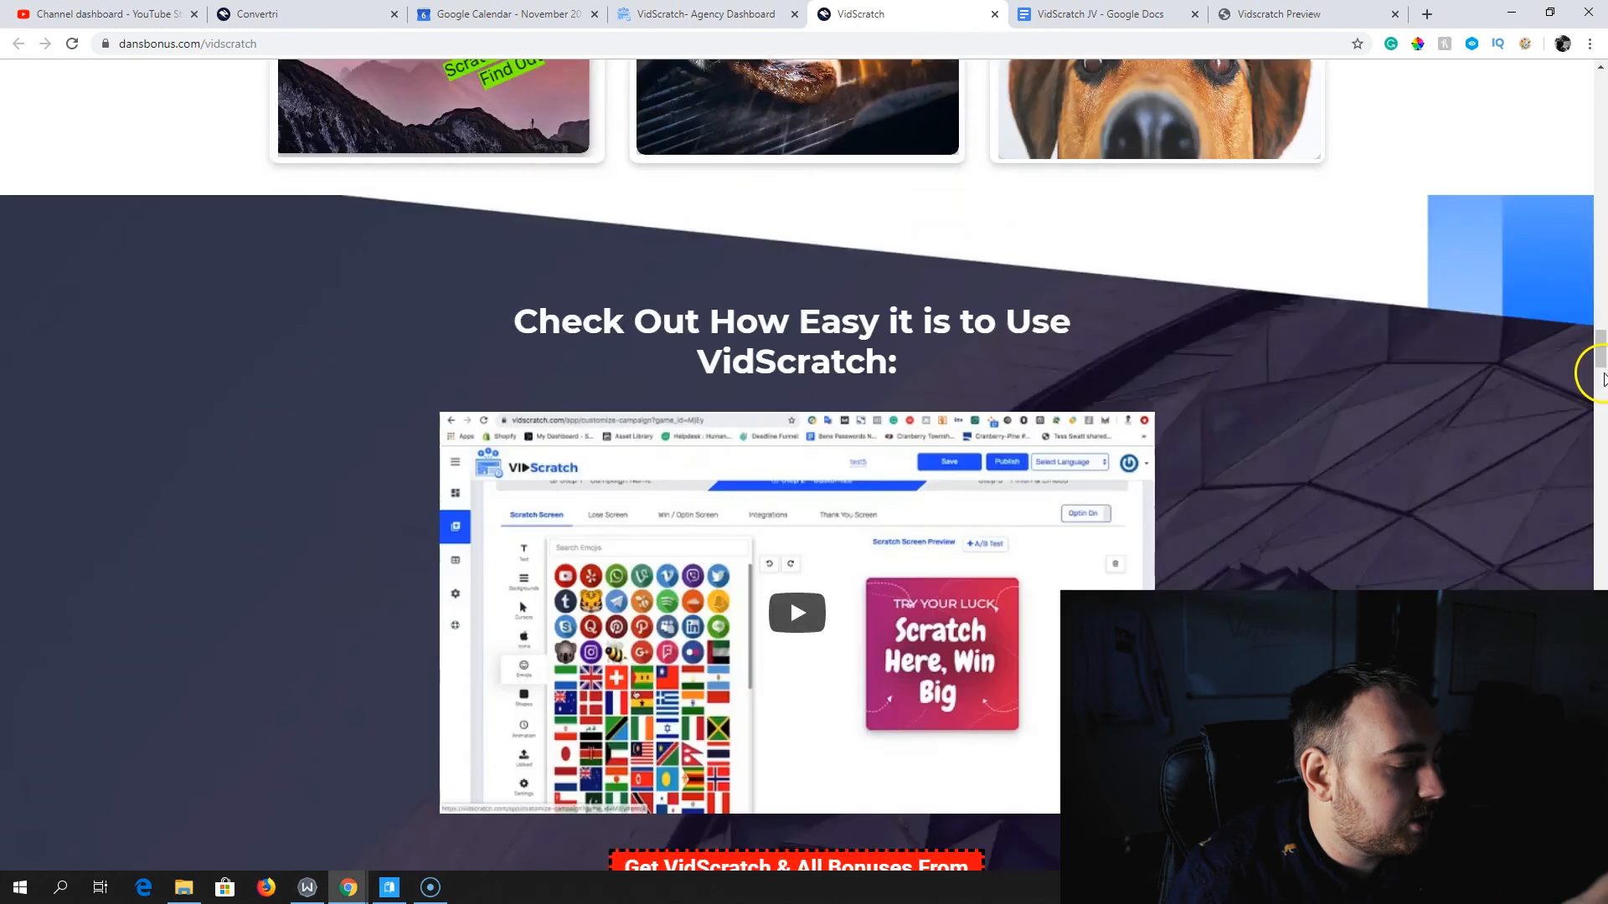
{"action": "scroll", "scroll_direction": "down", "scroll_amount": 3}
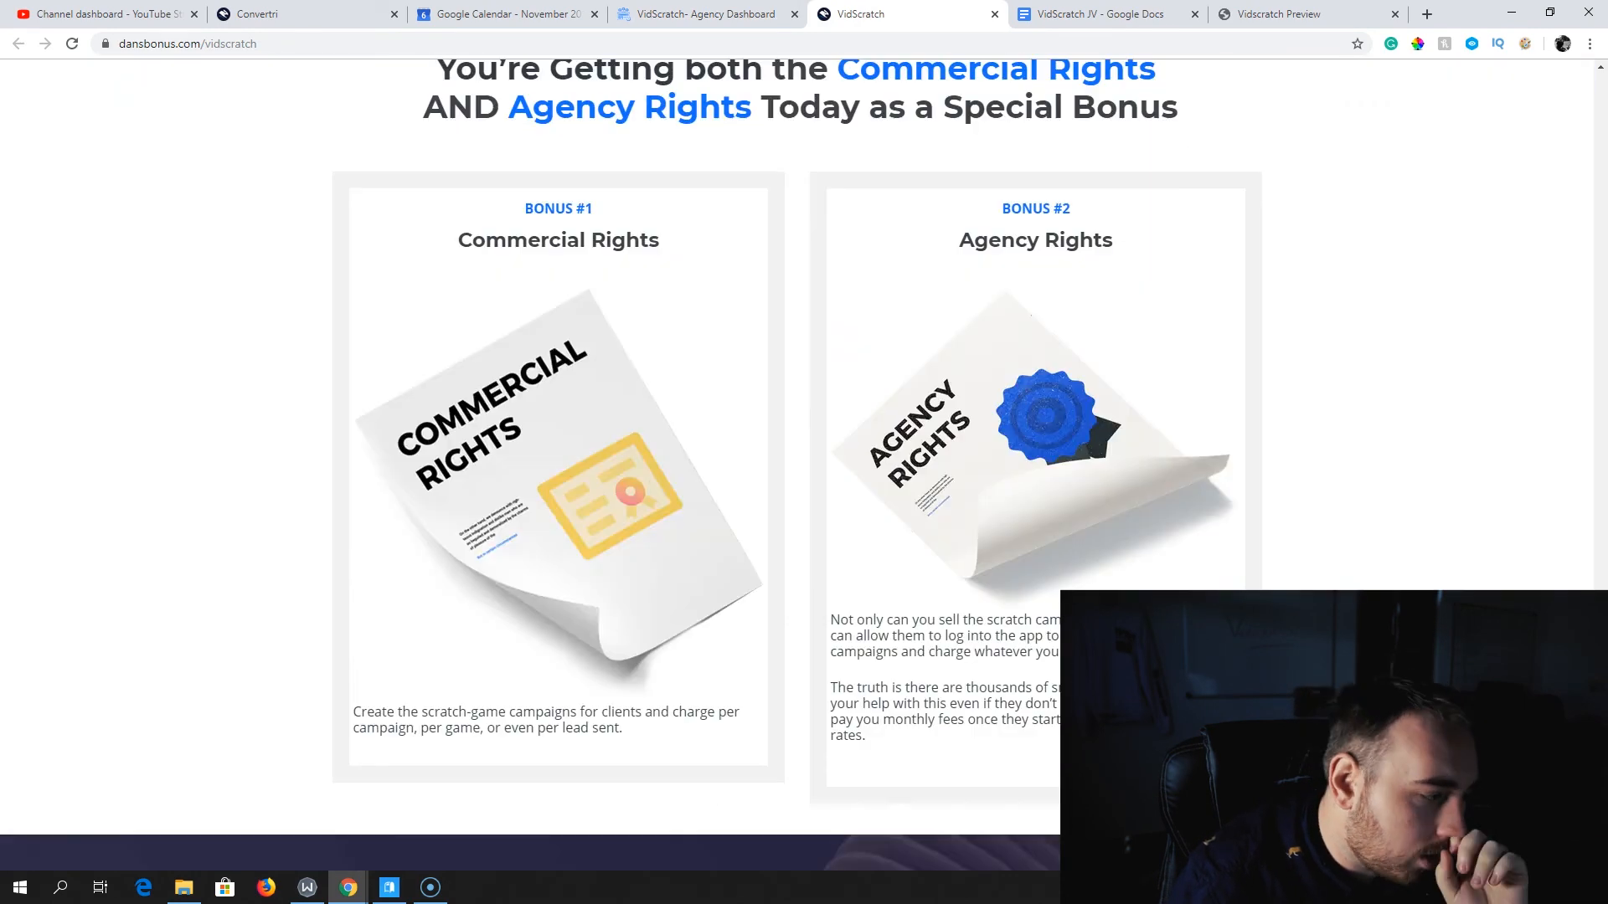
{"action": "scroll", "scroll_direction": "down", "scroll_amount": 3}
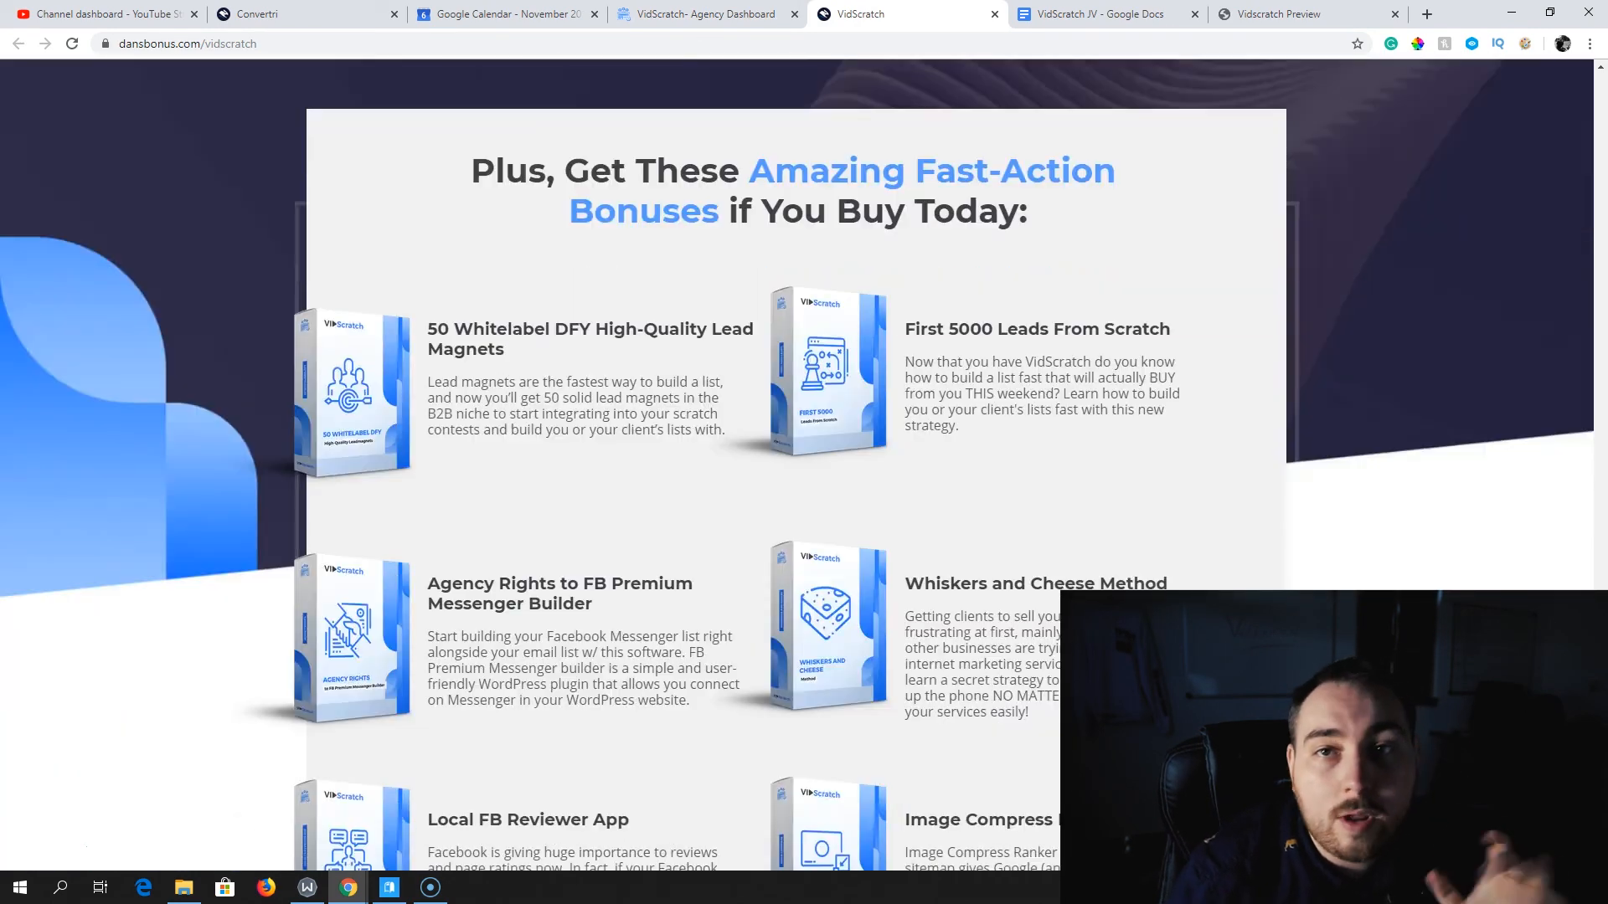
{"action": "scroll", "scroll_direction": "down", "scroll_amount": 3}
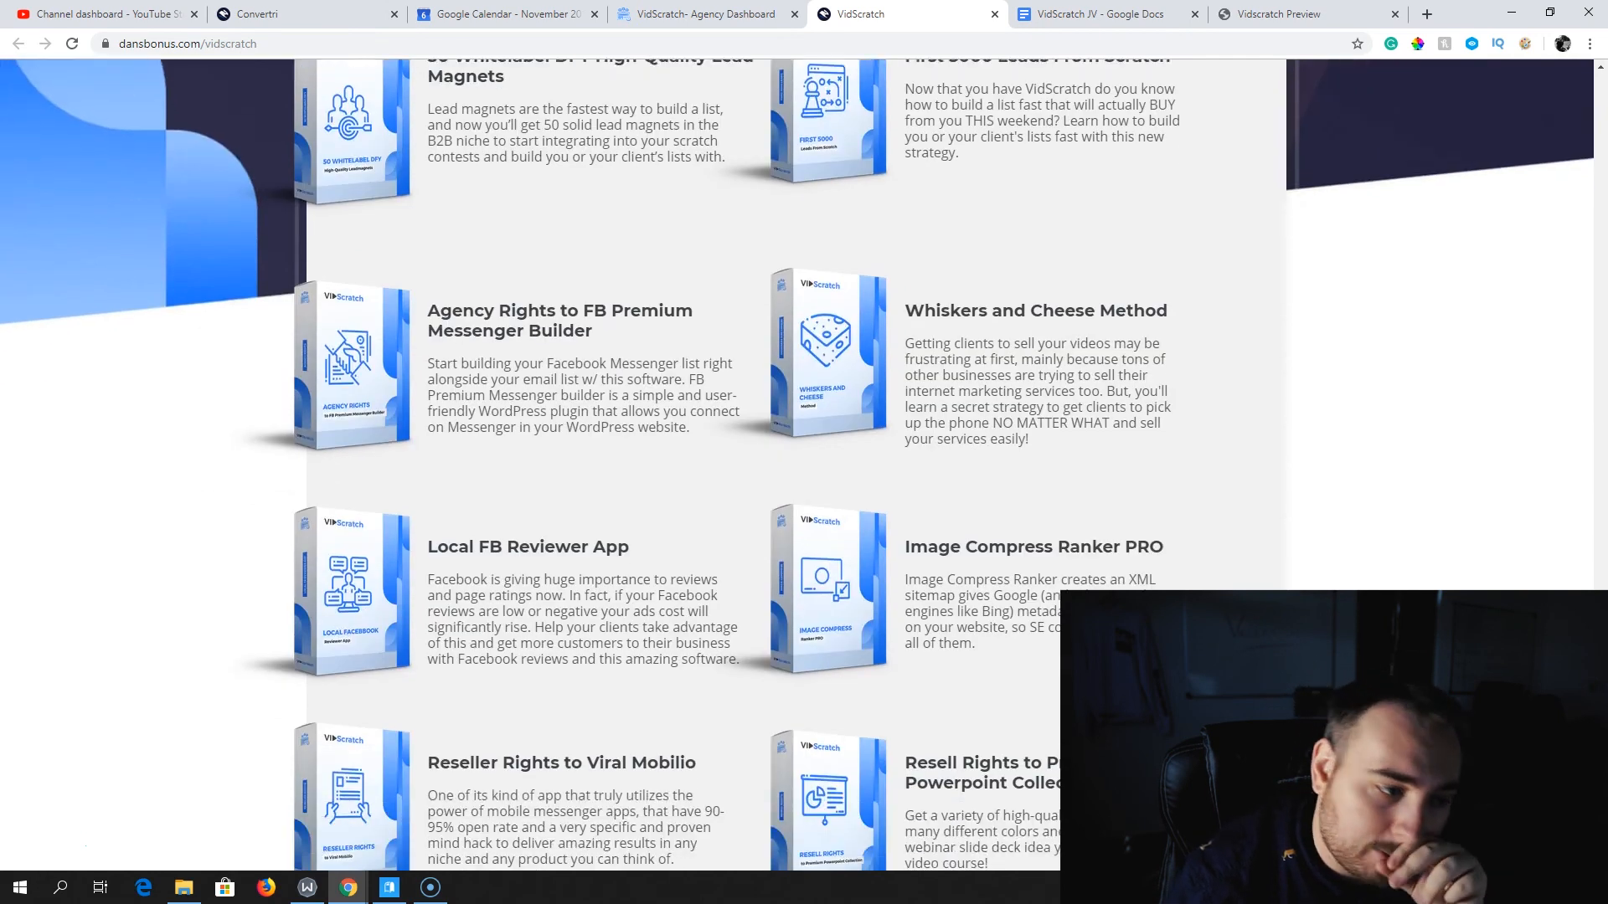
{"action": "scroll", "scroll_direction": "down", "scroll_amount": 3}
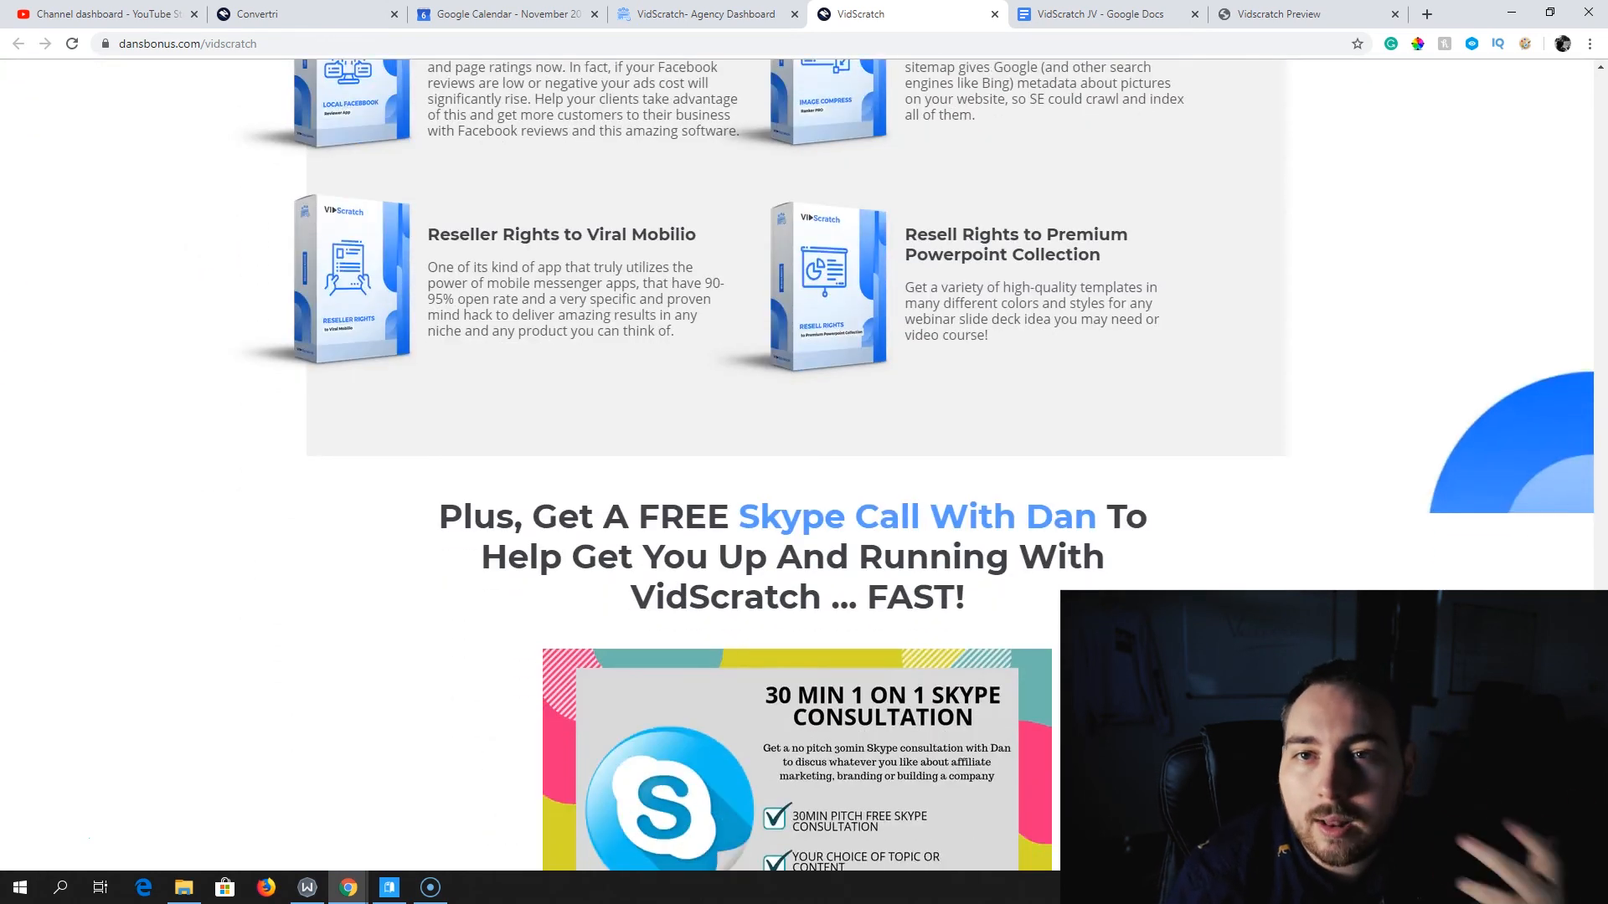
{"action": "scroll", "scroll_direction": "down", "scroll_amount": 3}
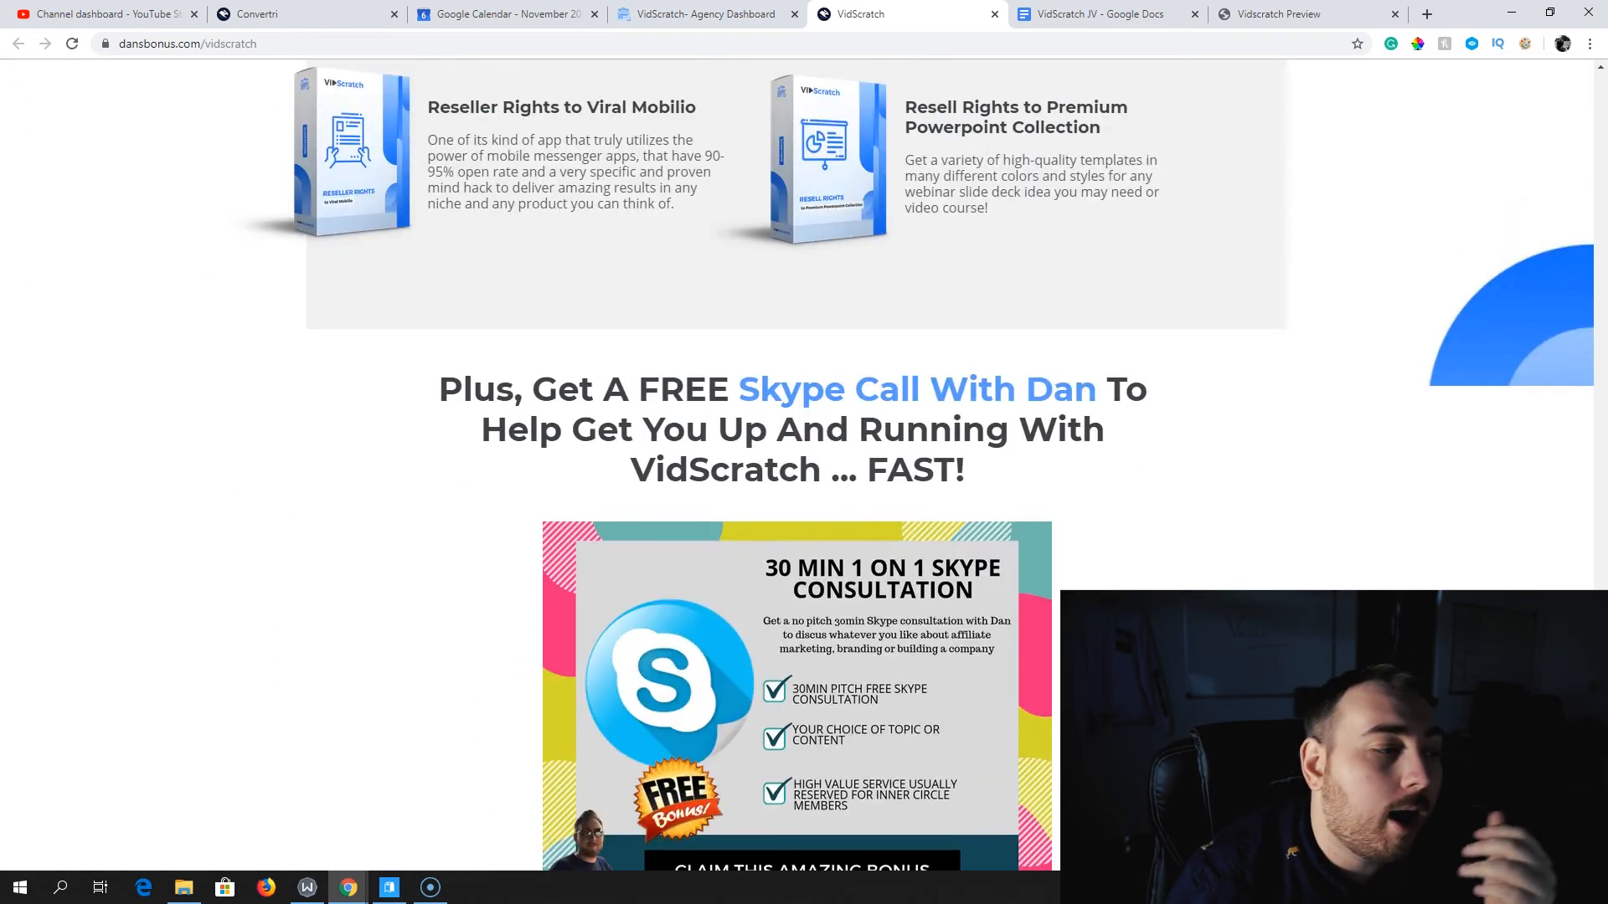
{"action": "scroll", "scroll_direction": "down", "scroll_amount": 3}
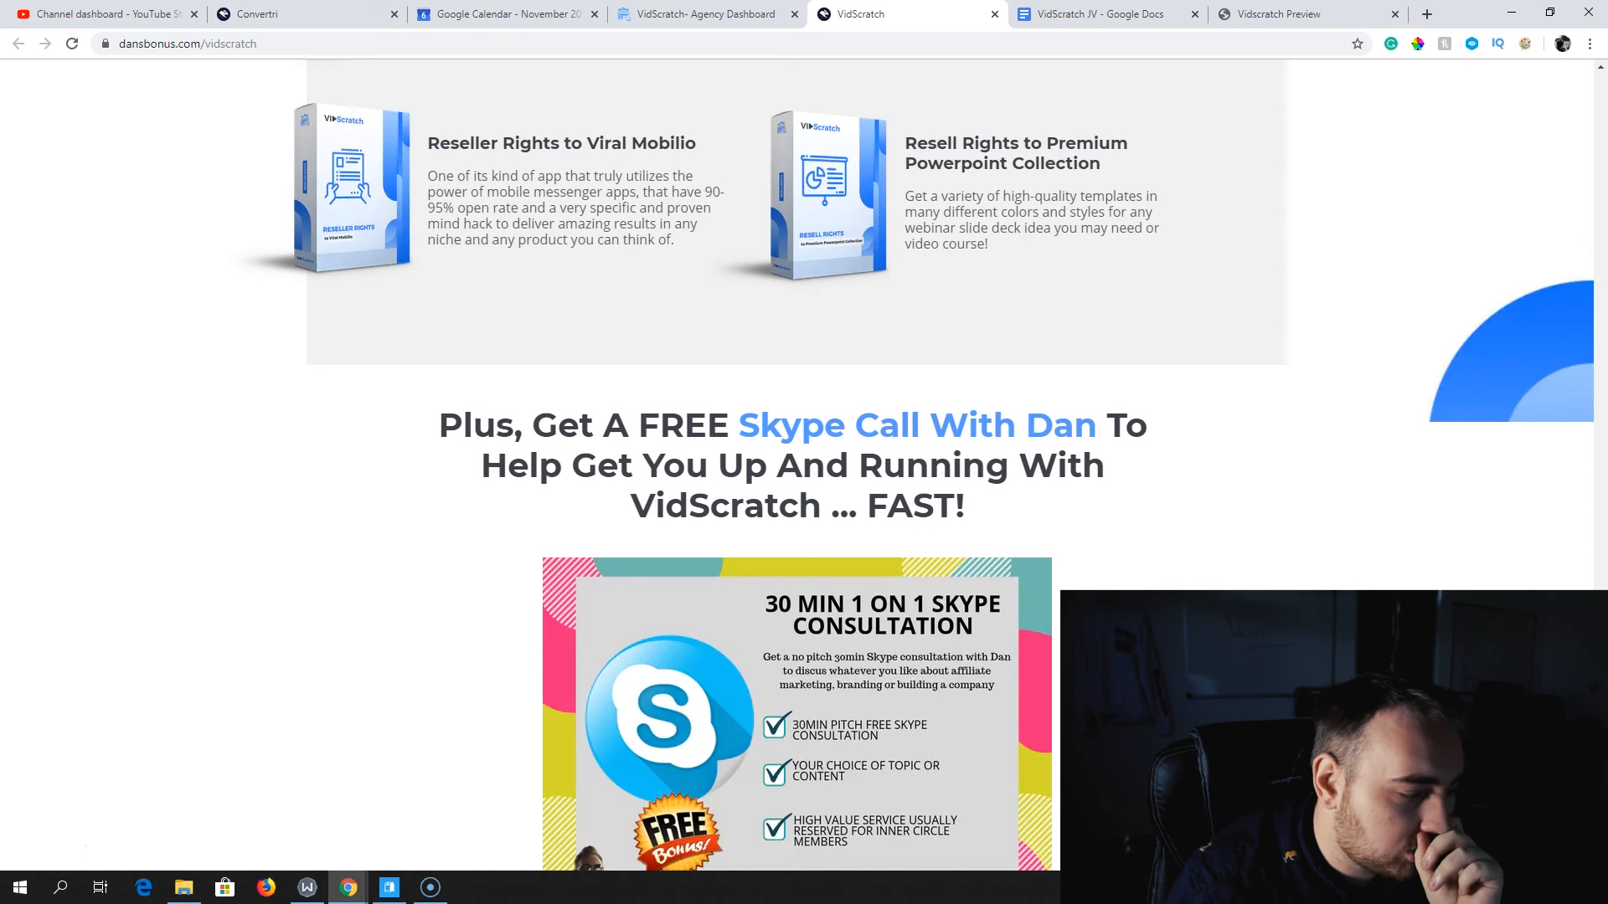
{"action": "scroll", "scroll_direction": "down", "scroll_amount": 3}
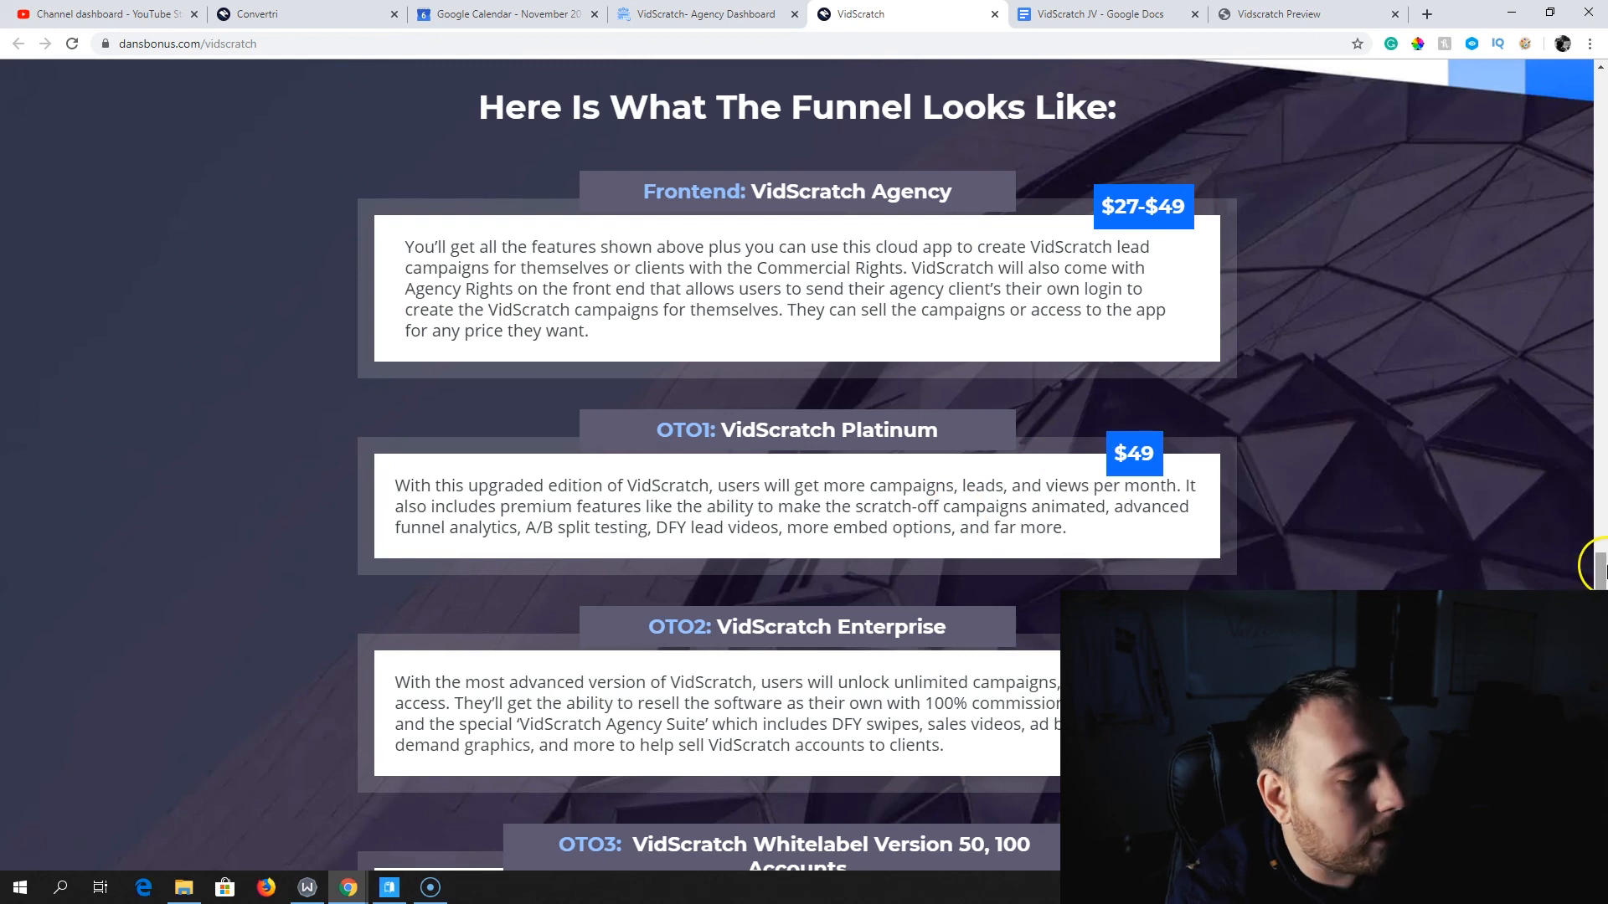
Scroll through funnel prices from the $27-$49 Frontend to the $49 OTO4 VidRepurposer offer
{"action": "scroll", "scroll_direction": "down", "scroll_amount": 3}
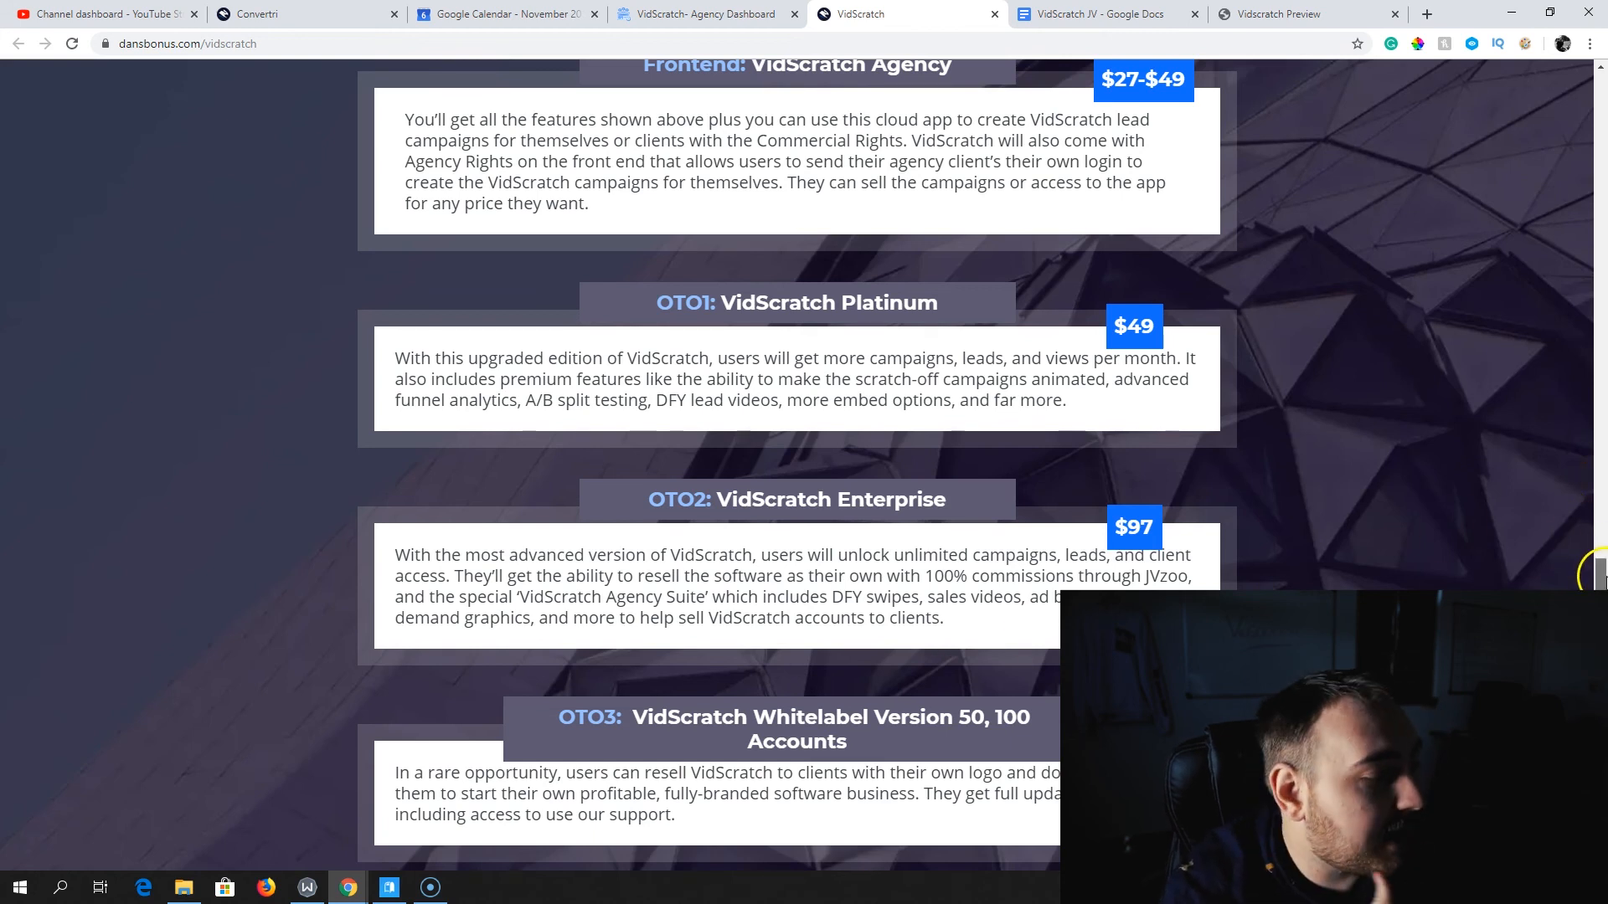
{"action": "scroll", "scroll_direction": "down", "scroll_amount": 3}
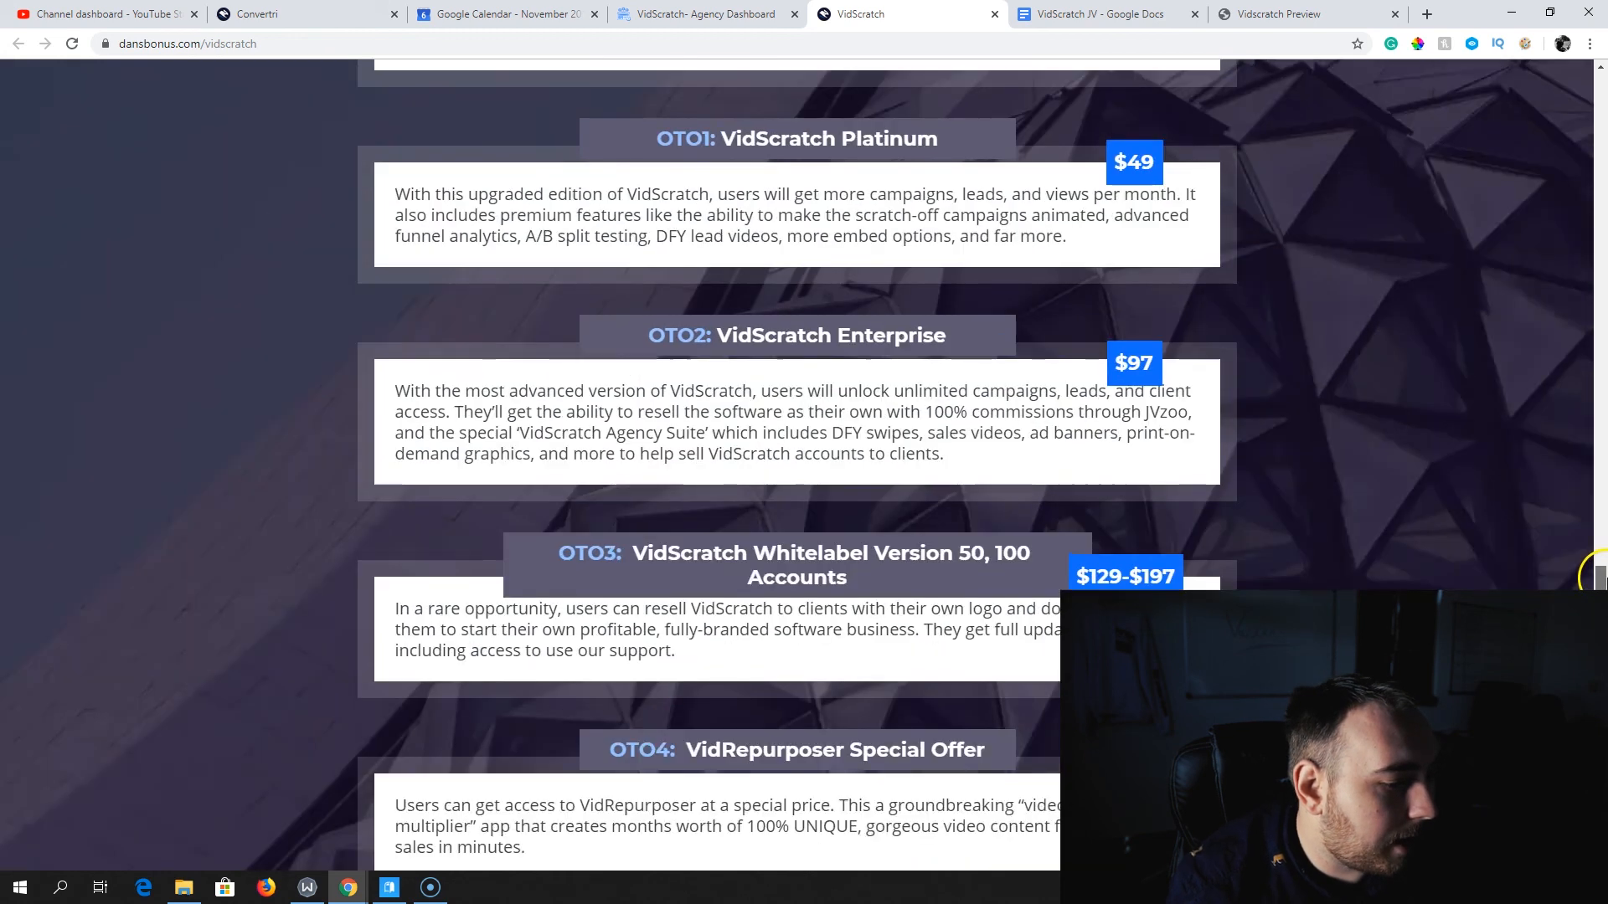
{"action": "scroll", "scroll_direction": "up", "scroll_amount": 3}
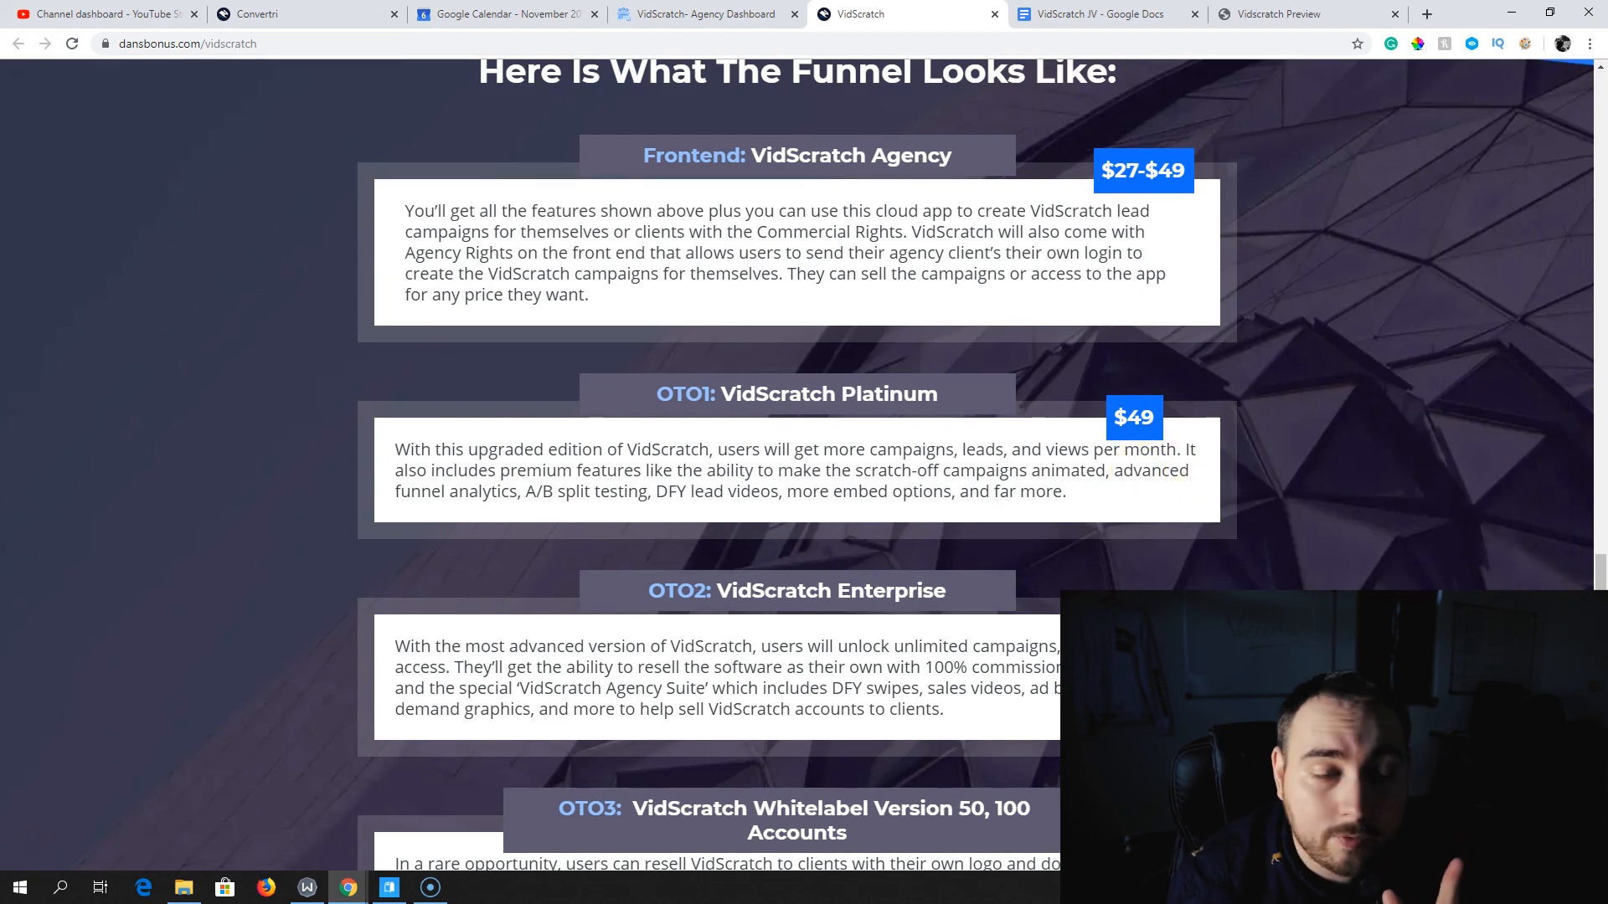
{"action": "scroll", "scroll_direction": "down", "scroll_amount": 3}
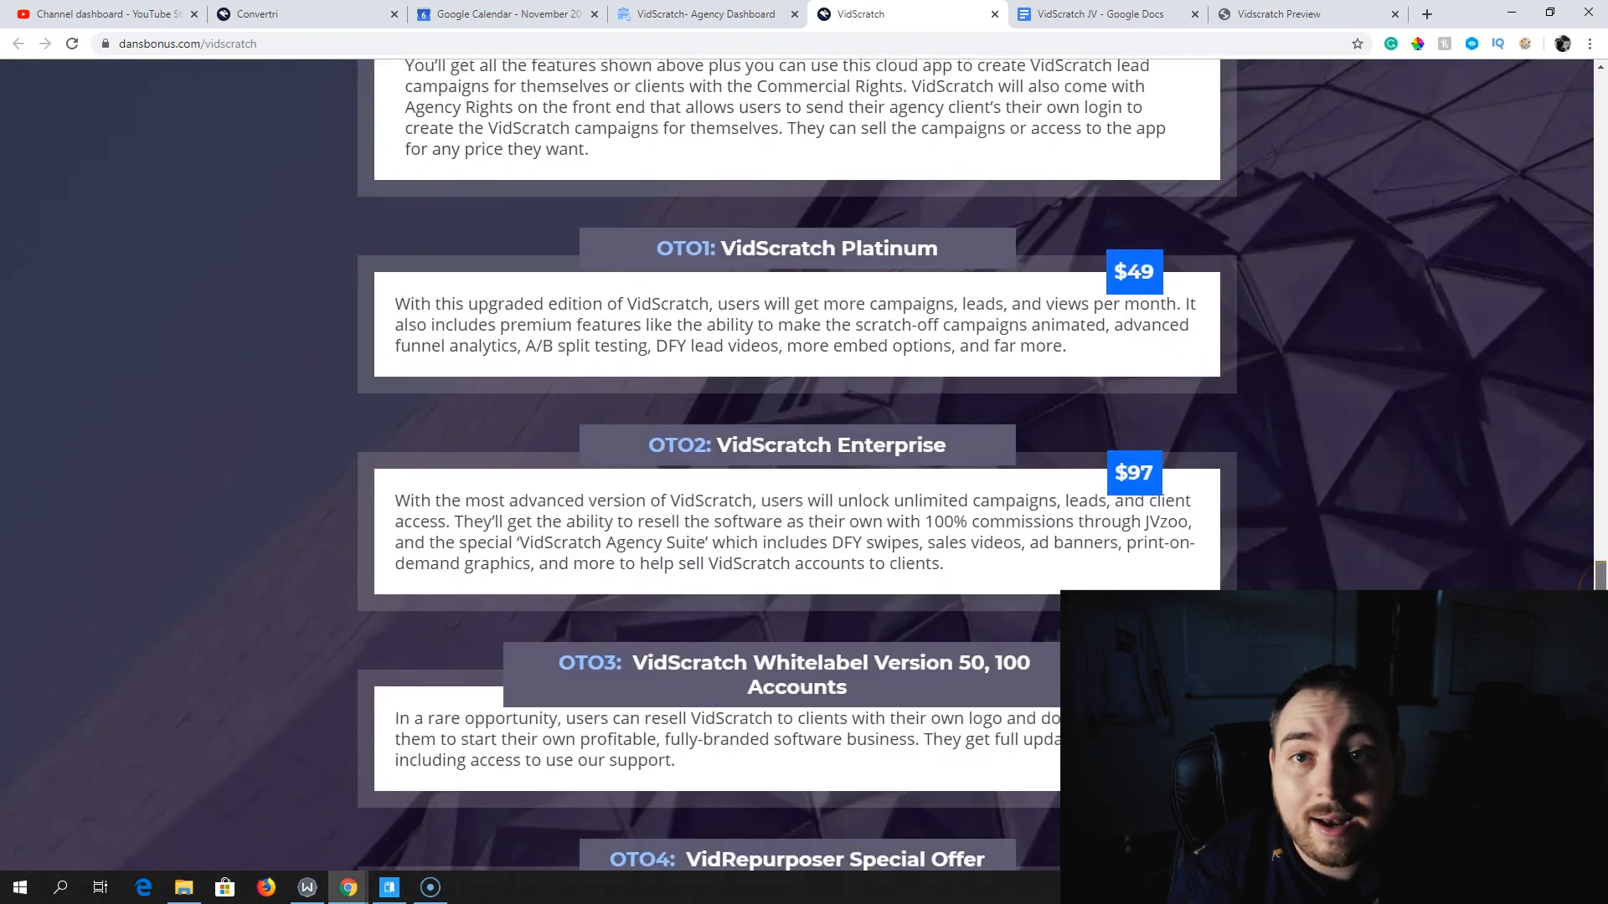
{"action": "scroll", "scroll_direction": "down", "scroll_amount": 3}
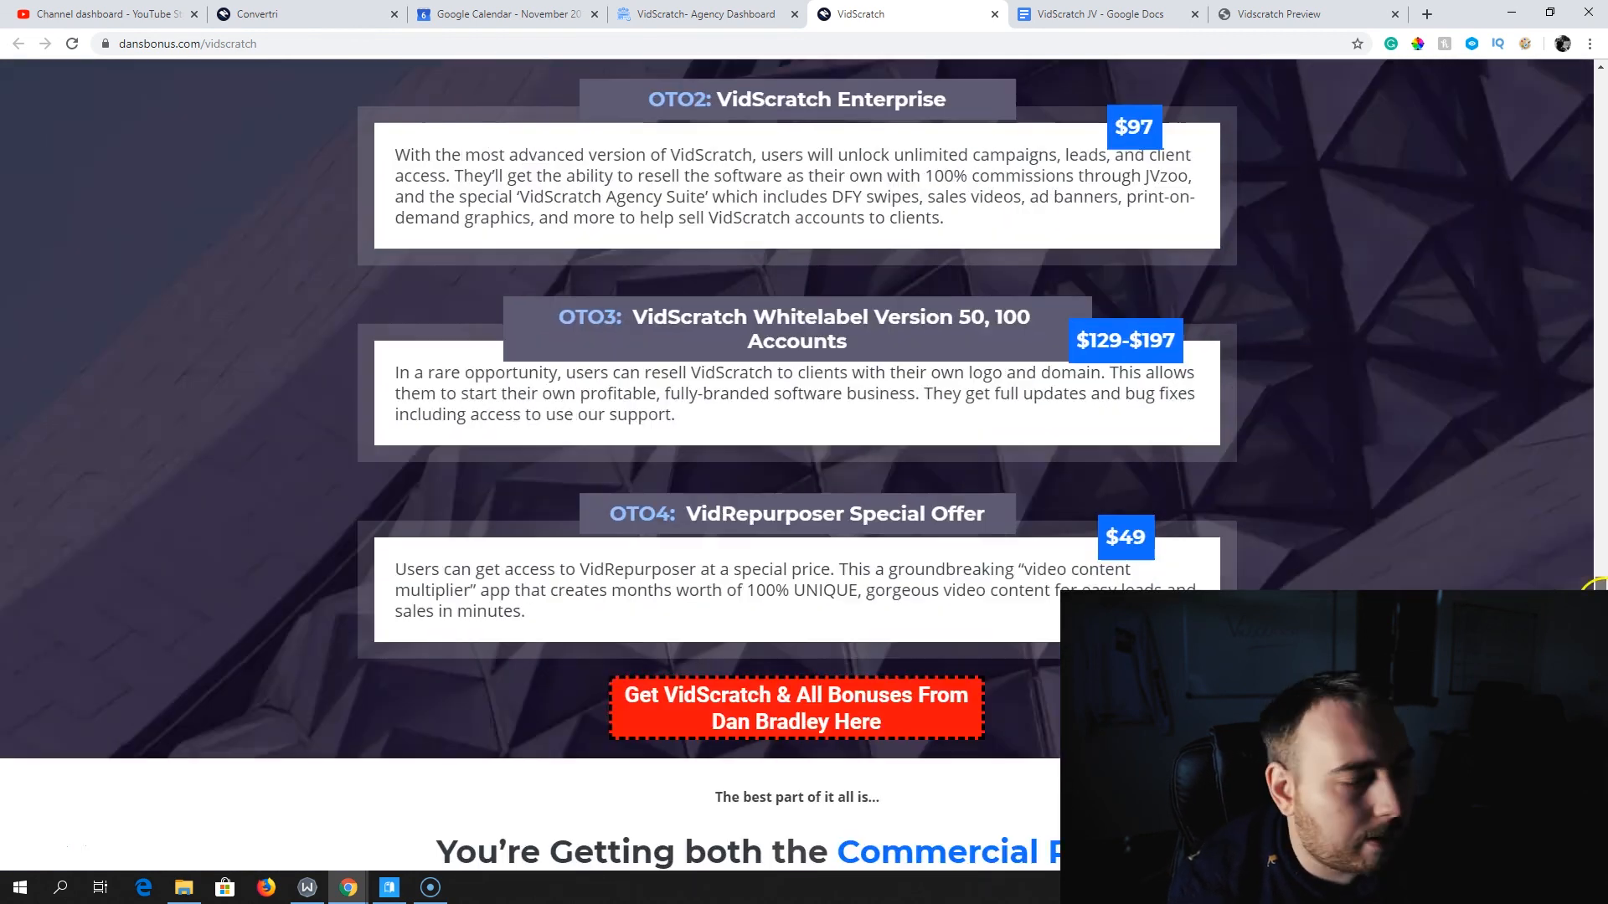
{"action": "scroll", "scroll_direction": "down", "scroll_amount": 3}
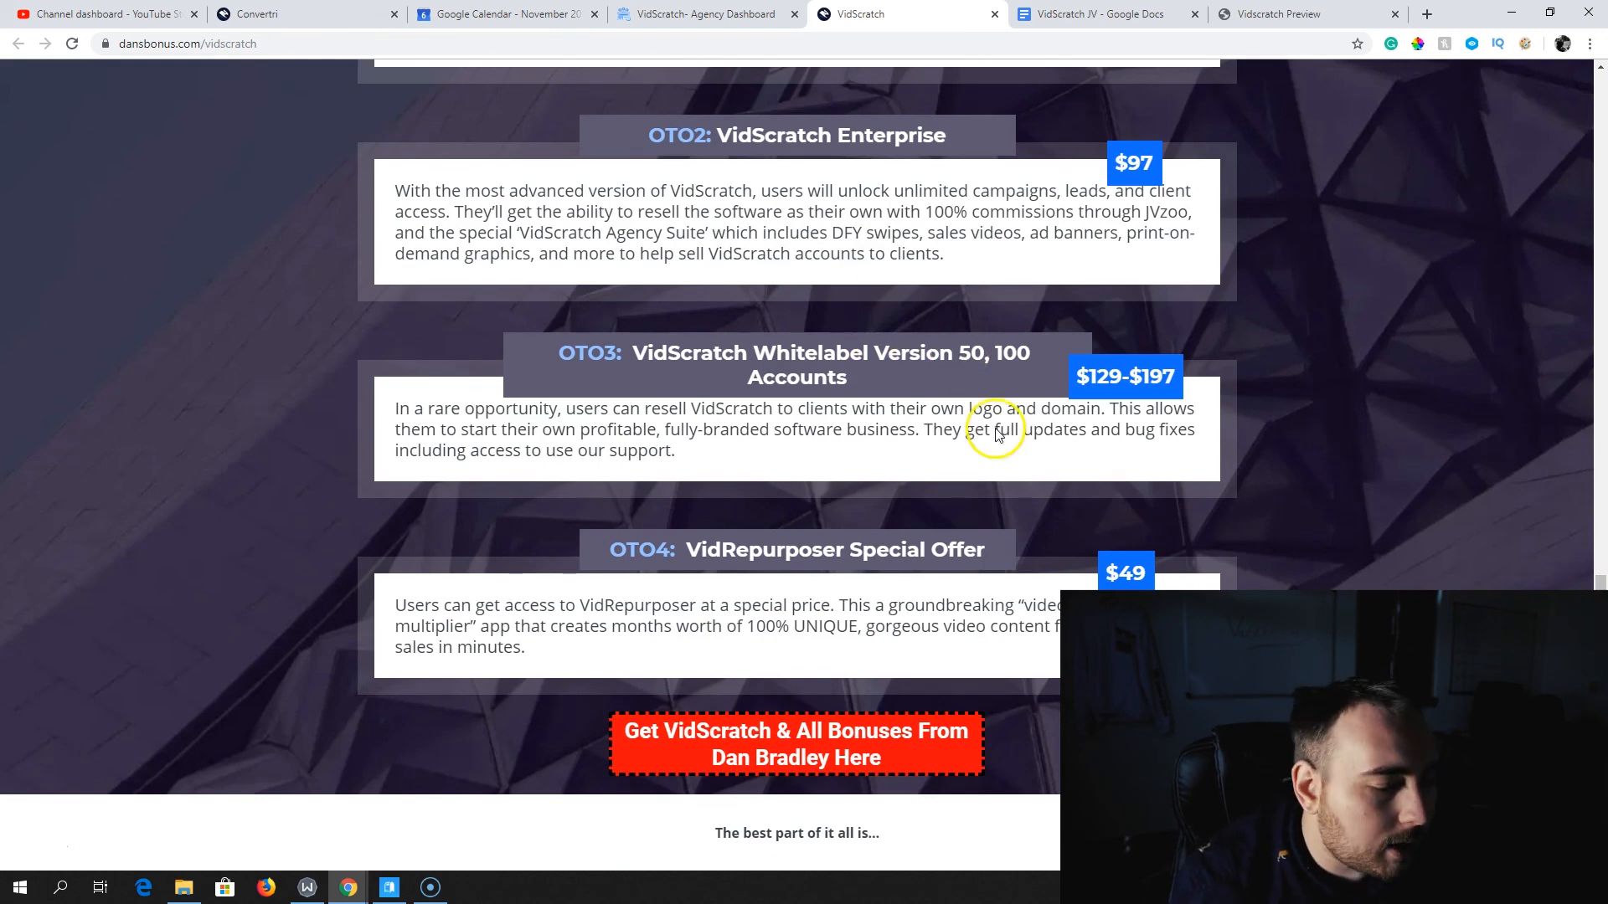
{"action": "mouse_move", "coordinate": [1105, 439]}
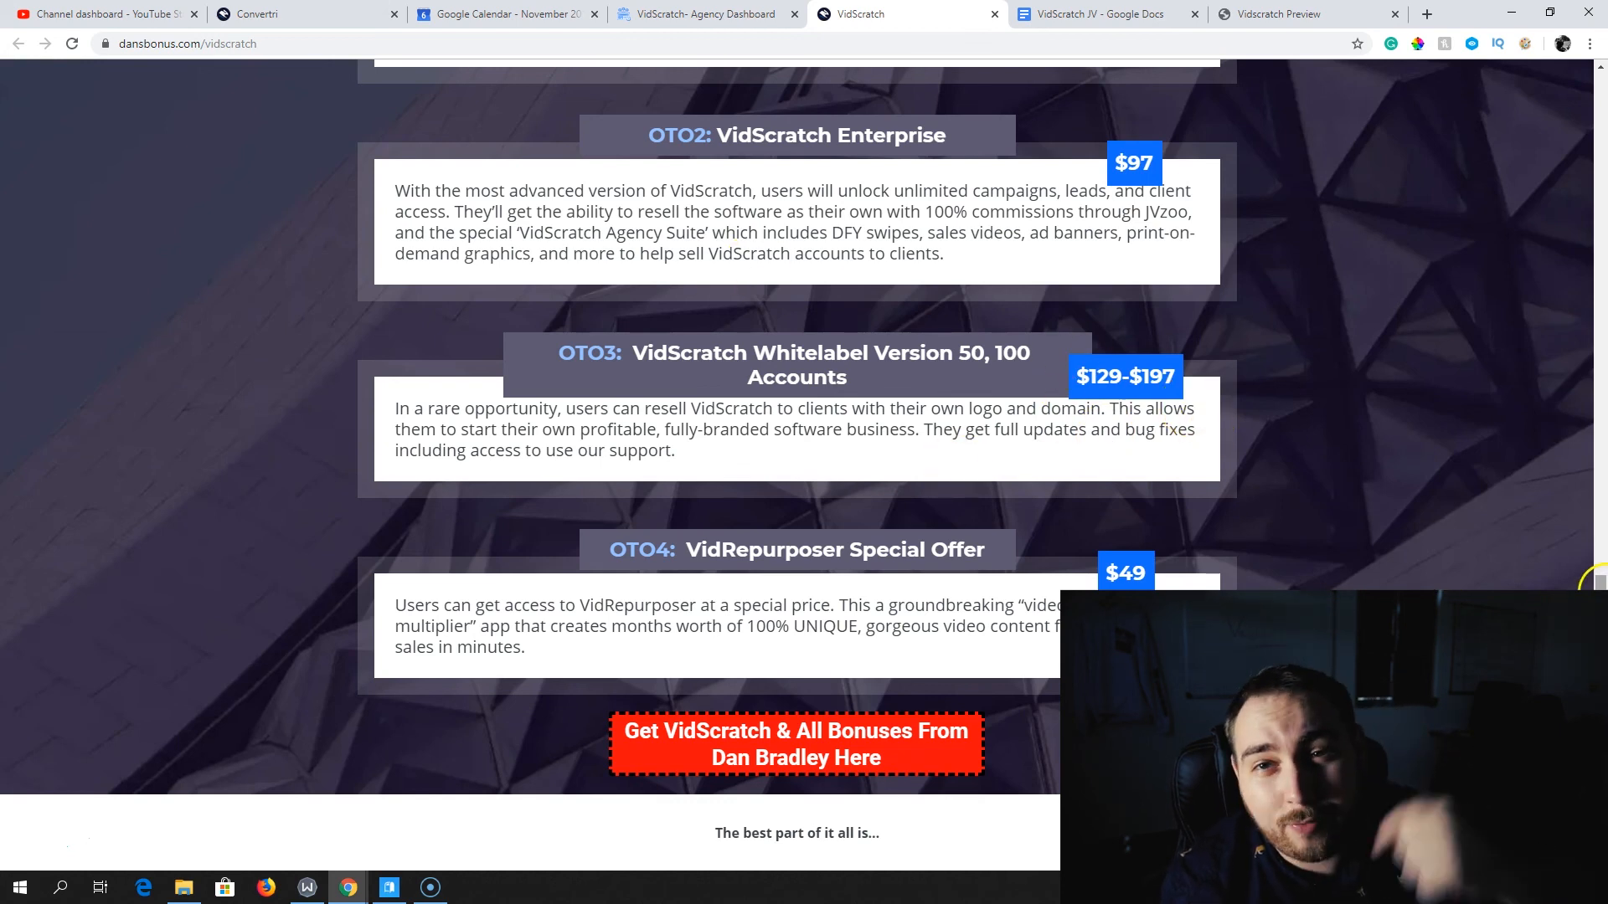
Scroll the dansbonus.com page up to the top, then down past example cards and features
{"action": "scroll", "scroll_direction": "up", "scroll_amount": 3}
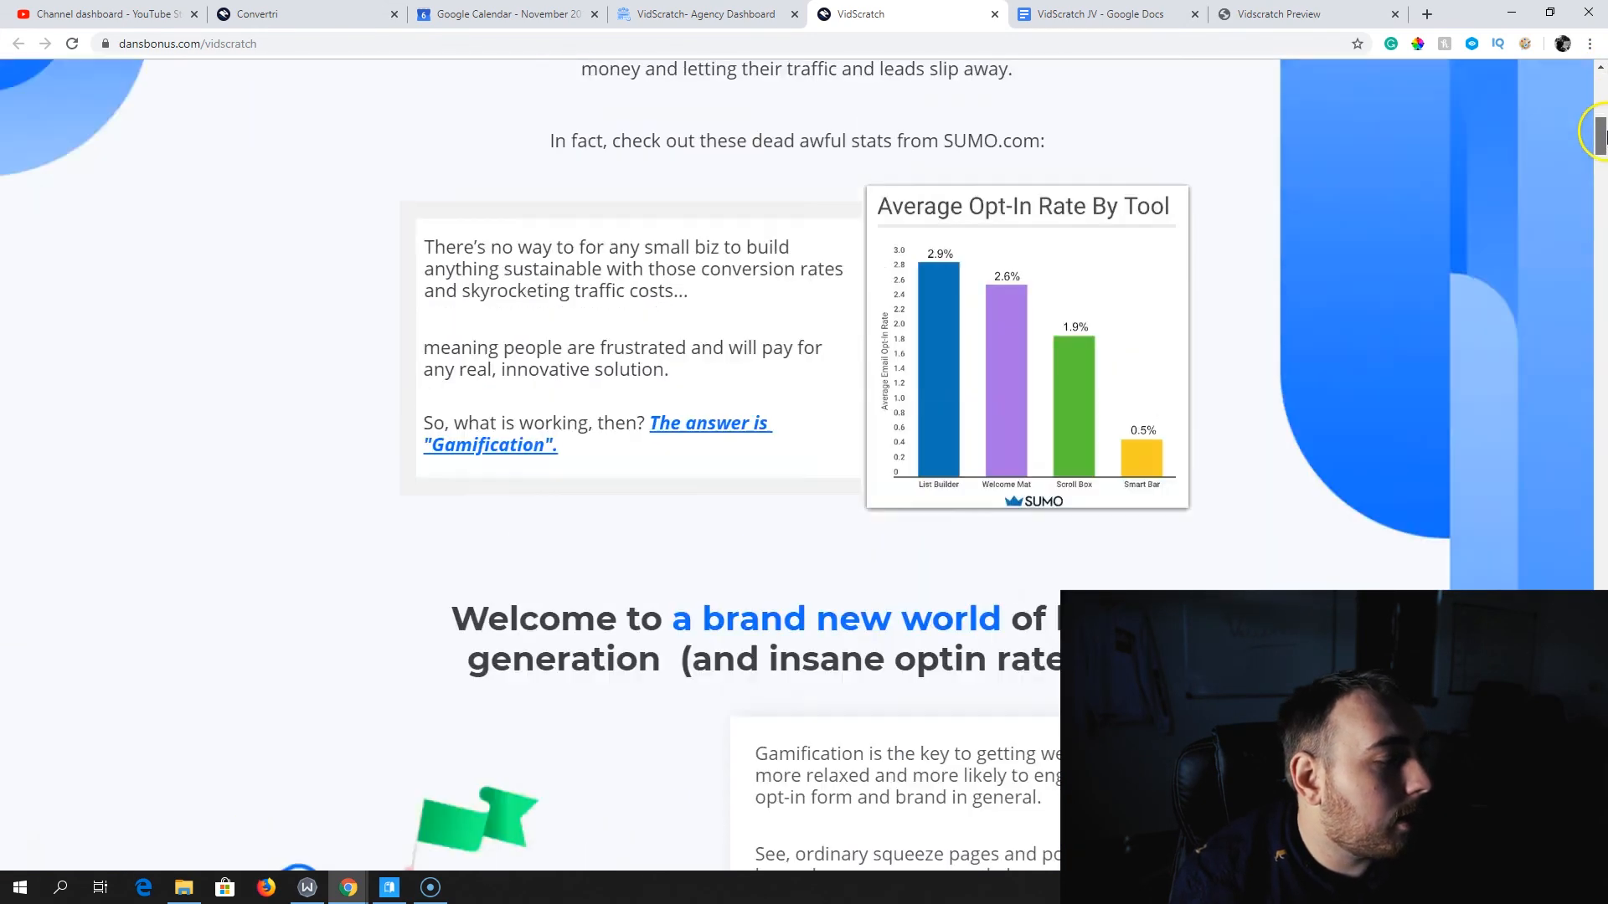
{"action": "scroll", "scroll_direction": "up", "scroll_amount": 3}
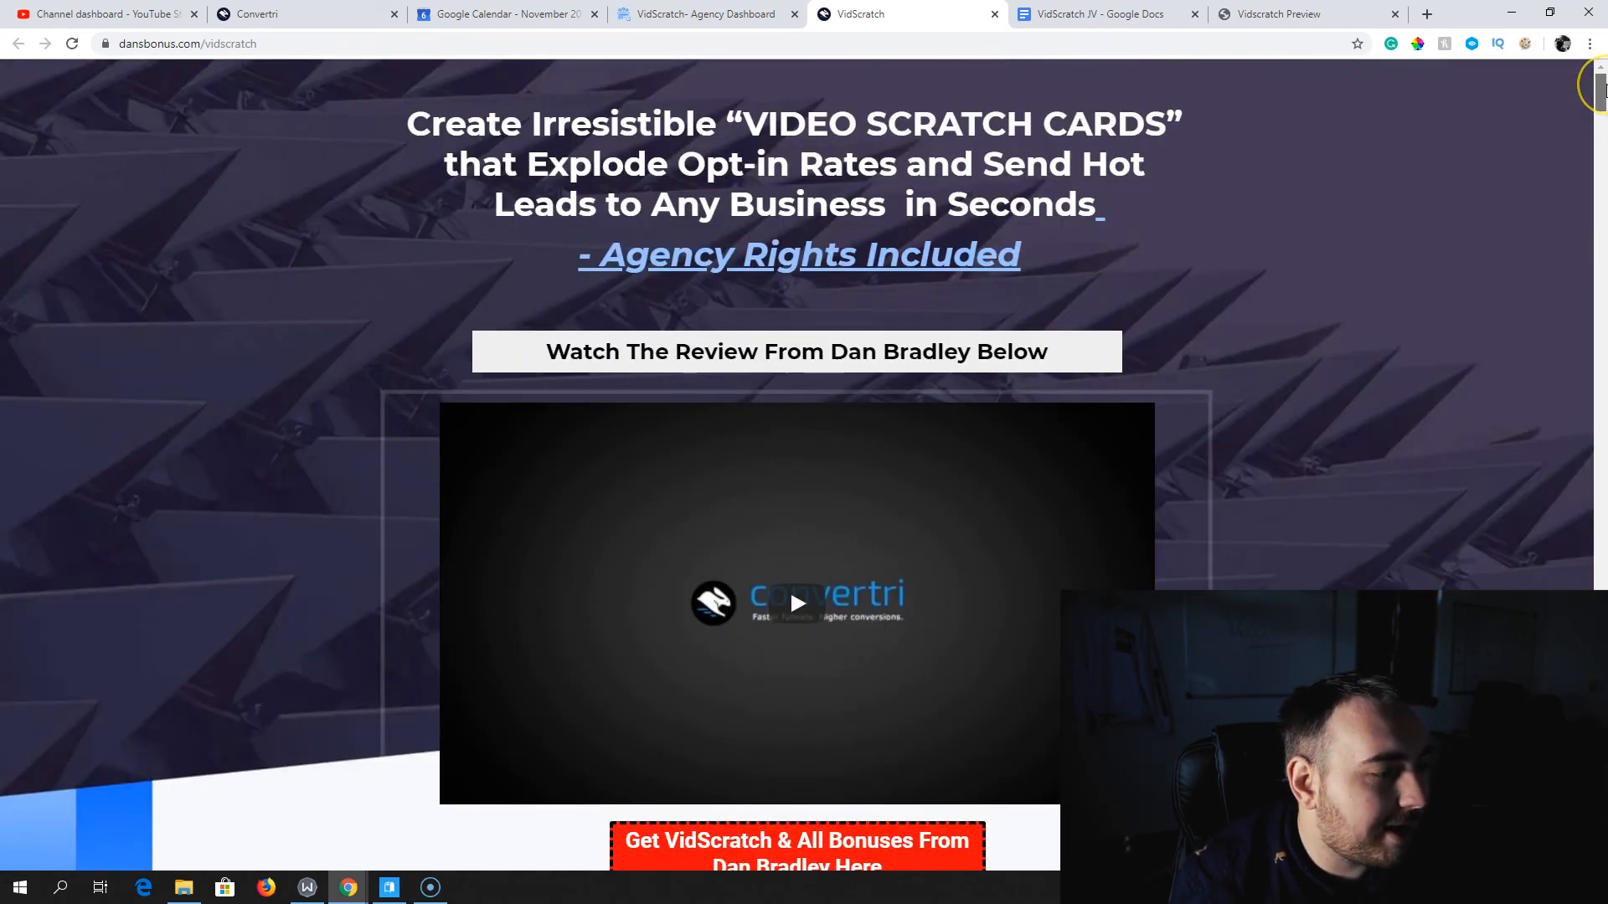
{"action": "scroll", "scroll_direction": "down", "scroll_amount": 3}
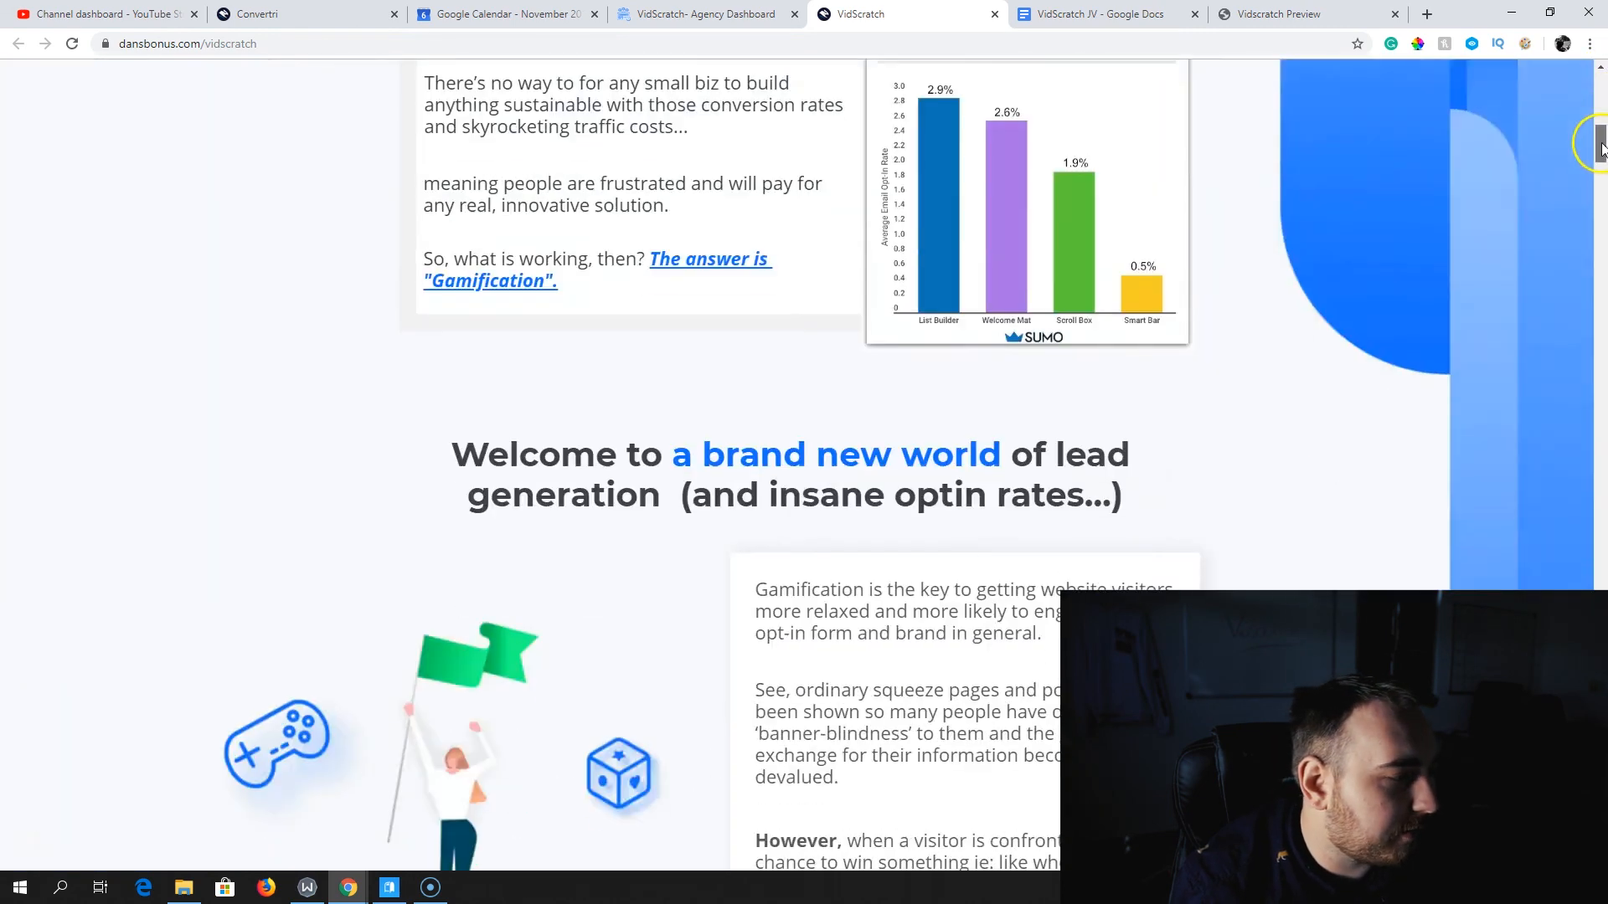
{"action": "scroll", "scroll_direction": "down", "scroll_amount": 3}
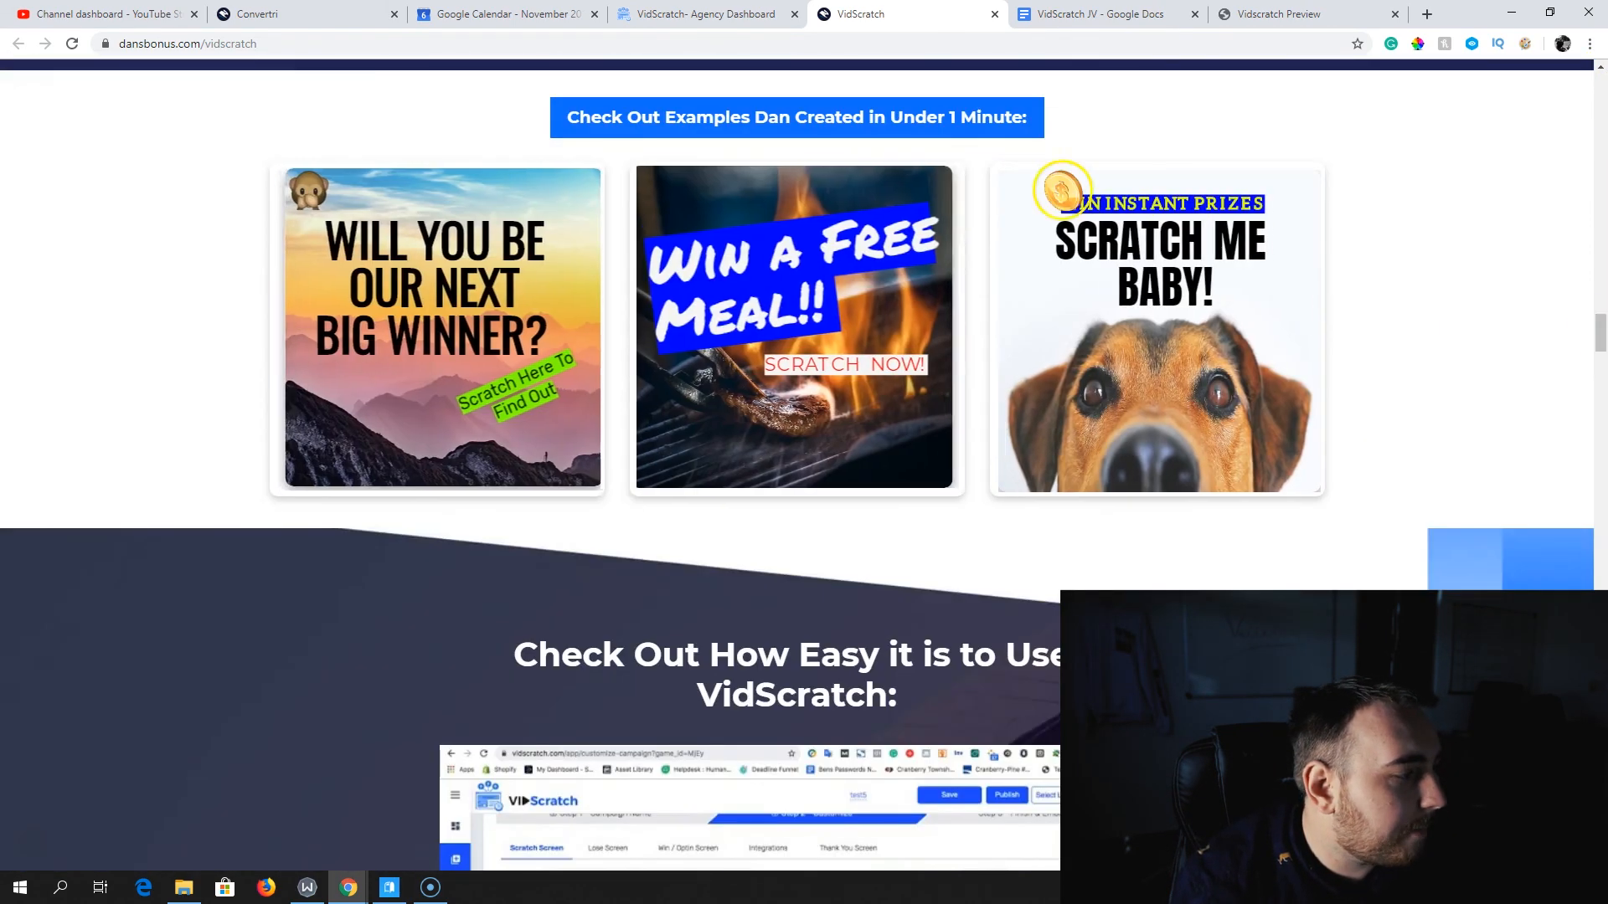
{"action": "scroll", "scroll_direction": "down", "scroll_amount": 3}
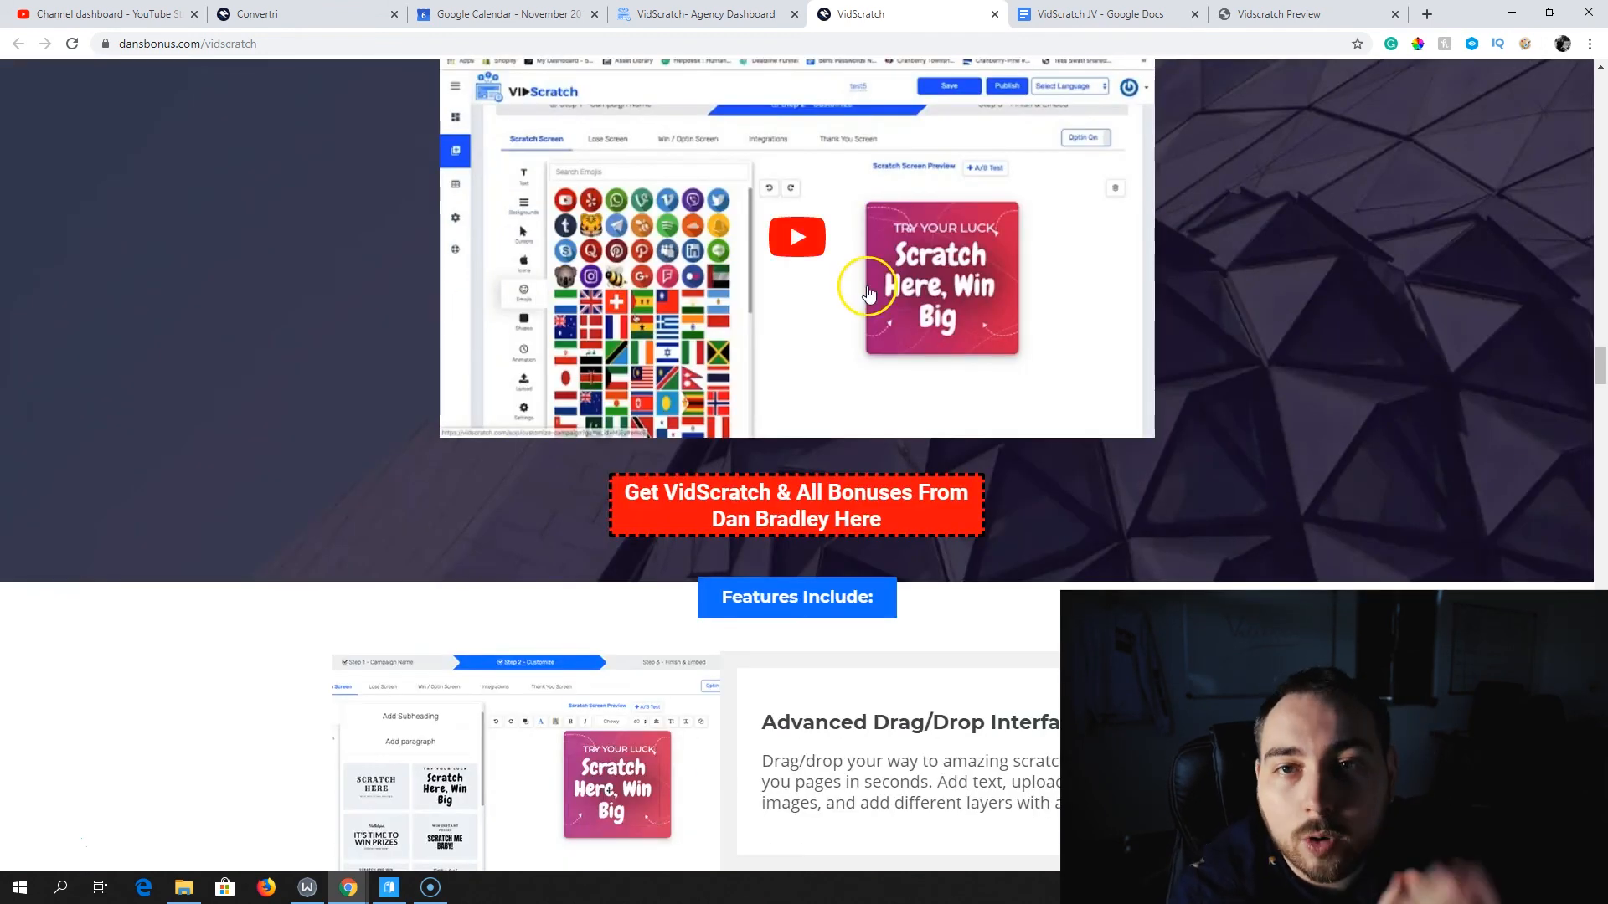
{"action": "scroll", "scroll_direction": "down", "scroll_amount": 3}
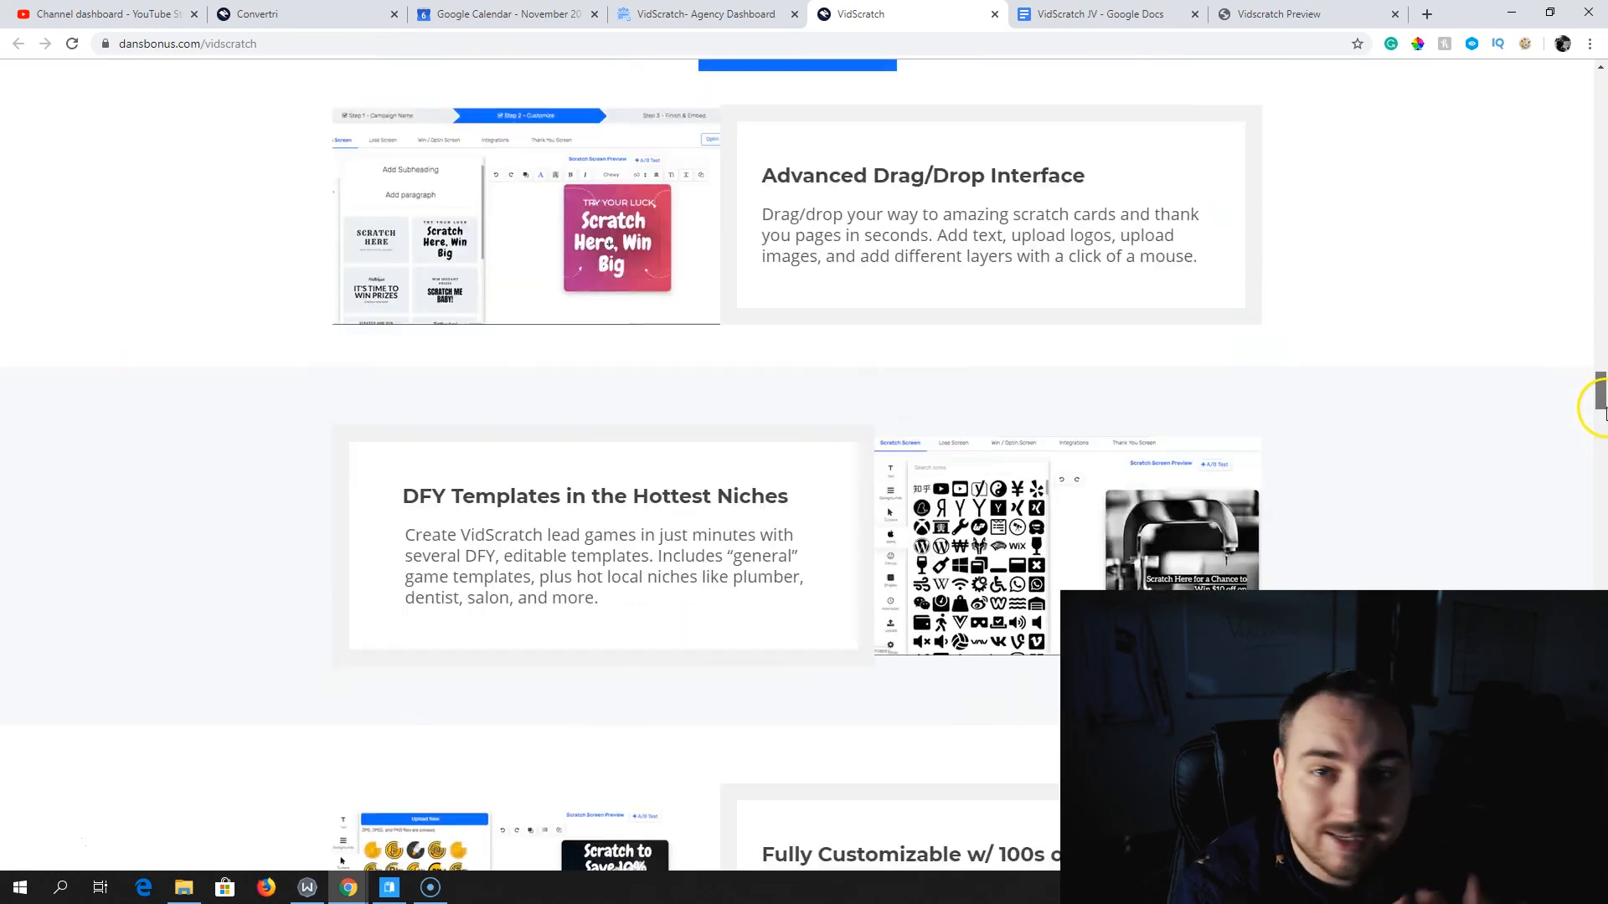
{"action": "scroll", "scroll_direction": "down", "scroll_amount": 3}
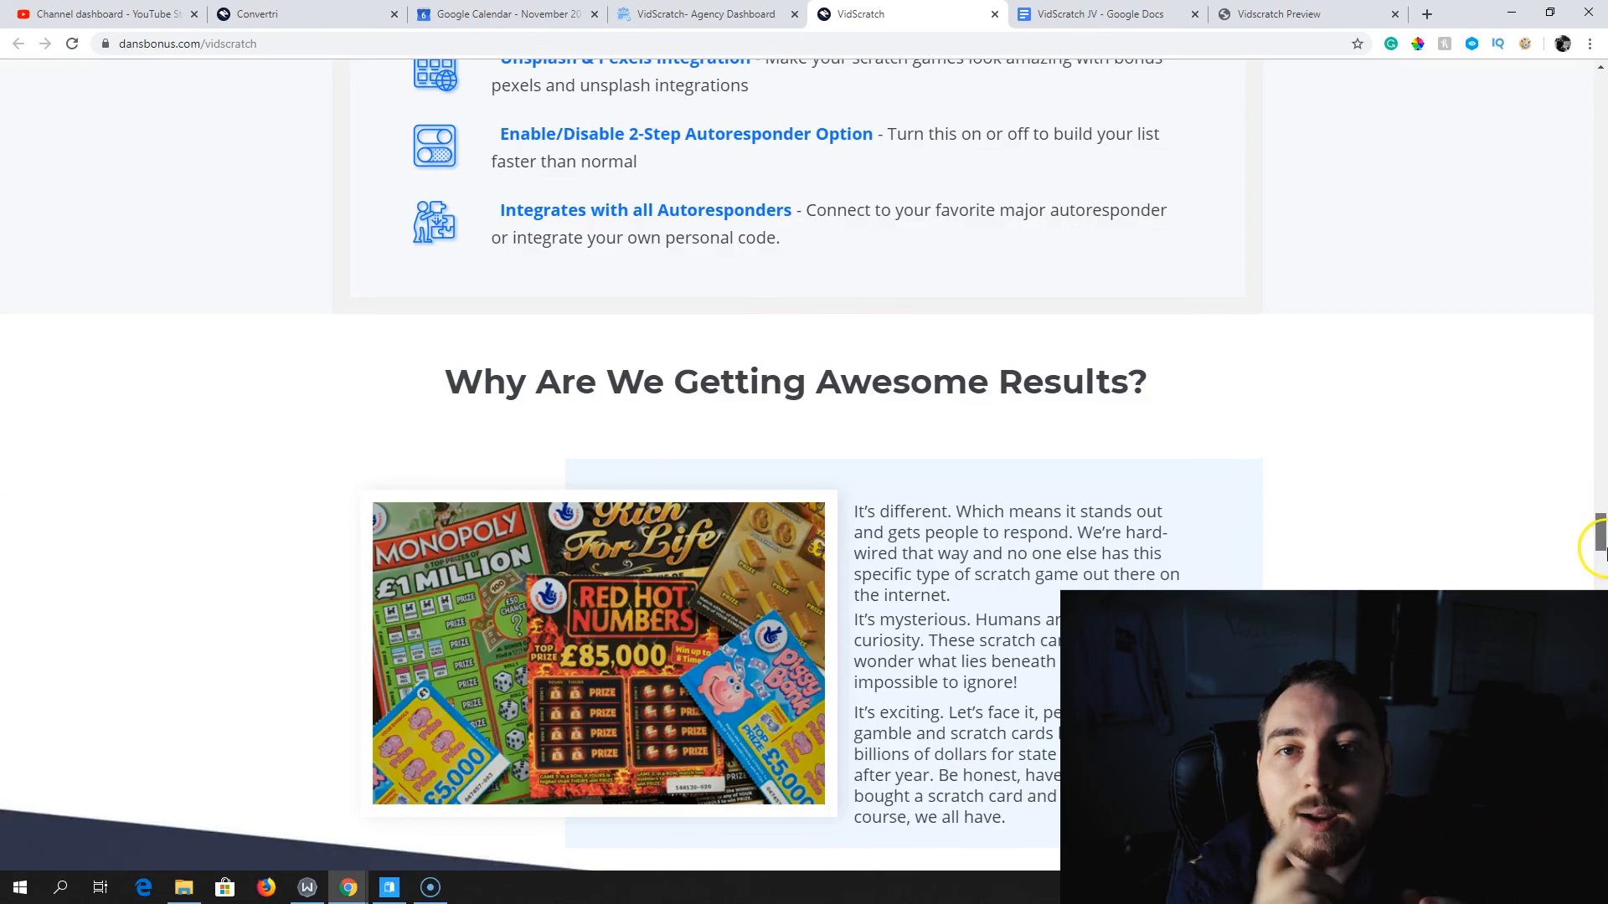